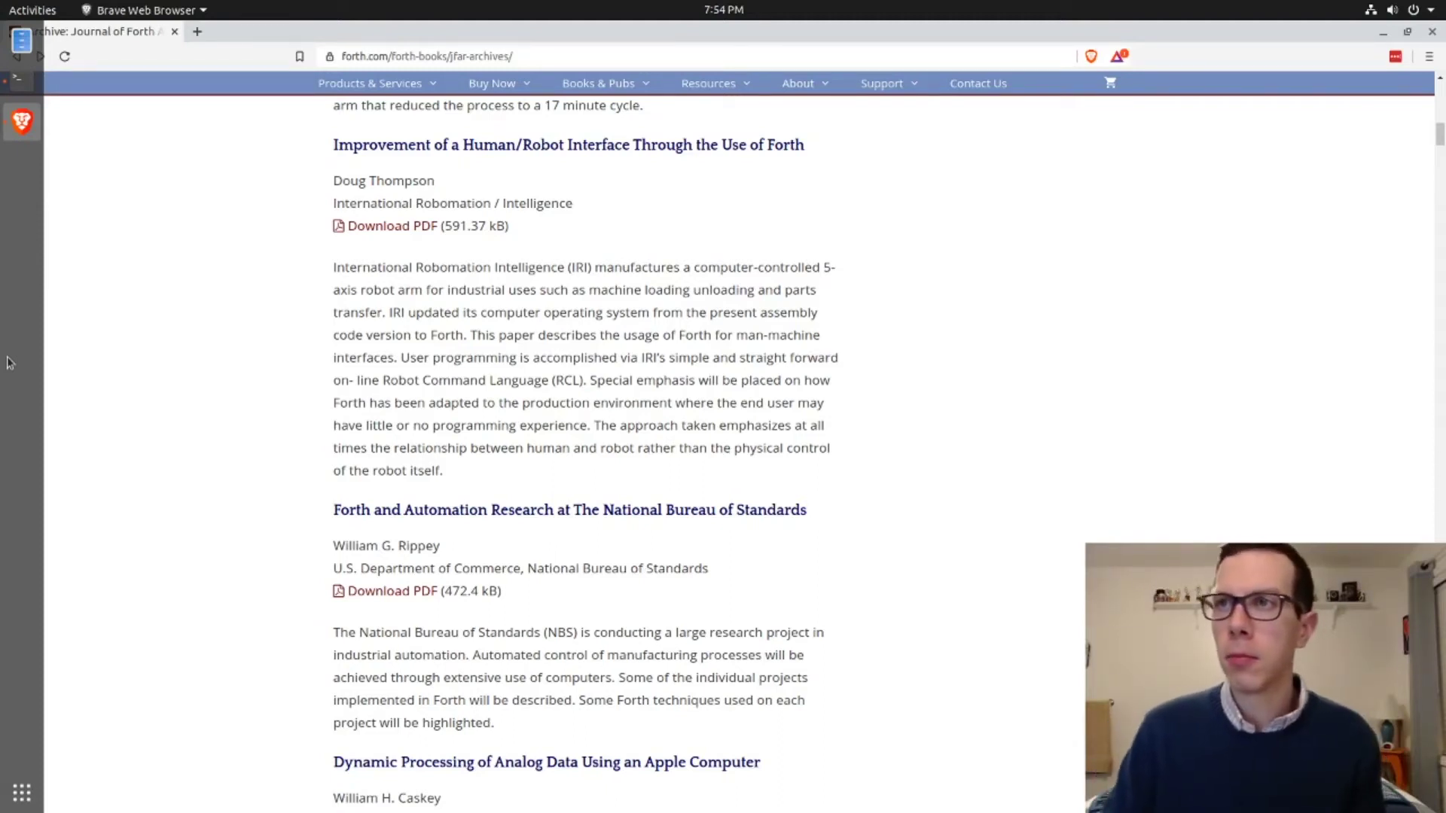
- Open the Starting FORTH page under Books & Pubs and scroll to the first-edition PDF
{"action": "scroll", "scroll_direction": "up", "scroll_amount": 3}
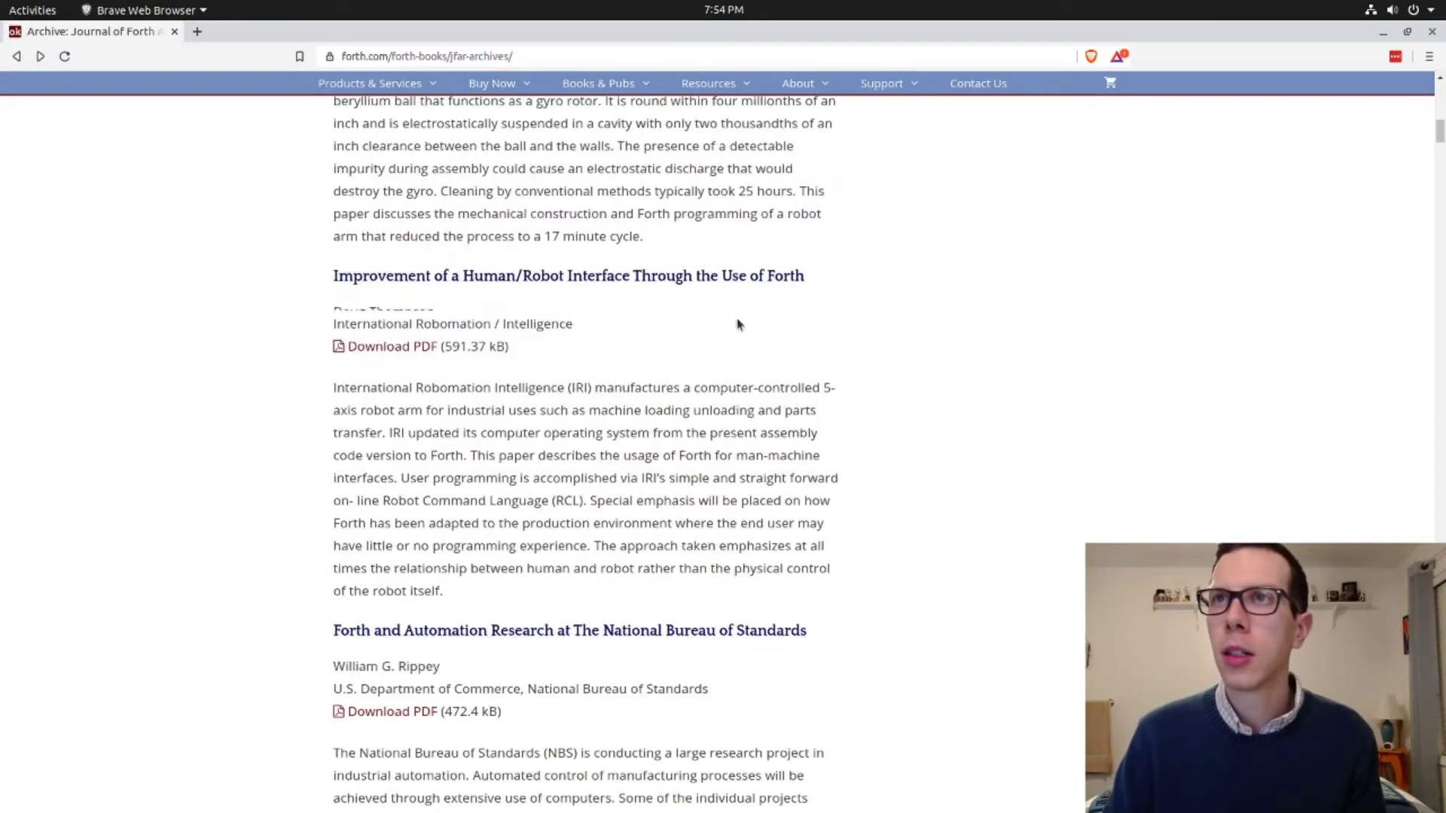
{"action": "scroll", "scroll_direction": "up", "scroll_amount": 3}
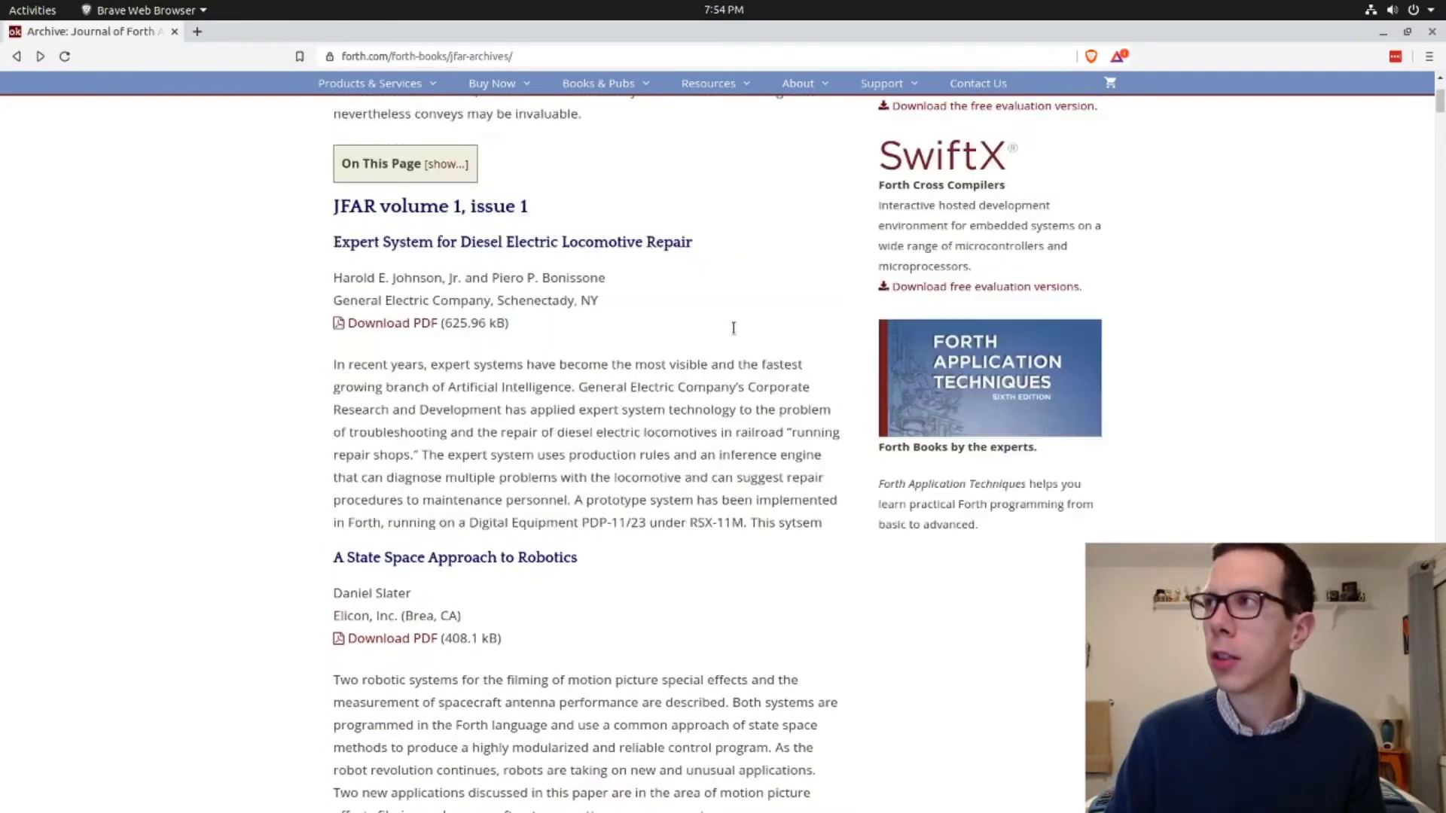
{"action": "scroll", "scroll_direction": "up", "scroll_amount": 3}
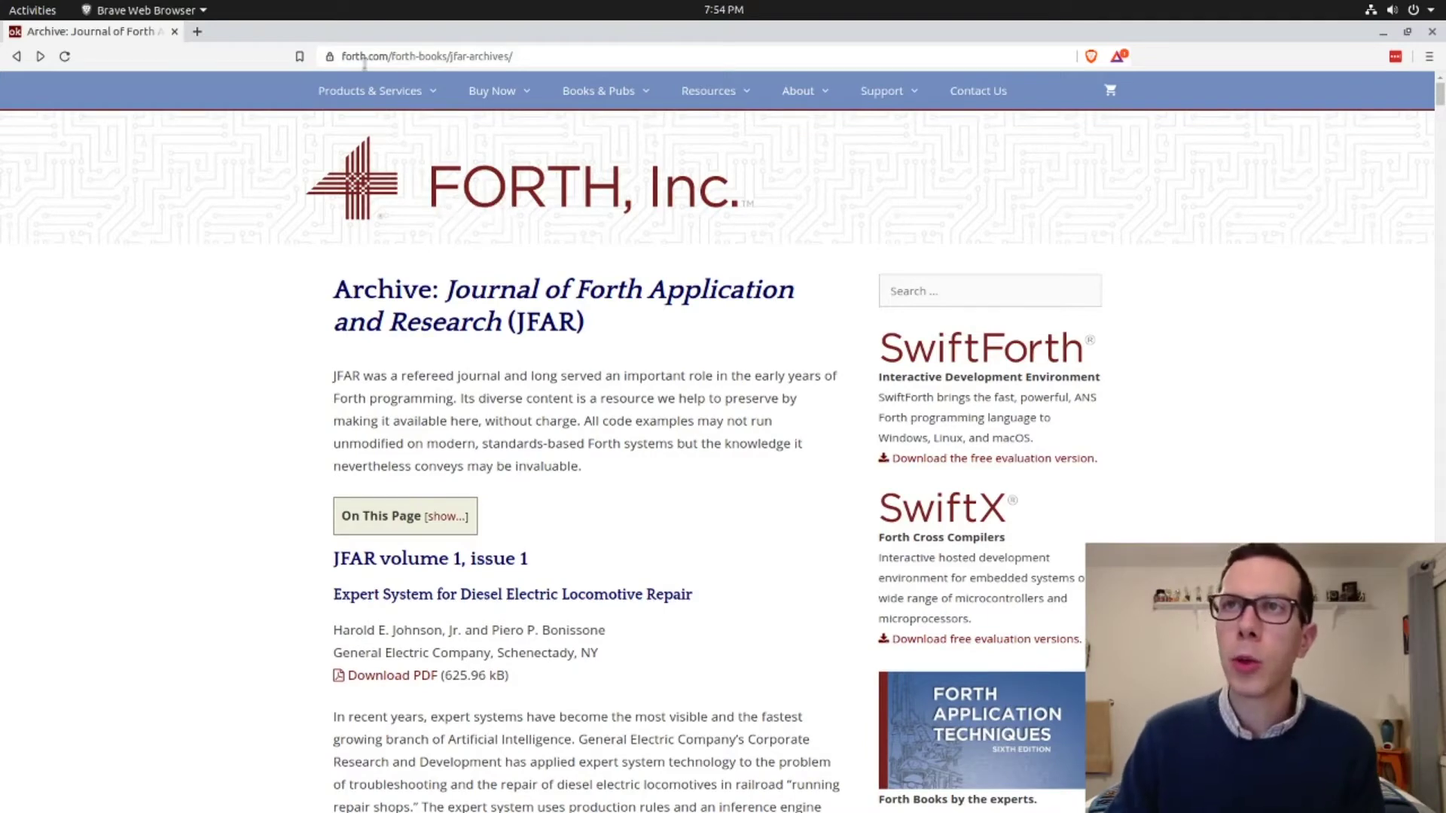
{"action": "mouse_move", "coordinate": [391, 203]}
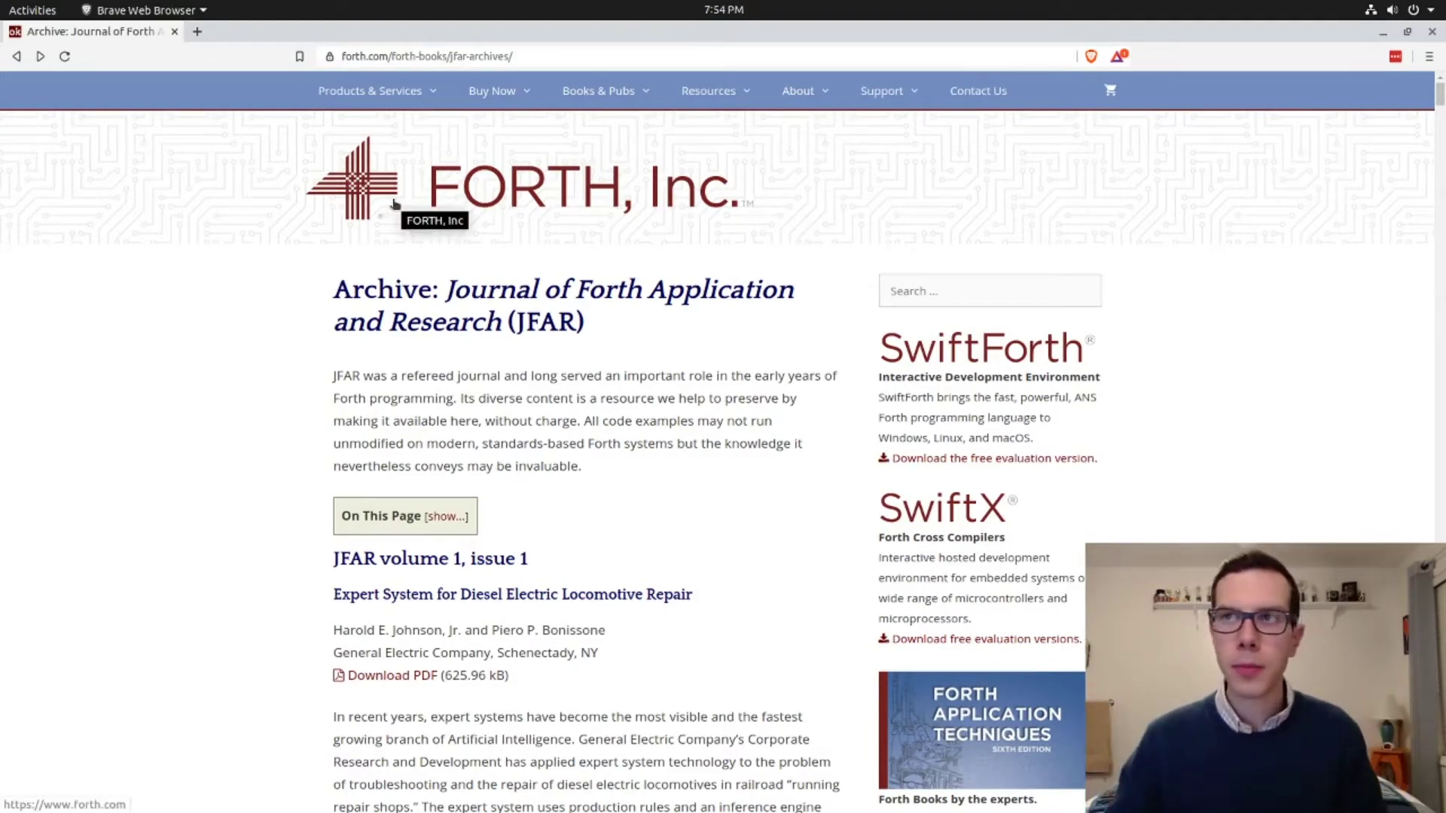
{"action": "mouse_move", "coordinate": [470, 178]}
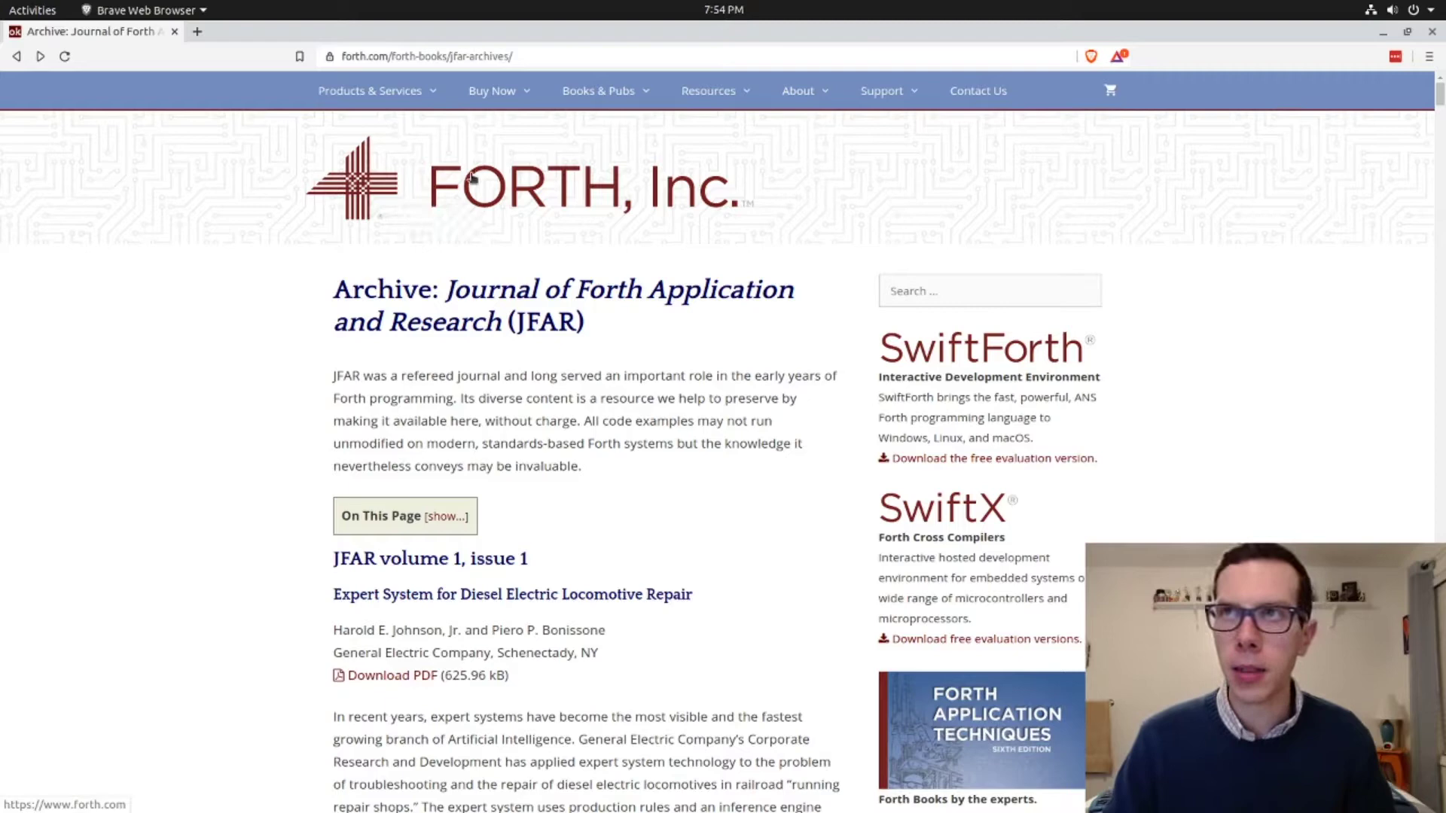
{"action": "mouse_move", "coordinate": [991, 145]}
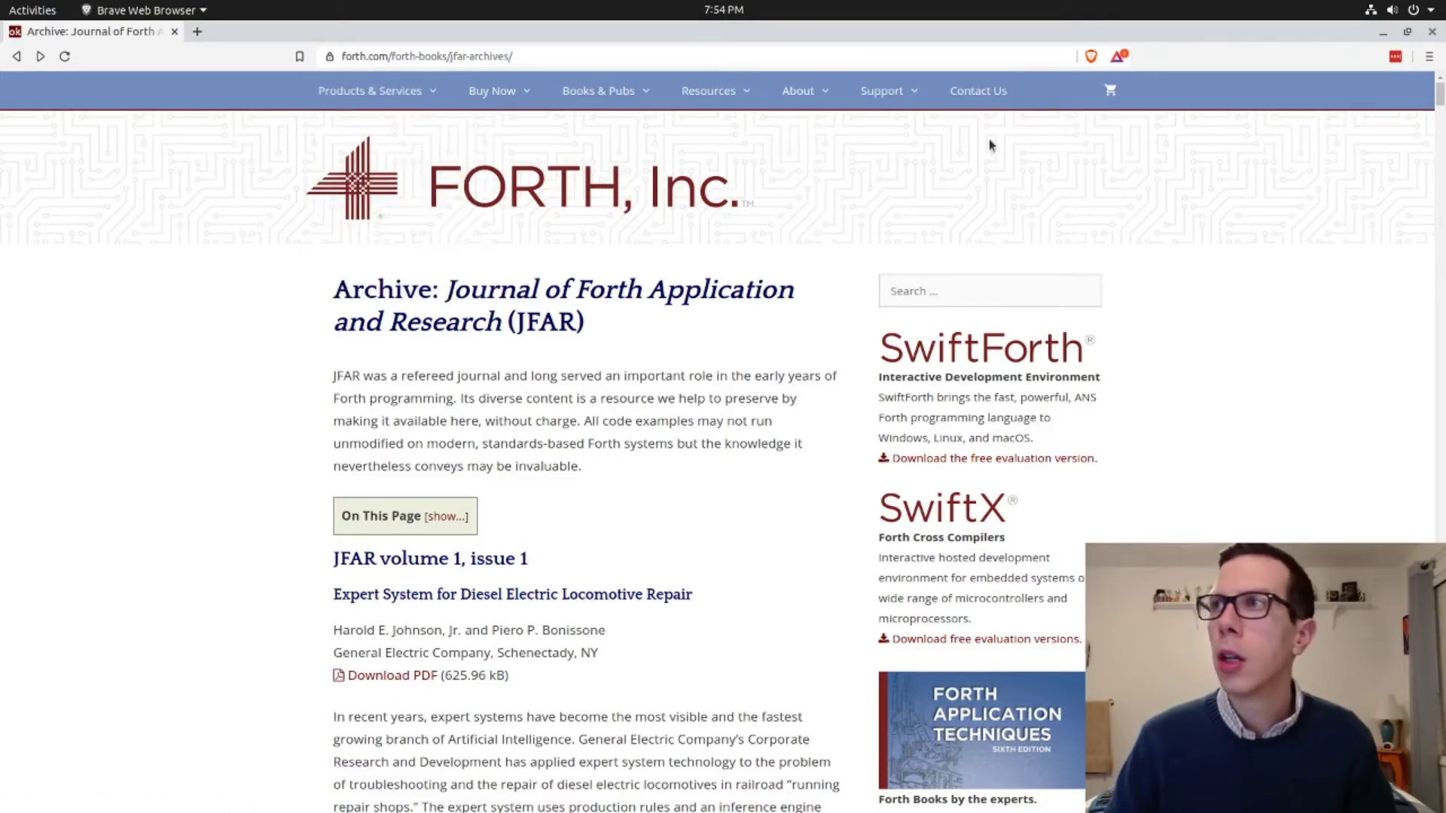
{"action": "left_click", "coordinate": [798, 91]}
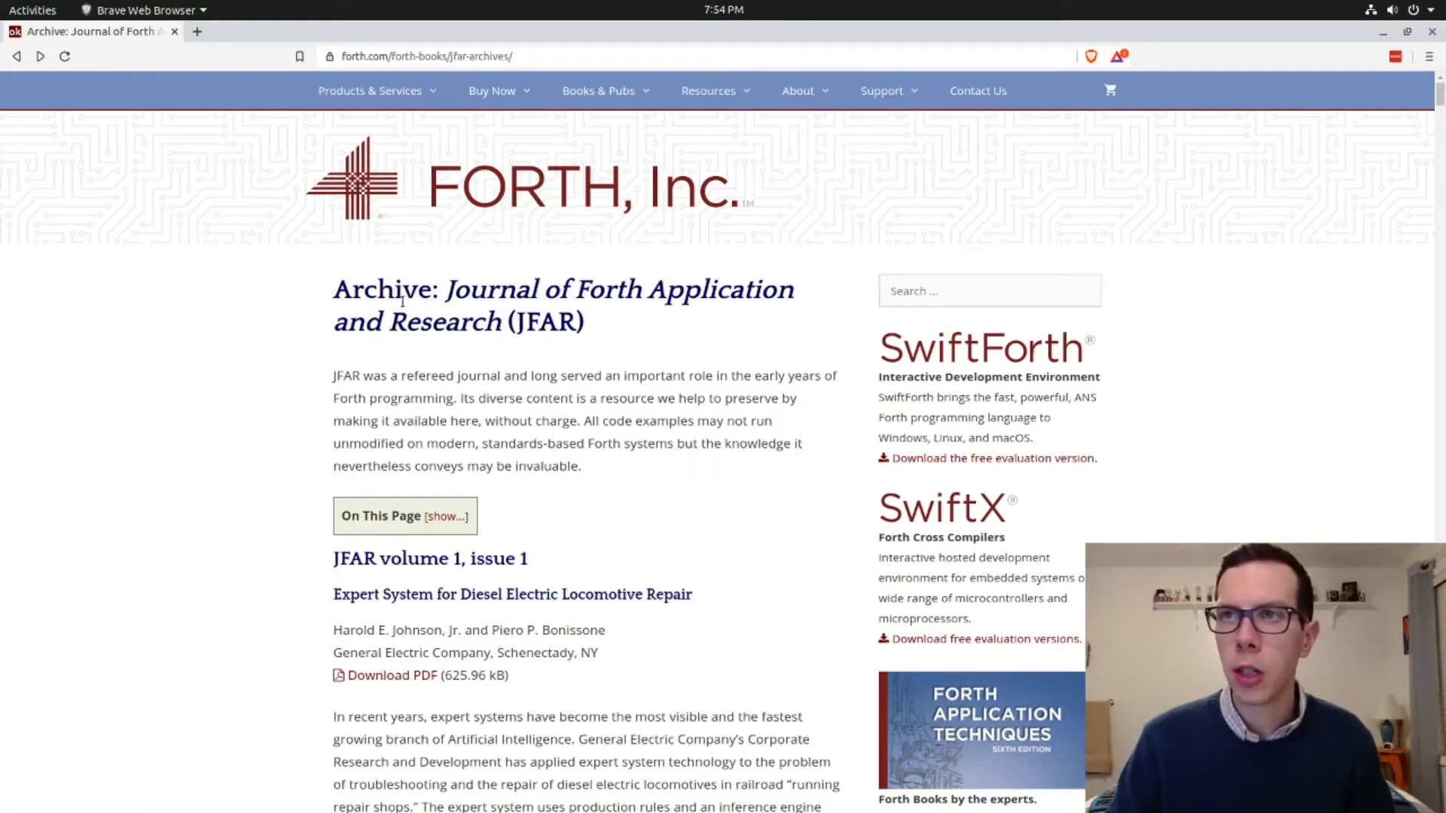
{"action": "scroll", "scroll_direction": "down", "scroll_amount": 3}
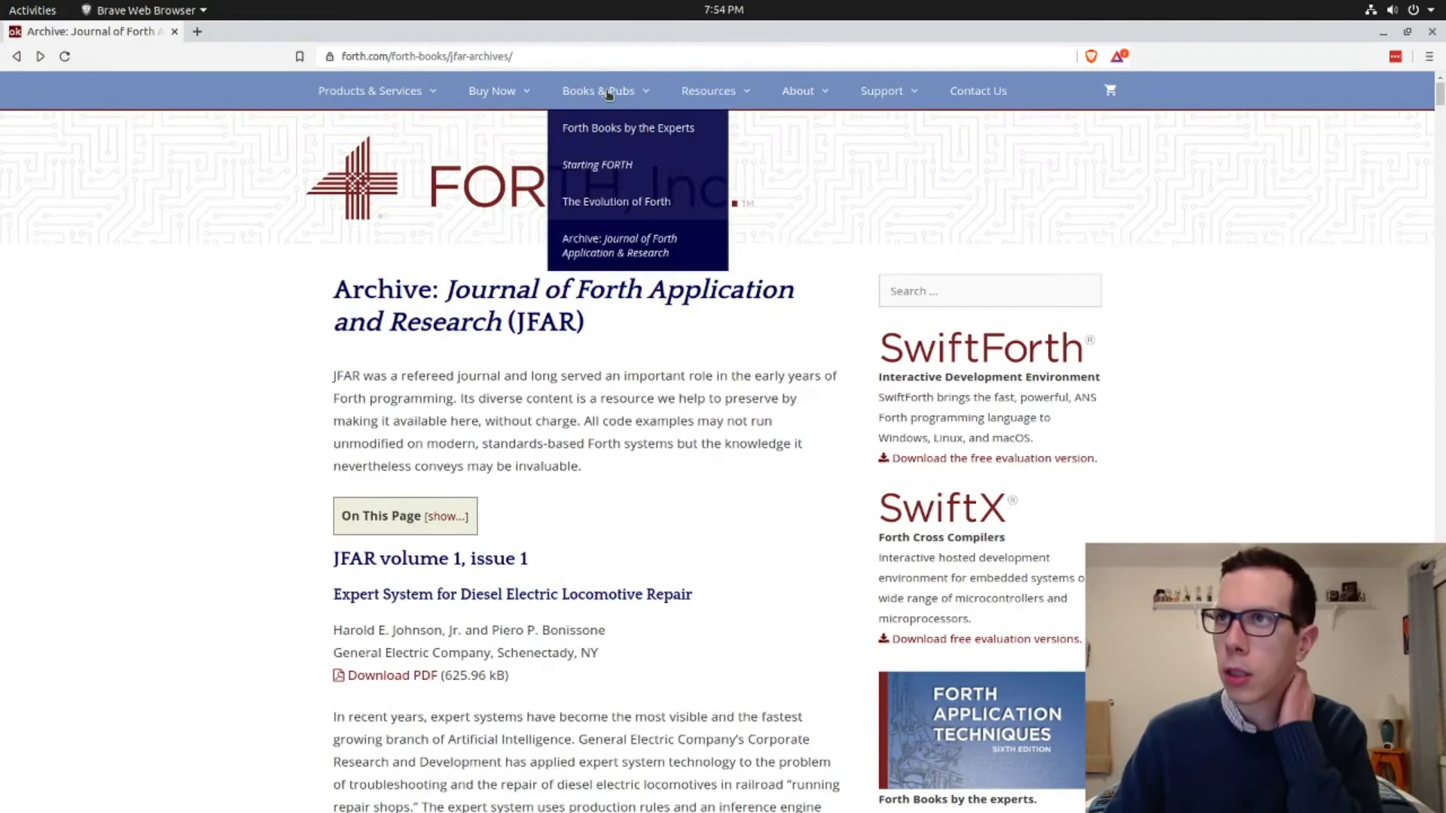
{"action": "mouse_move", "coordinate": [596, 164]}
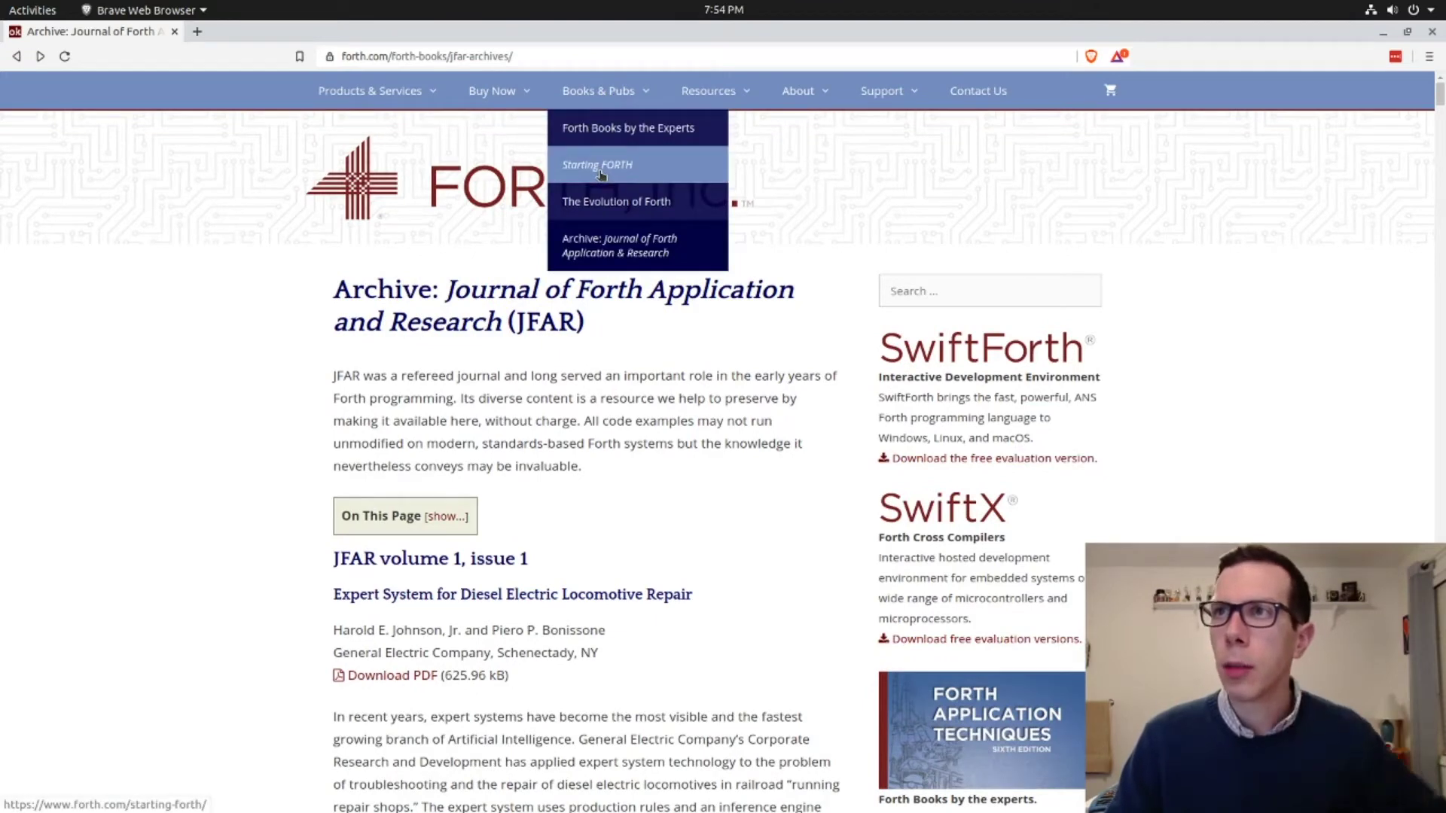
{"action": "left_click", "coordinate": [596, 165]}
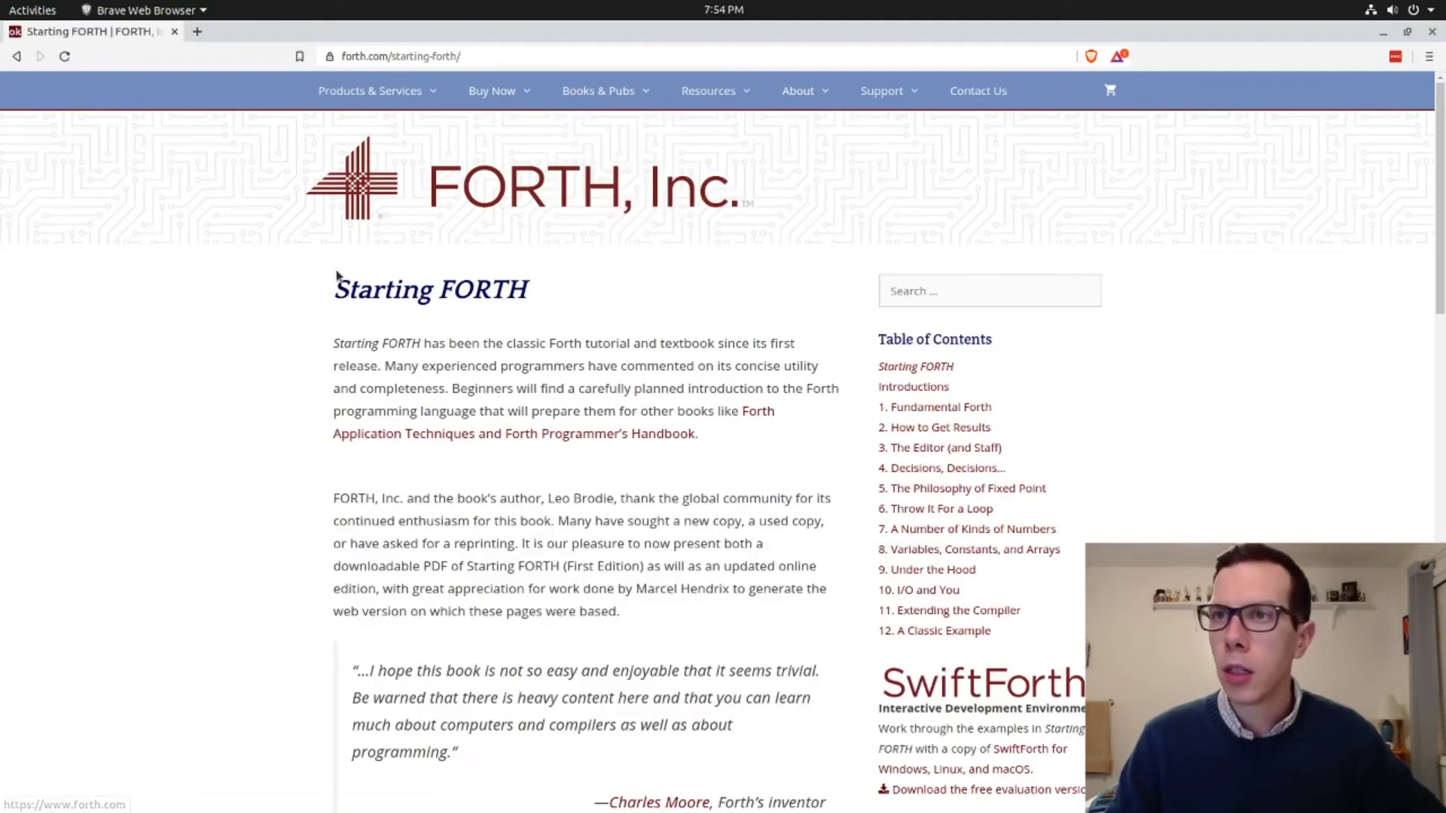
{"action": "scroll", "scroll_direction": "down", "scroll_amount": 3}
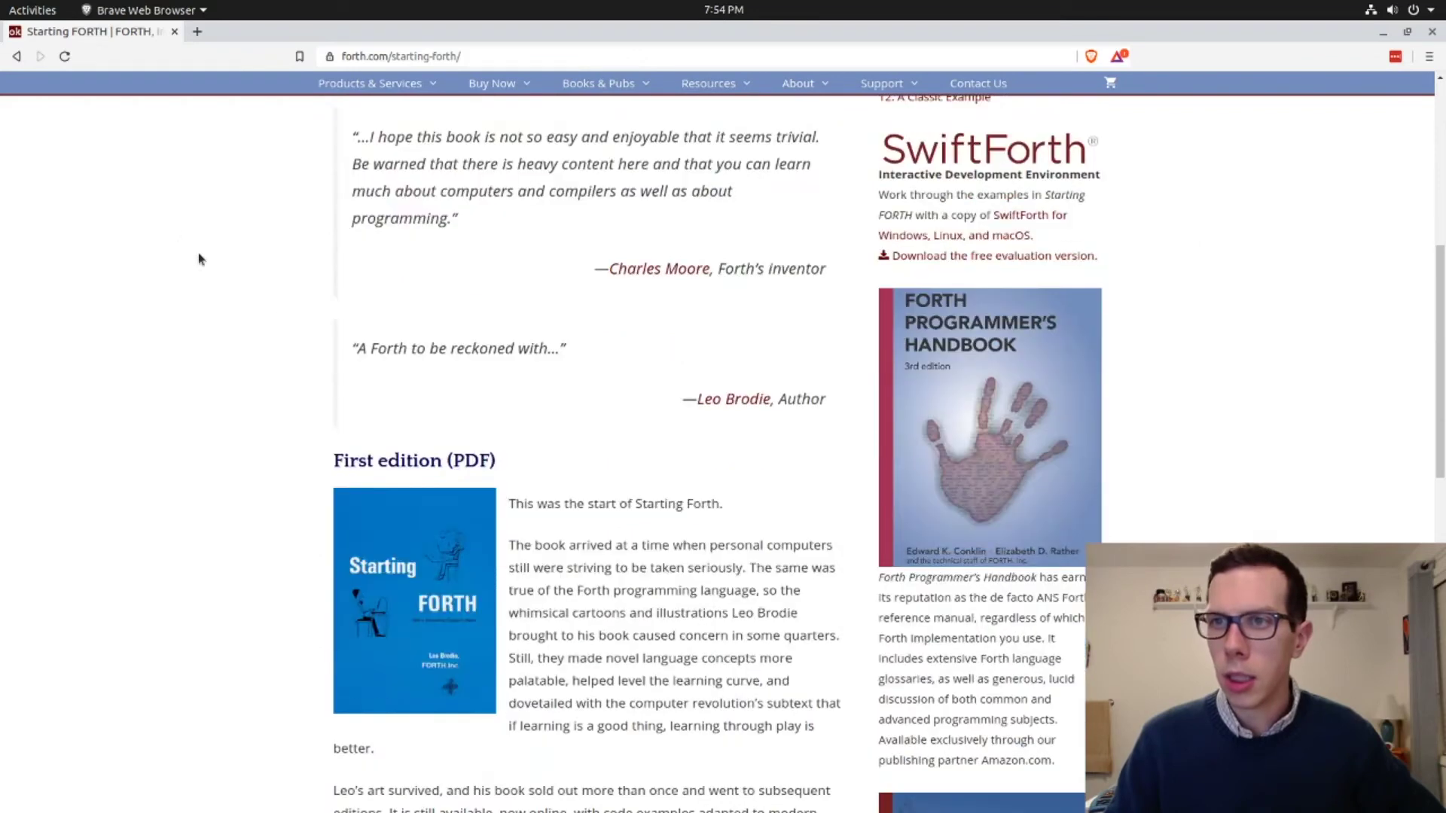
{"action": "scroll", "scroll_direction": "down", "scroll_amount": 3}
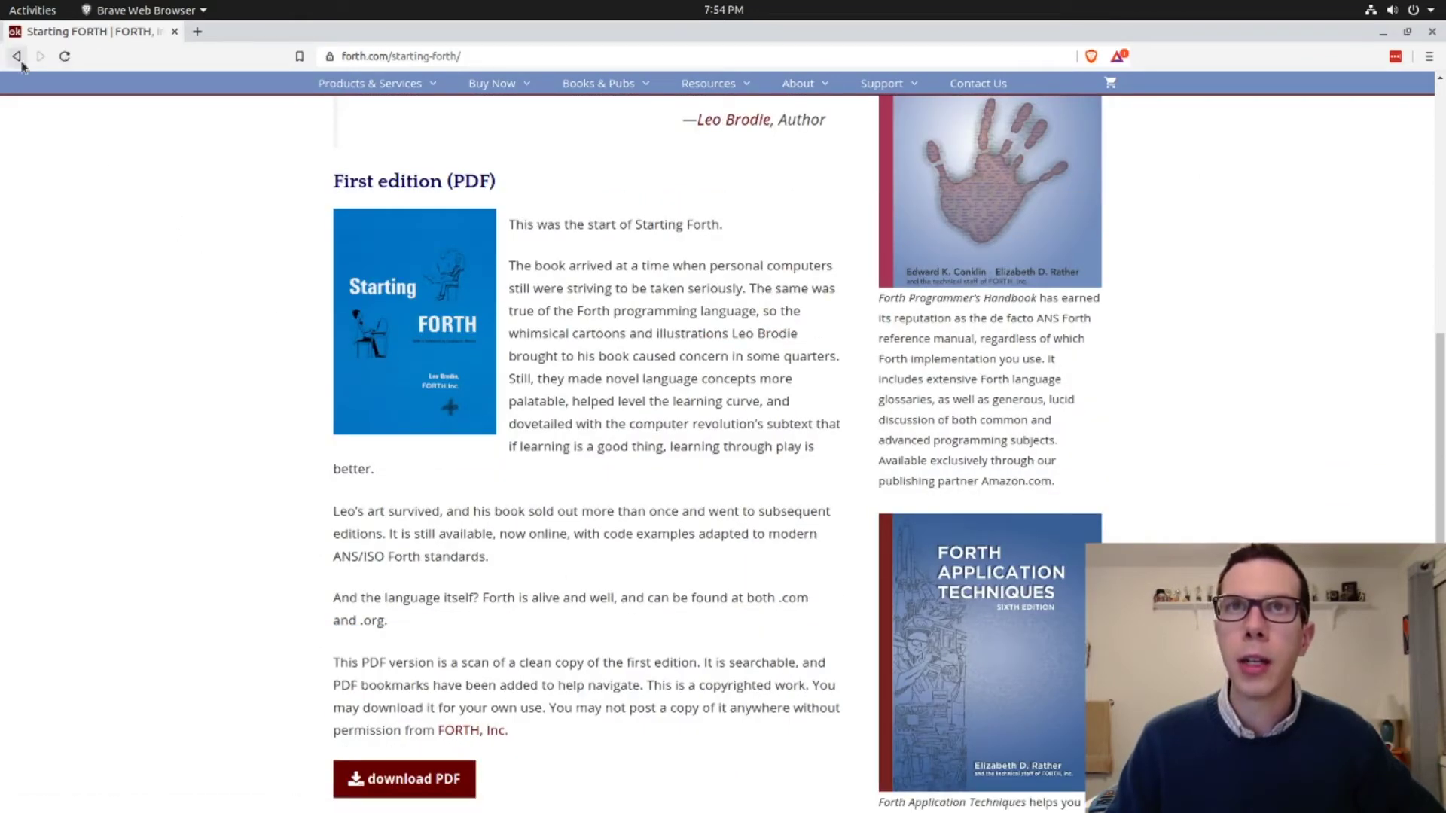
- Go back to the JFAR archive and scroll down through the paper abstracts
{"action": "left_click", "coordinate": [17, 57]}
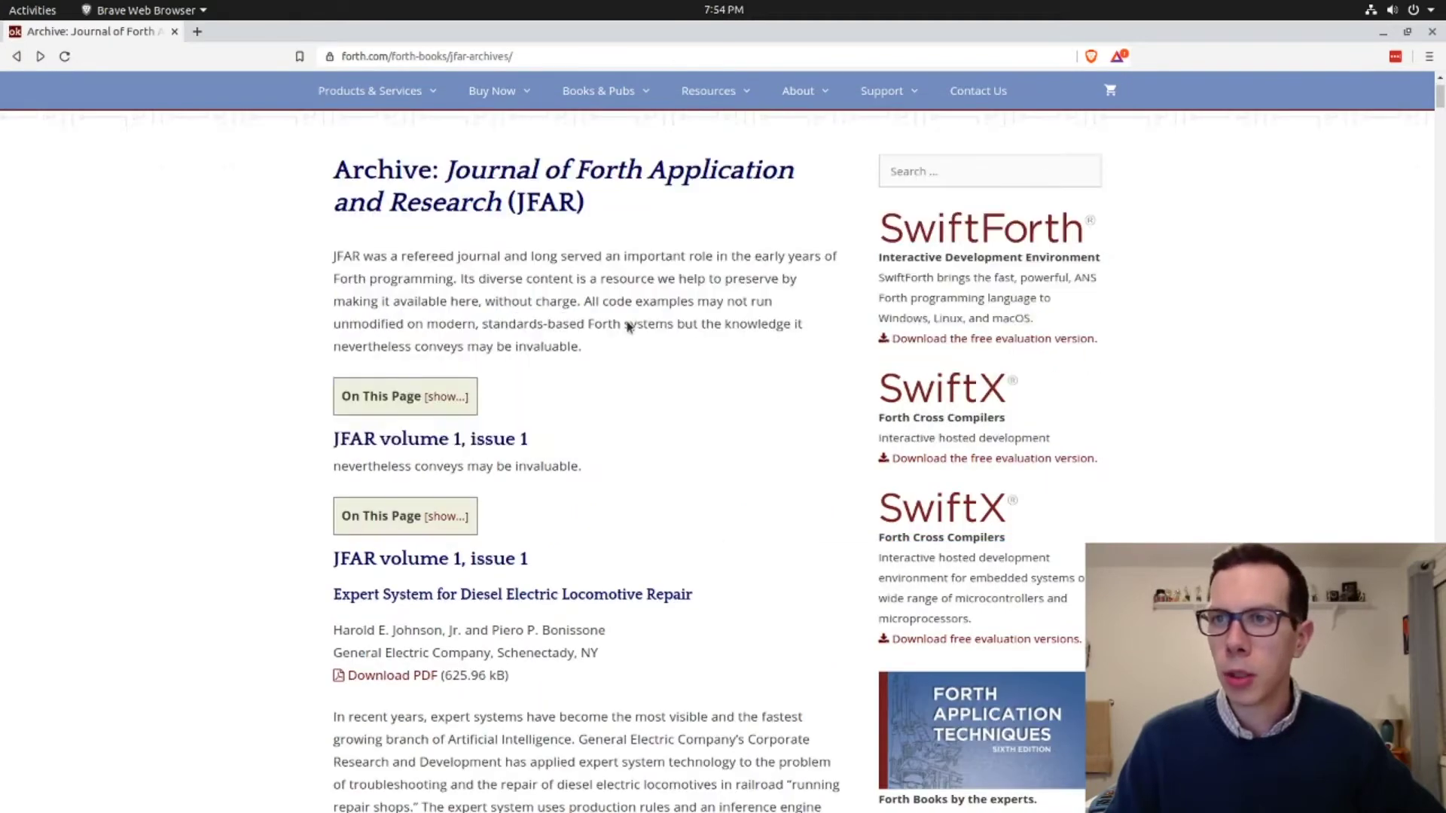
{"action": "scroll", "scroll_direction": "down", "scroll_amount": 3}
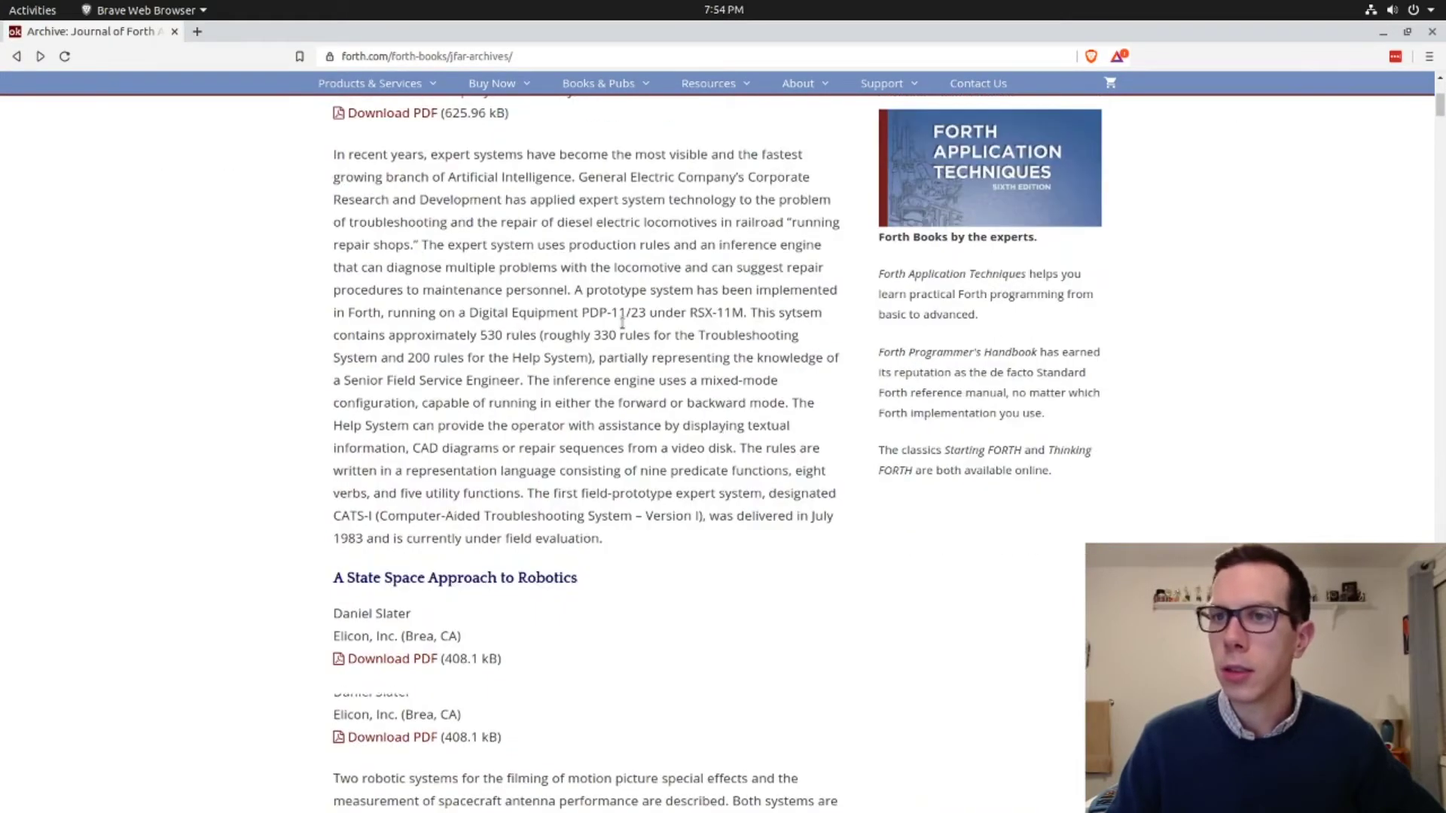
{"action": "scroll", "scroll_direction": "down", "scroll_amount": 3}
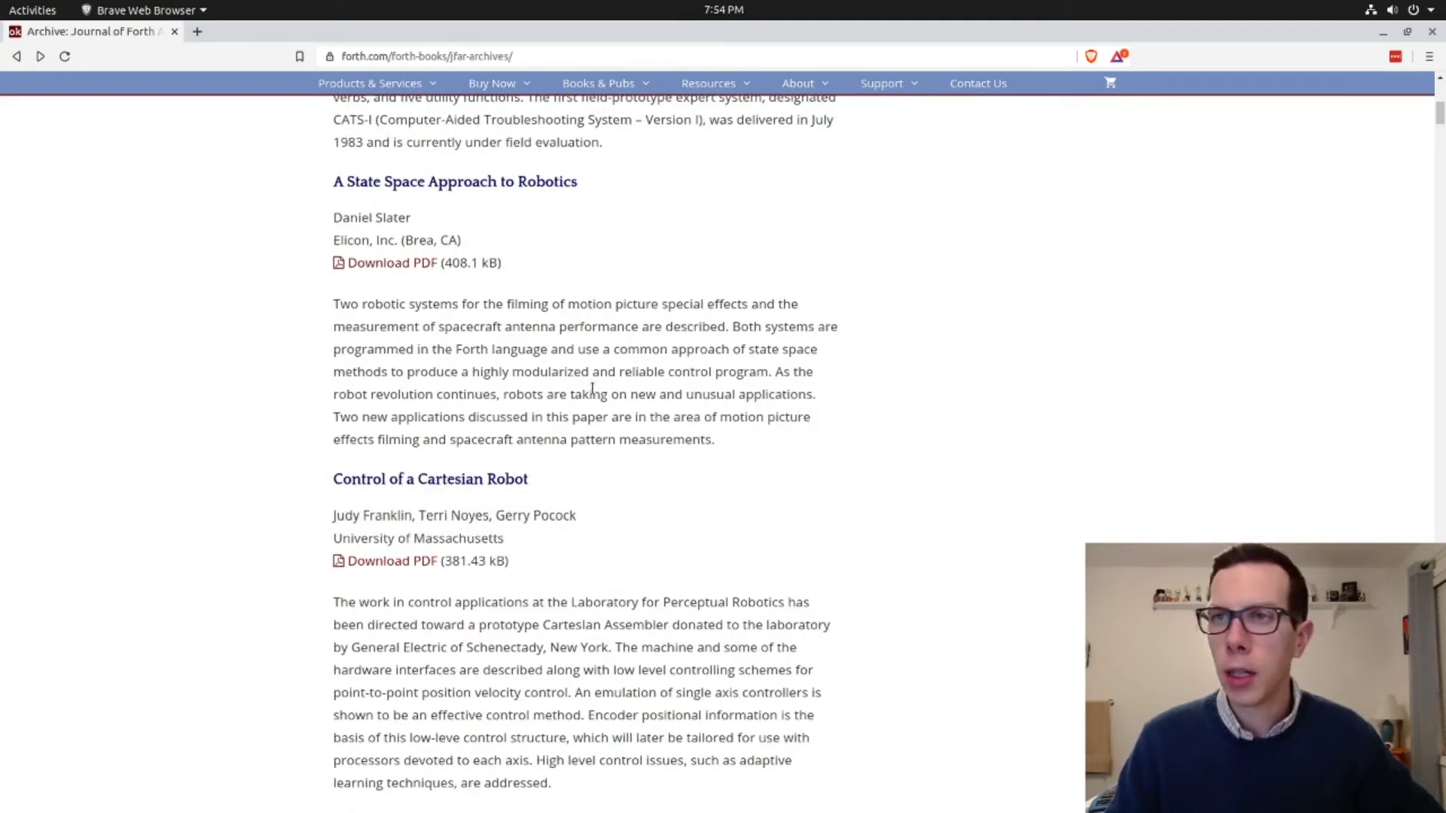
{"action": "scroll", "scroll_direction": "down", "scroll_amount": 3}
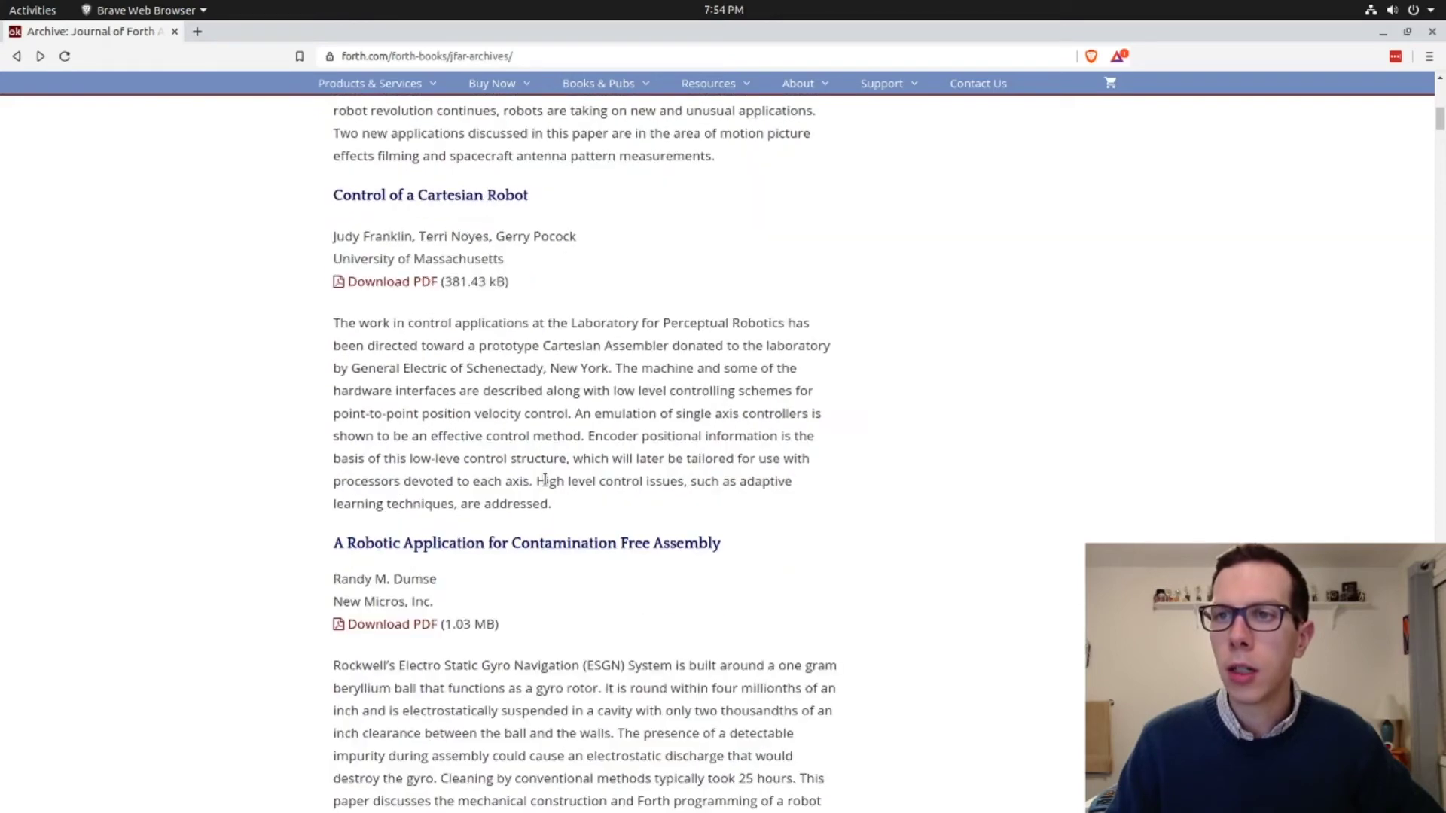
{"action": "scroll", "scroll_direction": "down", "scroll_amount": 3}
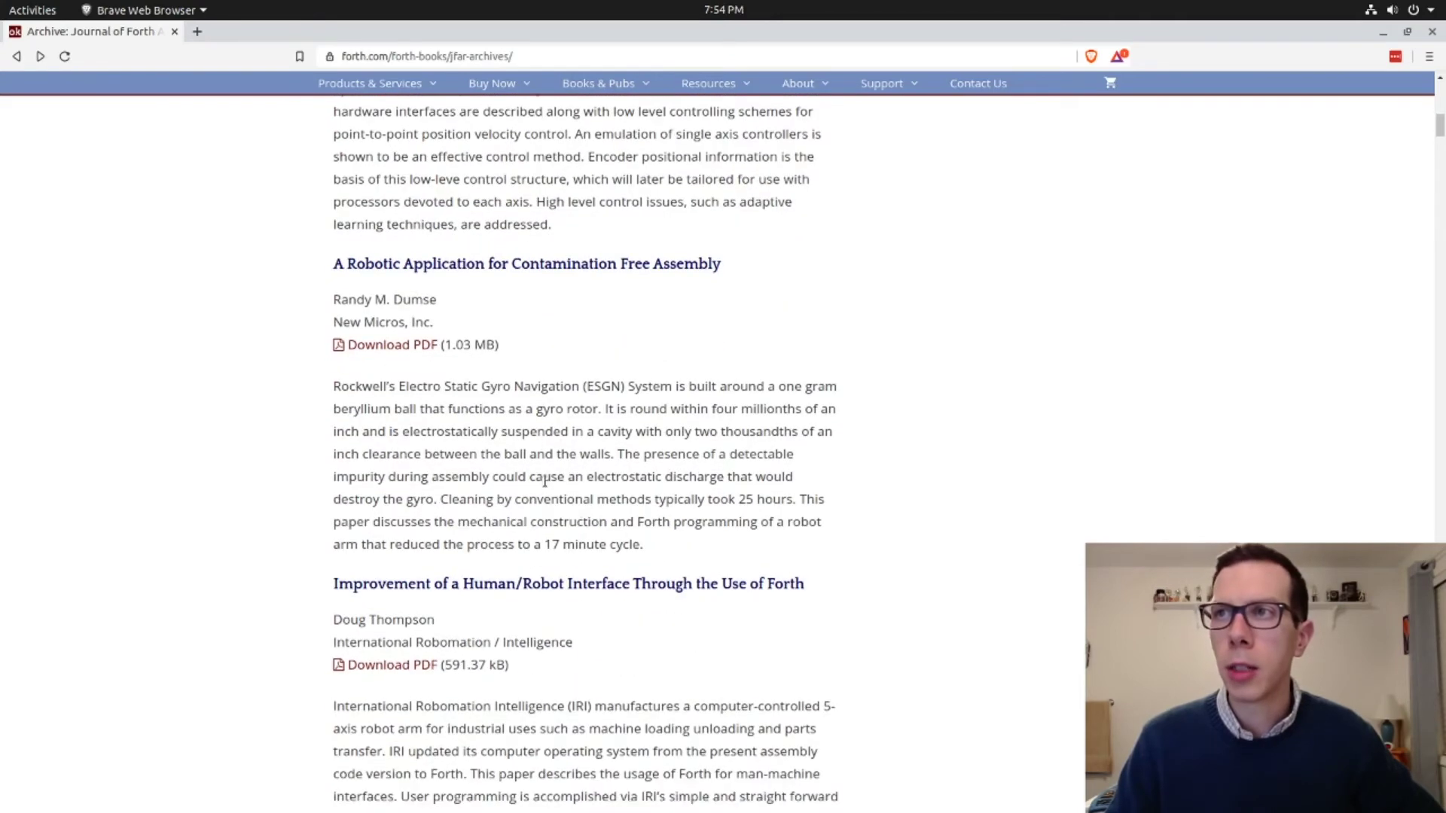
{"action": "scroll", "scroll_direction": "down", "scroll_amount": 3}
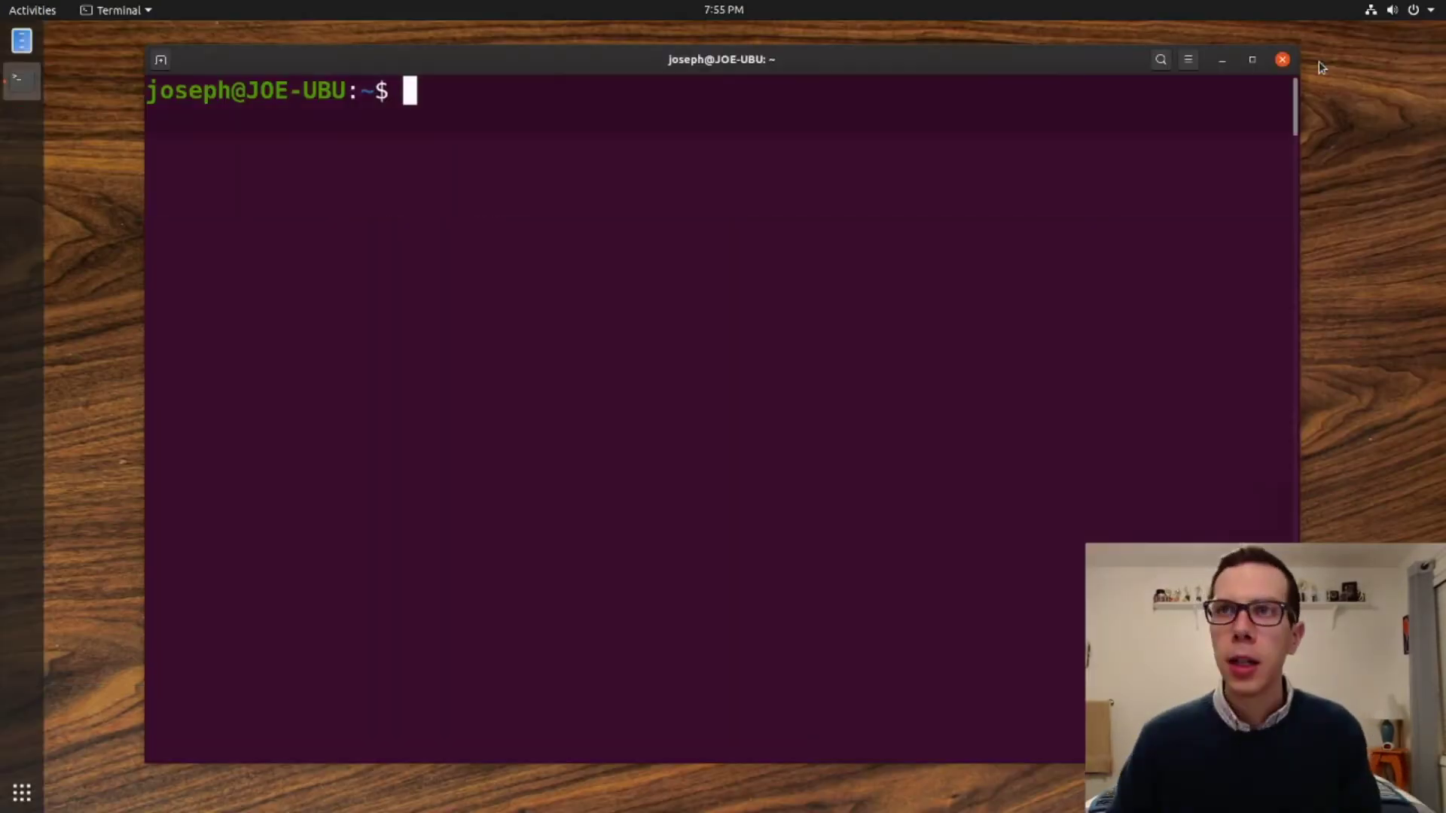
{"action": "mouse_move", "coordinate": [34, 167]}
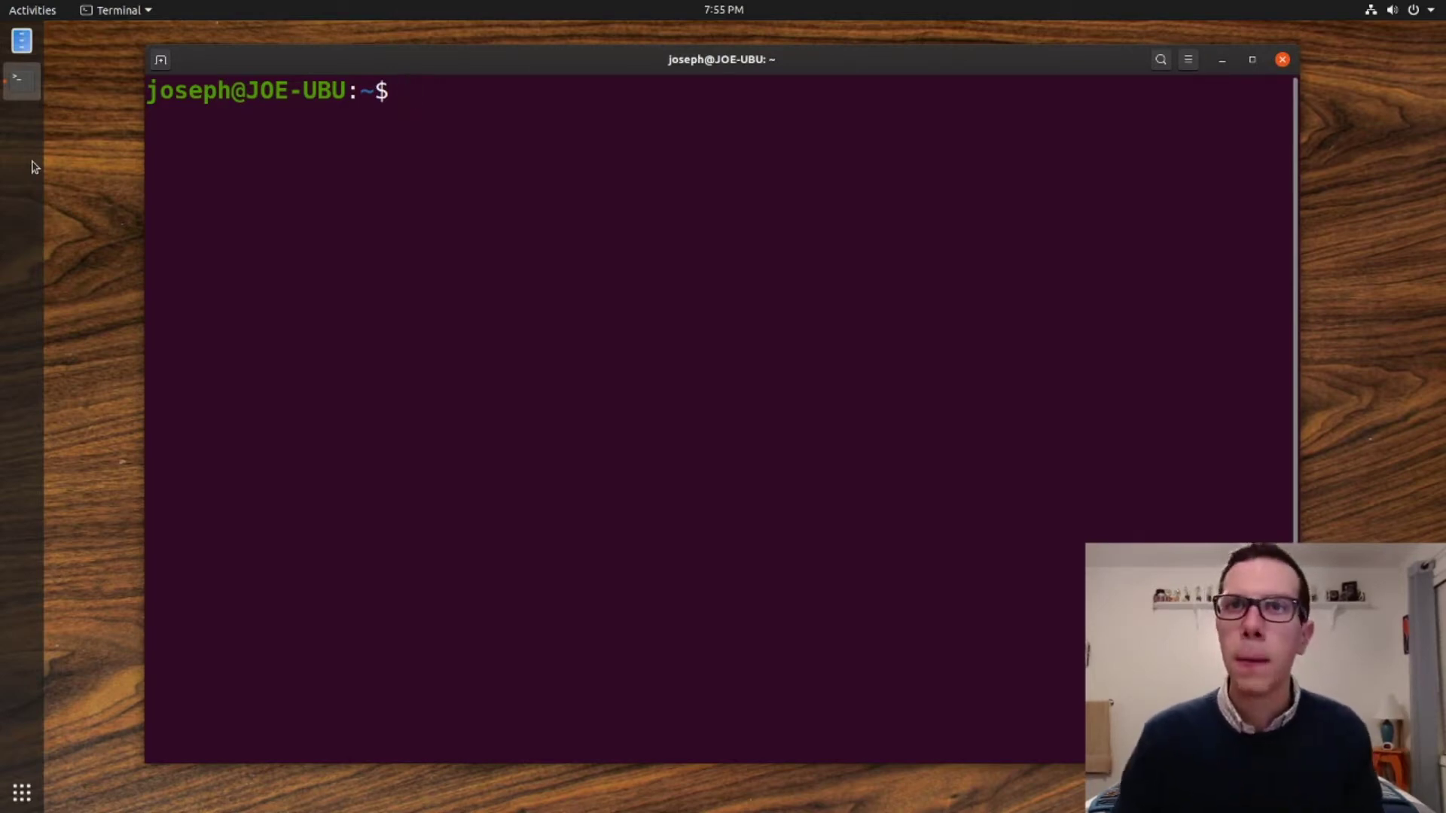
- Launch Gforth 0.7.3 from the terminal and start a new definition line
{"action": "type", "text": "fo"}
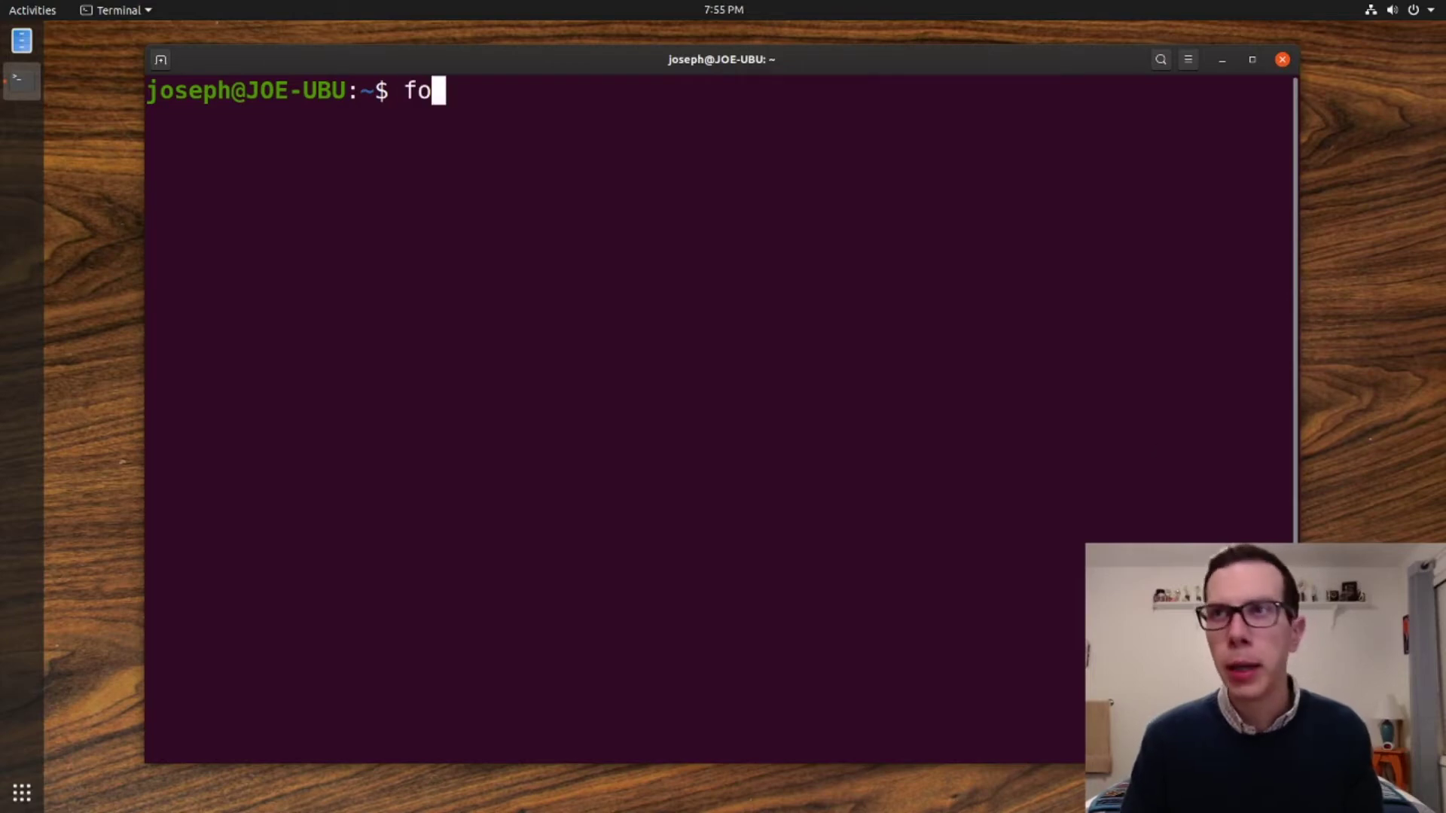
{"action": "type", "text": "gforth"}
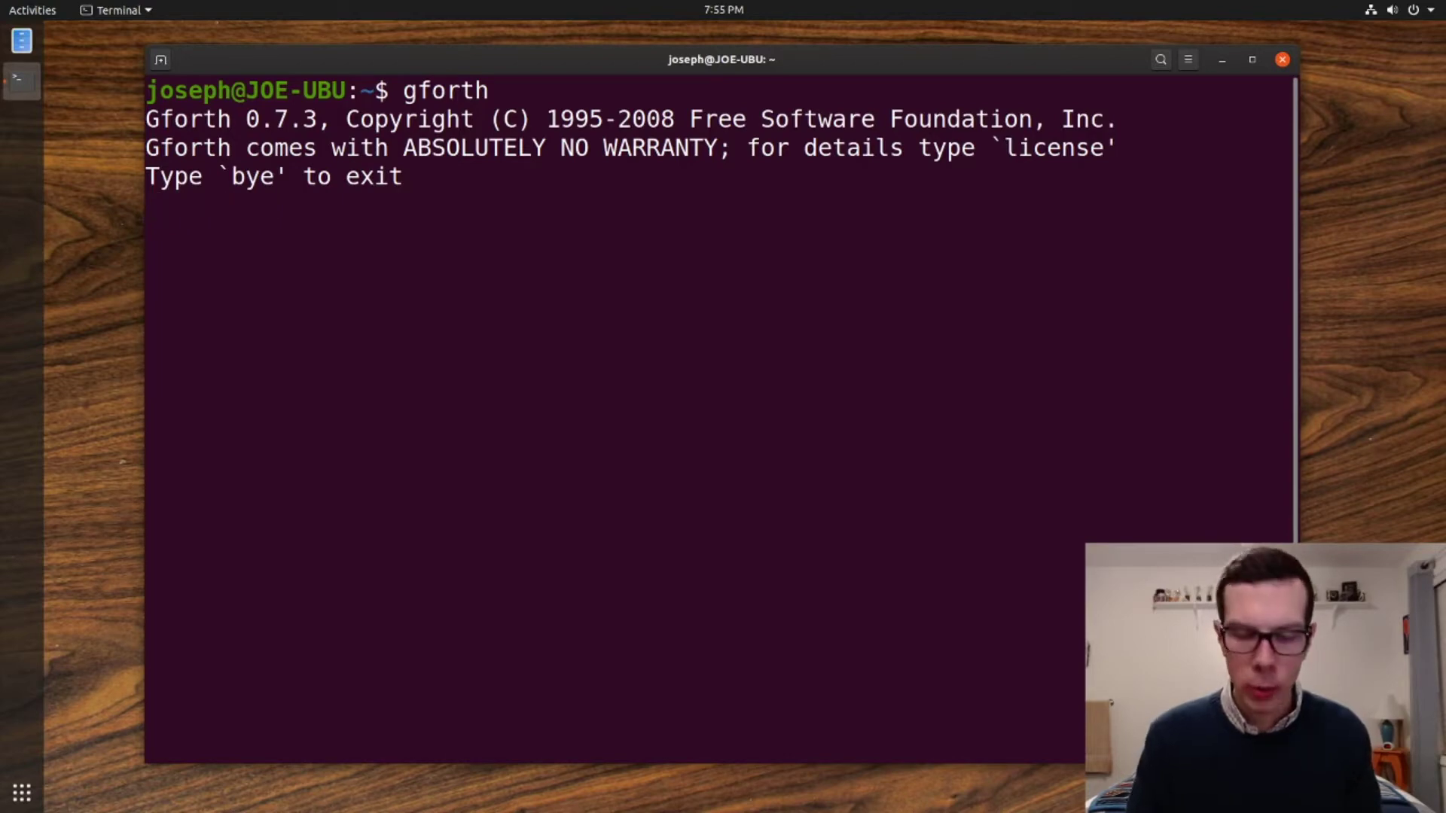
{"action": "type", "text": "Do Loop"}
{"action": "type", "text": ":"}
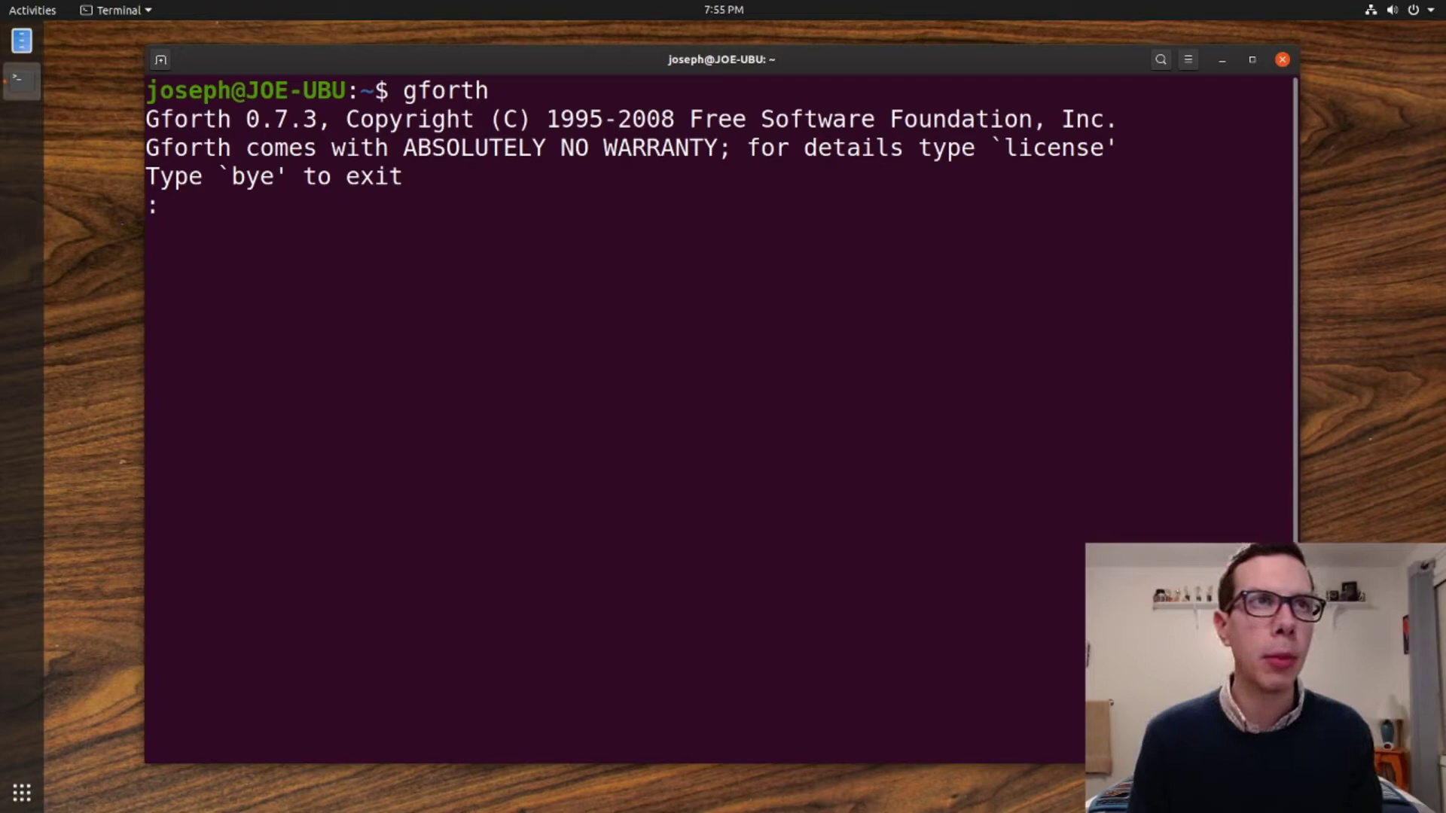
- Enter the definition ': hi_x_10 10 0 do i ." hi " drop loop ;'
{"action": "type", "text": "hi_x"}
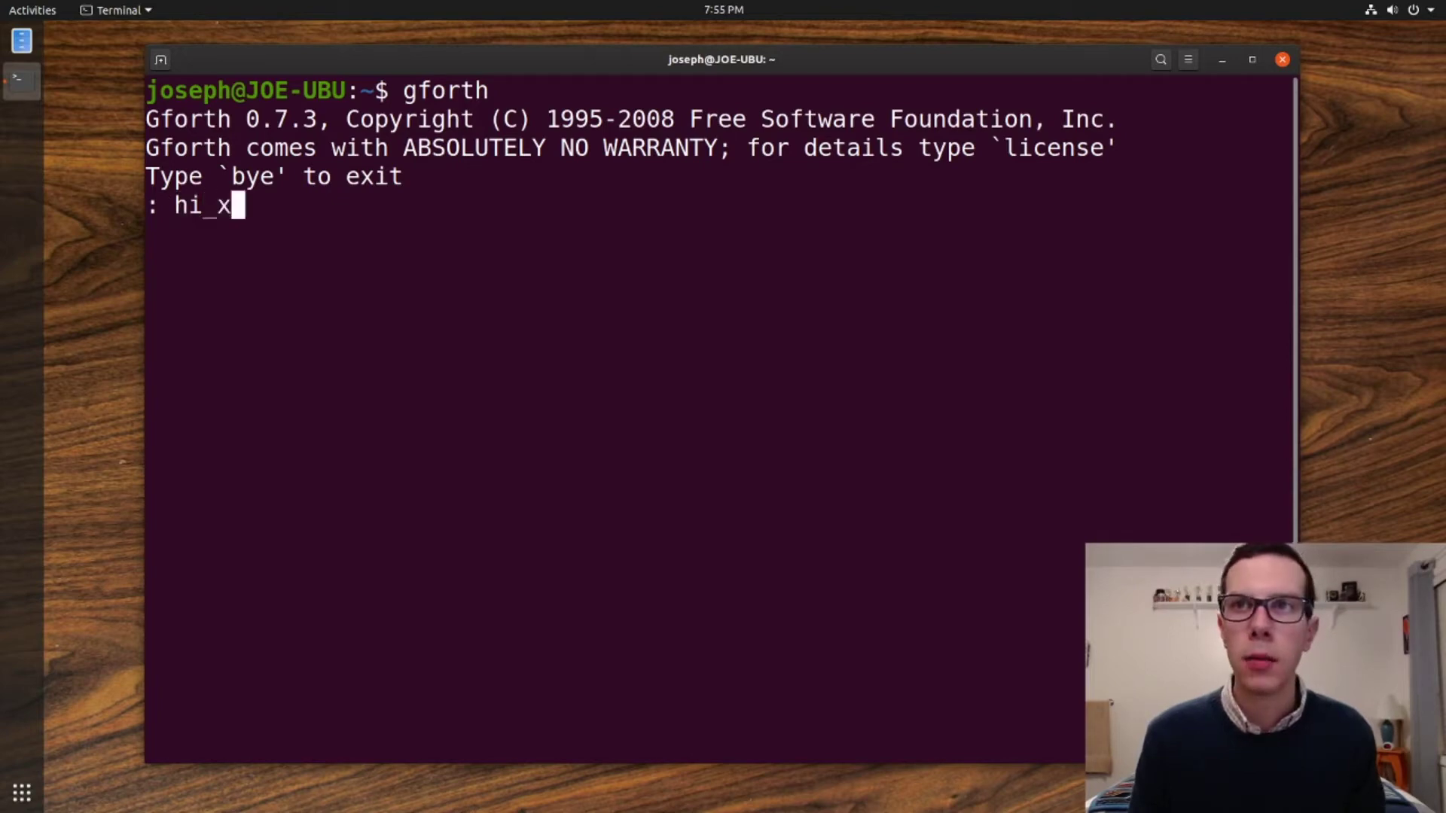
{"action": "type", "text": "_10"}
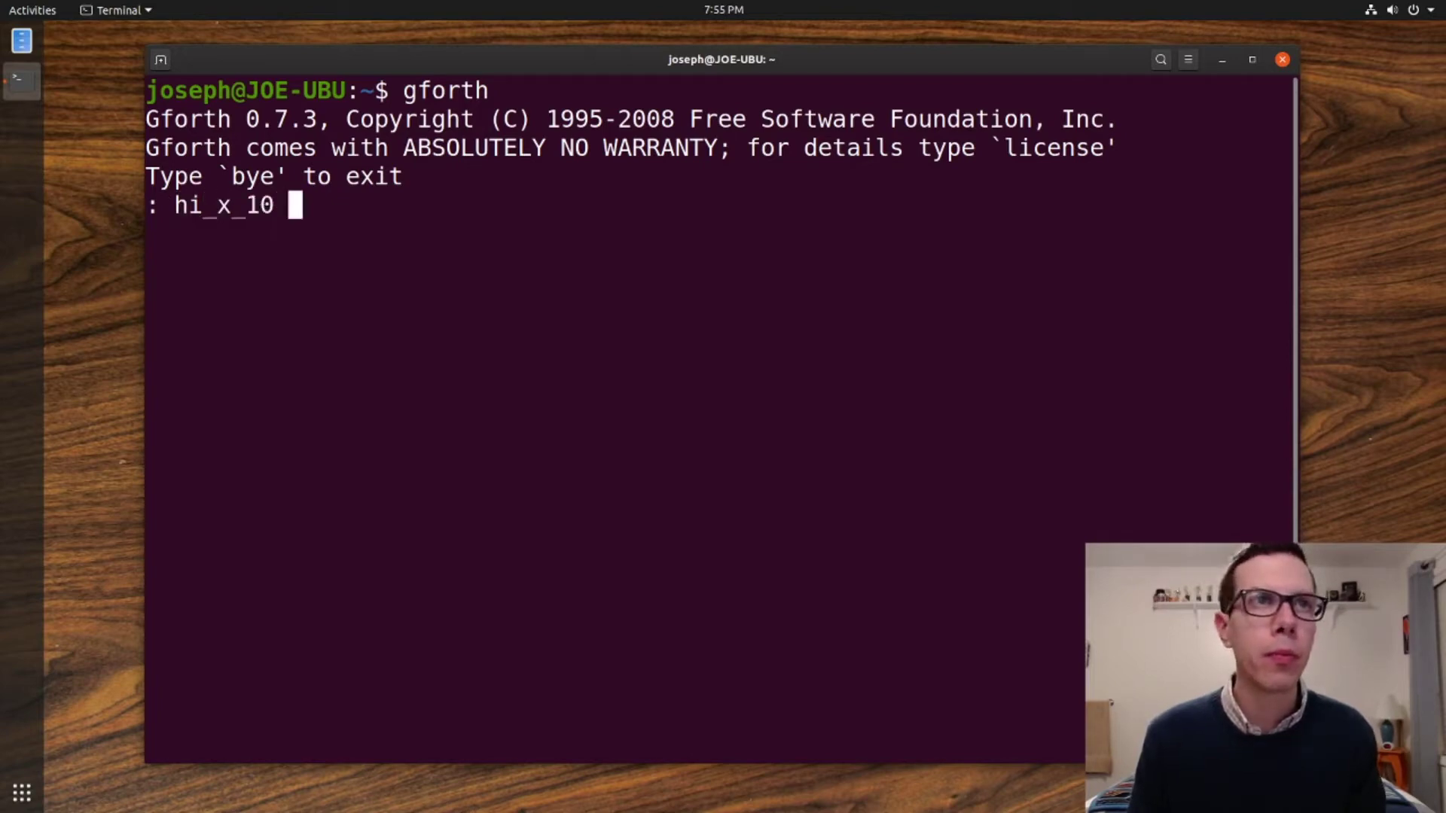
{"action": "type", "text": "10 0"}
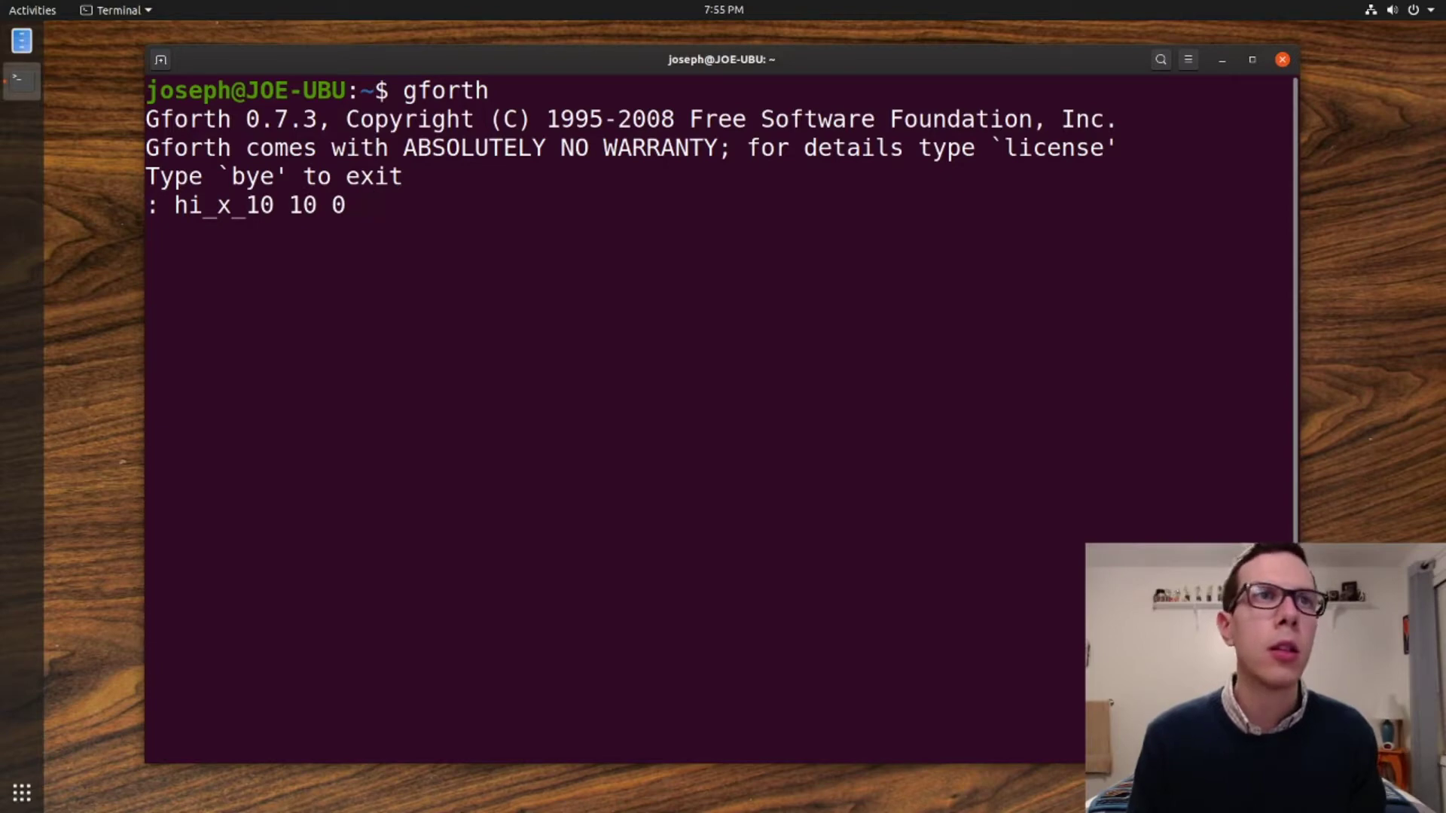
{"action": "type", "text": "do i .\""}
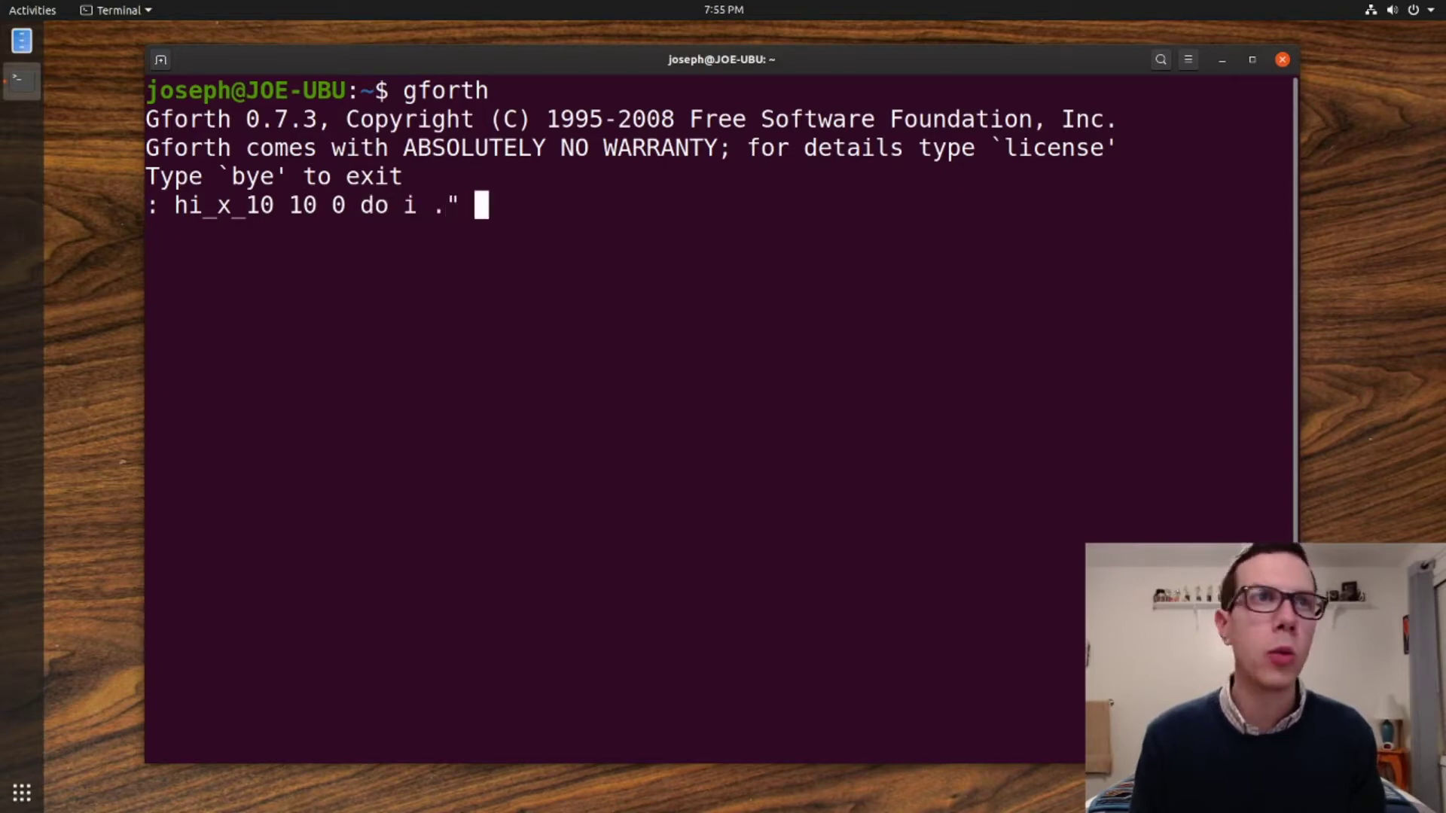
{"action": "type", "text": "hi \""}
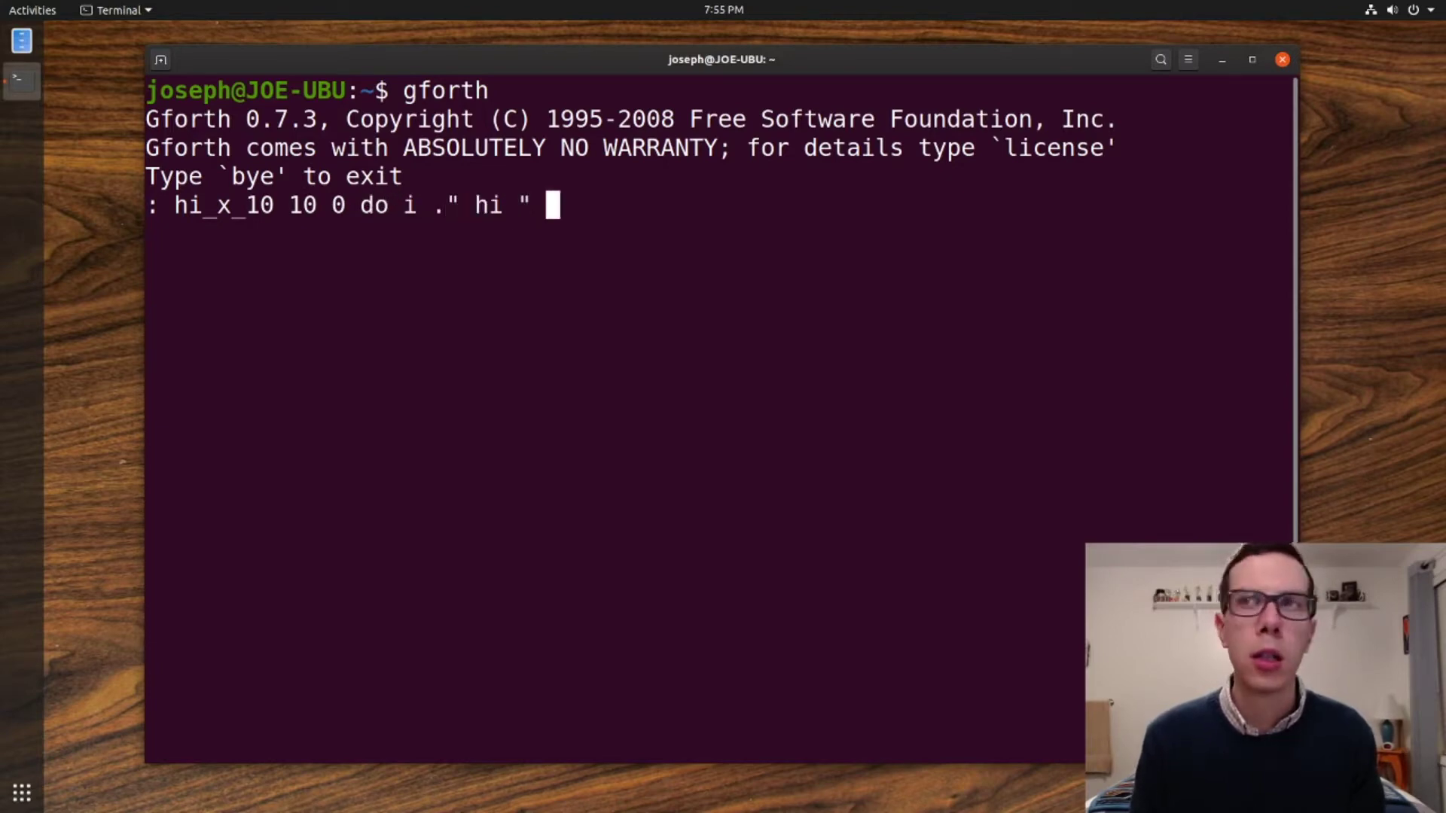
{"action": "type", "text": "drop loop;"}
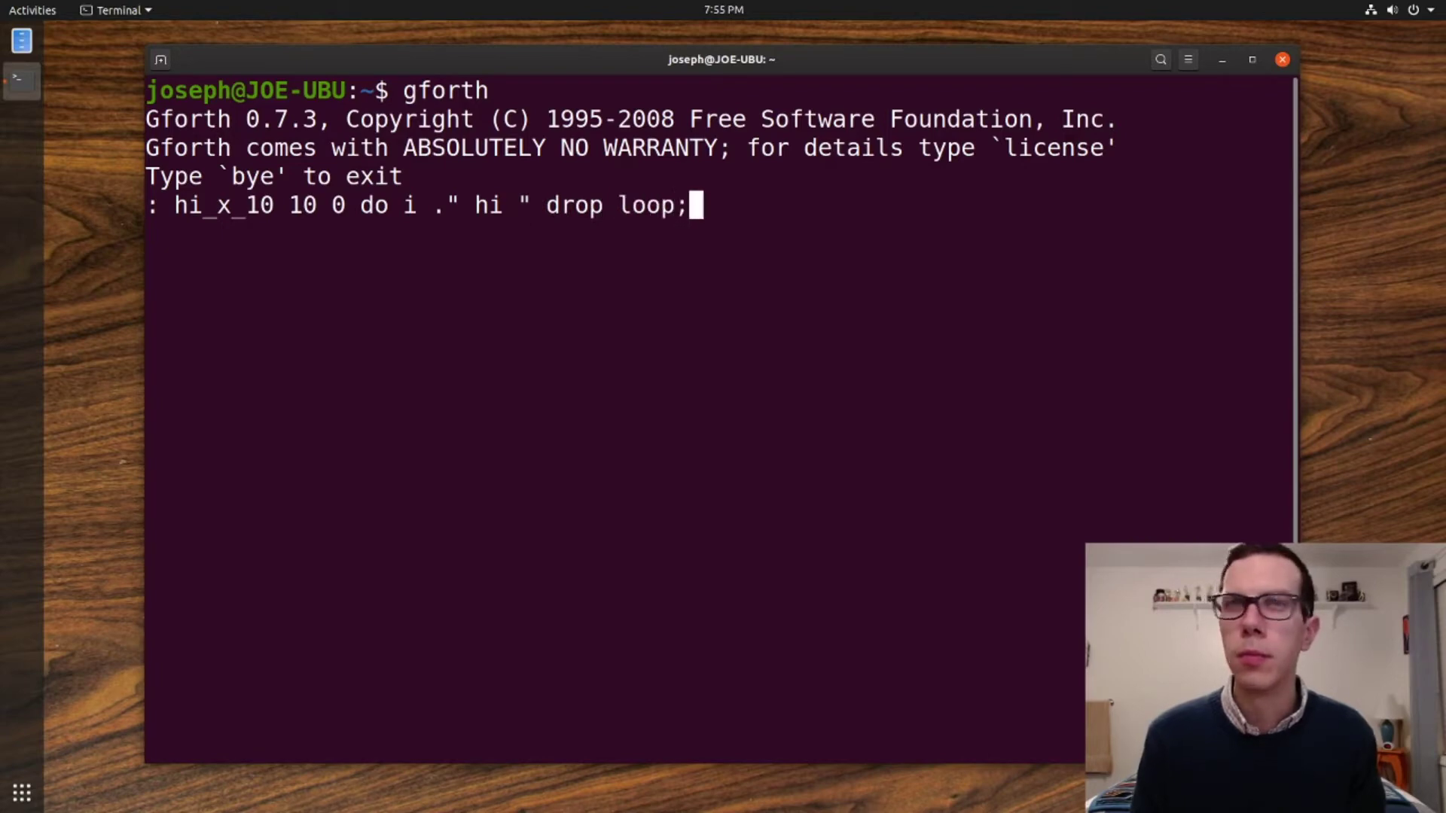
{"action": "key", "text": "Return"}
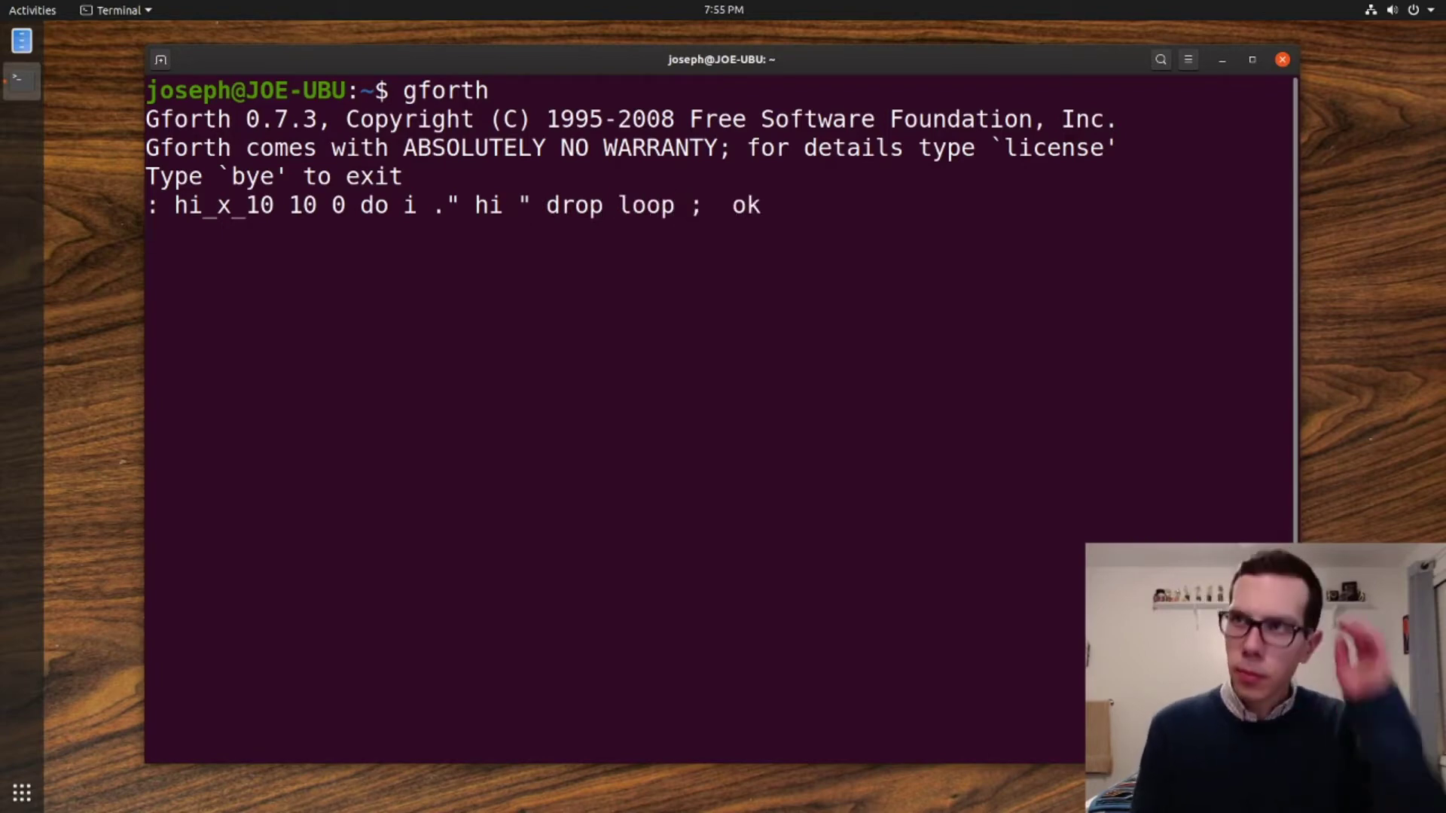
- Highlight the do word in the definition, then return to a fresh input line
{"action": "key", "text": "Return"}
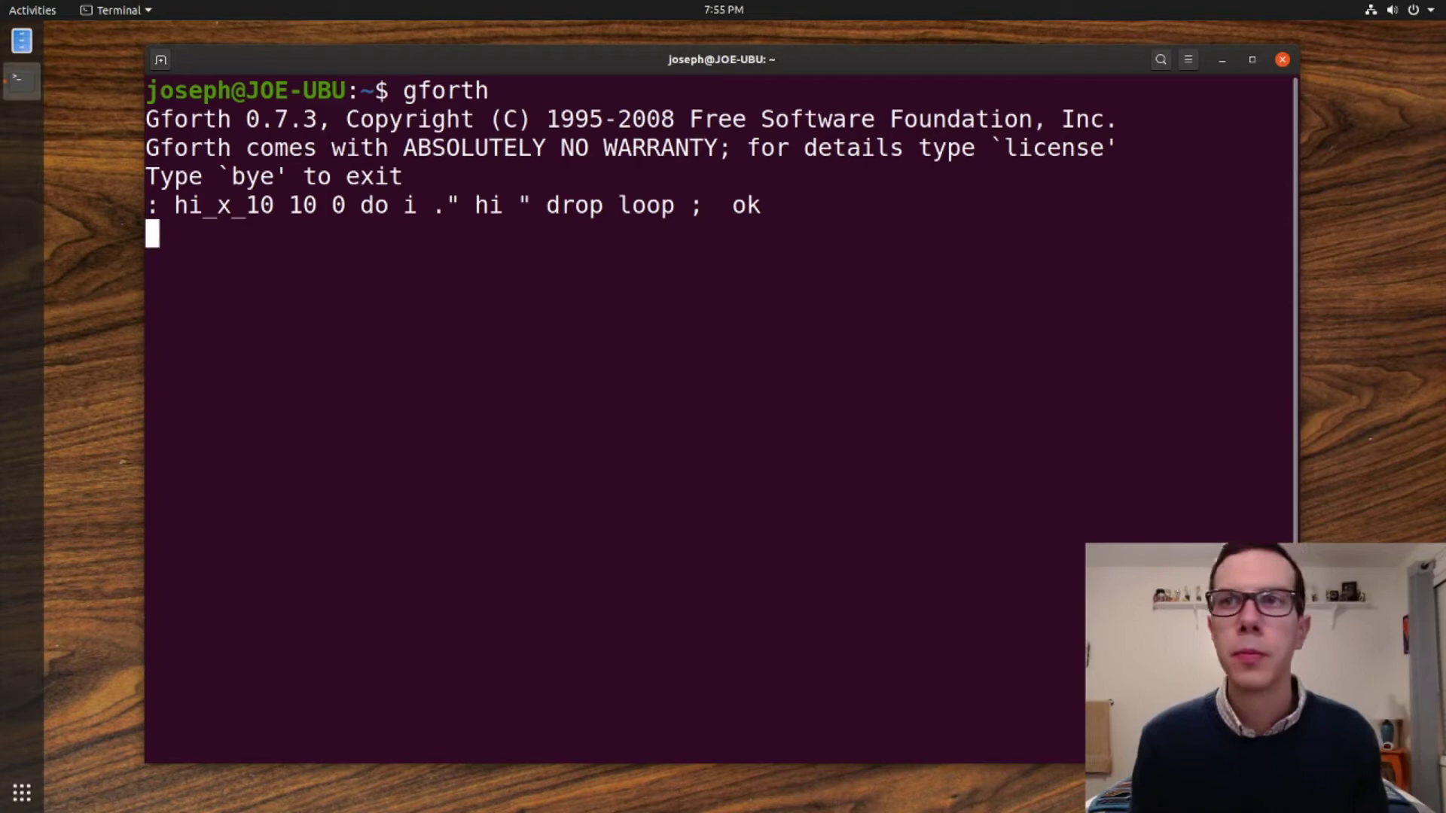
{"action": "mouse_move", "coordinate": [702, 352]}
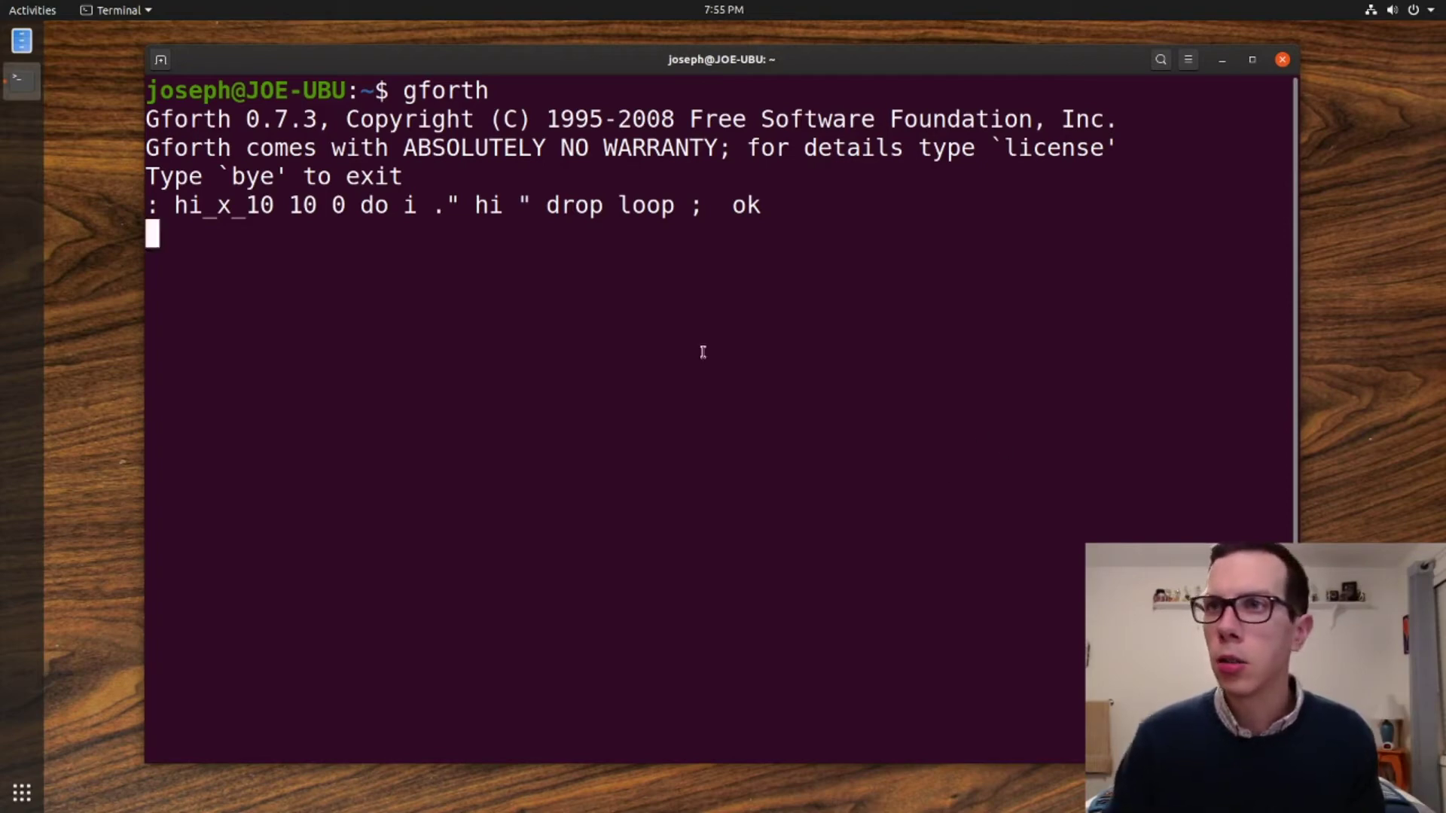
{"action": "double_click", "coordinate": [374, 204]}
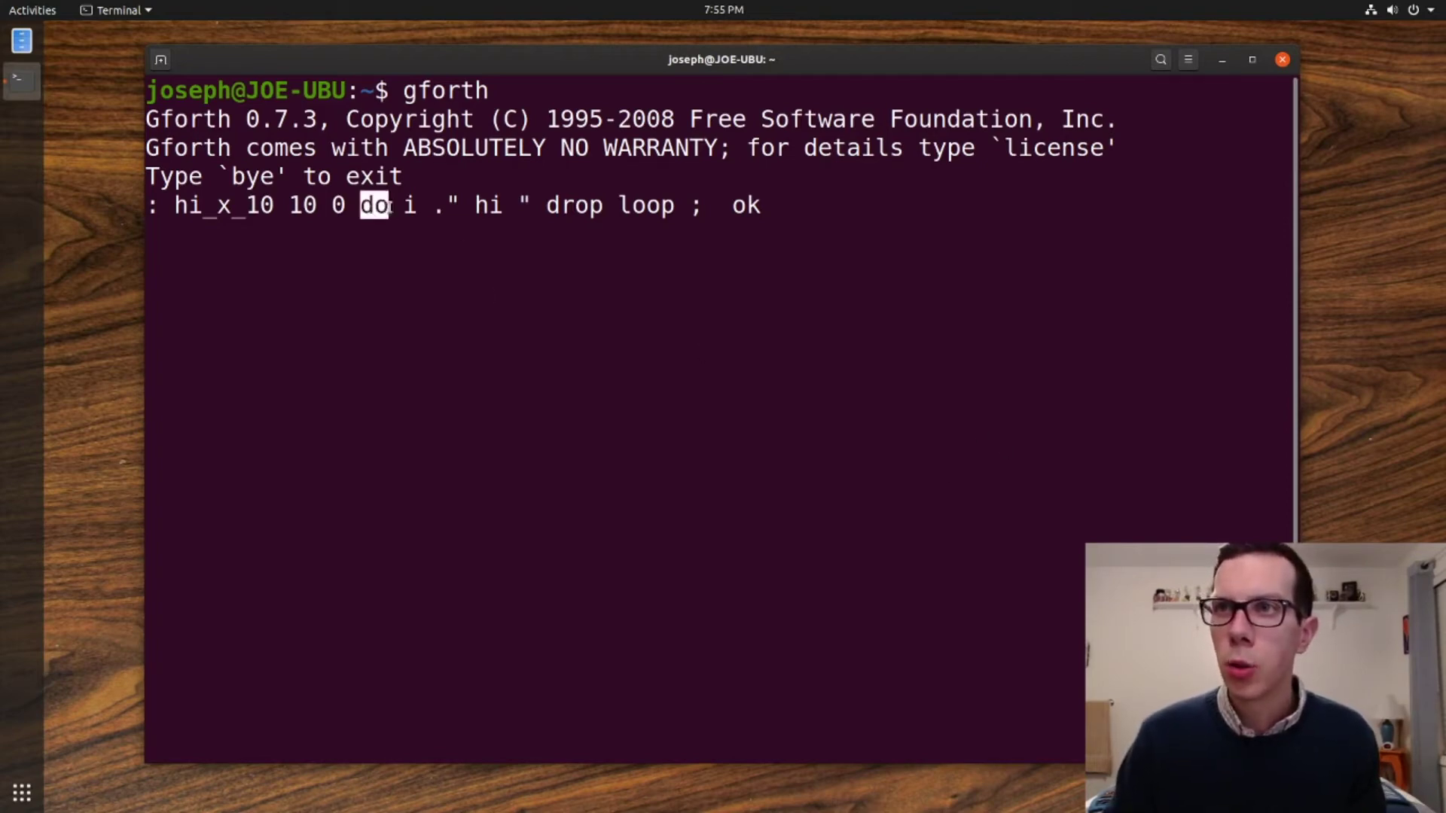
{"action": "key", "text": "Return"}
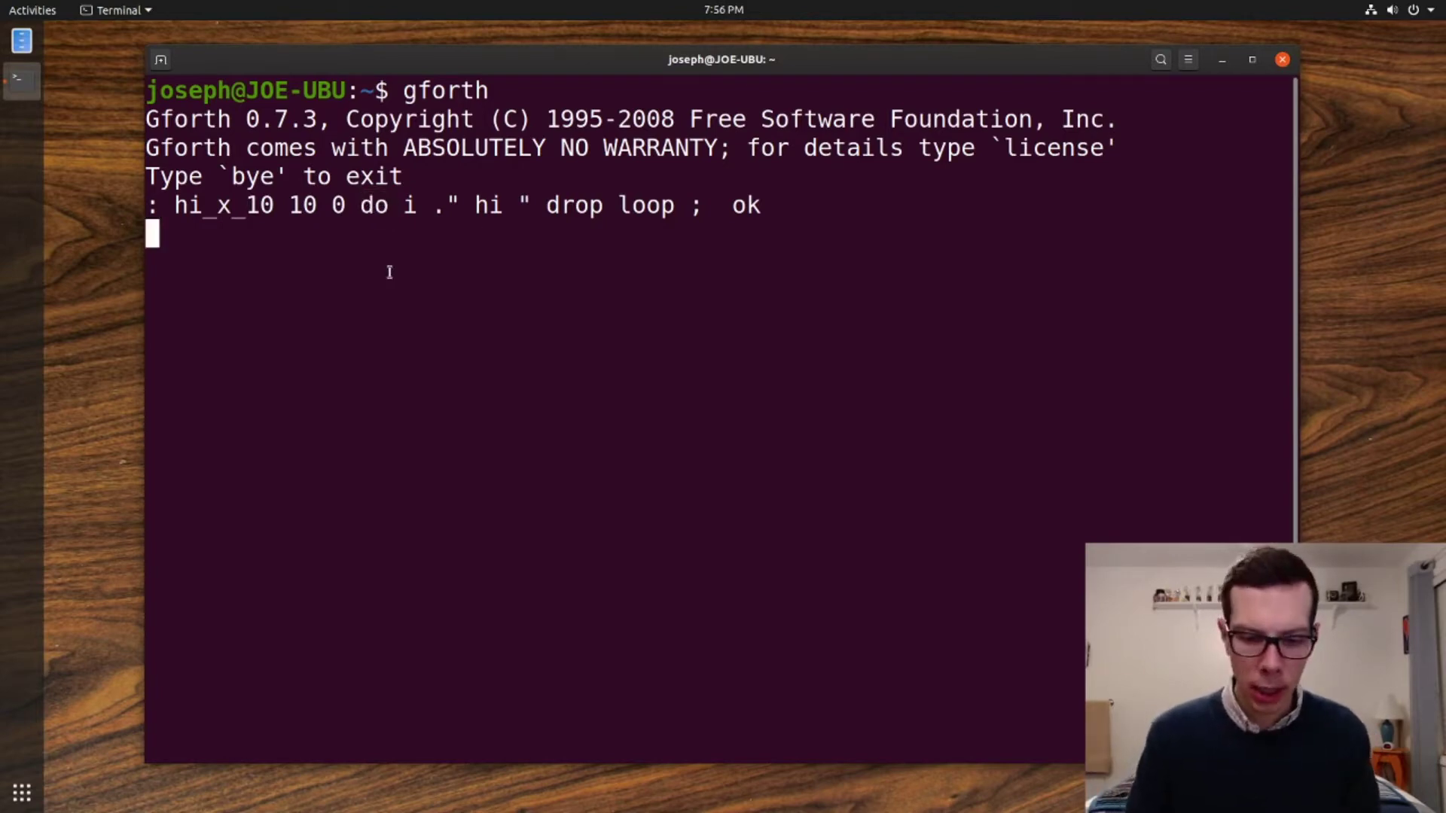
{"action": "type", "text": "for"}
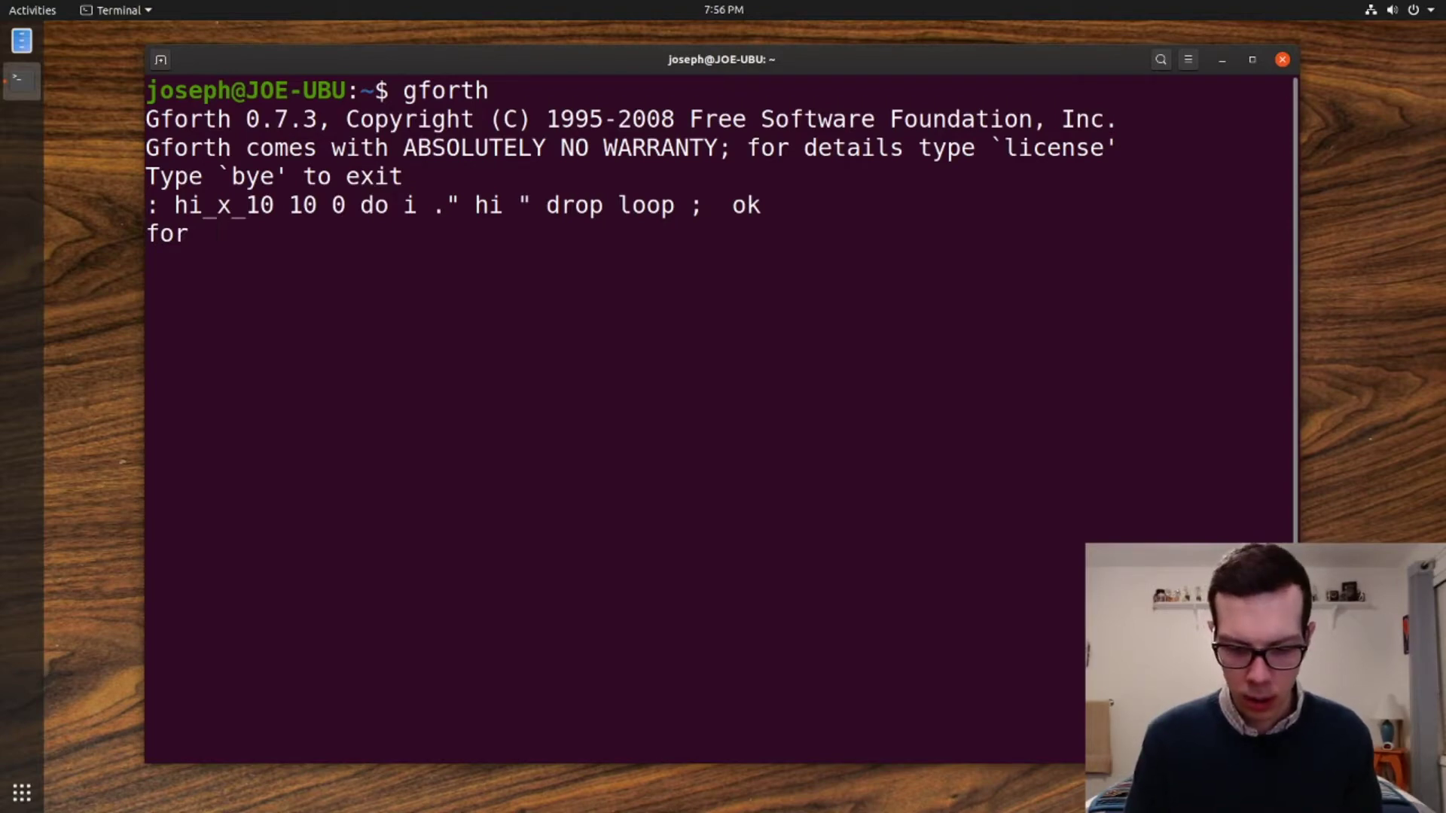
{"action": "type", "text": "i in 10"}
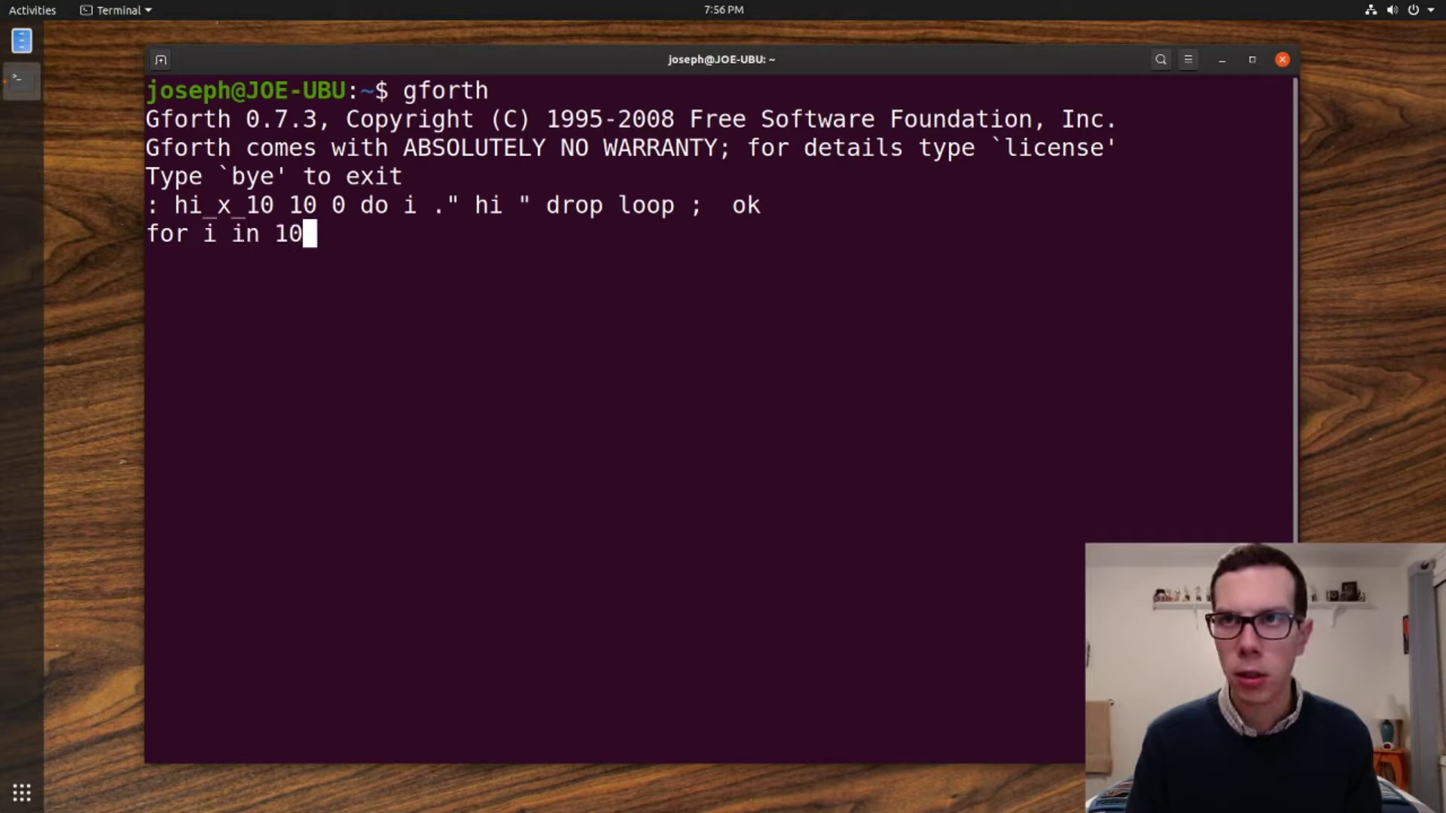
{"action": "type", "text": "{"}
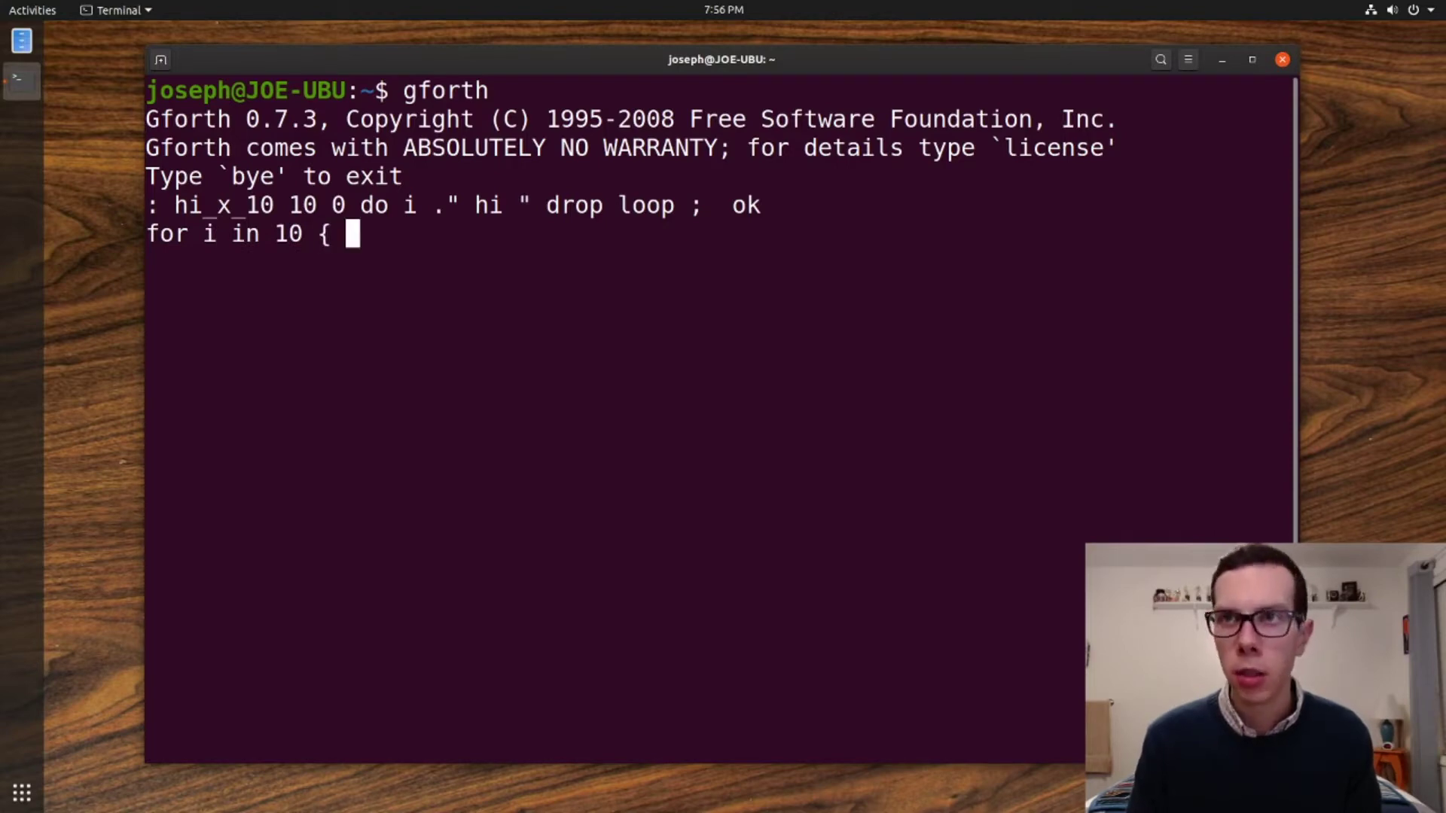
{"action": "type", "text": "}"}
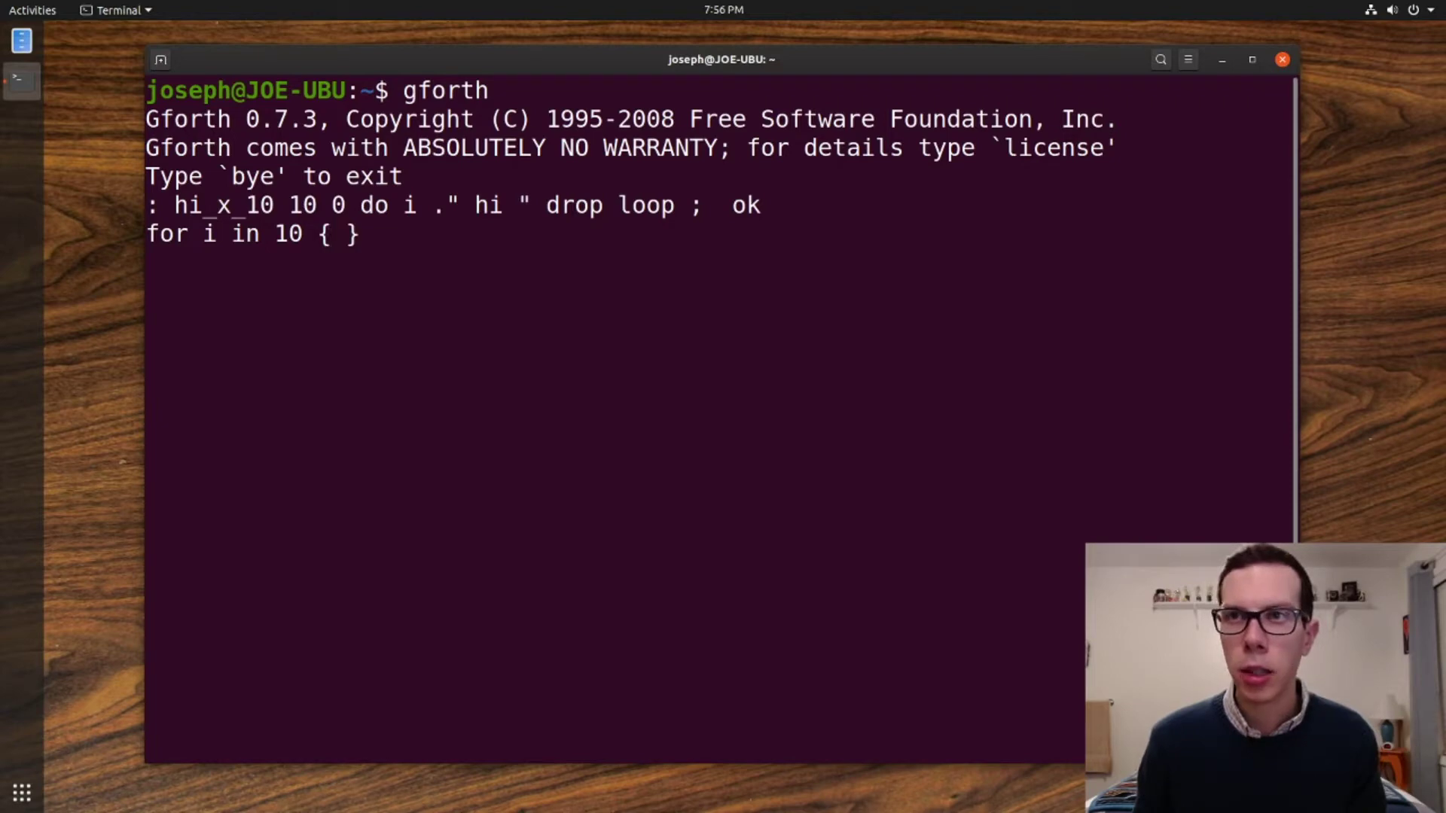
{"action": "type", "text": "alksdjl"}
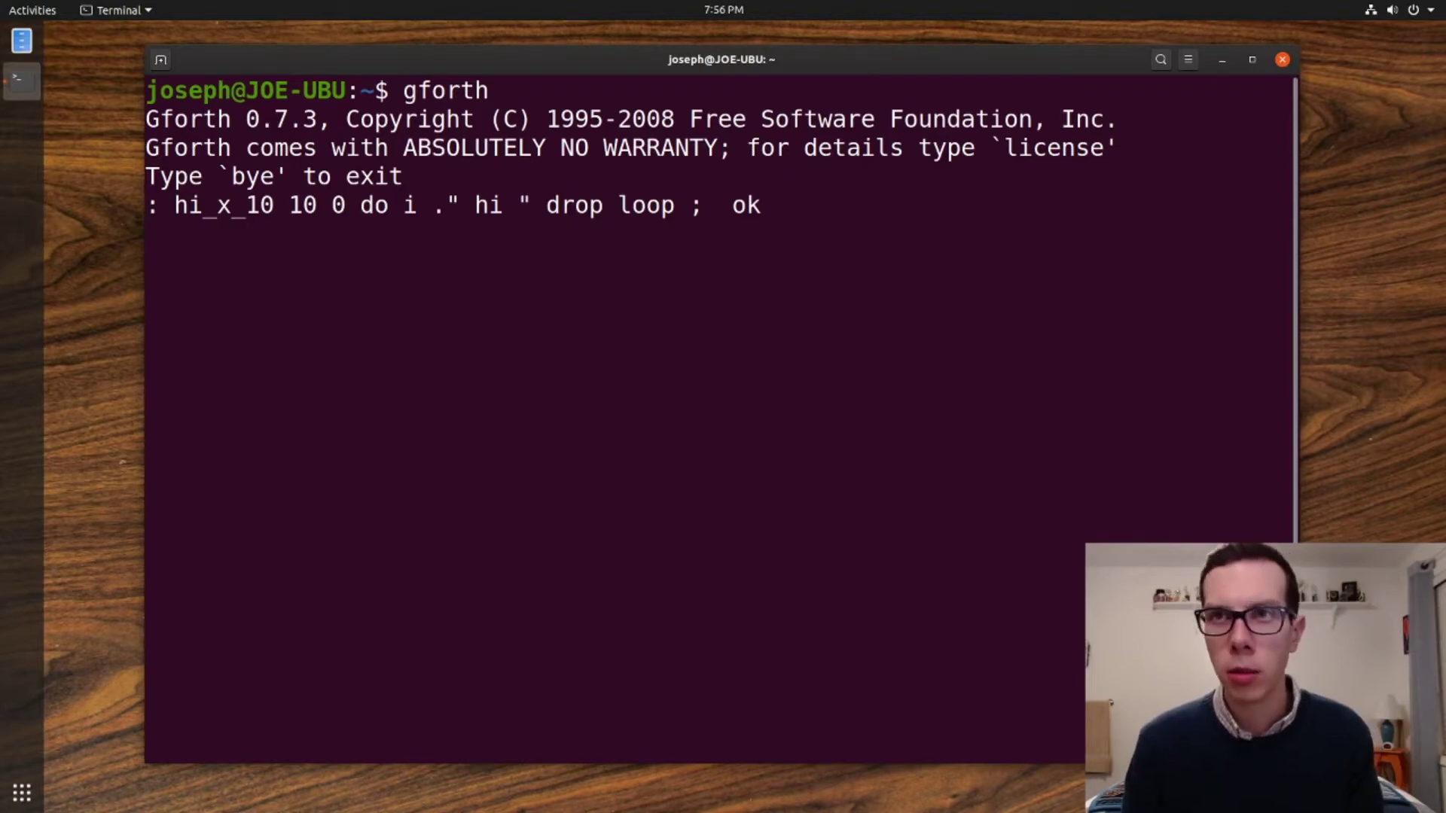
{"action": "key", "text": "Return"}
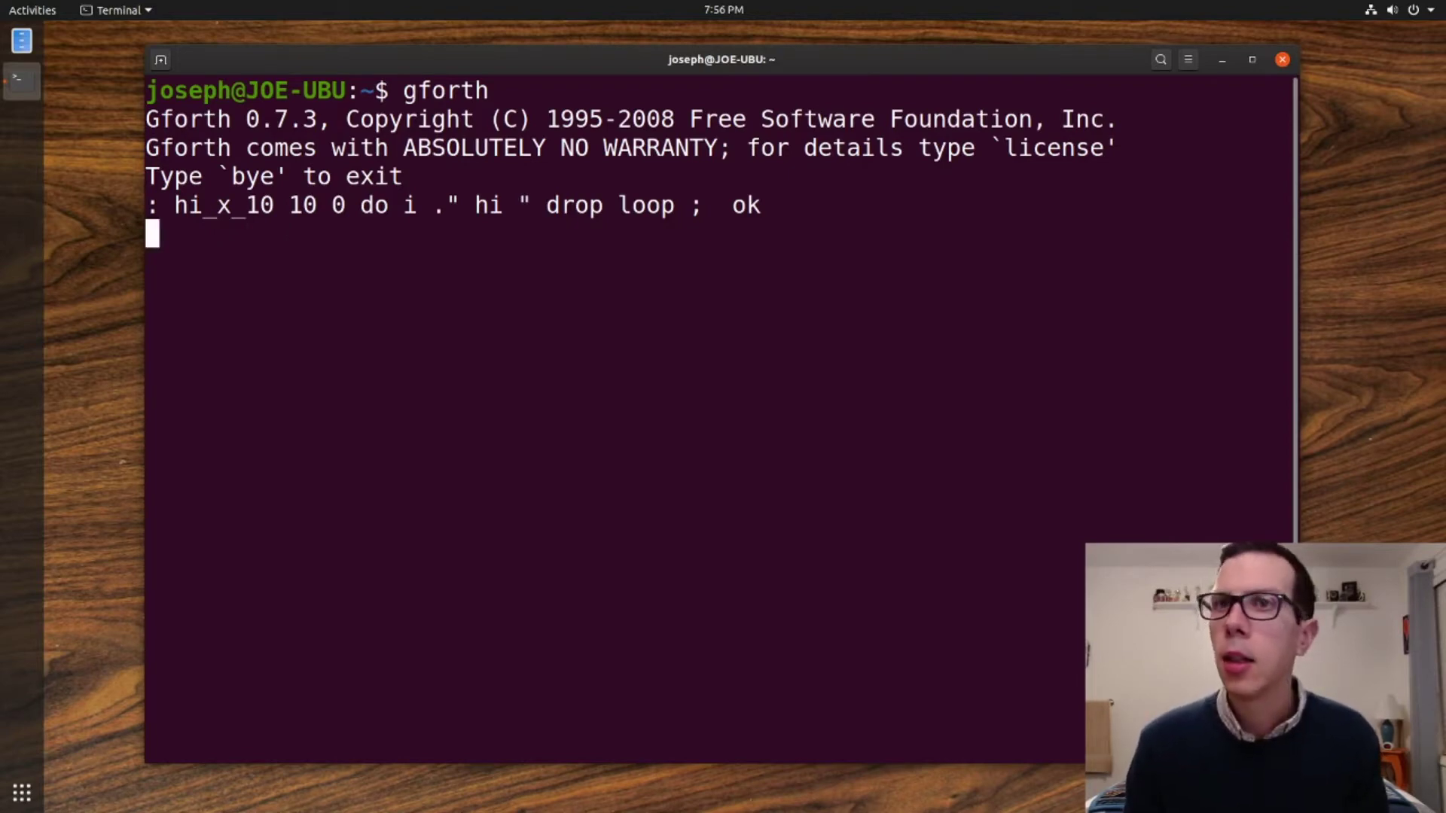
{"action": "mouse_move", "coordinate": [504, 210]}
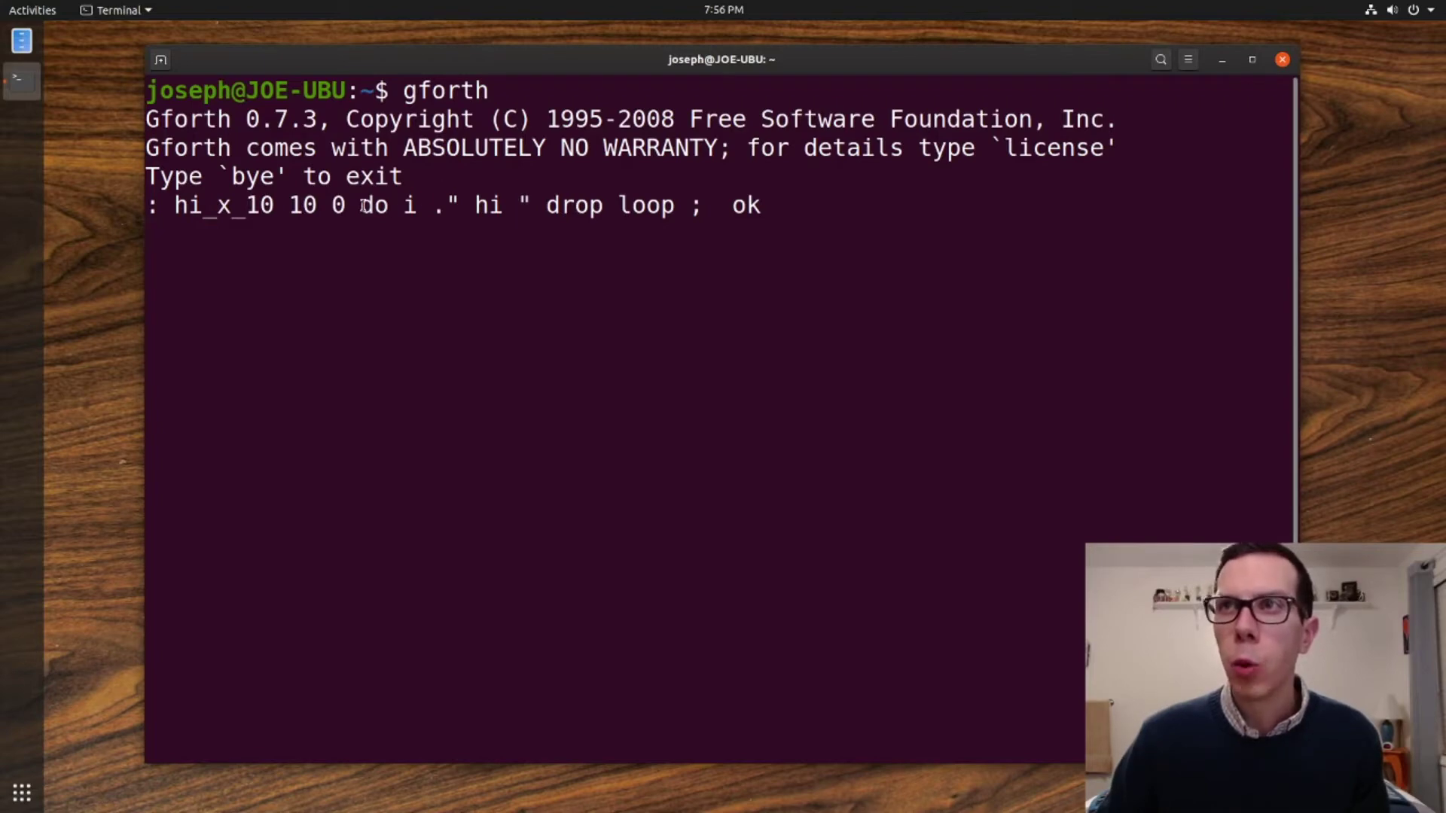
{"action": "key", "text": "Return"}
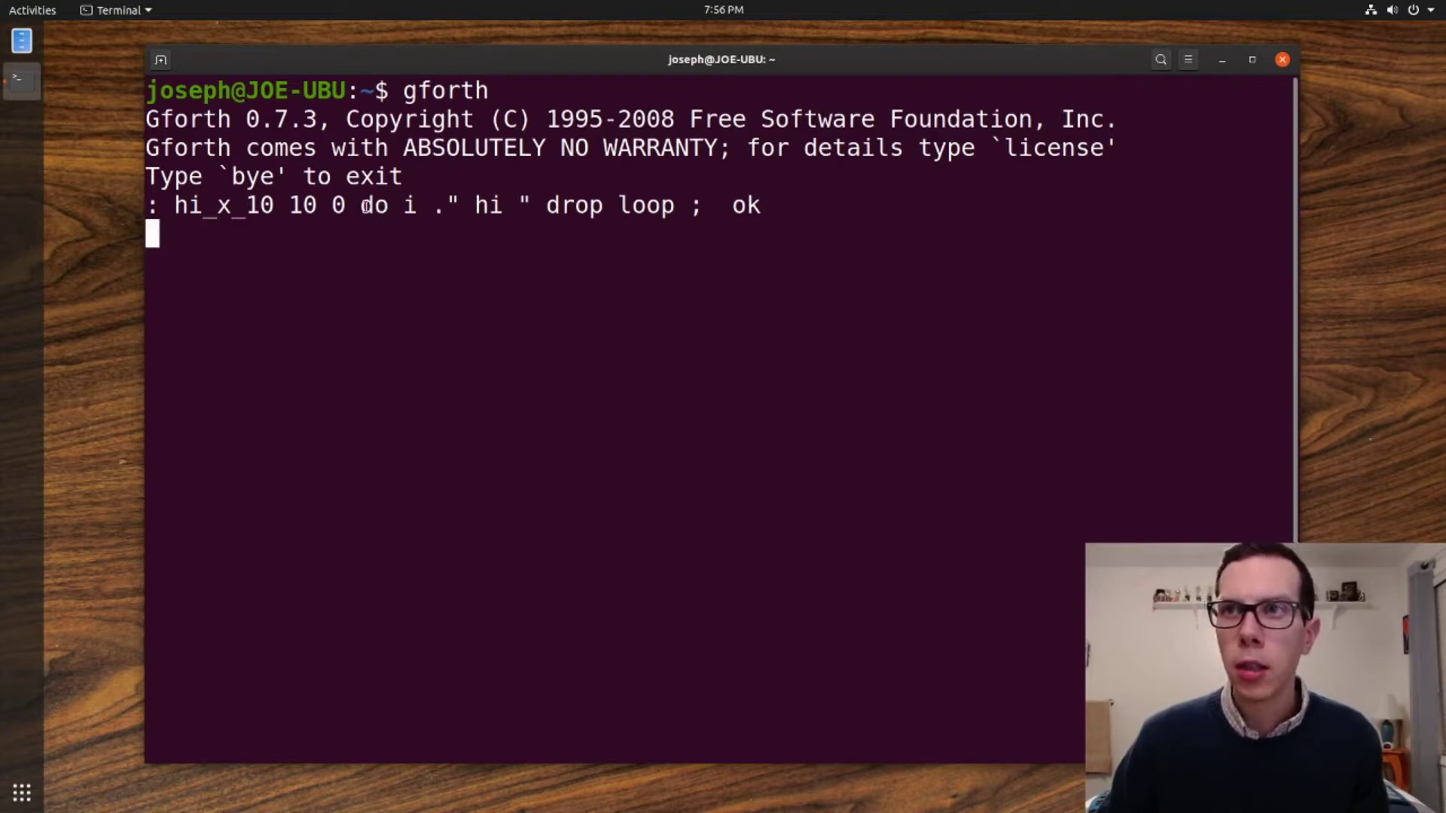
{"action": "double_click", "coordinate": [372, 205]}
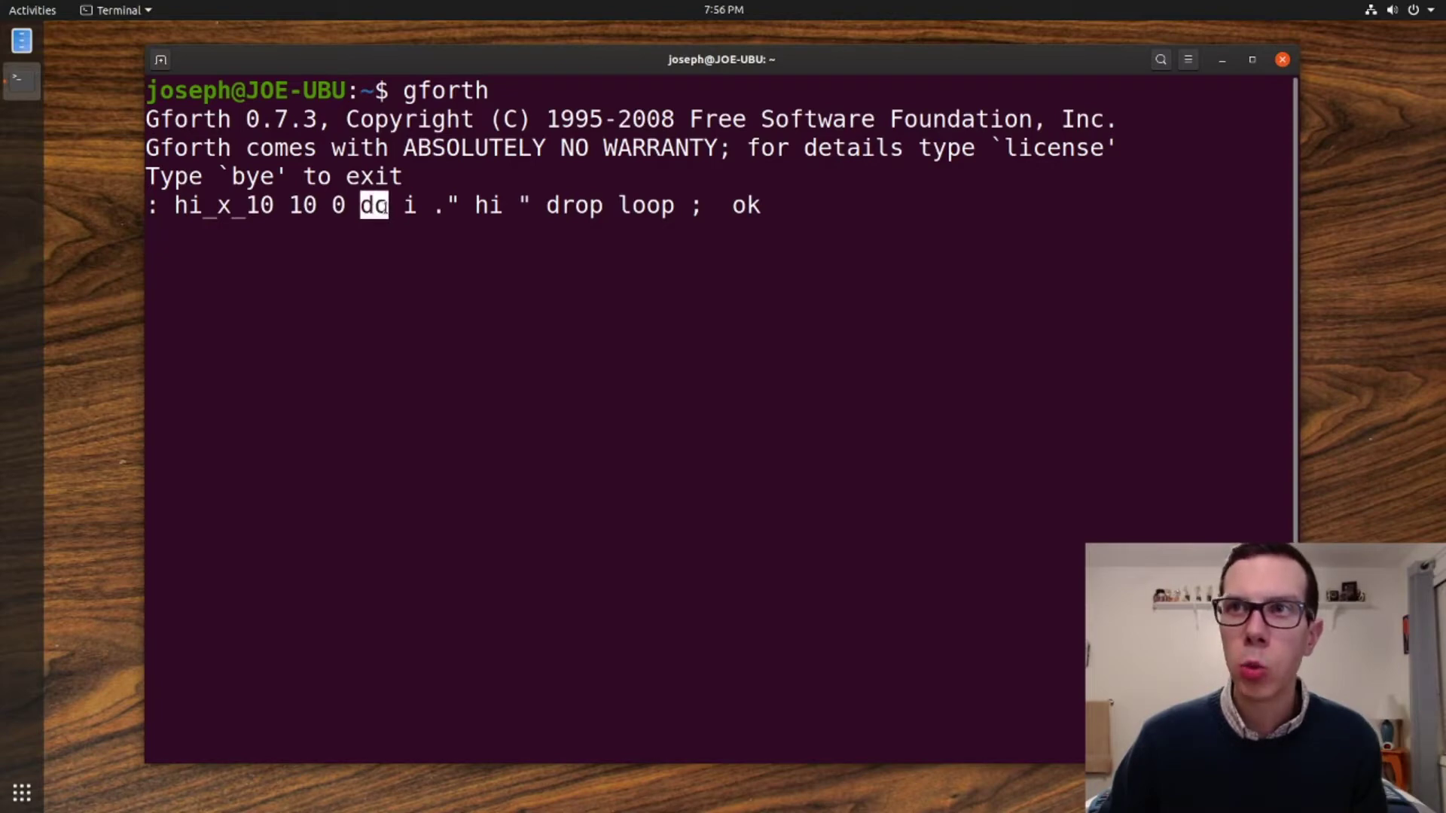
{"action": "key", "text": "Return"}
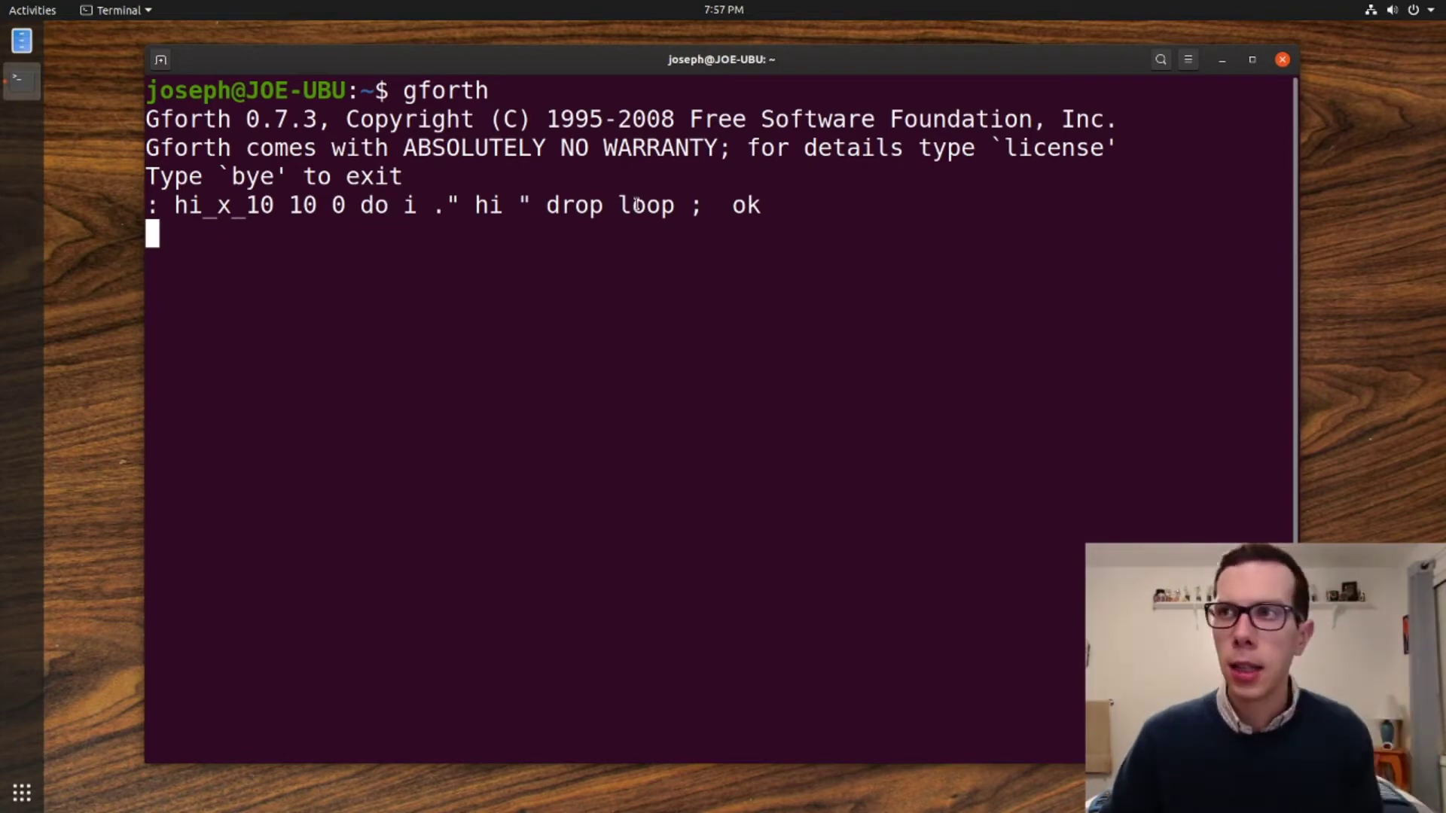
{"action": "double_click", "coordinate": [646, 205]}
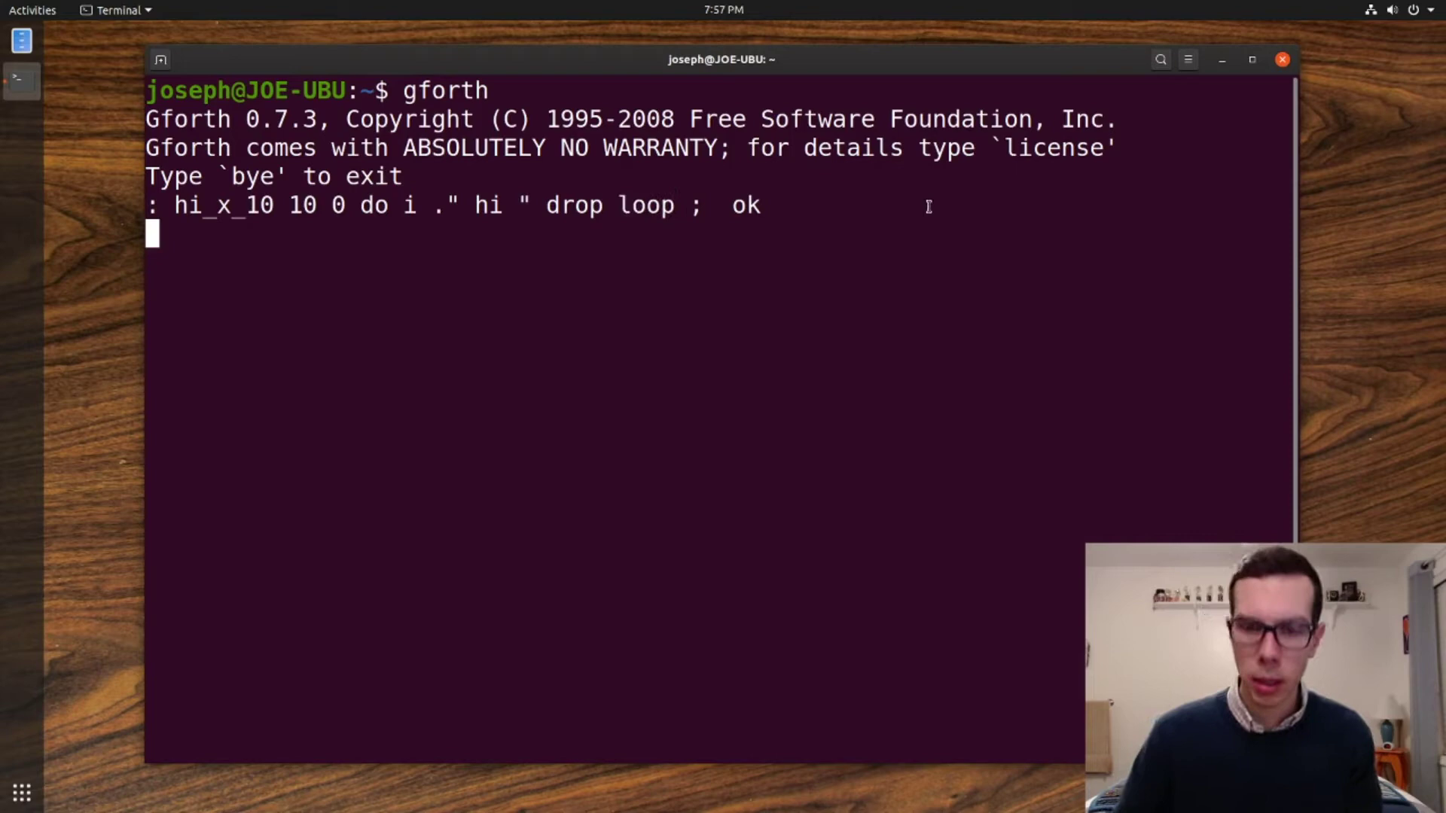
- Run hi_x_10 to print "hi" ten times
{"action": "type", "text": "hi_x_10"}
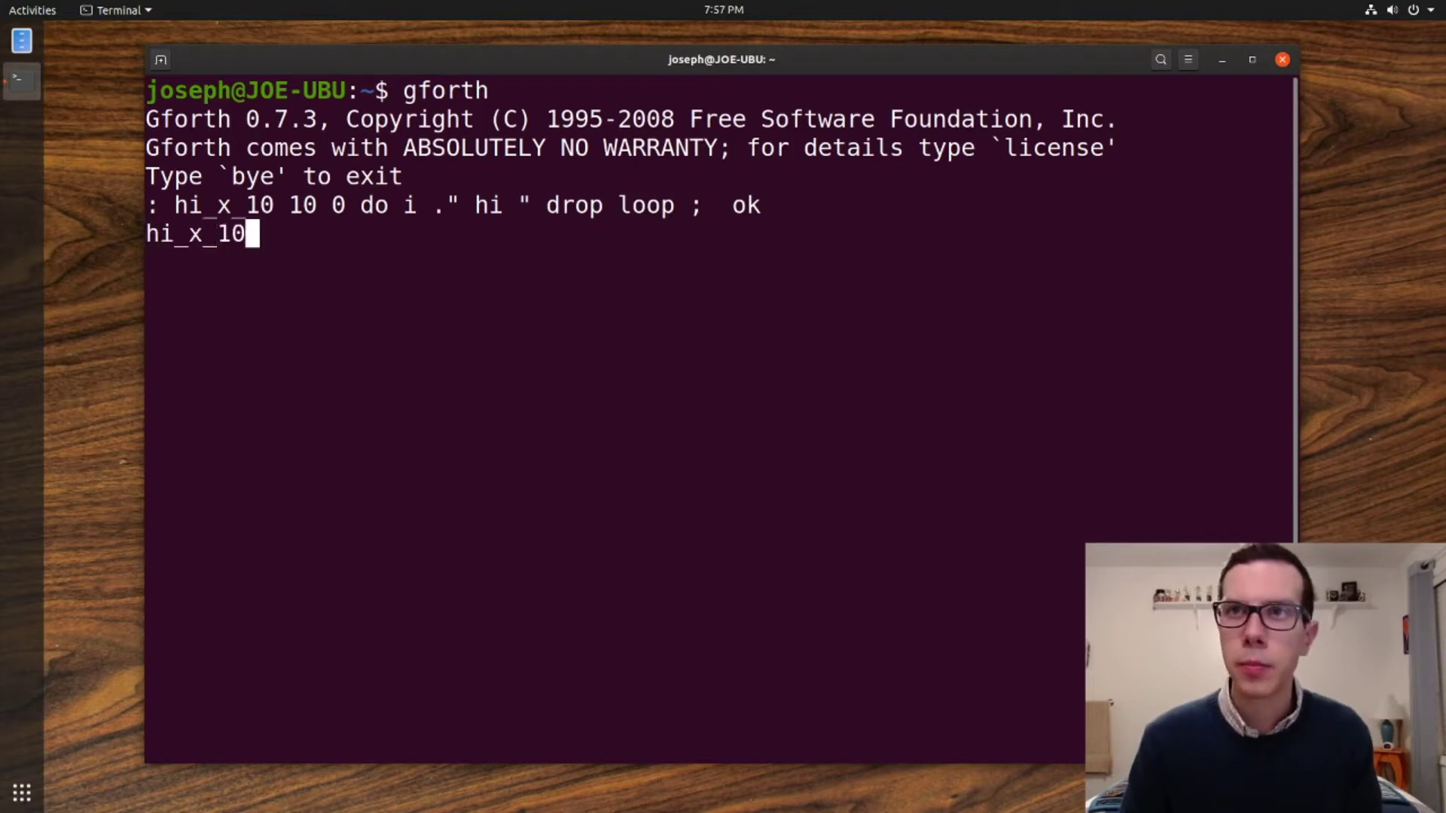
{"action": "key", "text": "Return"}
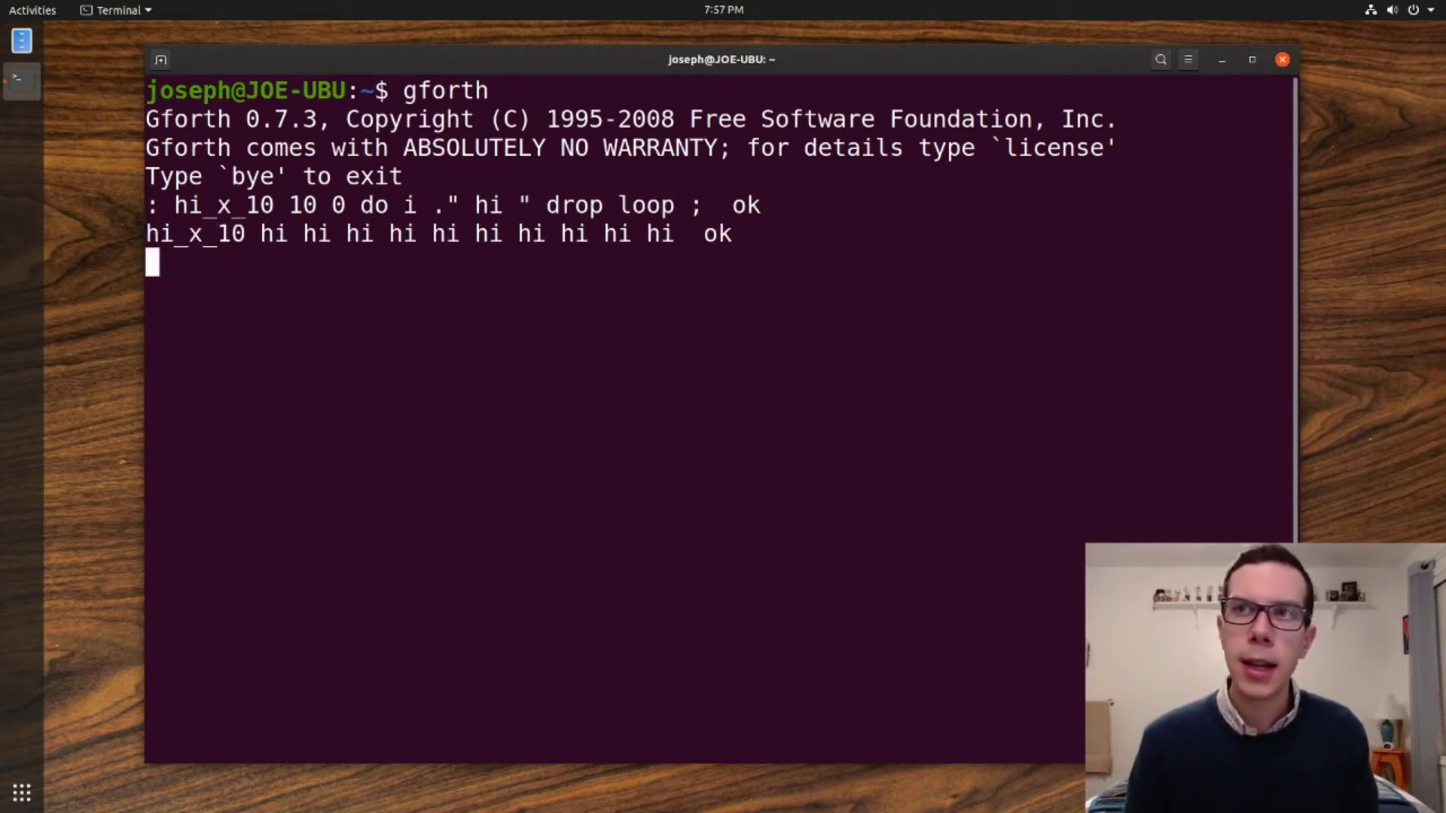
{"action": "mouse_move", "coordinate": [33, 172]}
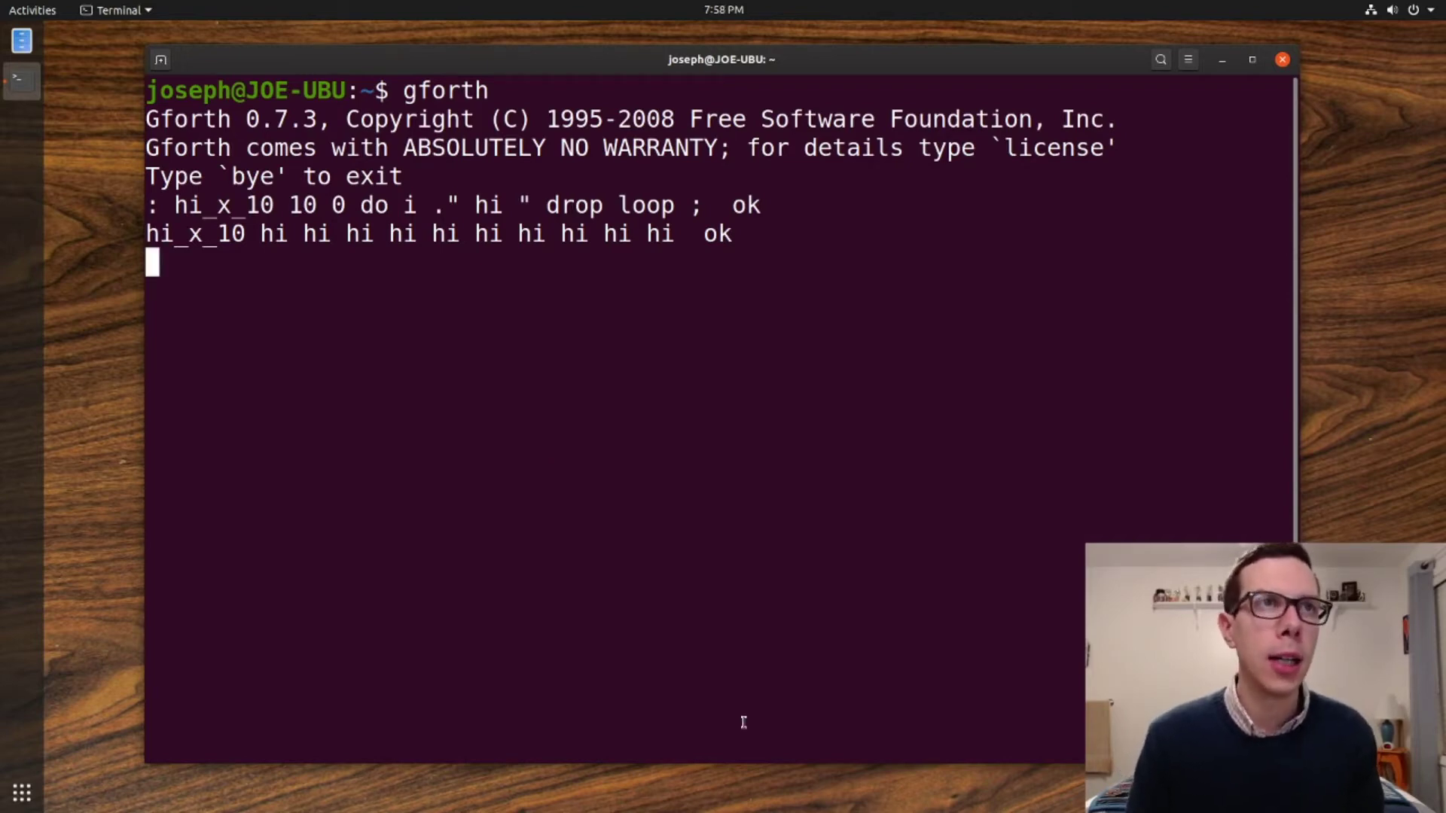
- Enter ': loop-test begin 1 - dup dup . 0 = until ;' and select the line
{"action": "type", "text": ":"}
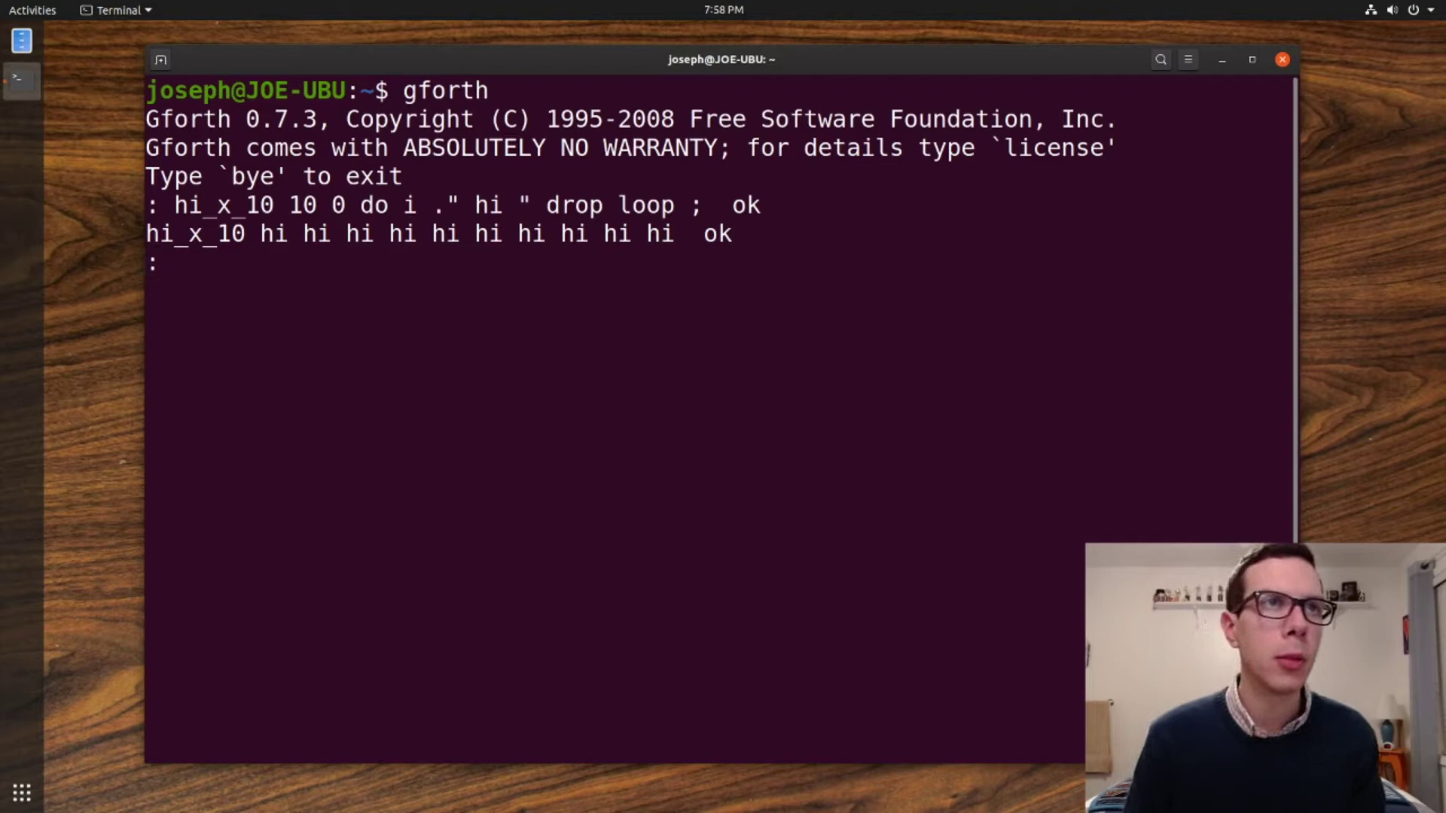
{"action": "type", "text": "loop-test"}
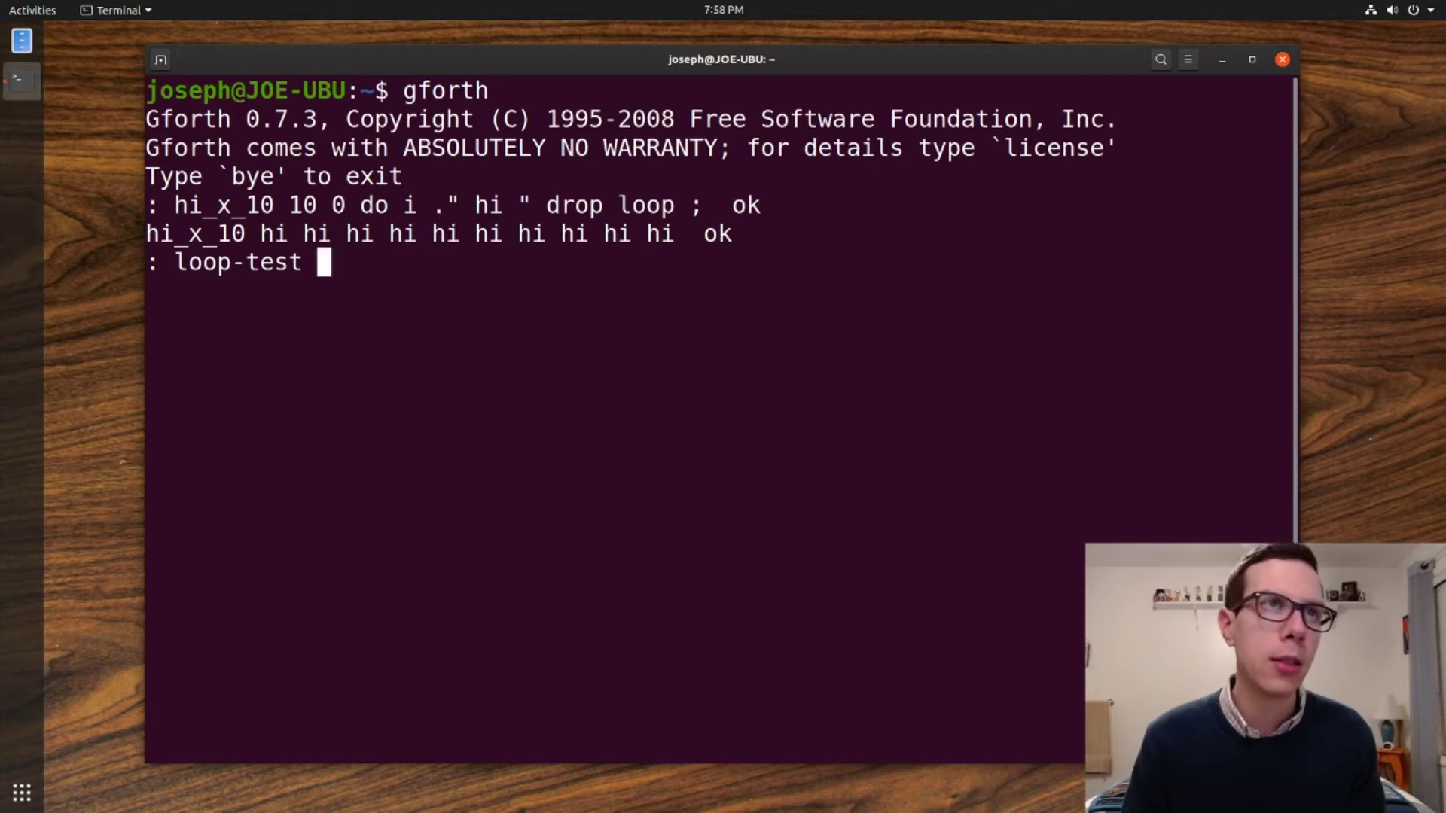
{"action": "type", "text": "begin 1 - d"}
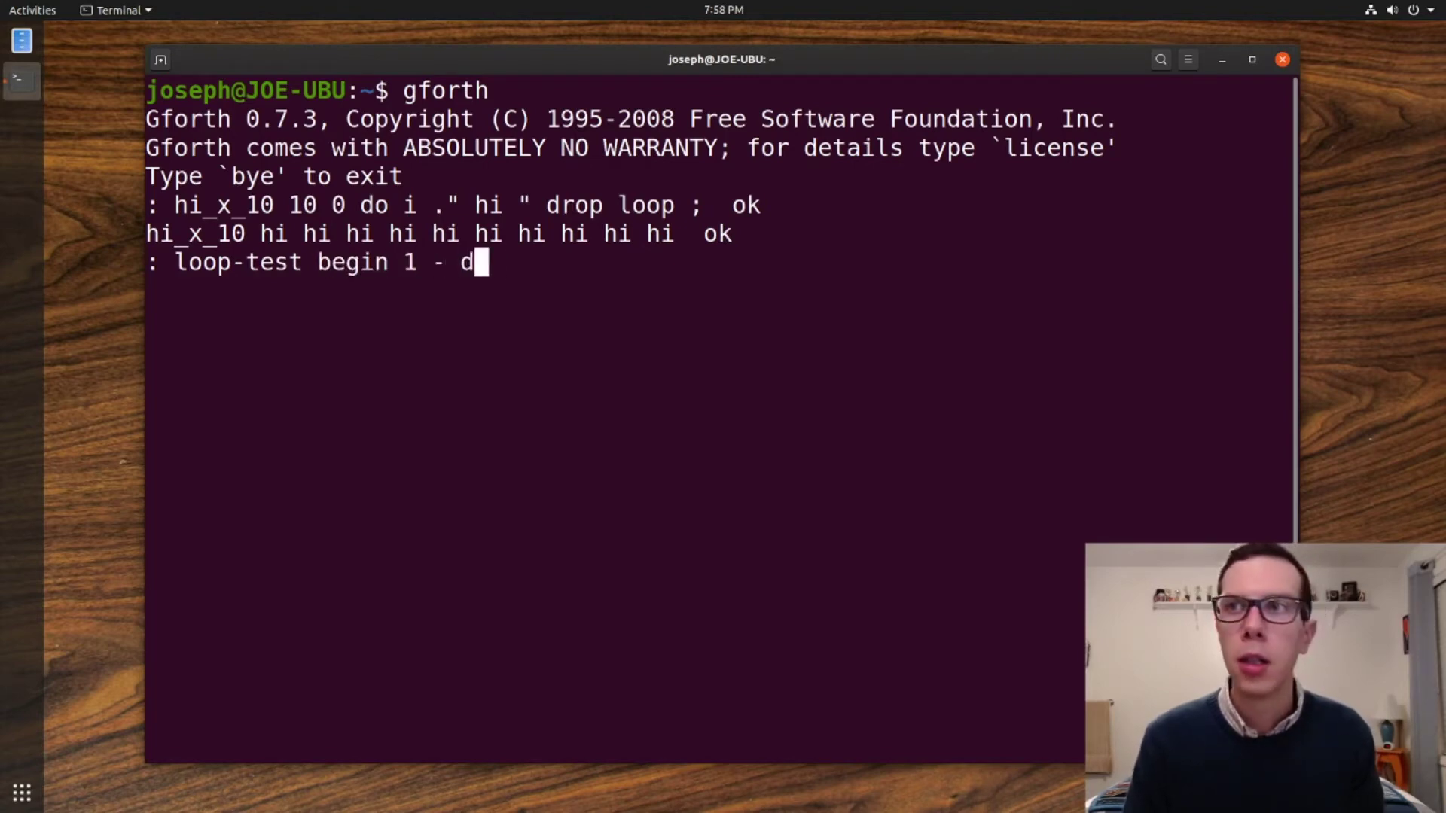
{"action": "type", "text": "up dup"}
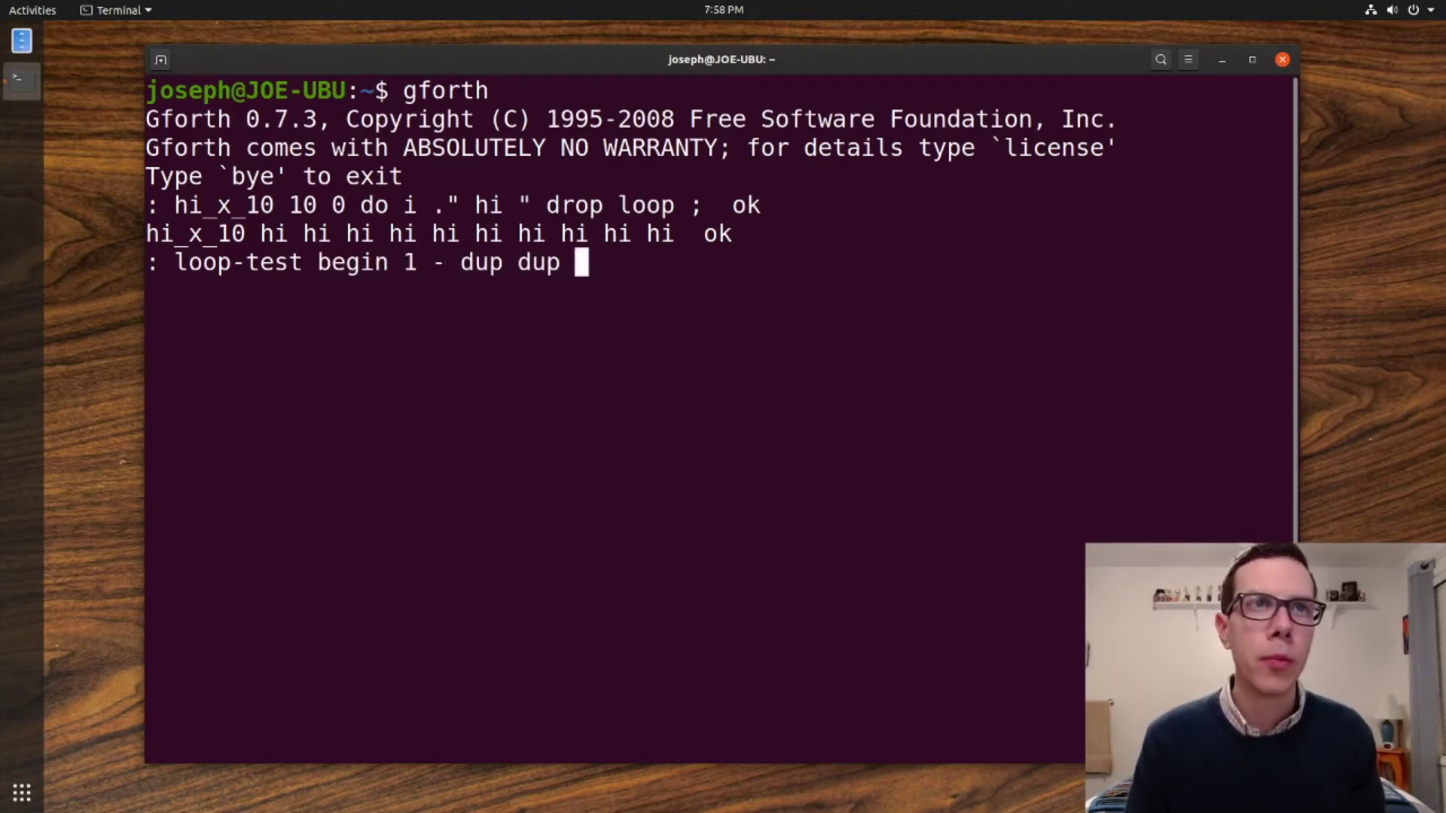
{"action": "type", "text": ". 0"}
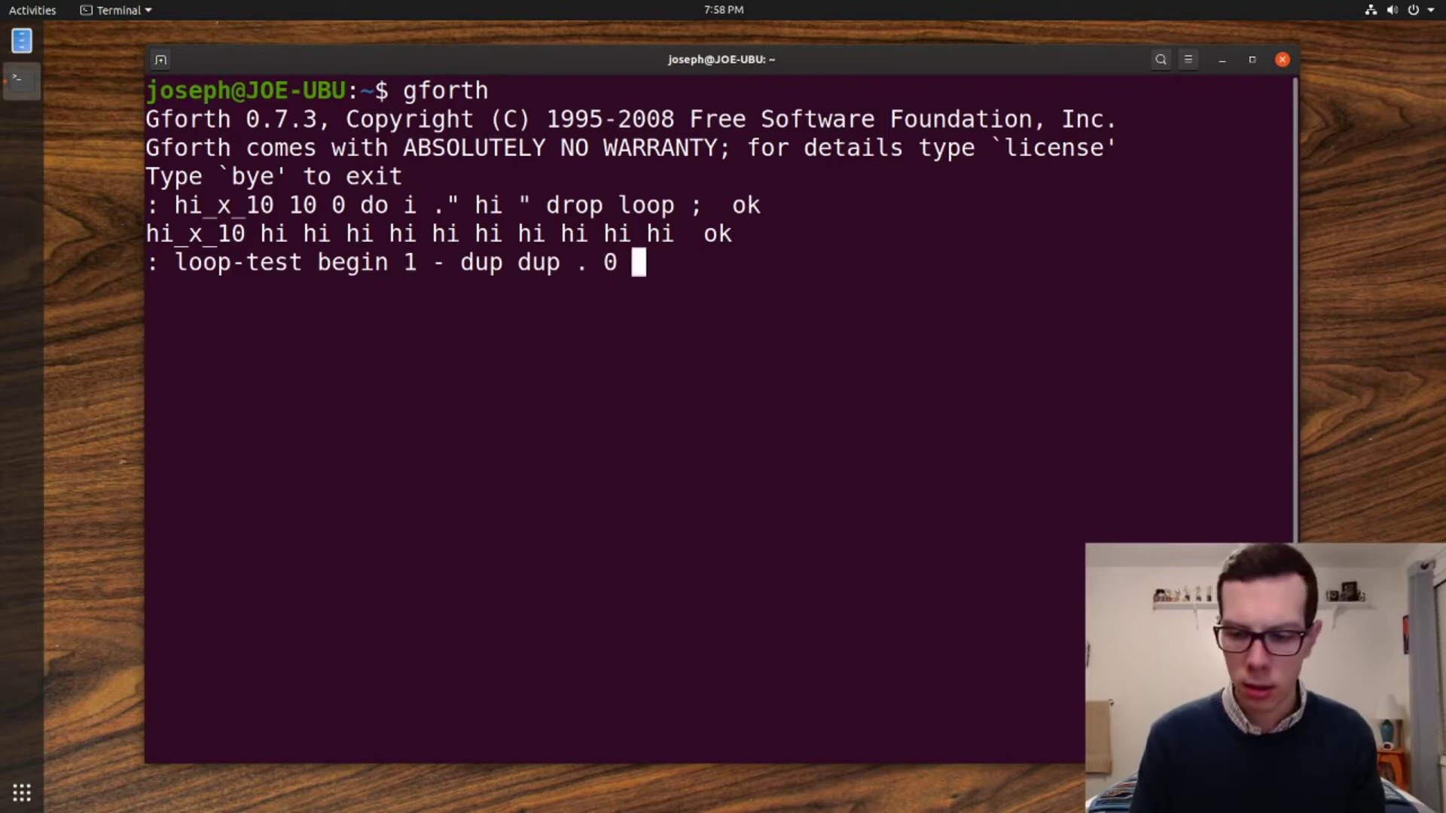
{"action": "type", "text": "= until ;"}
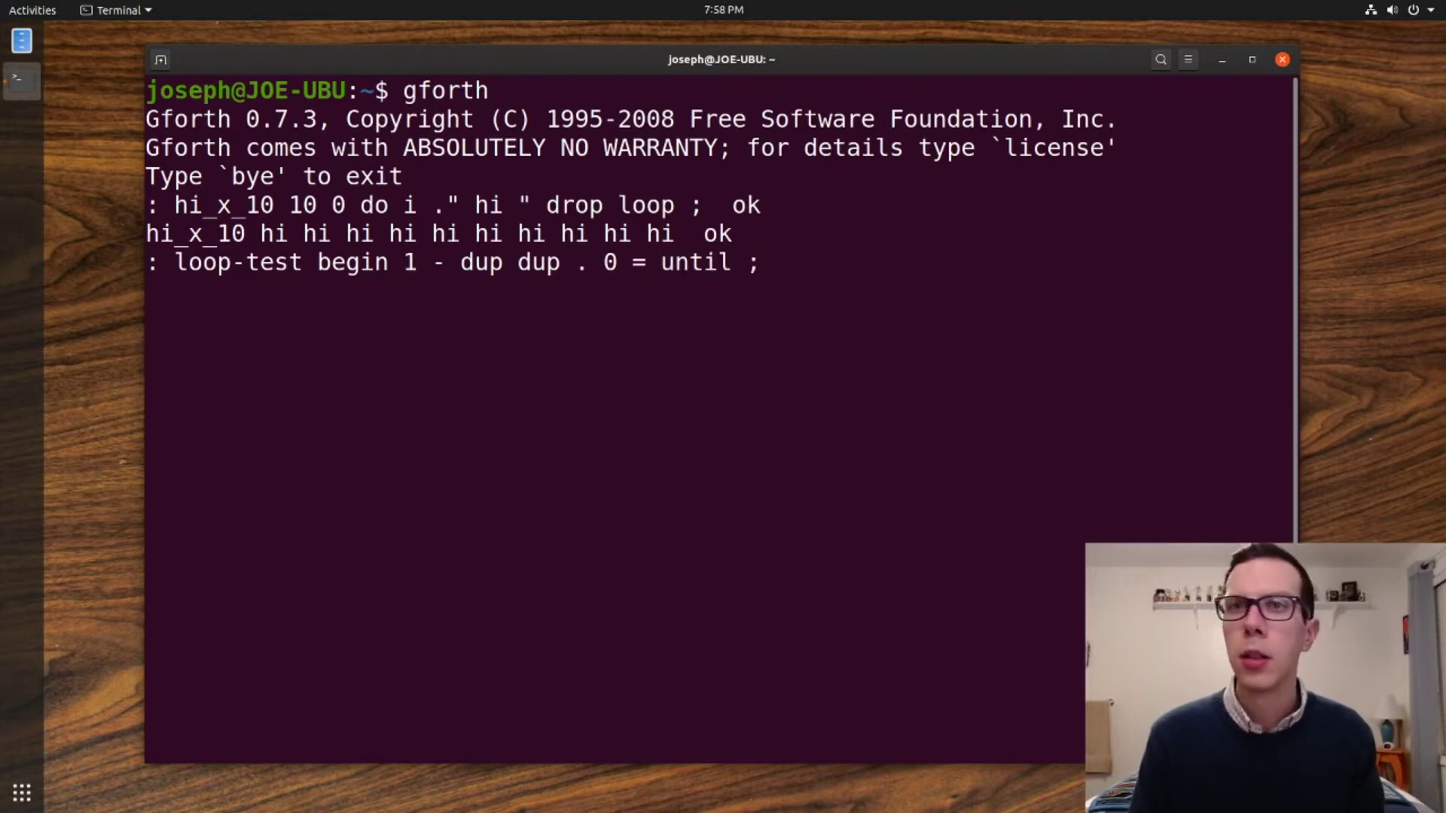
{"action": "key", "text": "Return"}
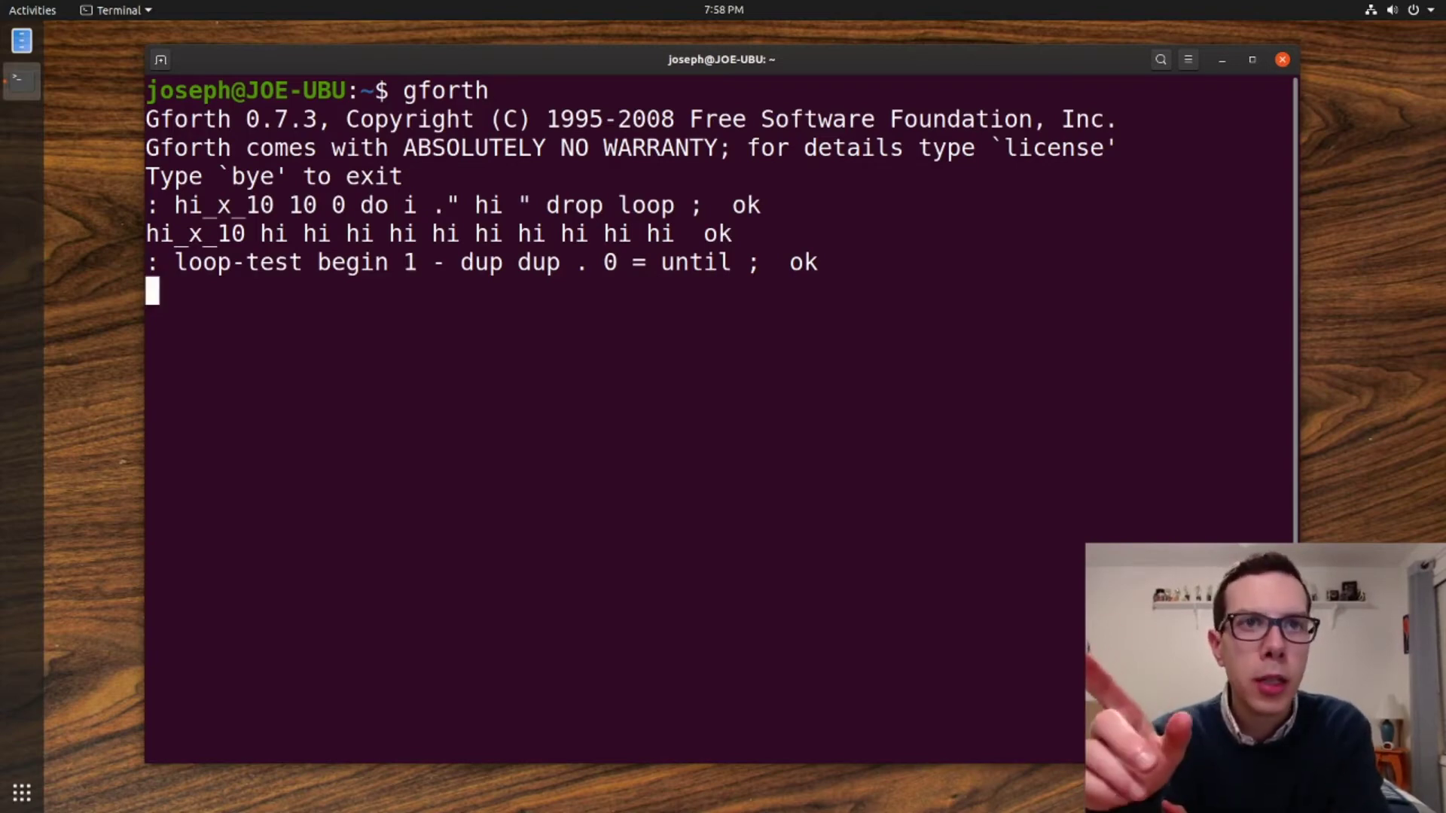
{"action": "mouse_move", "coordinate": [4, 682]}
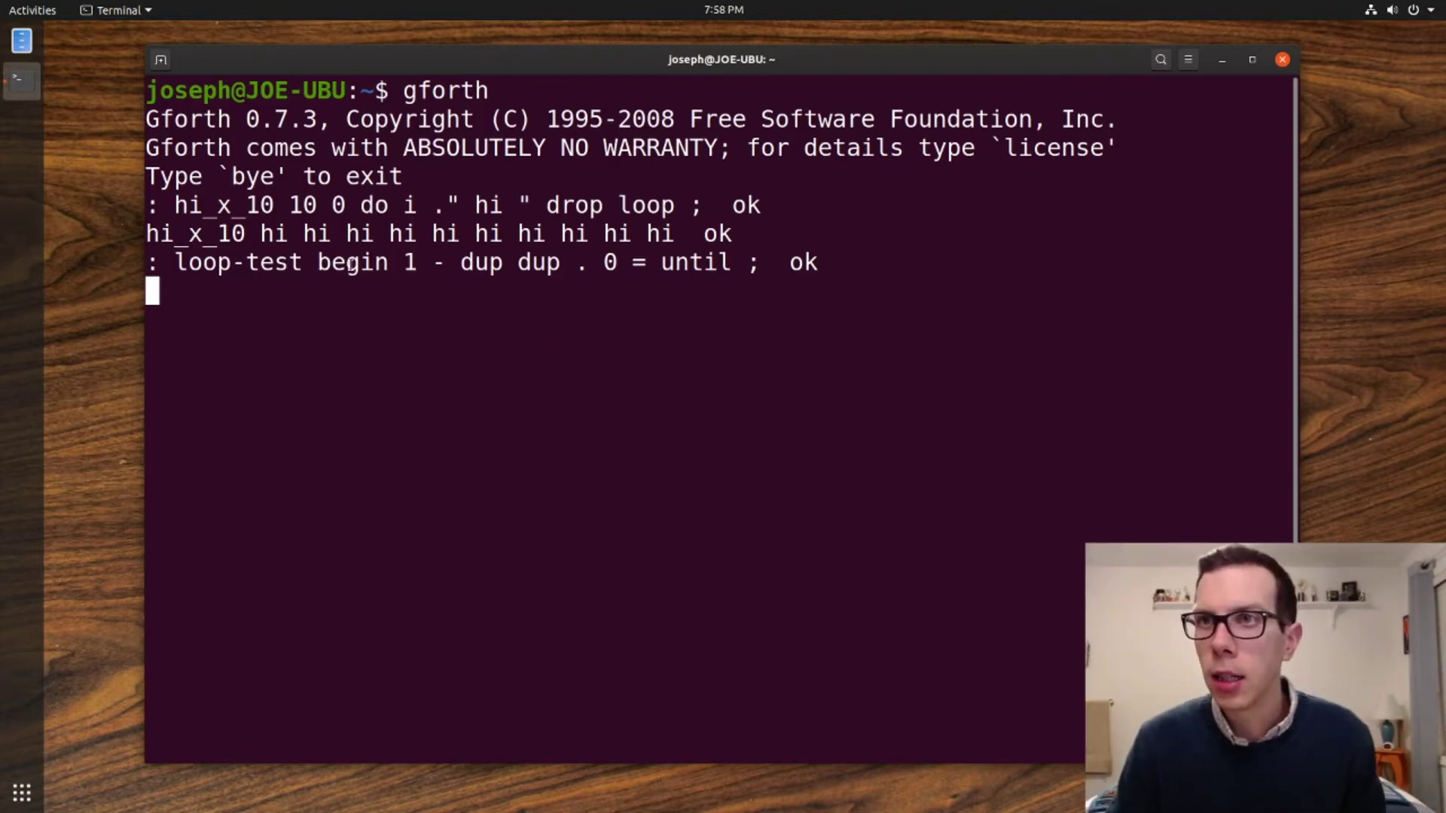
{"action": "left_click_drag", "start_coordinate": [394, 262], "coordinate": [628, 262]}
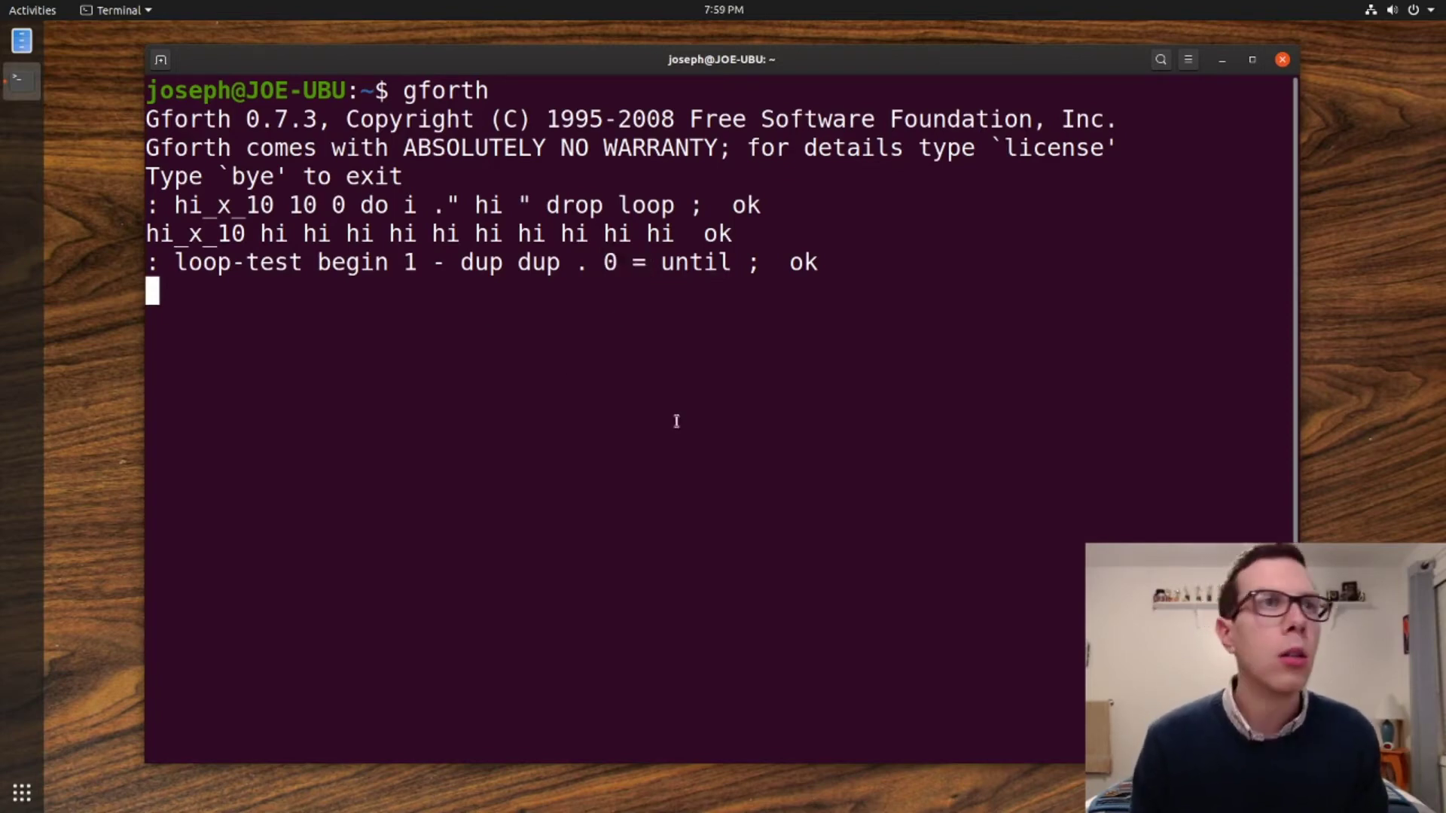
{"action": "mouse_move", "coordinate": [620, 390]}
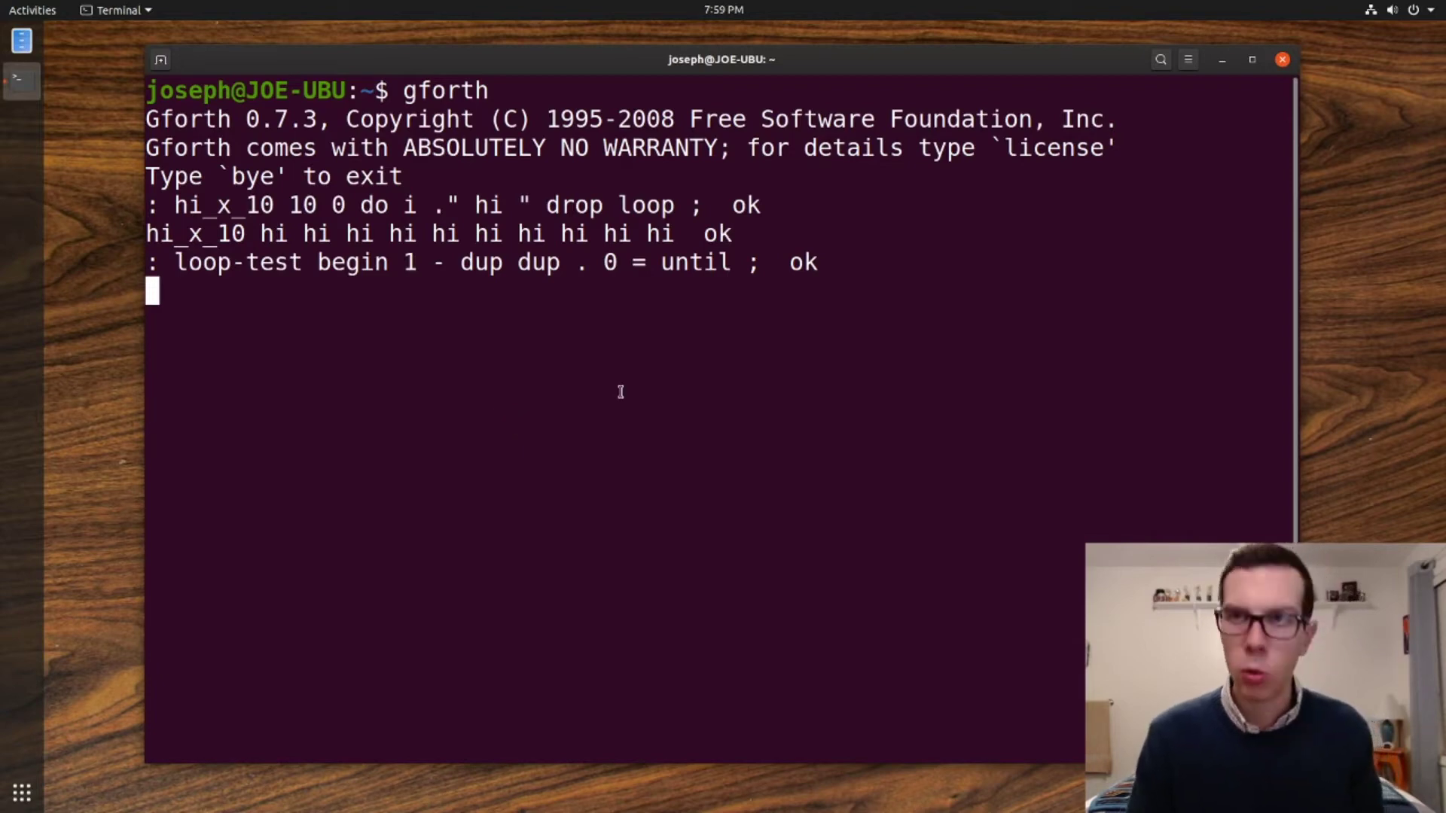
- Run loop-test on 10, 11 and 20, printing each countdown to 0
{"action": "key", "text": "Return"}
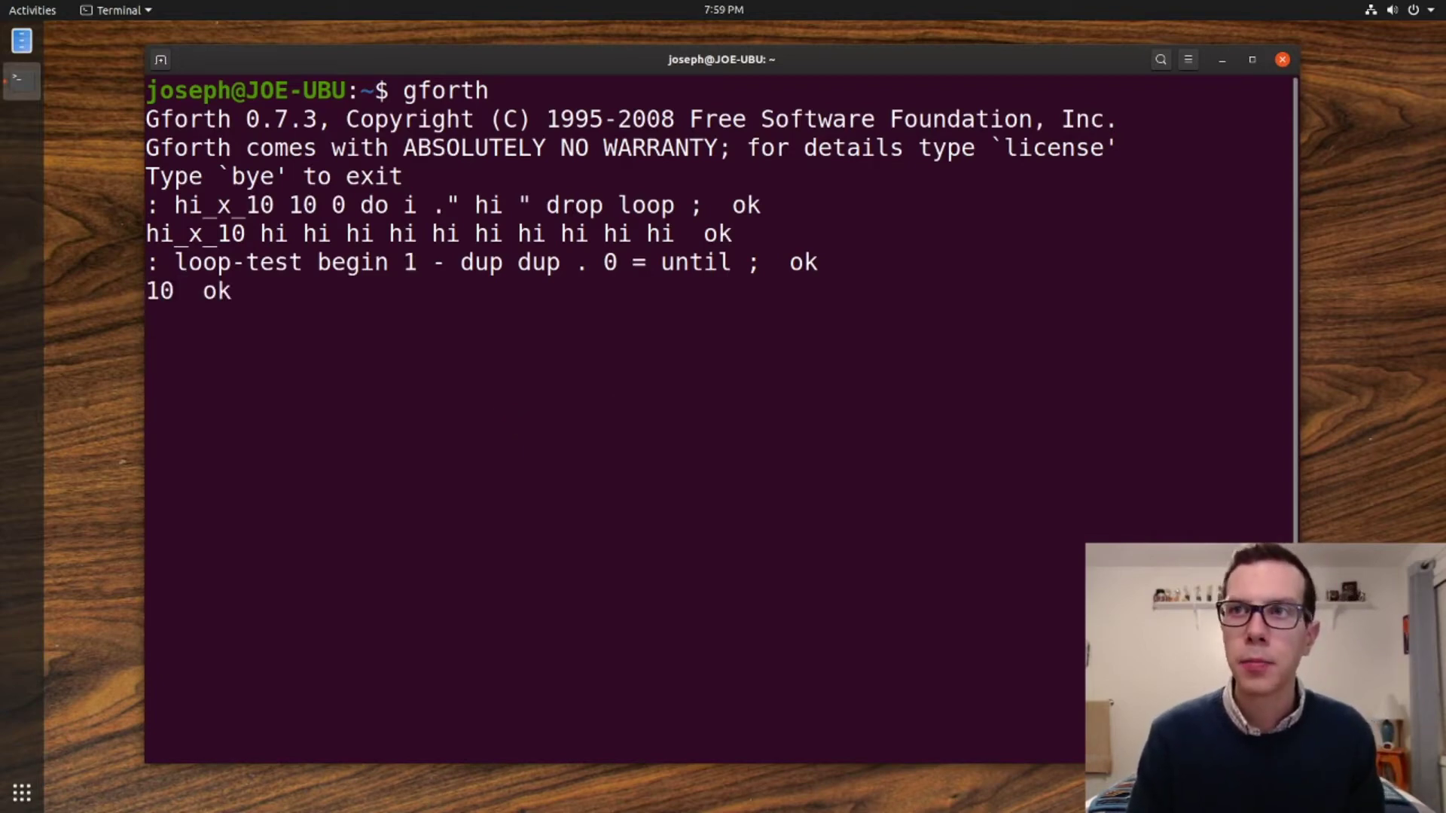
{"action": "type", "text": "loop-test"}
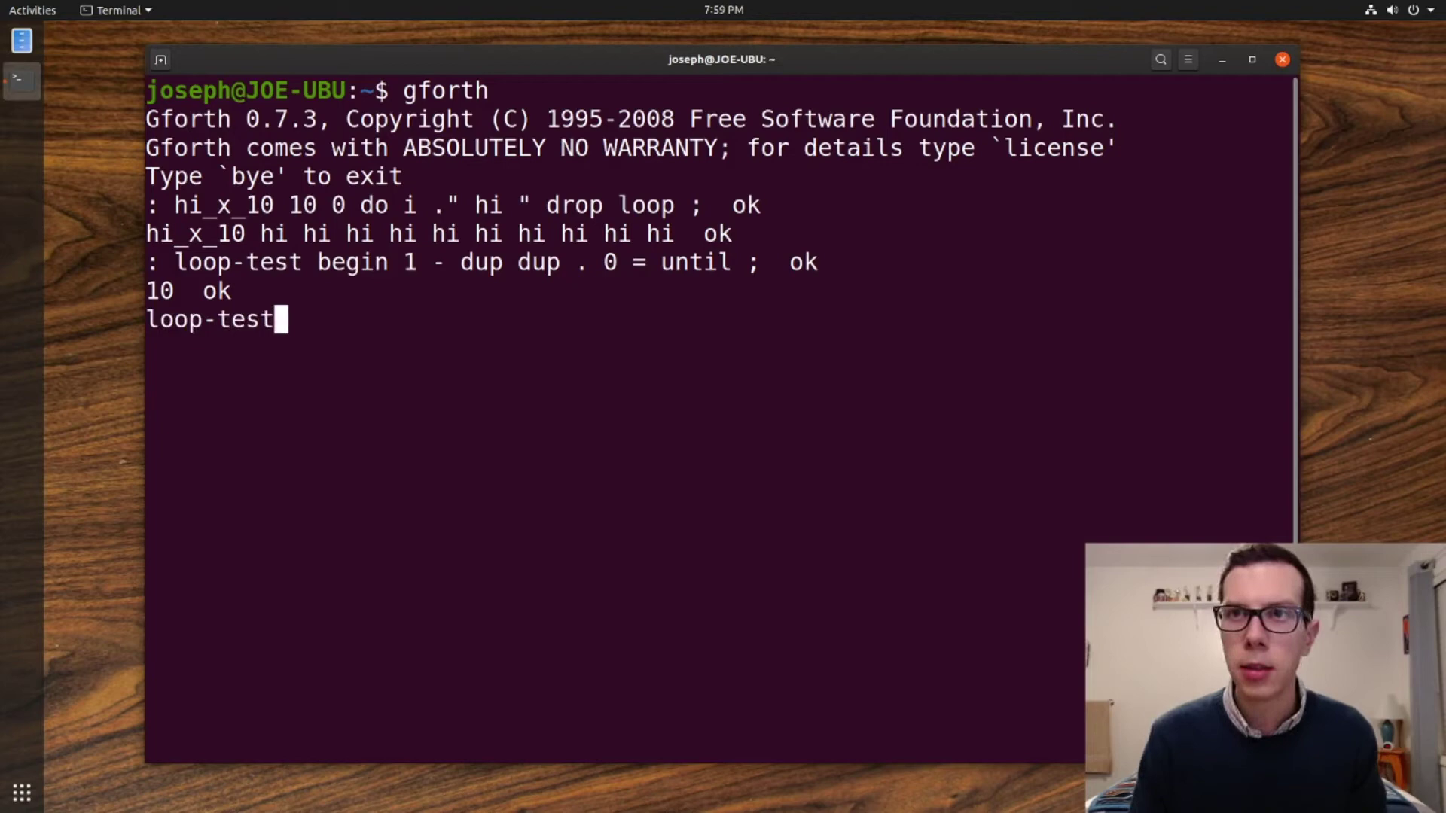
{"action": "key", "text": "Return"}
{"action": "type", "text": "lo"}
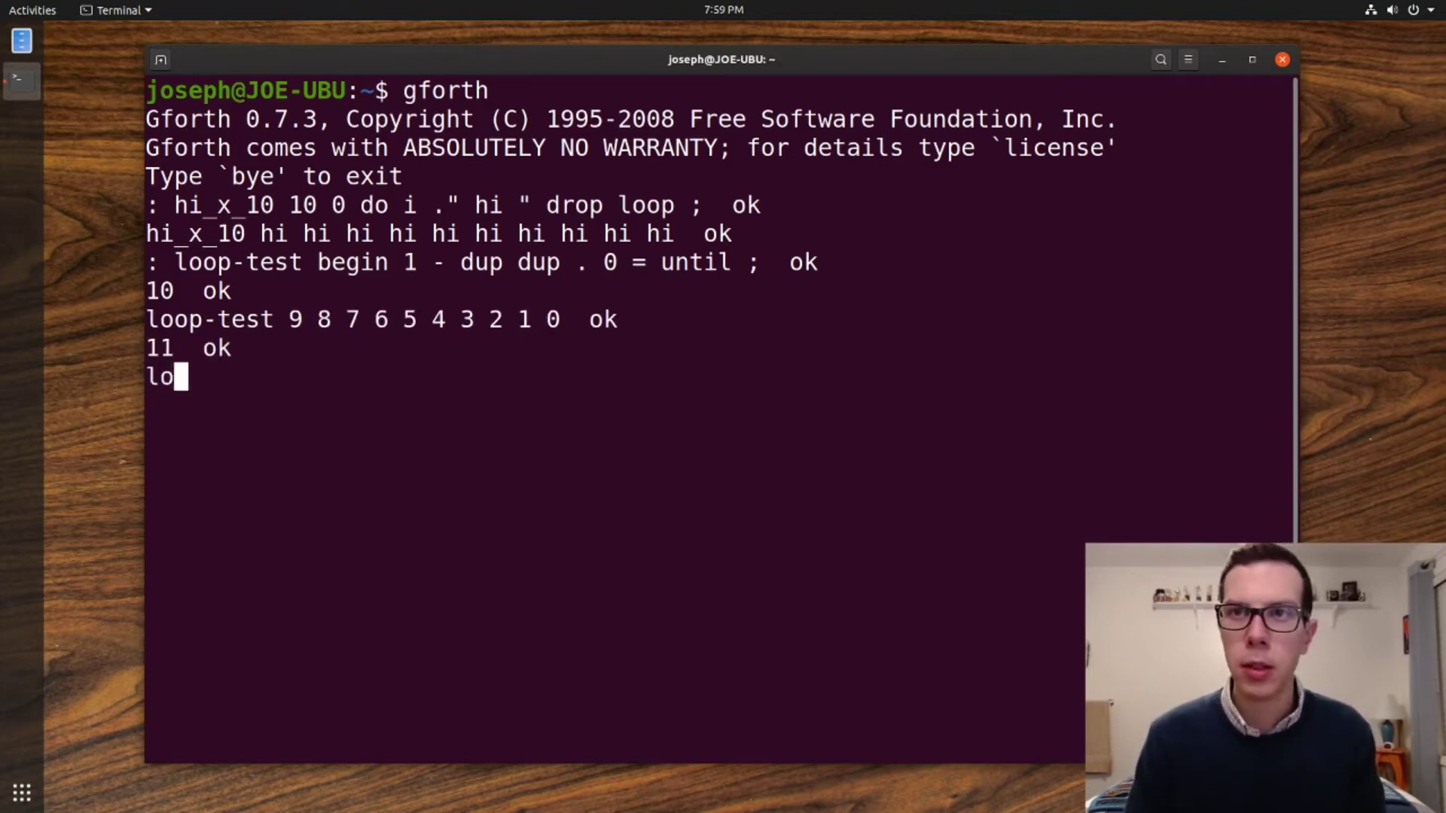
{"action": "key", "text": "Return"}
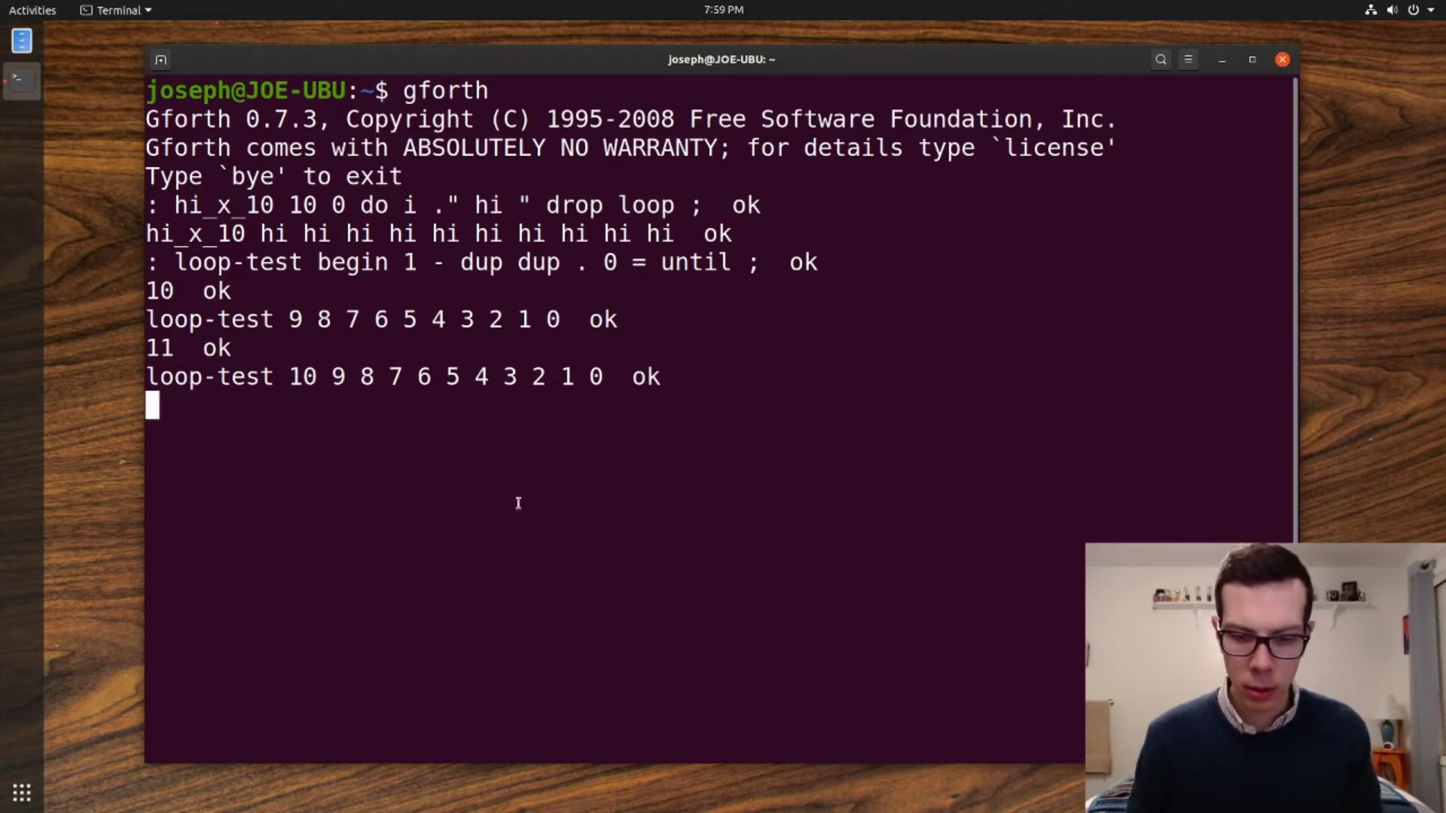
{"action": "type", "text": "20 loo"}
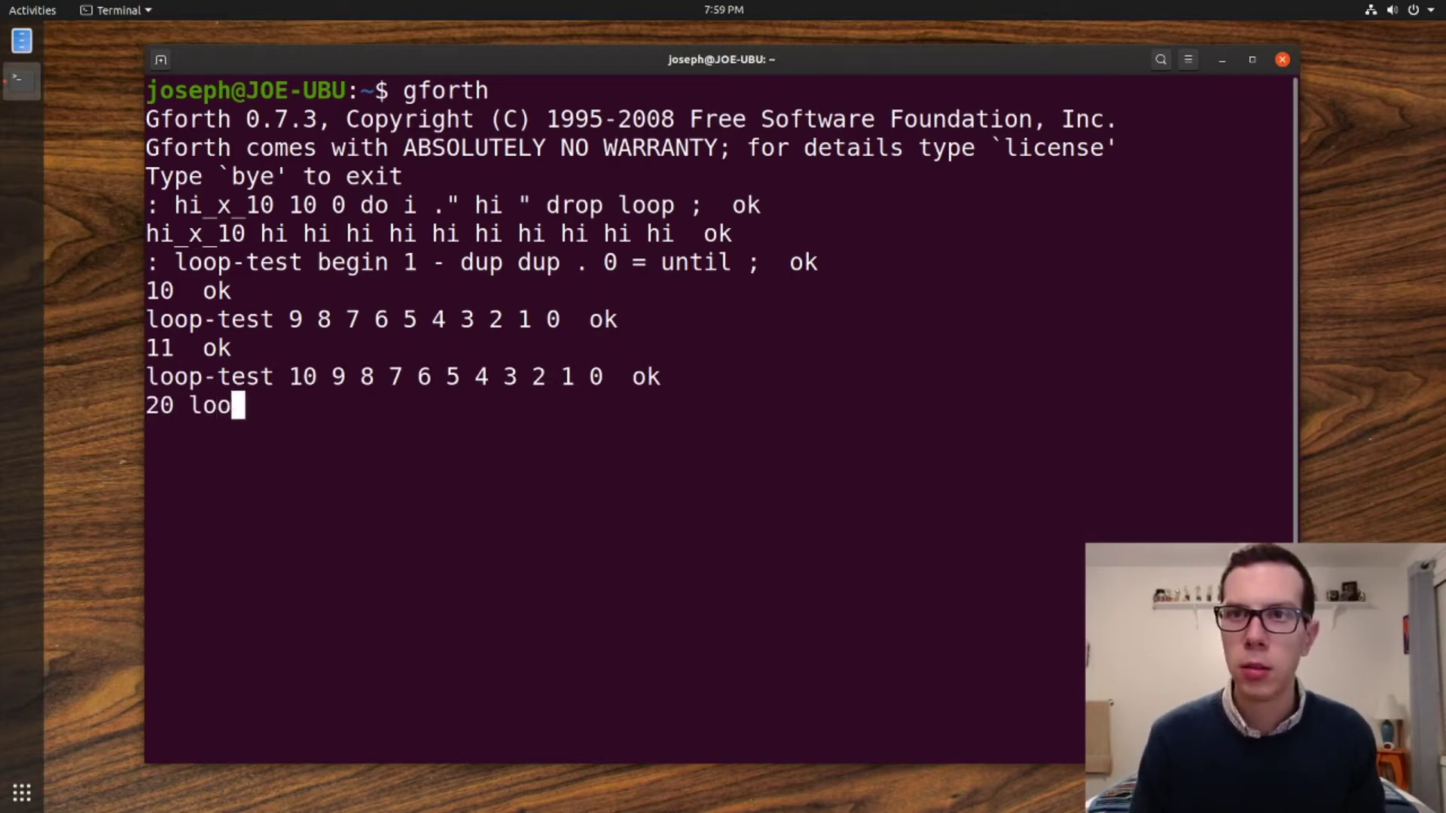
{"action": "key", "text": "Return"}
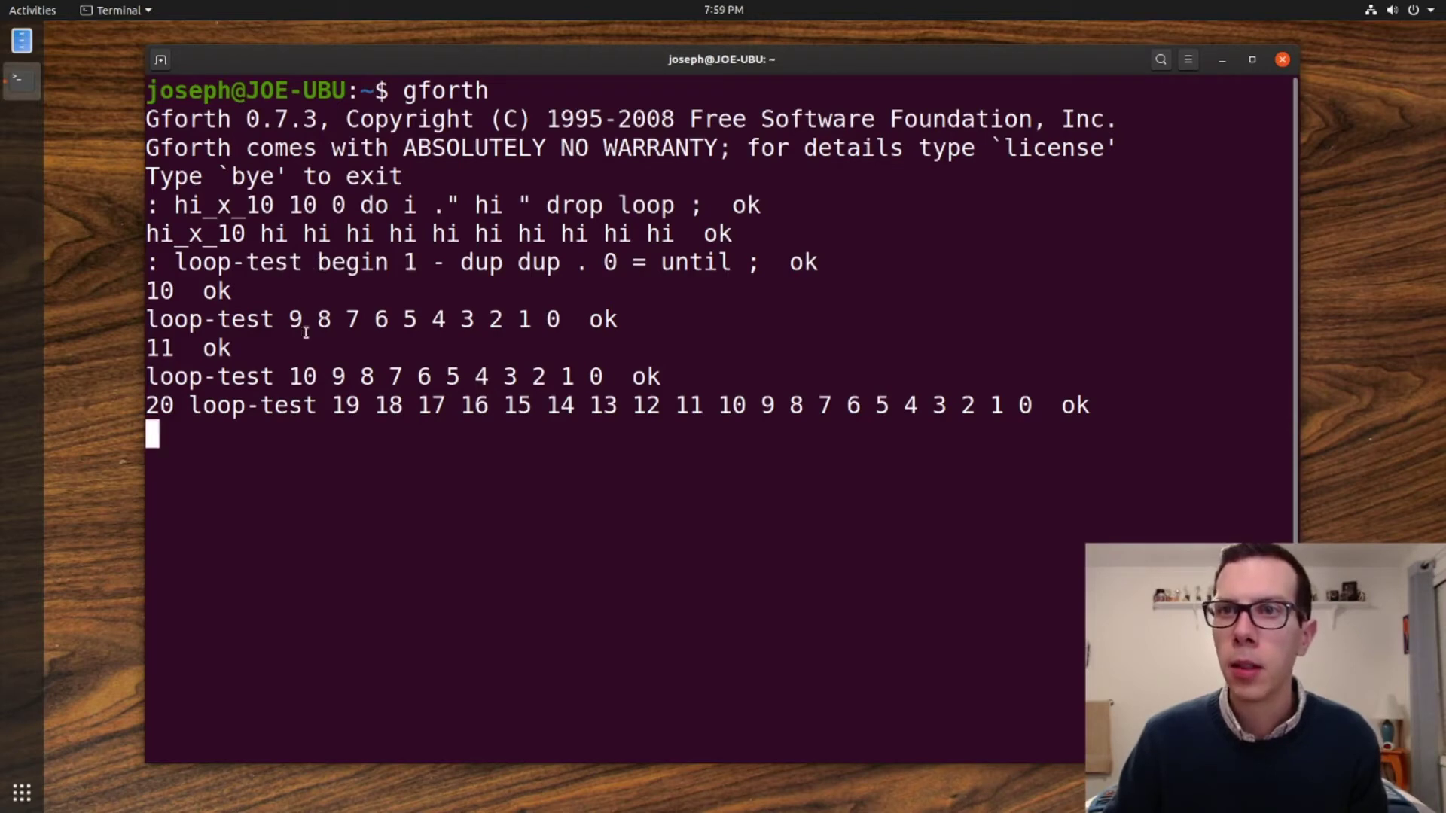
{"action": "double_click", "coordinate": [358, 262]}
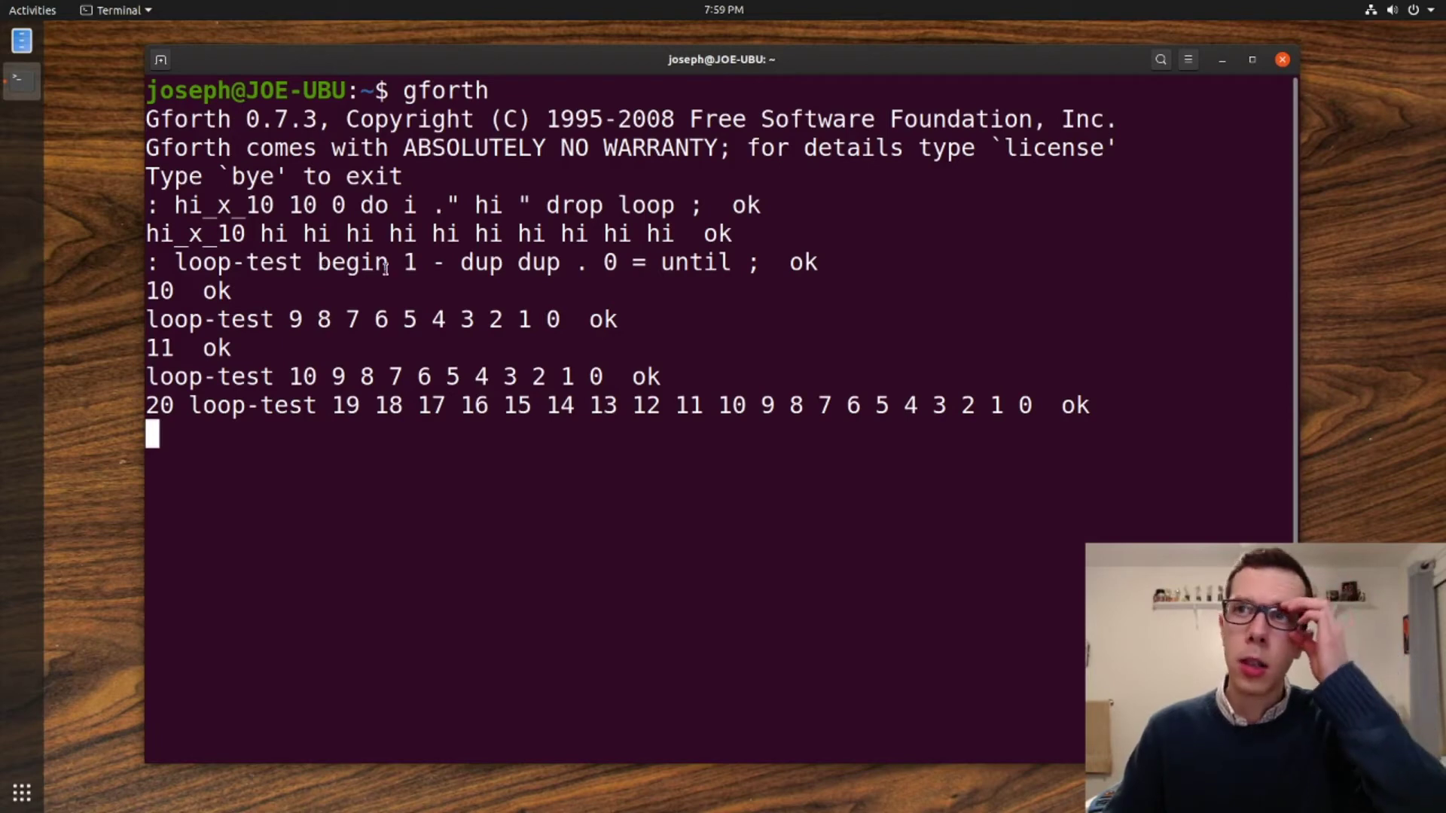
{"action": "left_click_drag", "start_coordinate": [401, 263], "coordinate": [628, 263]}
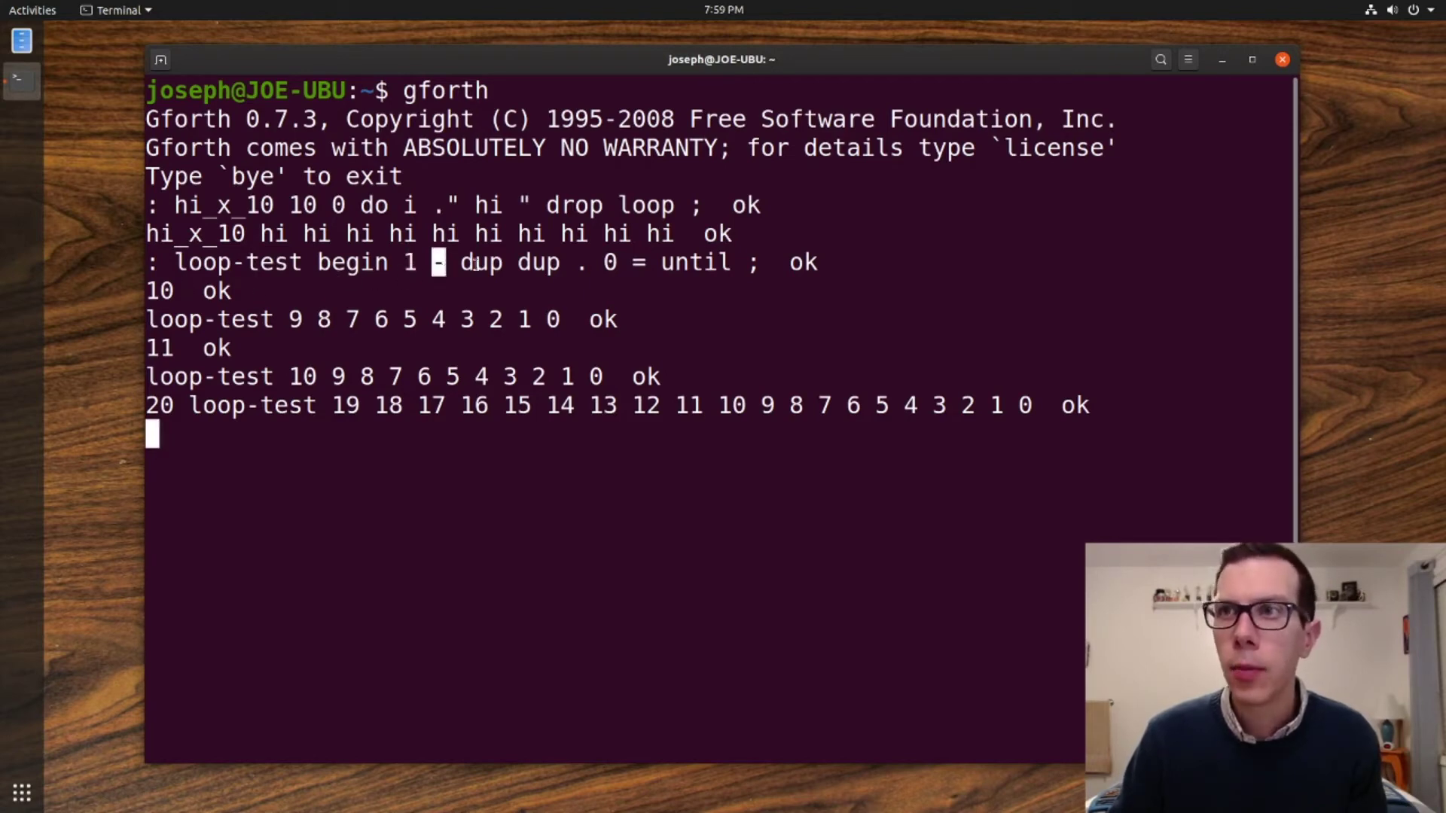
{"action": "double_click", "coordinate": [480, 262]}
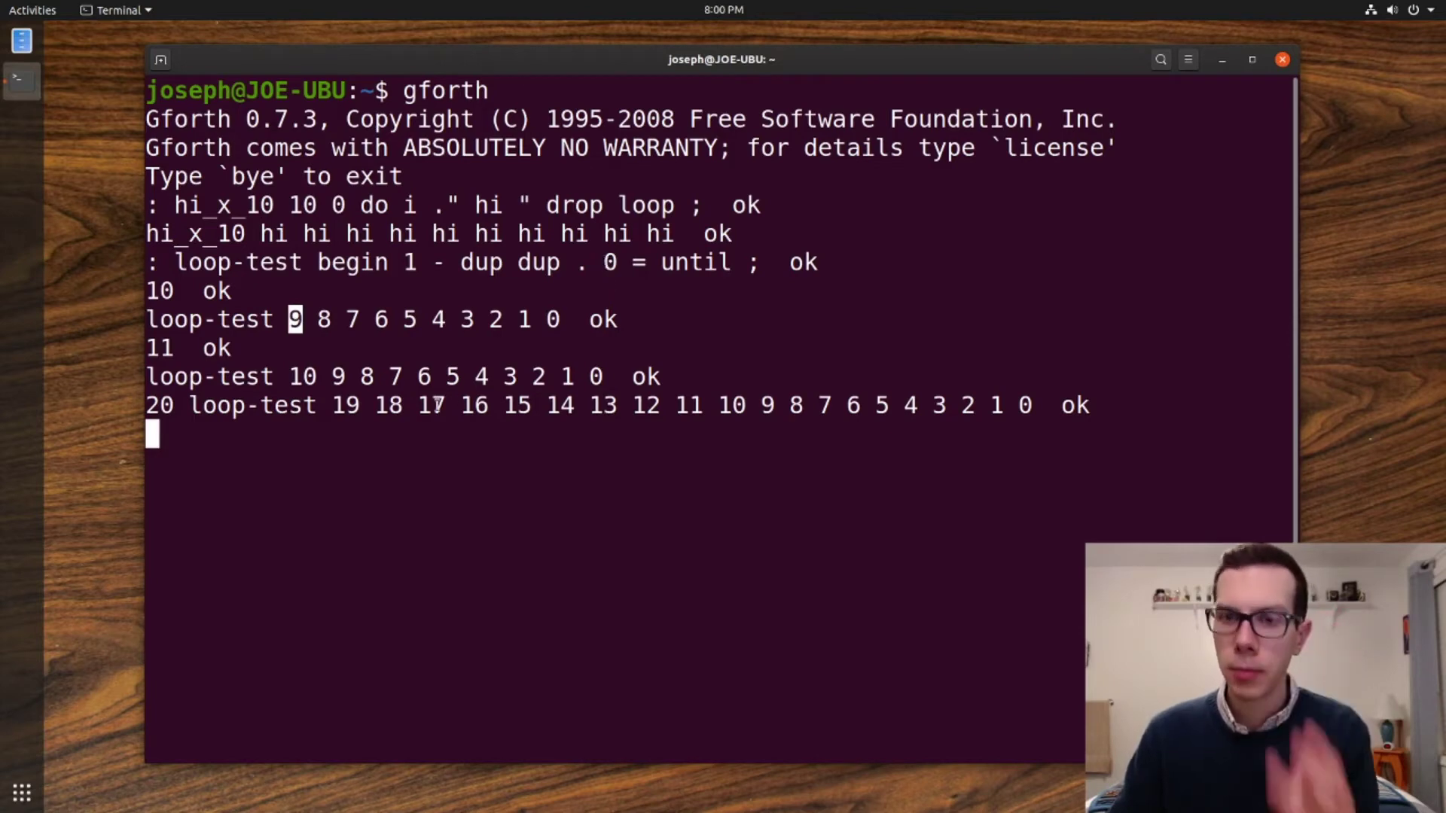
{"action": "type", "text": "9 9 0"}
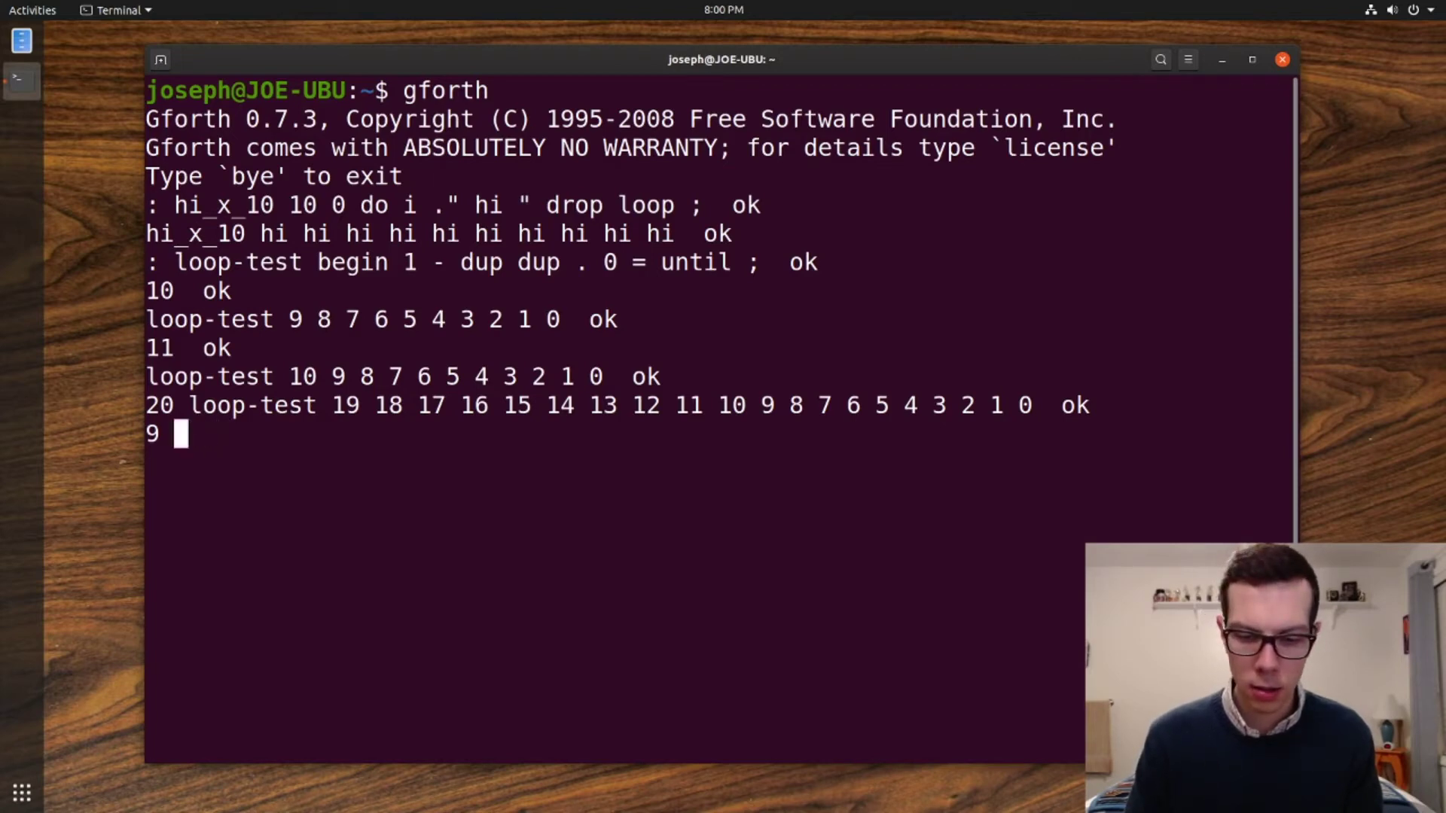
{"action": "type", "text": "0"}
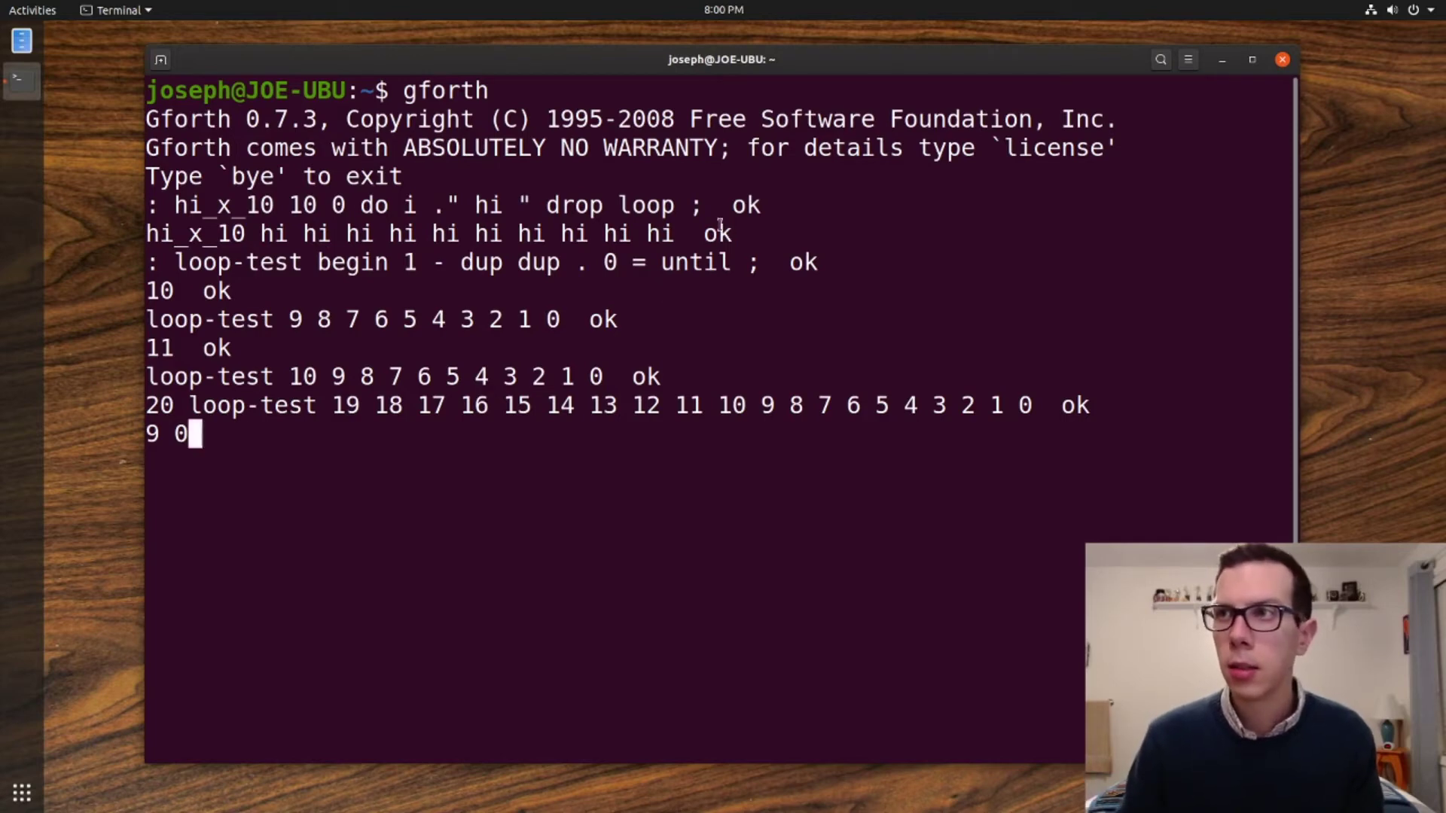
{"action": "mouse_move", "coordinate": [743, 296]}
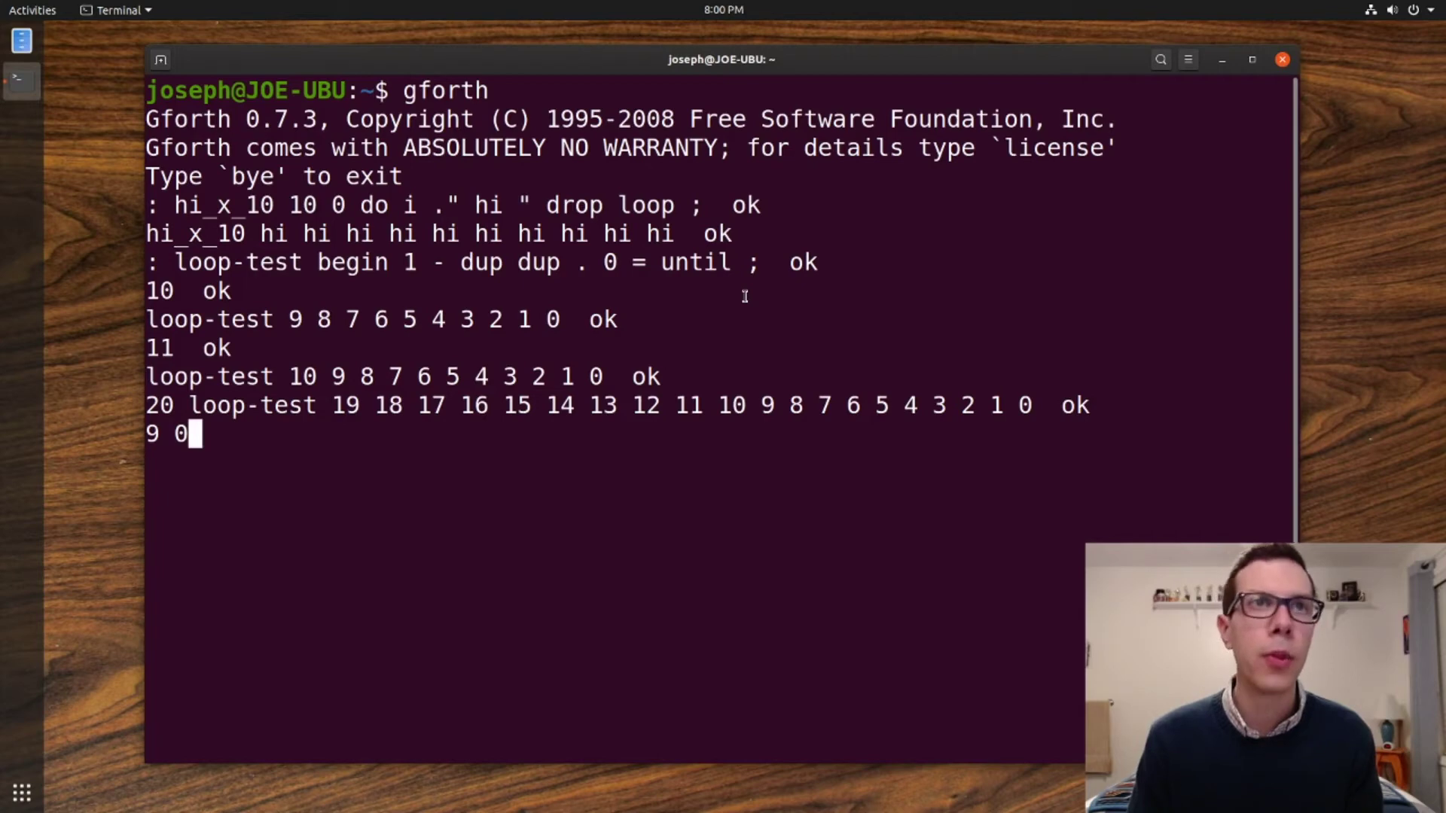
{"action": "key", "text": "BackSpace"}
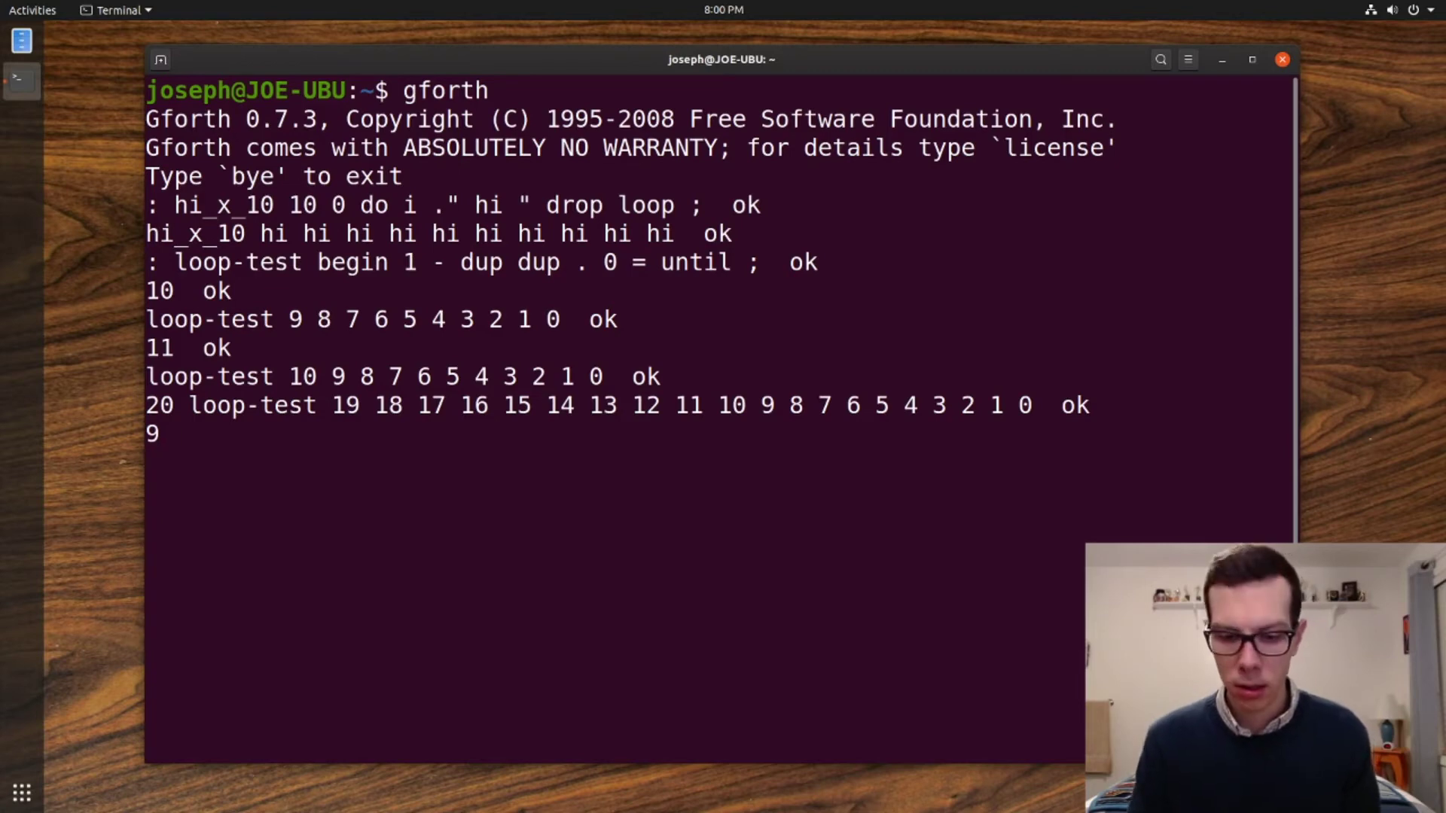
{"action": "type", "text": "1"}
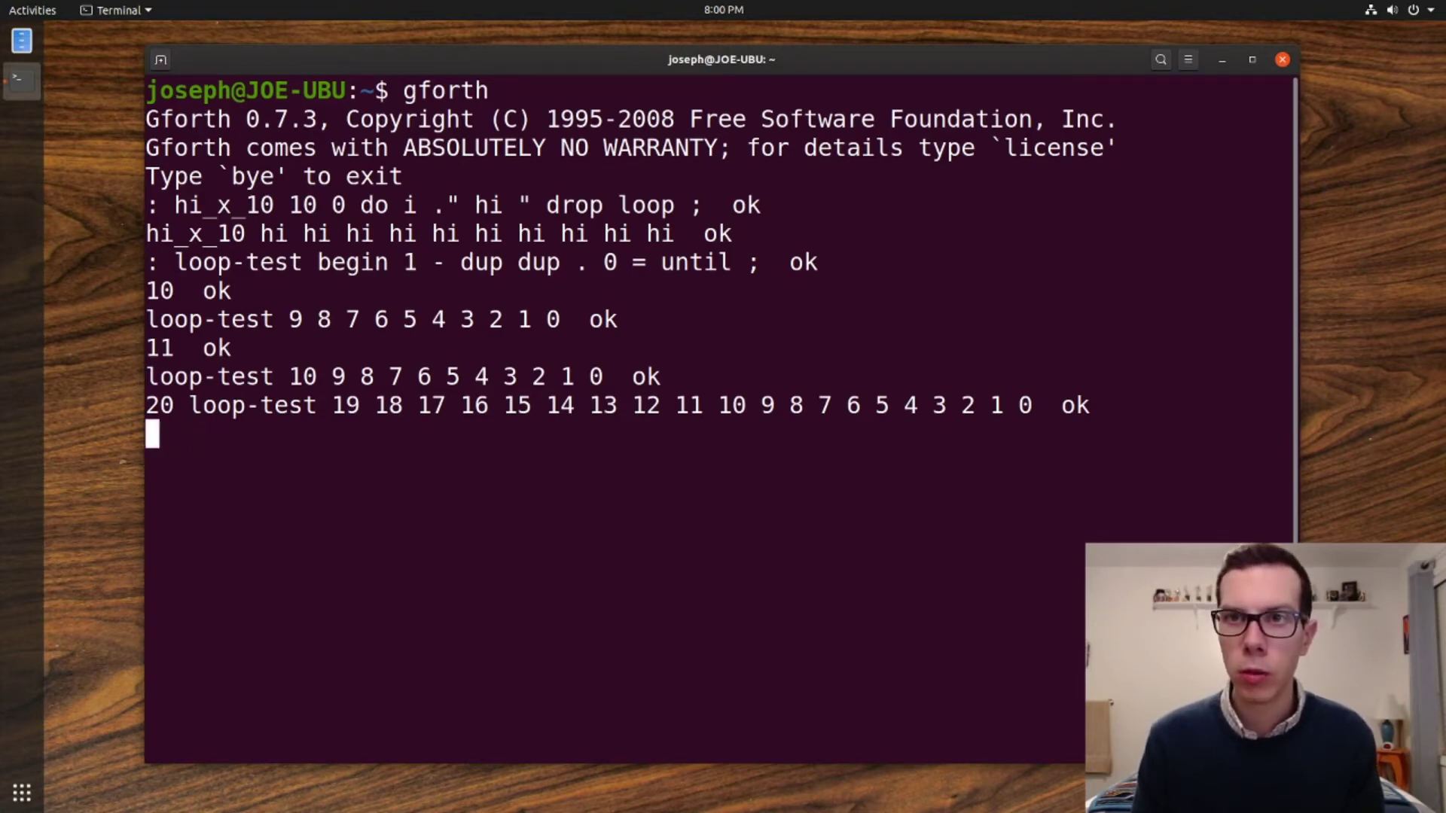
{"action": "type", "text": "8"}
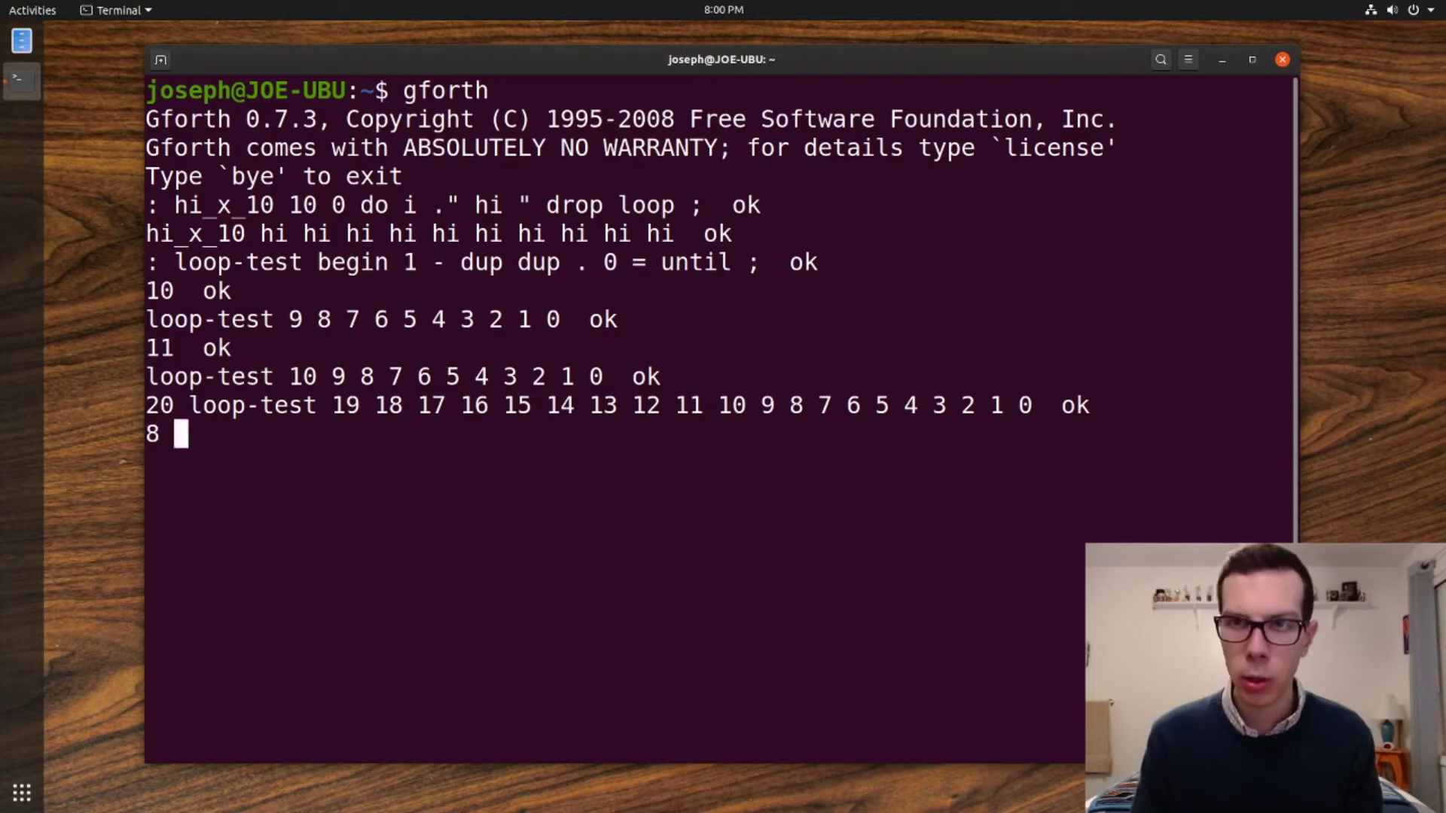
{"action": "type", "text": "8 8"}
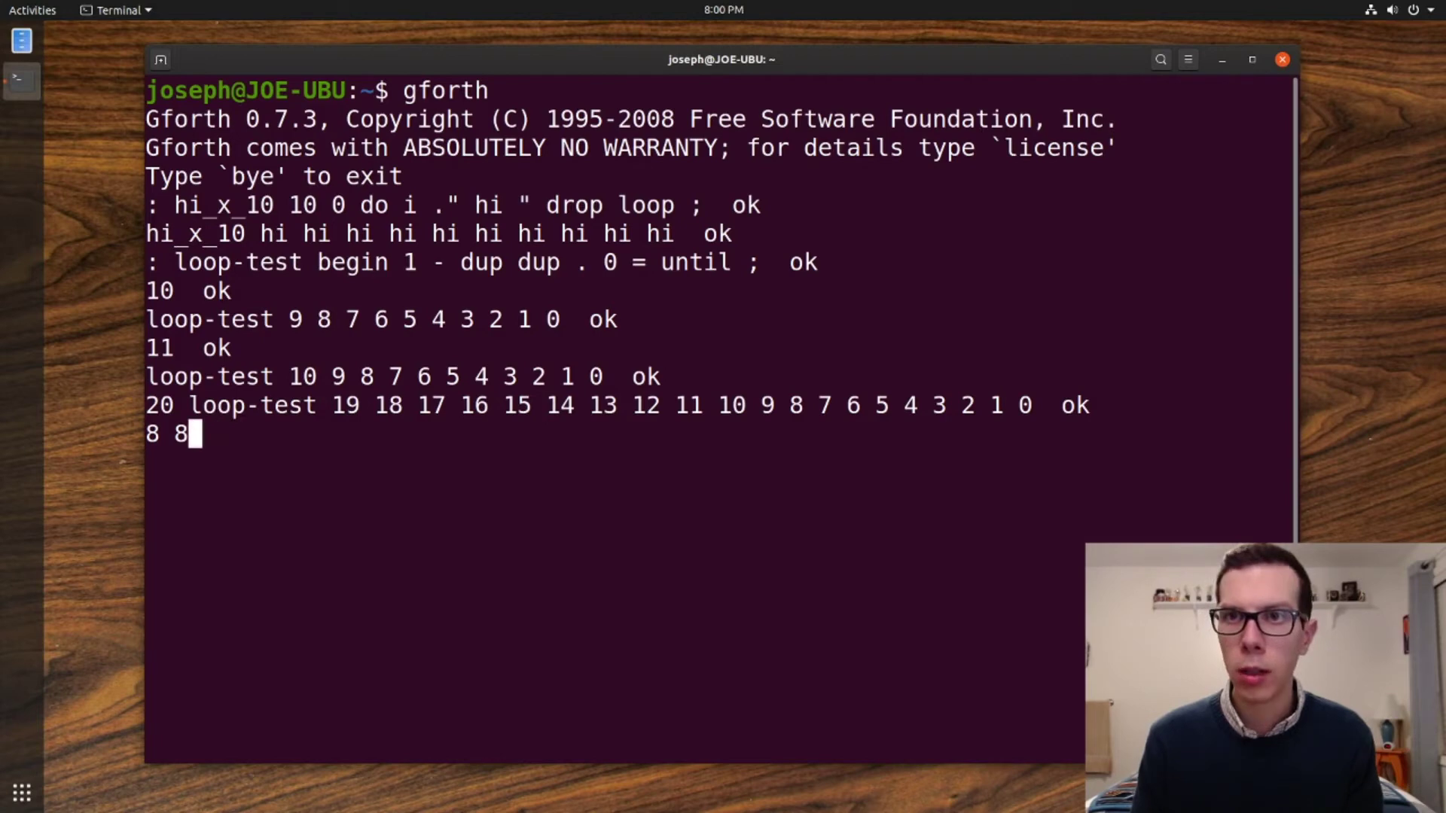
{"action": "type", "text": "0"}
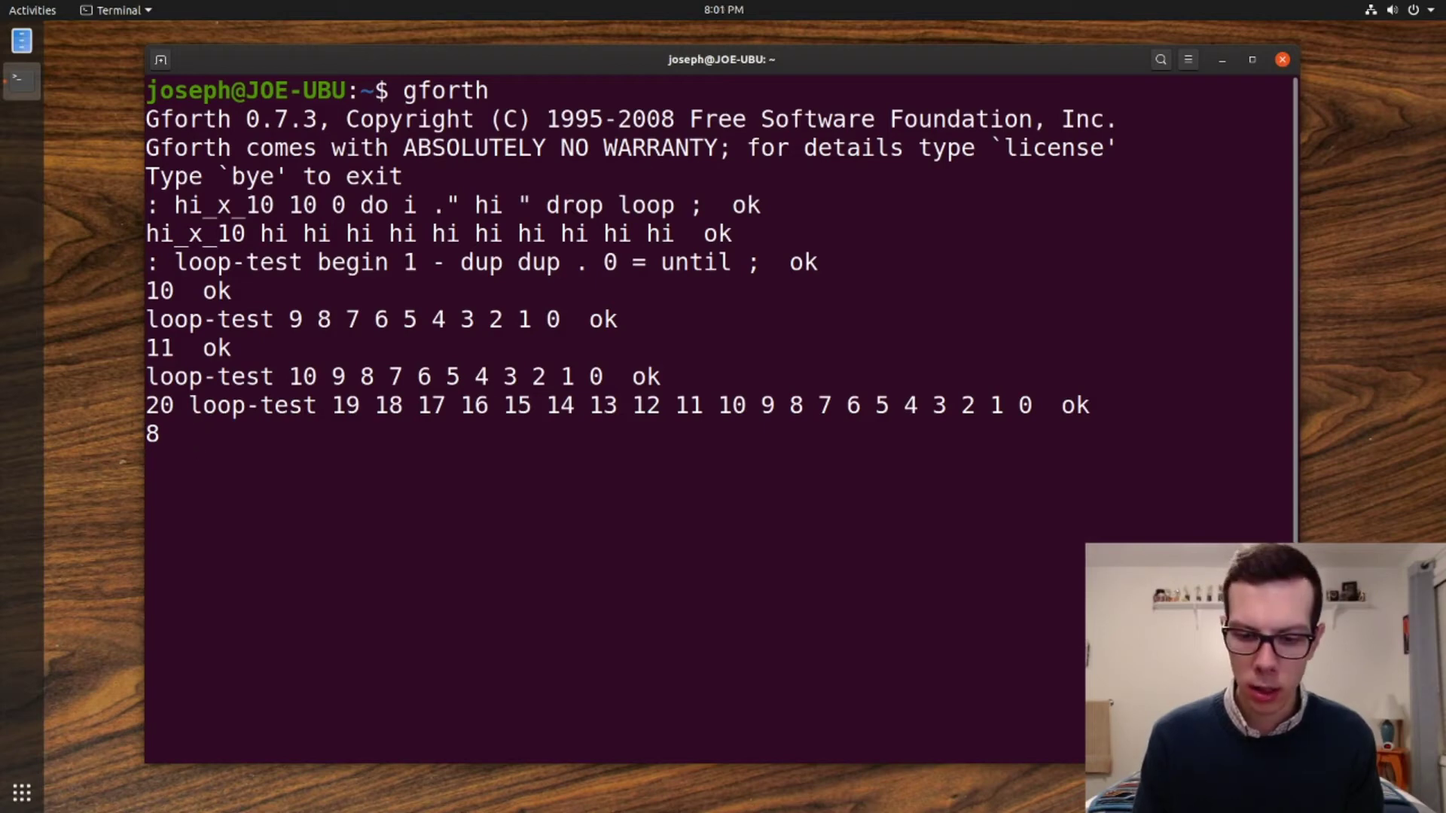
{"action": "type", "text": "0"}
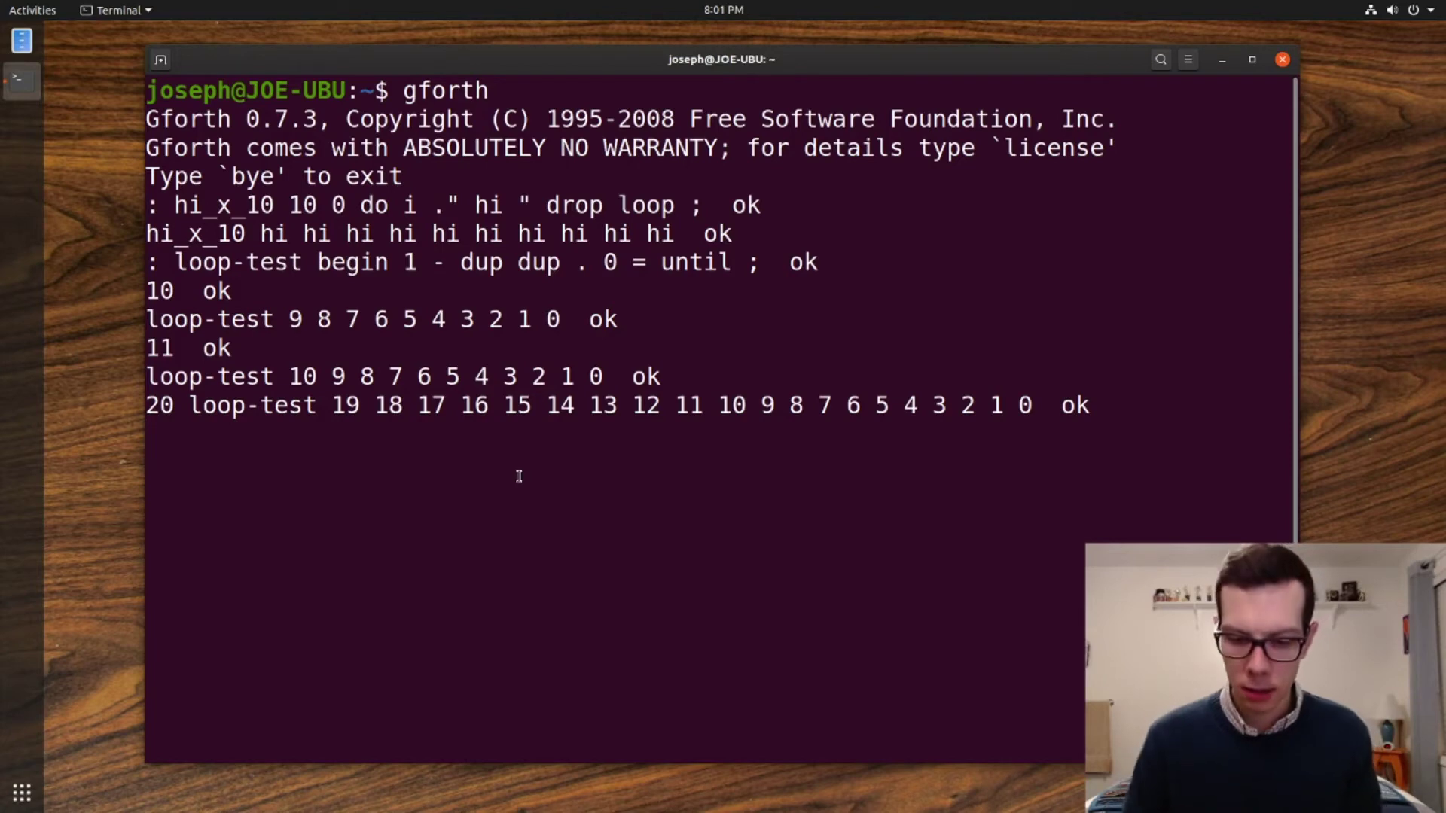
- Start ': asciis 0 [char] a [char] b [char] c [char] d', fixing a stray letter
{"action": "type", "text": ":"}
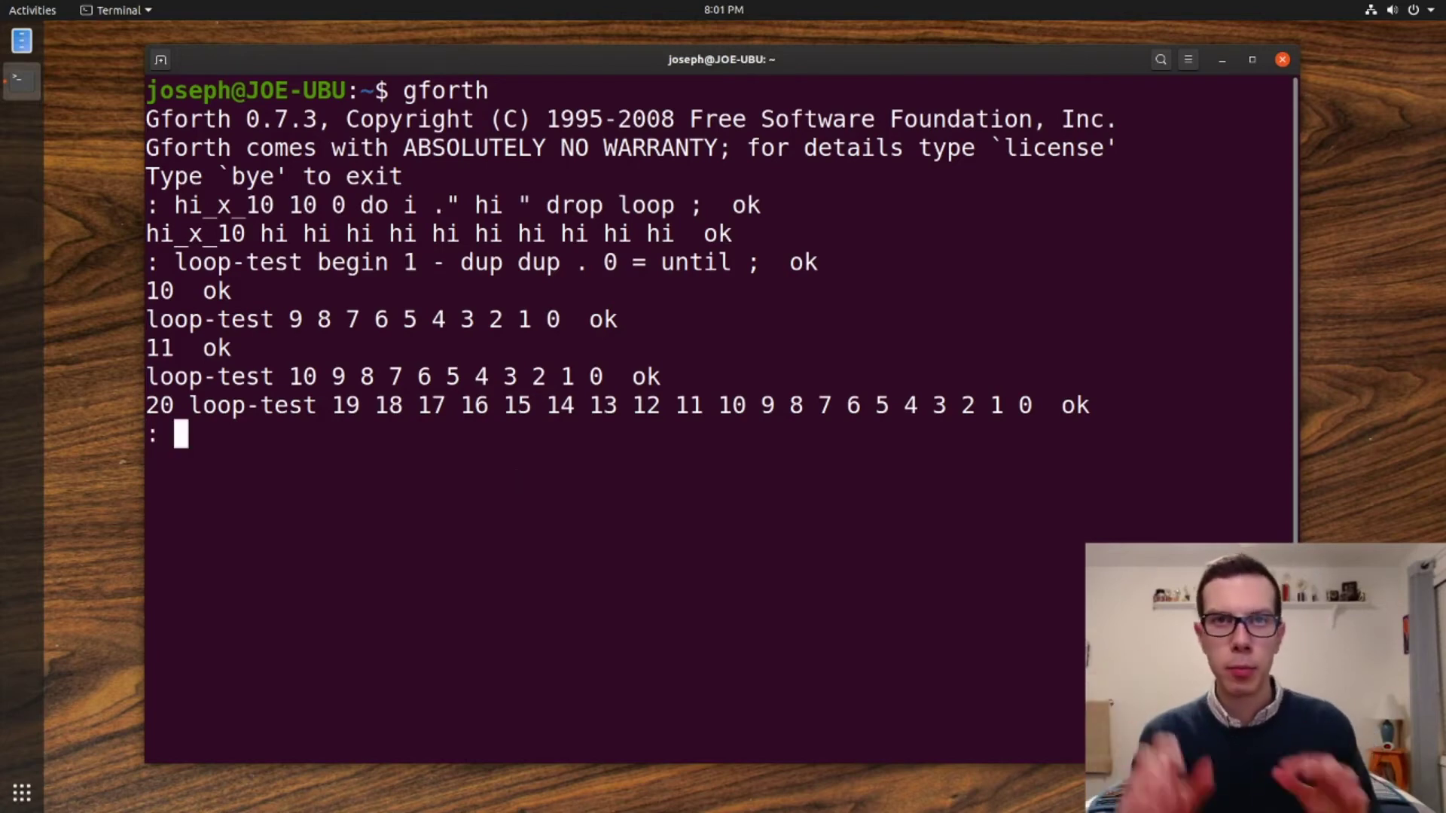
{"action": "type", "text": "ascis"}
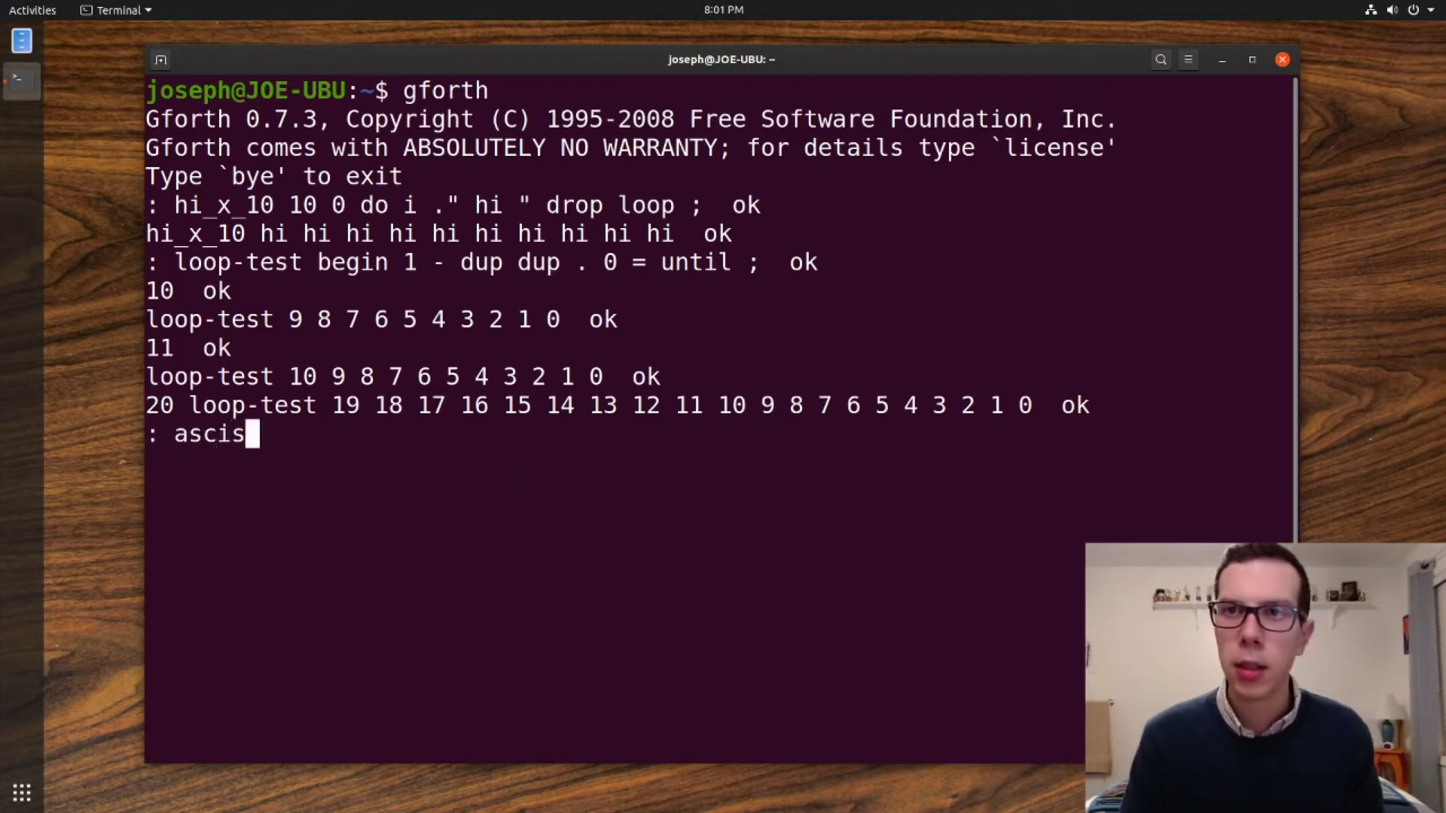
{"action": "type", "text": "i"}
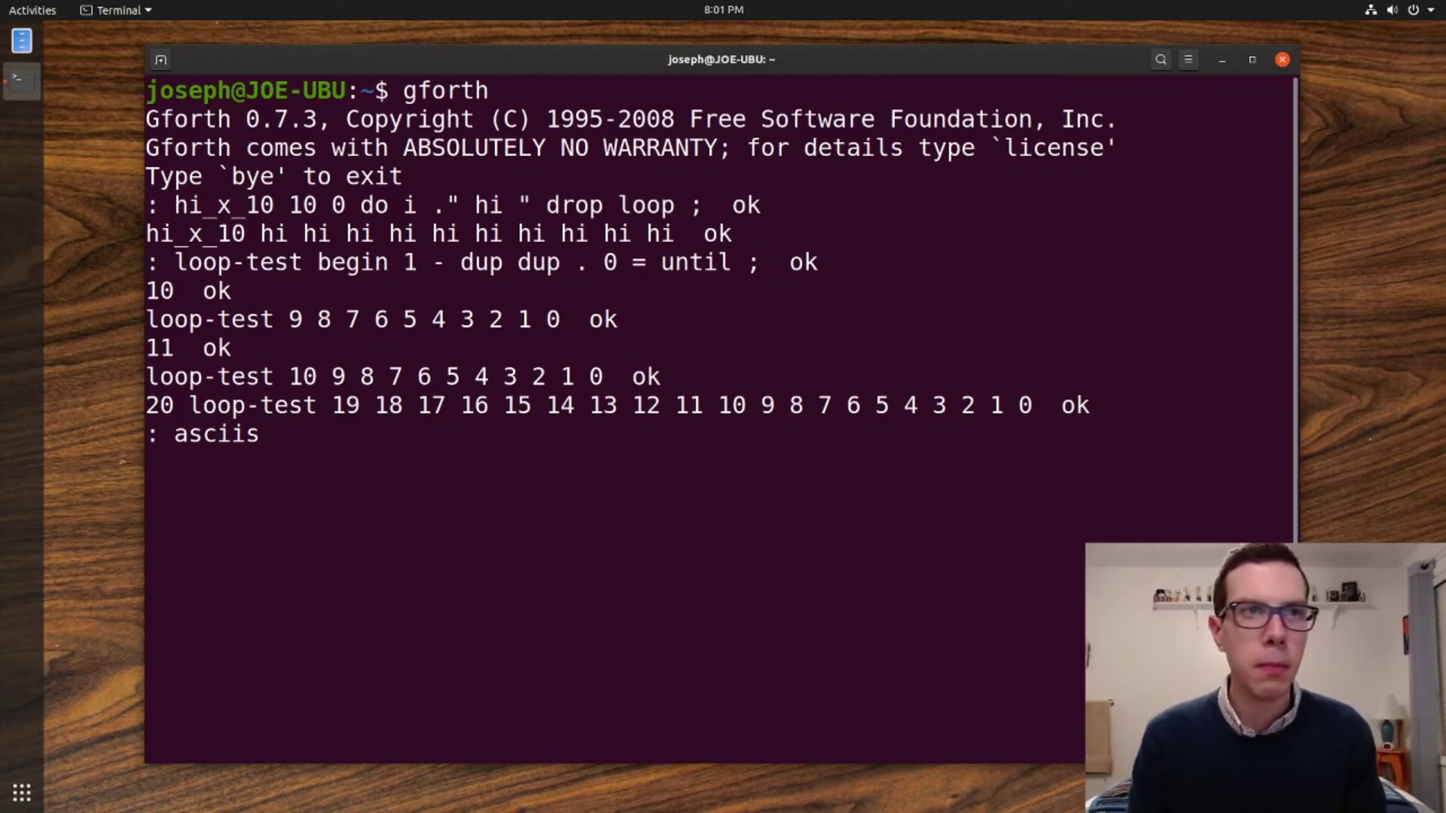
{"action": "type", "text": "0"}
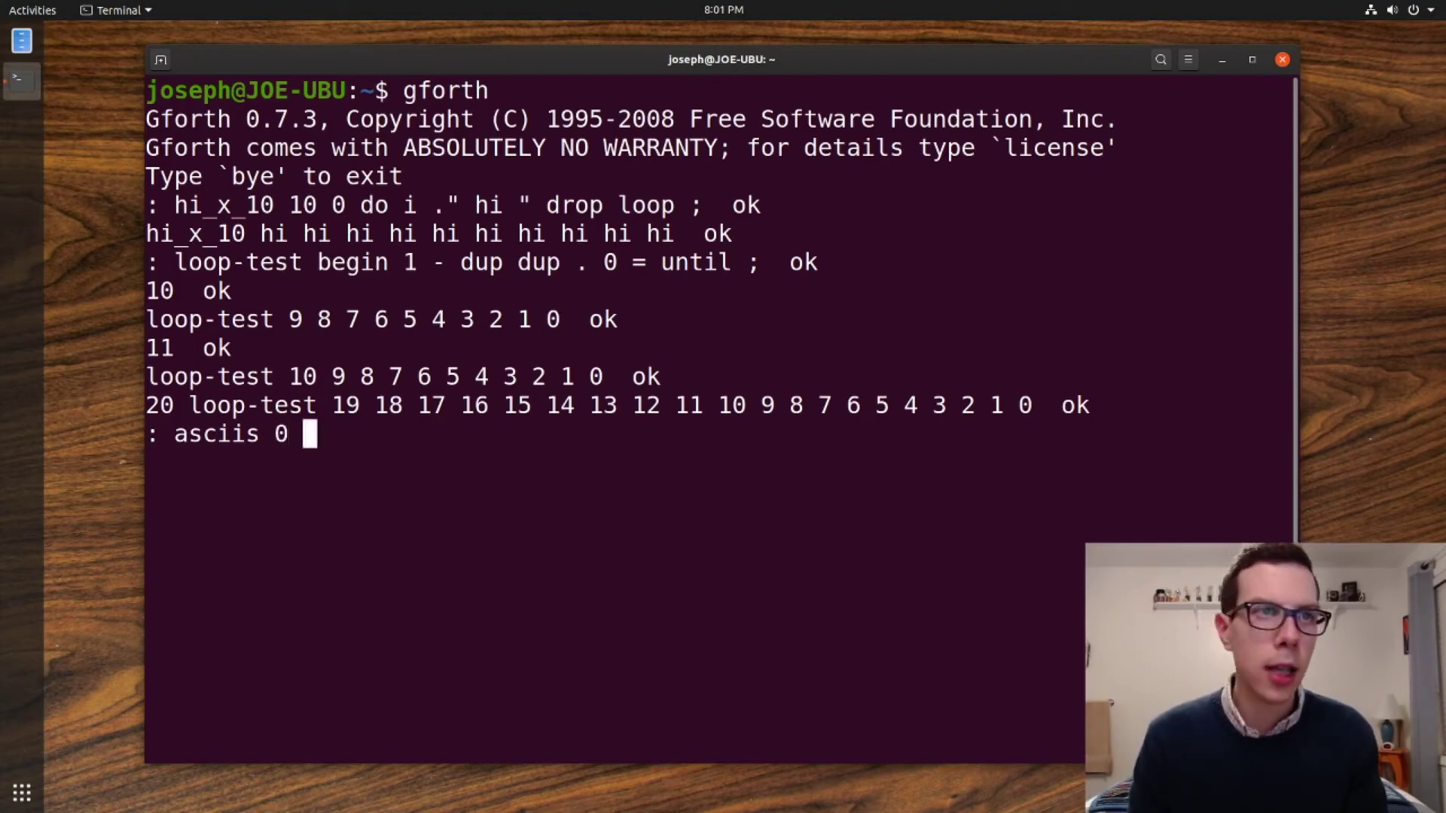
{"action": "type", "text": "[cha"}
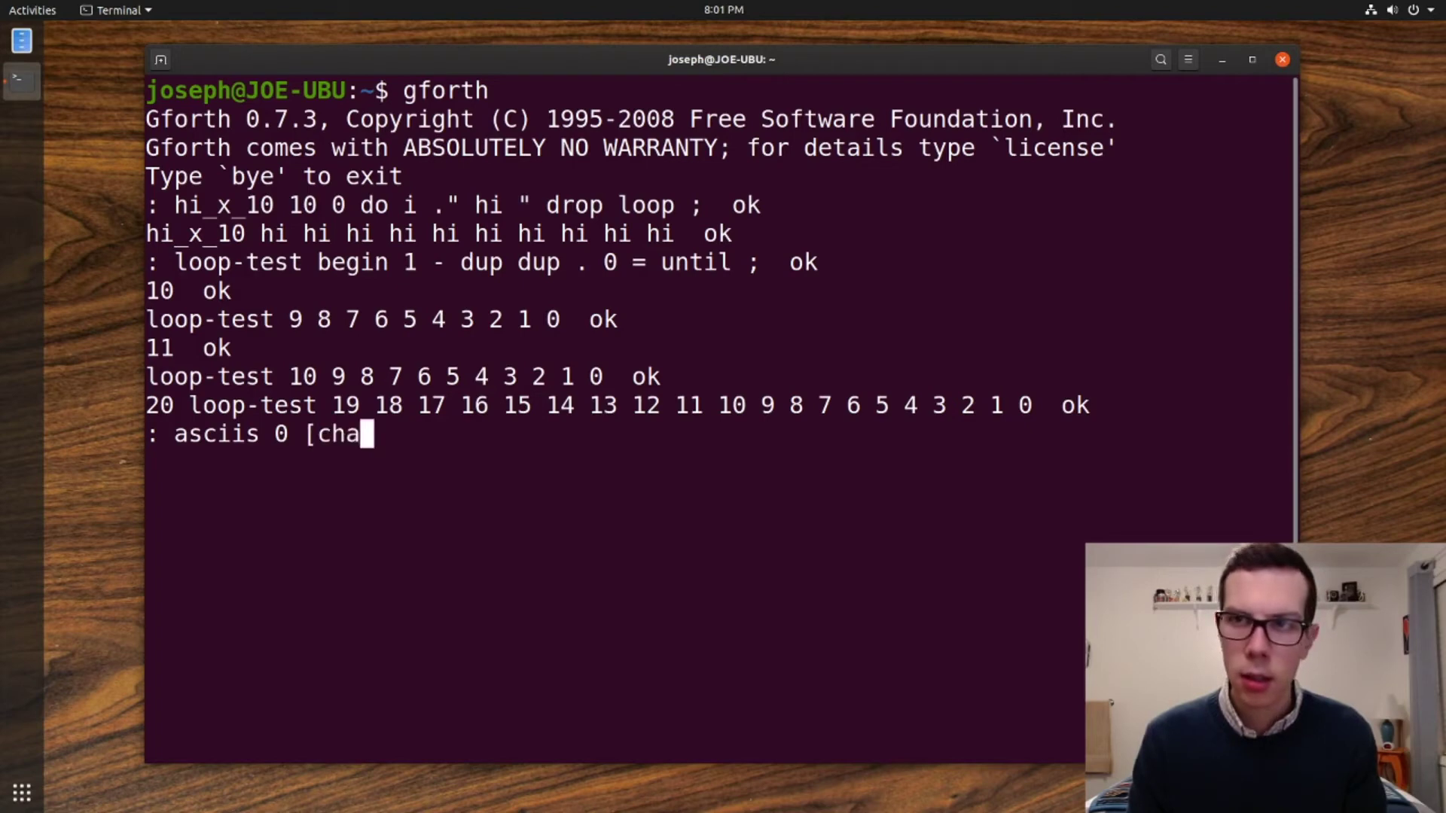
{"action": "type", "text": "r]"}
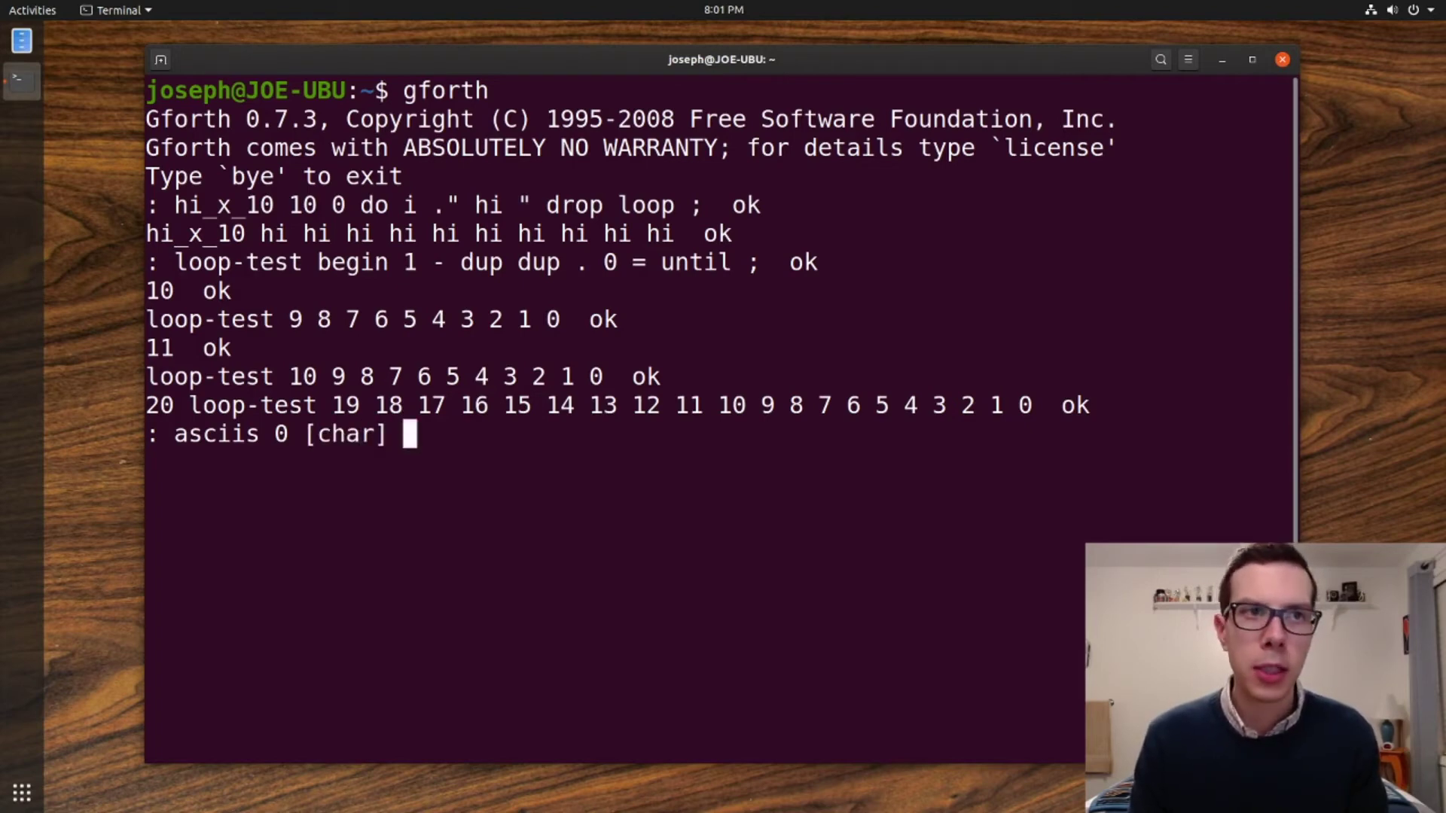
{"action": "type", "text": "a [char]"}
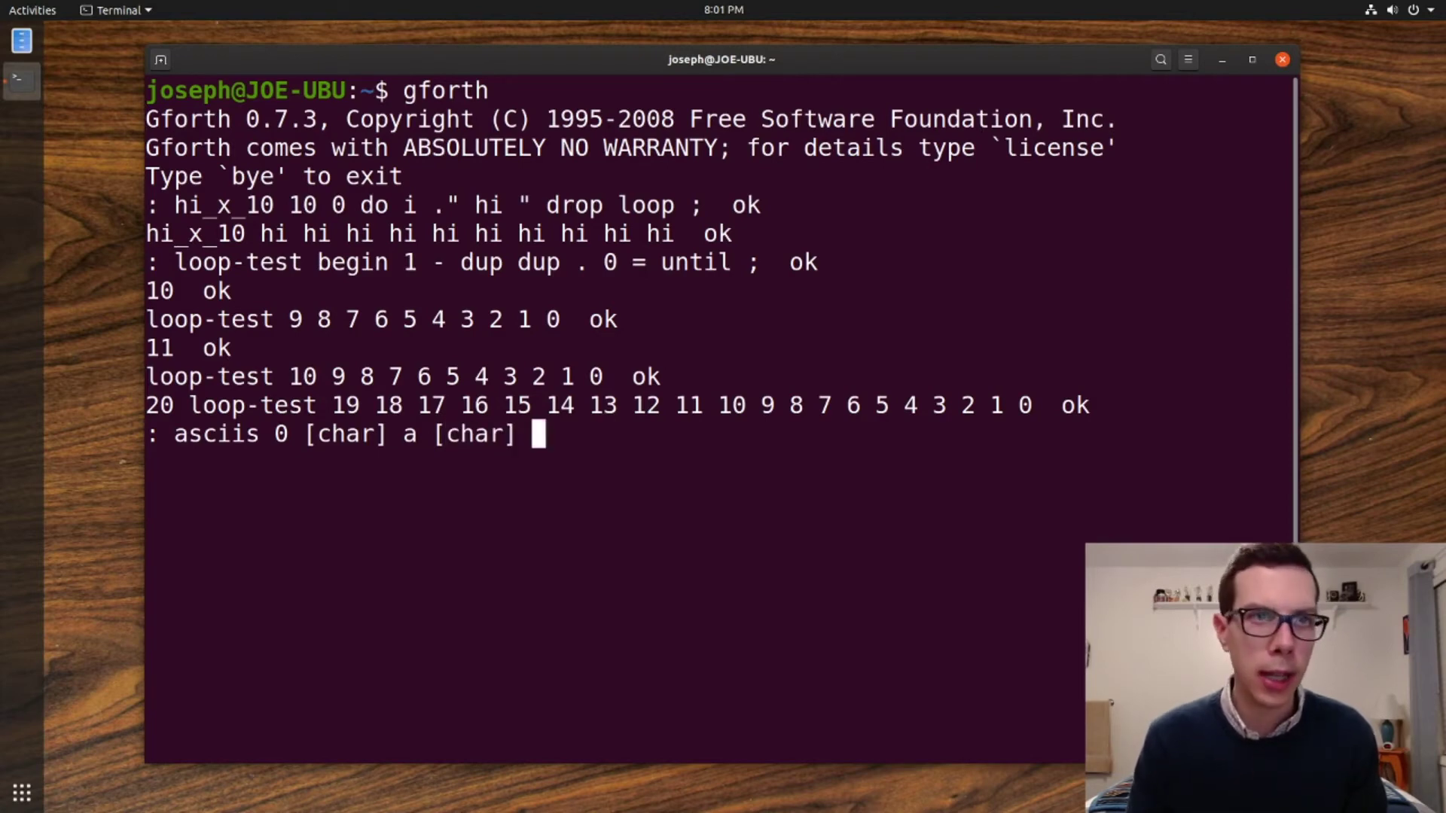
{"action": "type", "text": "b [char"}
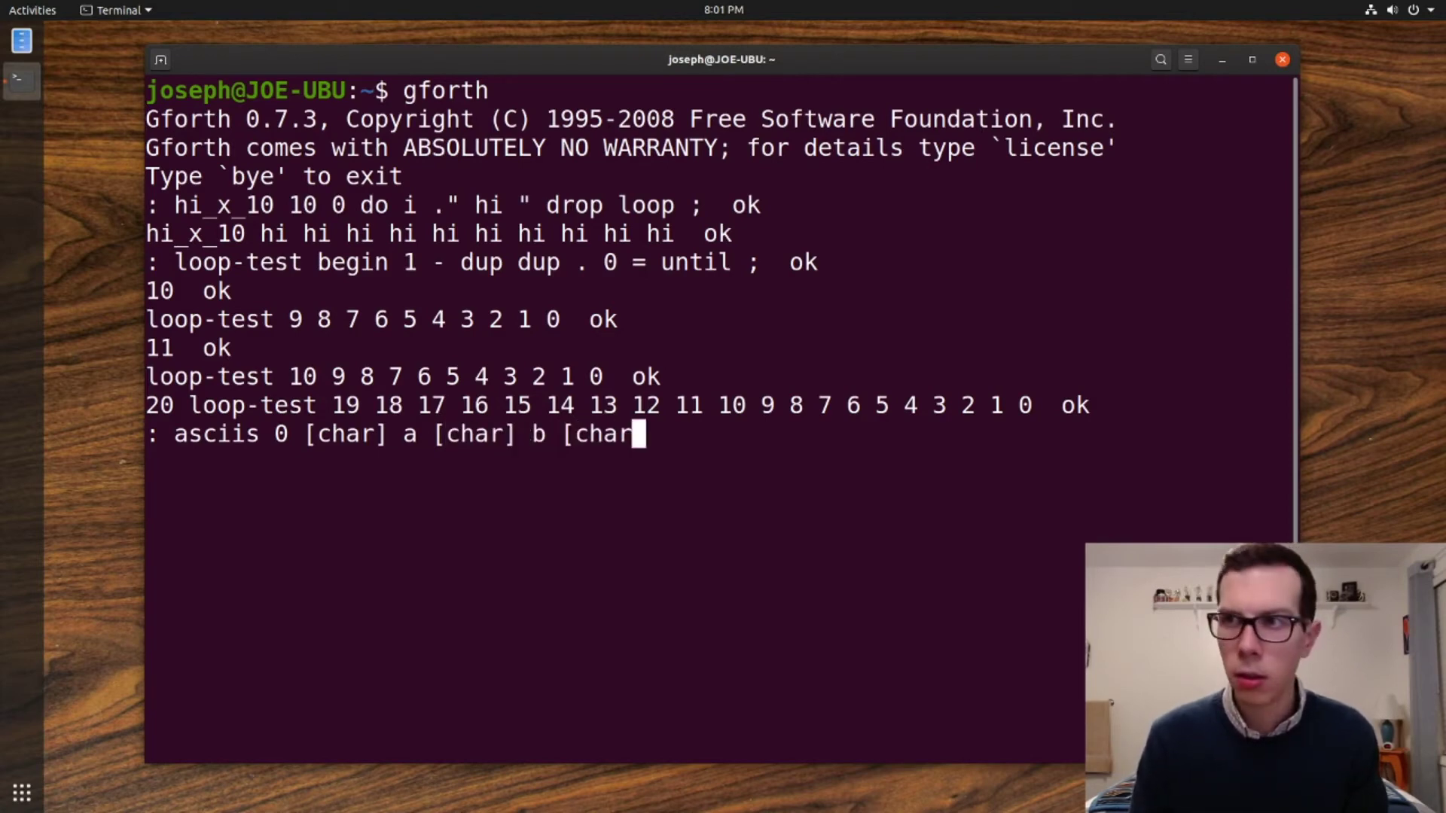
{"action": "type", "text": "]"}
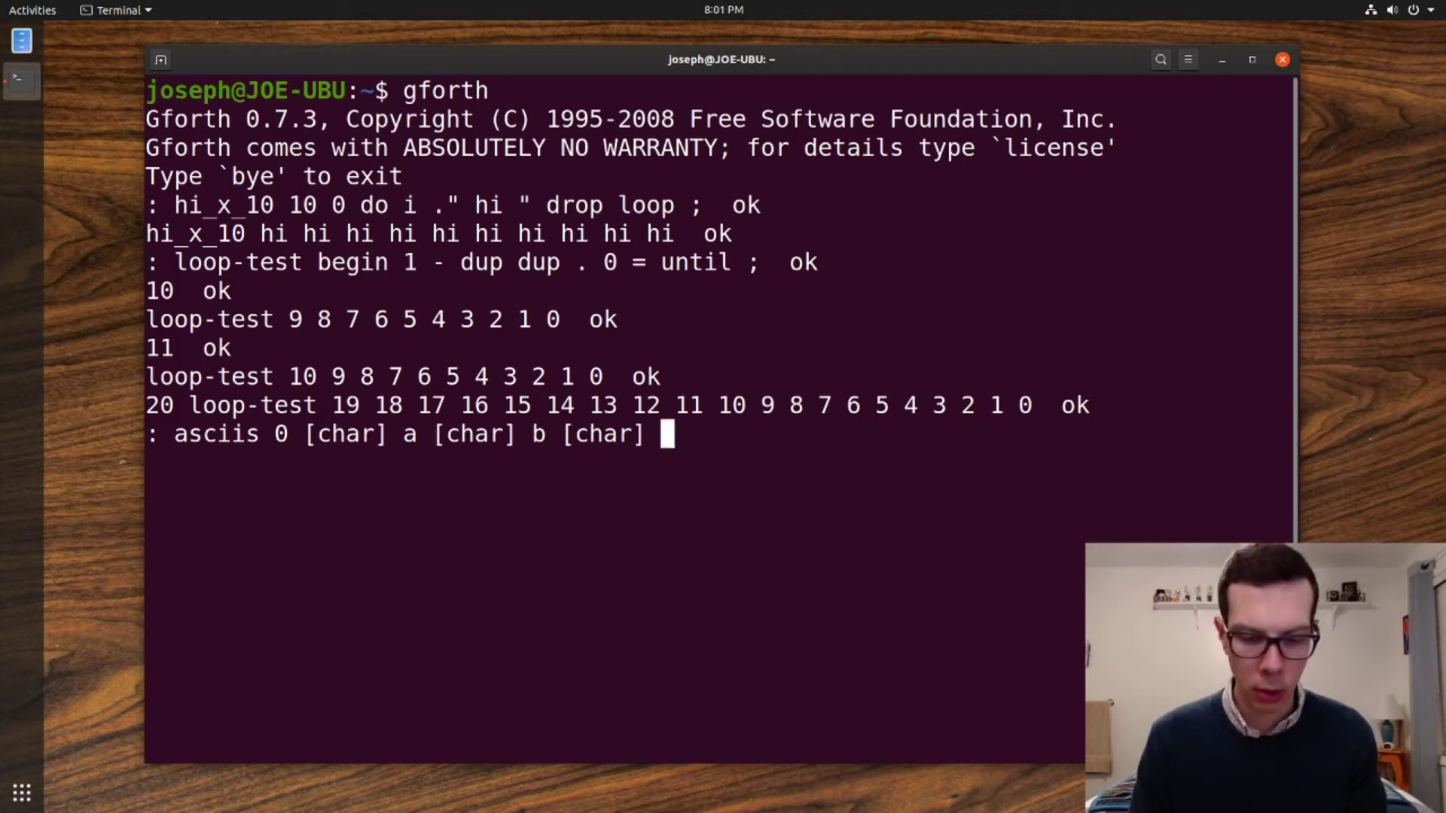
{"action": "type", "text": "c [char"}
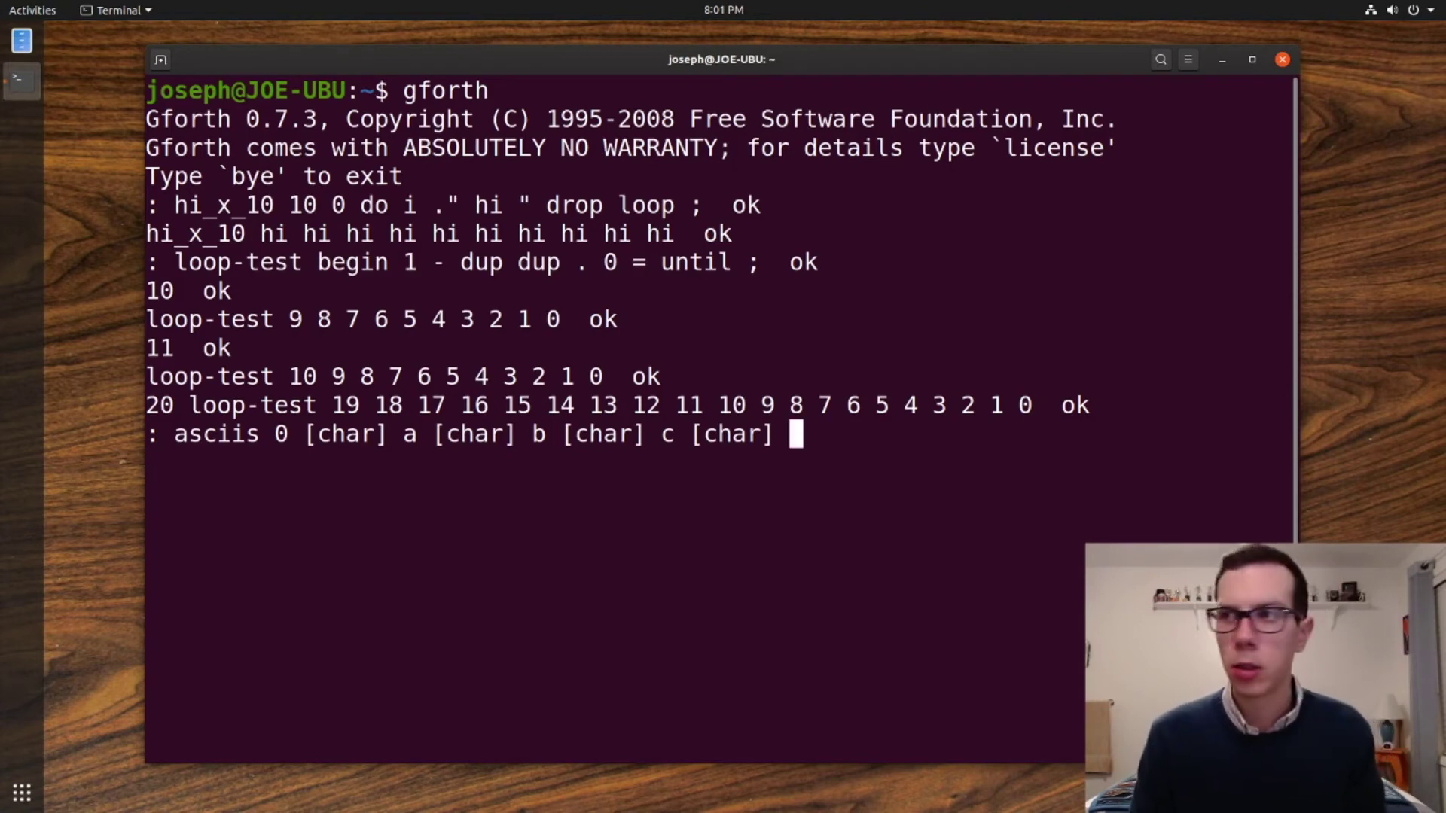
{"action": "type", "text": "d"}
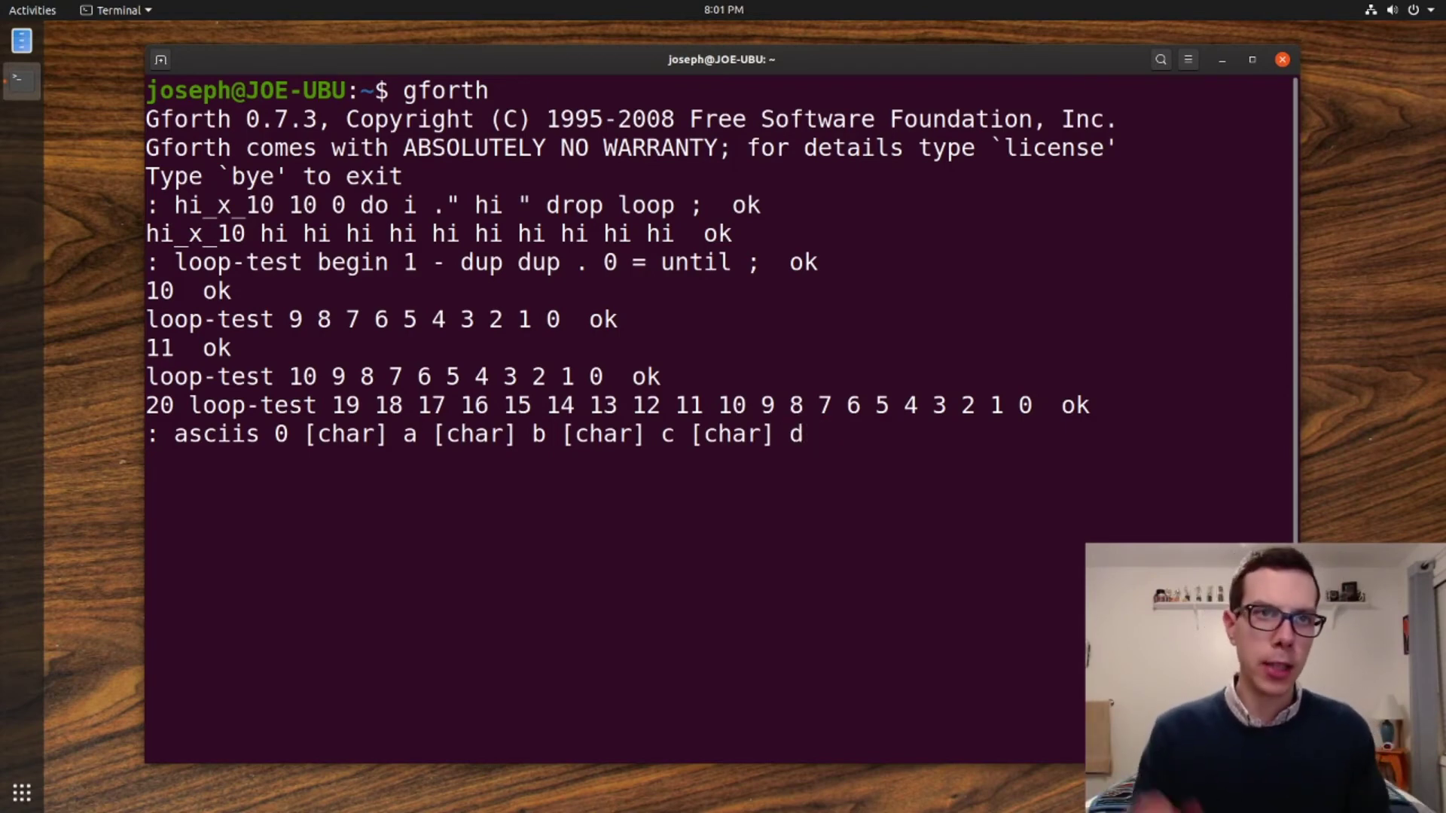
{"action": "type", "text": "b"}
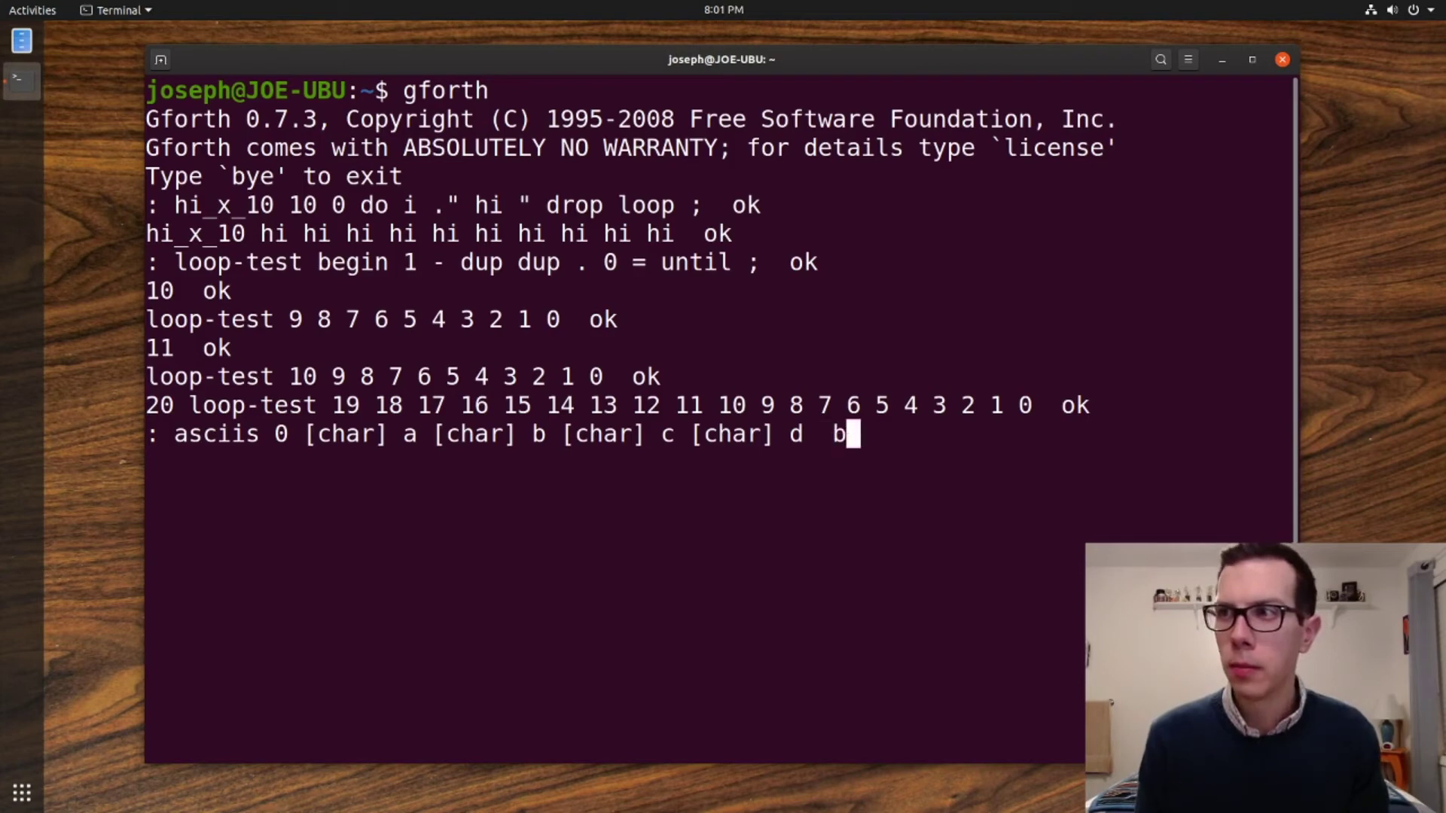
{"action": "key", "text": "BackSpace"}
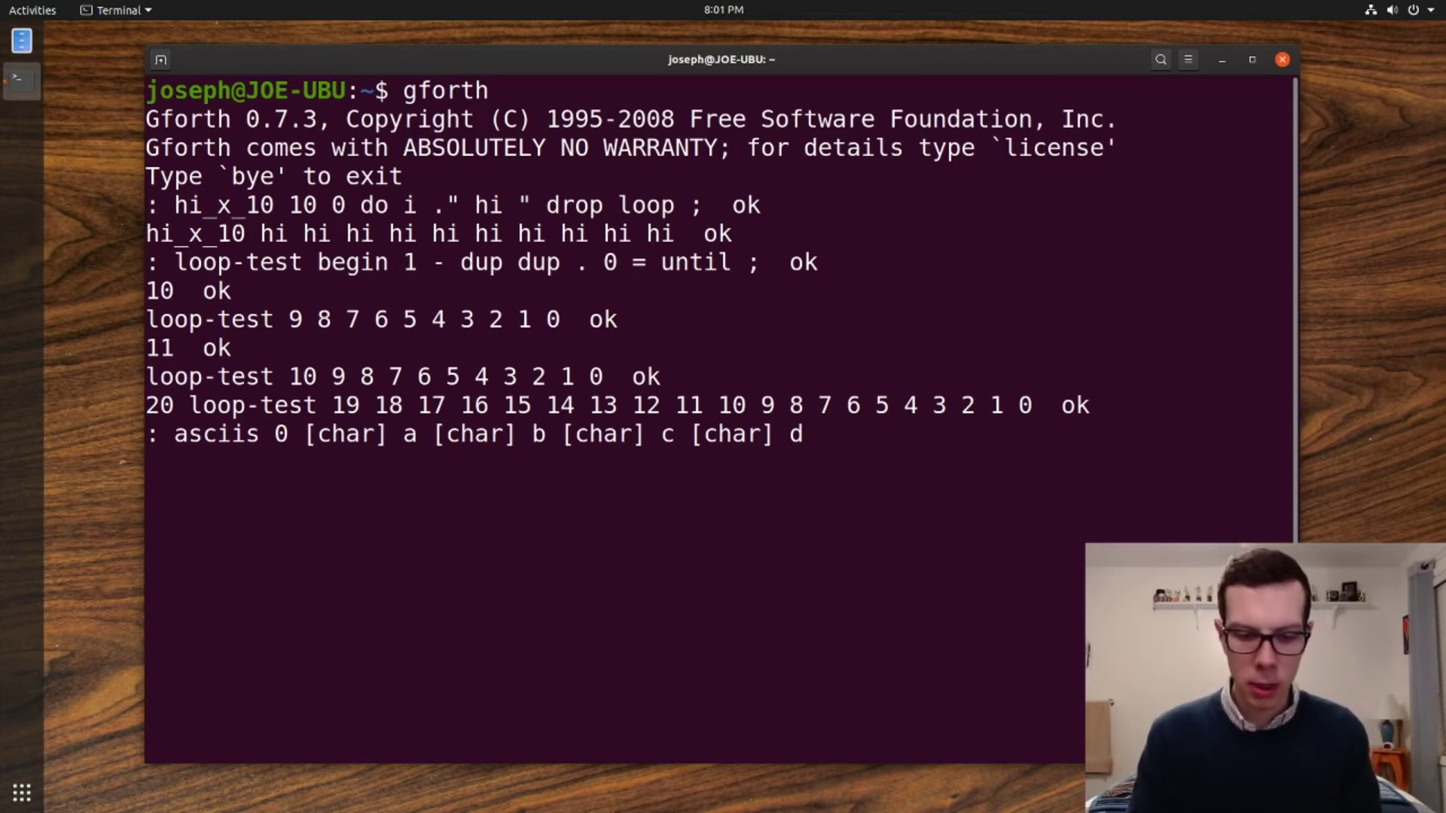
- Finish asciis with 'begin cr dup dup . emit 0 = until ;' and submit
{"action": "type", "text": "begin"}
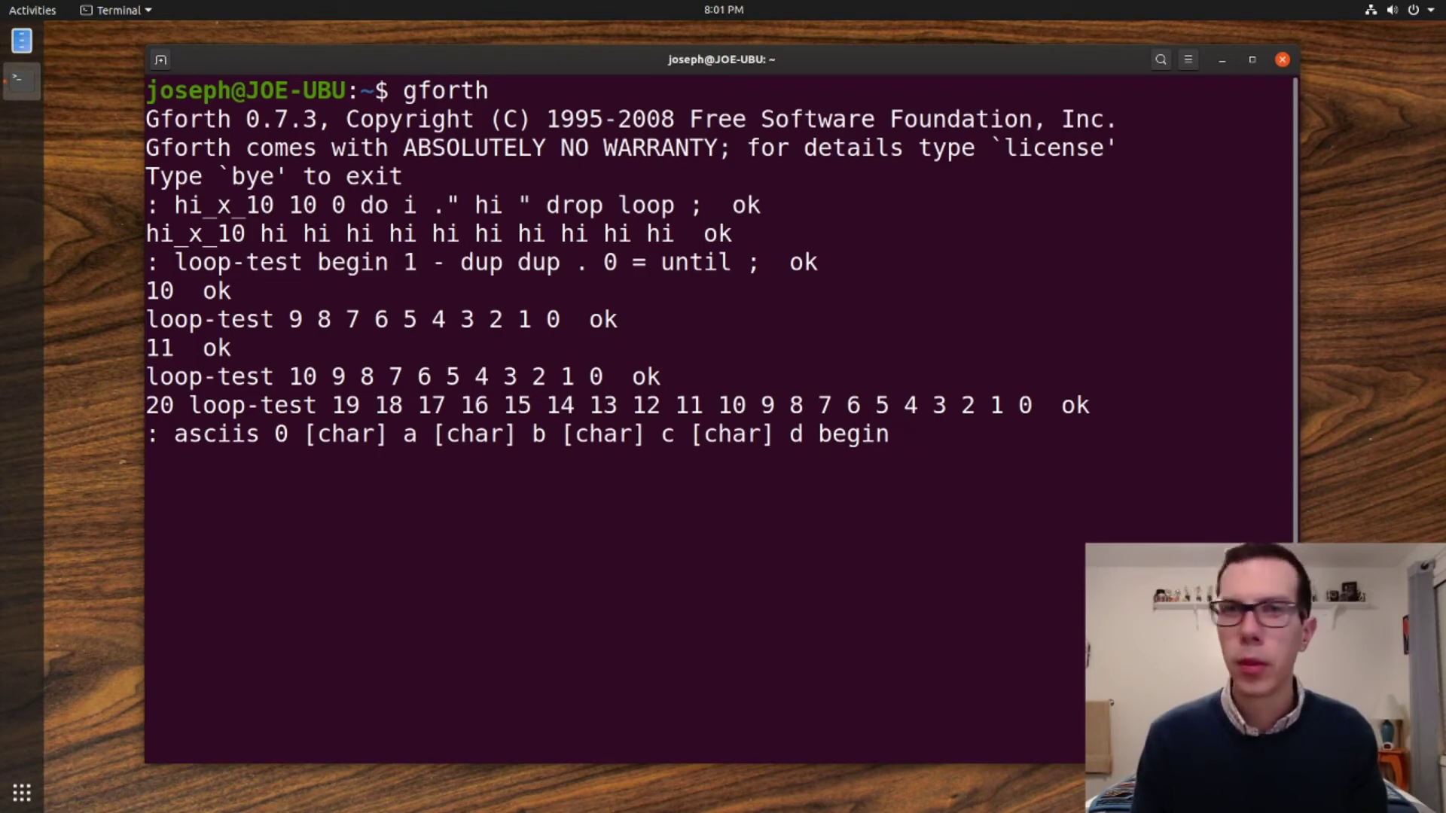
{"action": "type", "text": "cr dup dup ."}
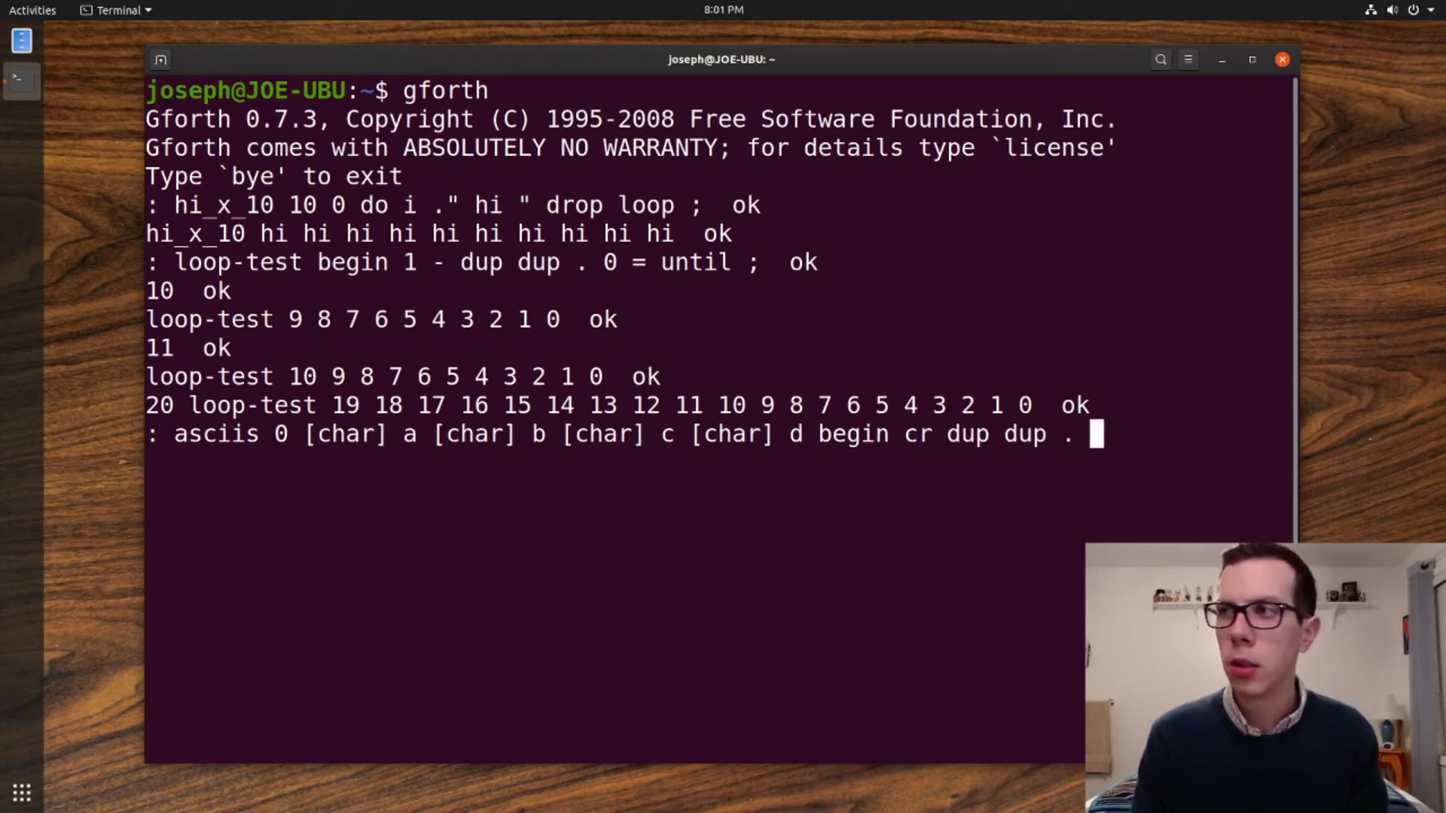
{"action": "type", "text": "emit 0"}
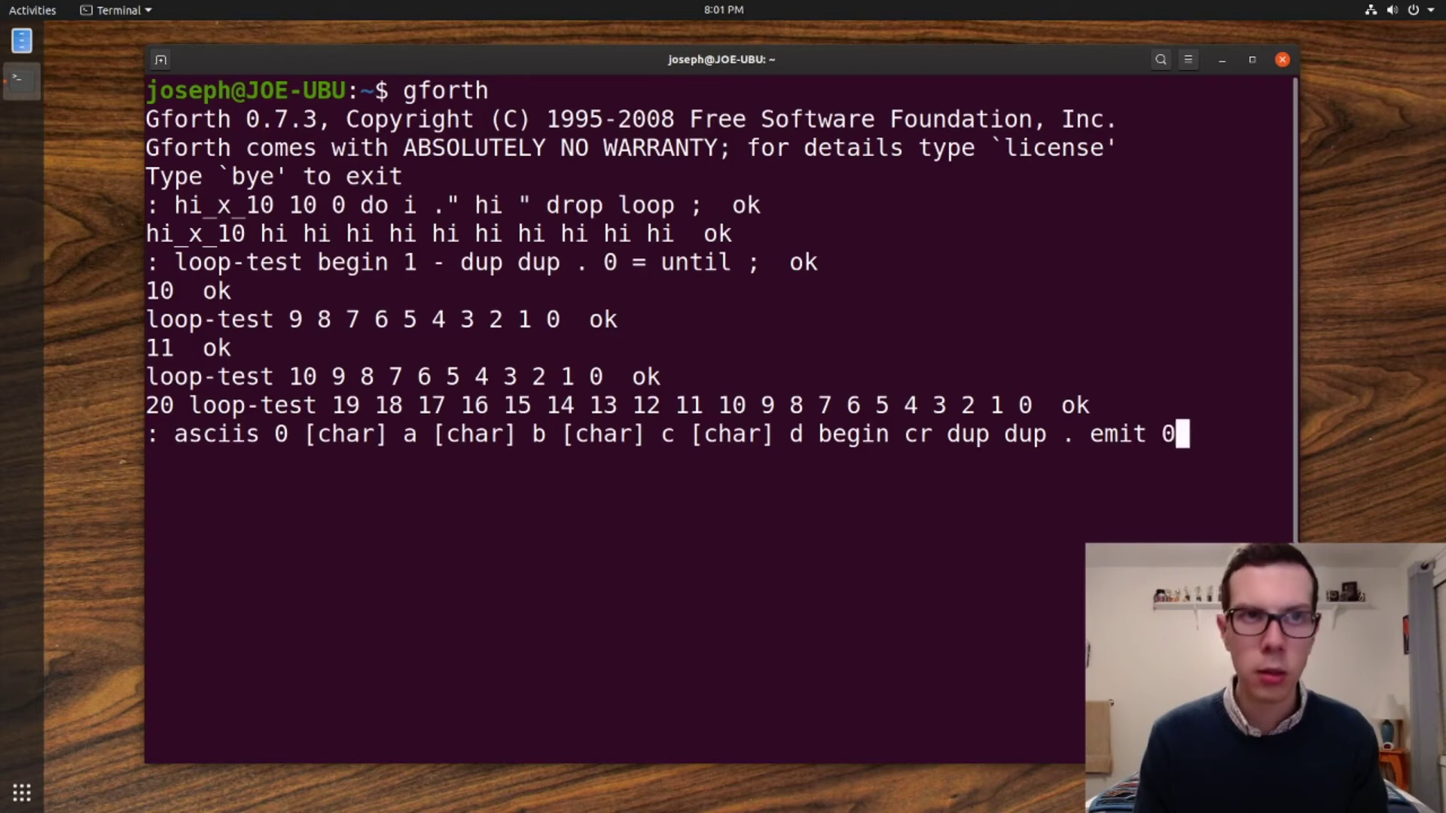
{"action": "type", "text": "= until ;"}
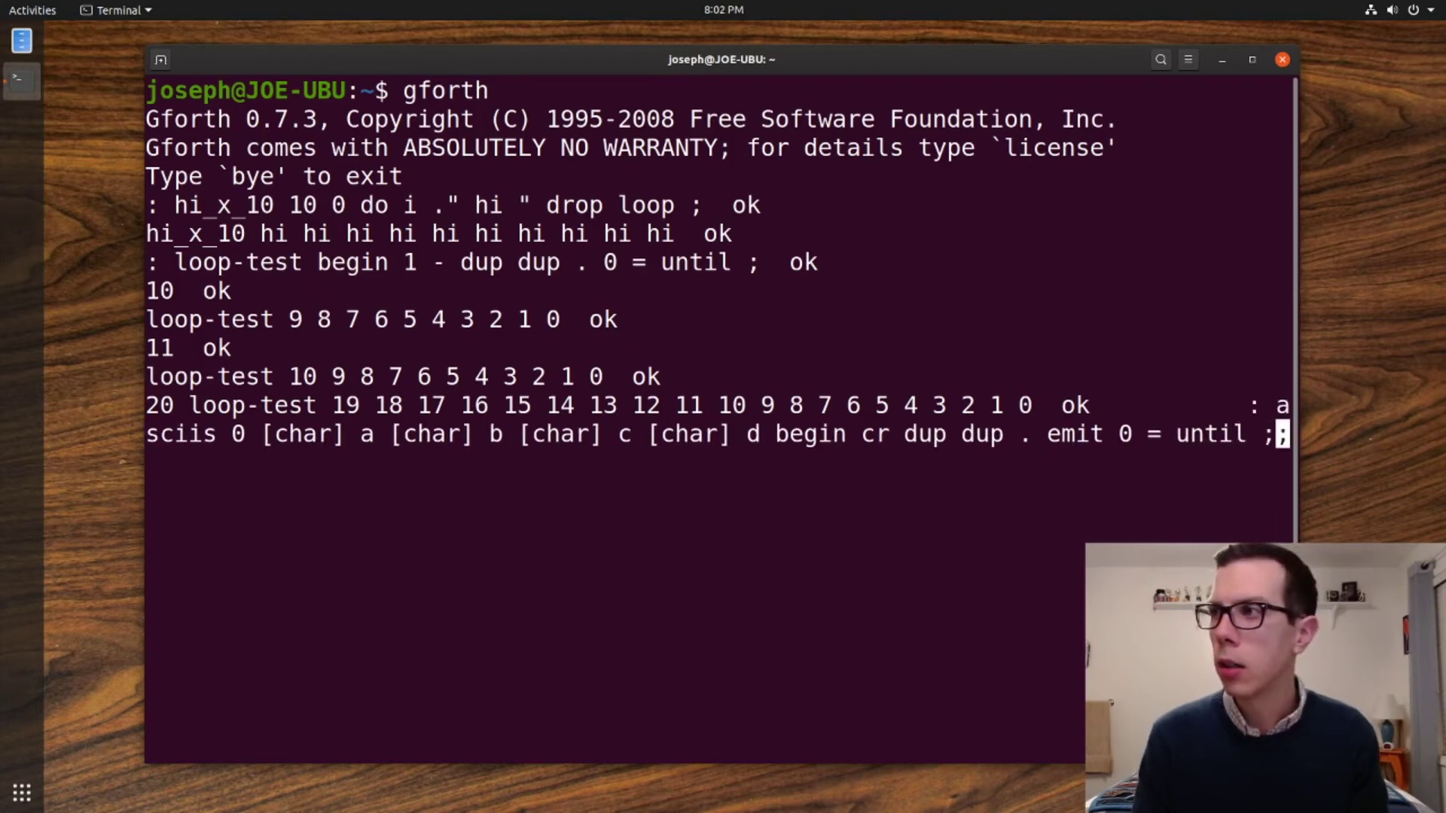
{"action": "key", "text": "Return"}
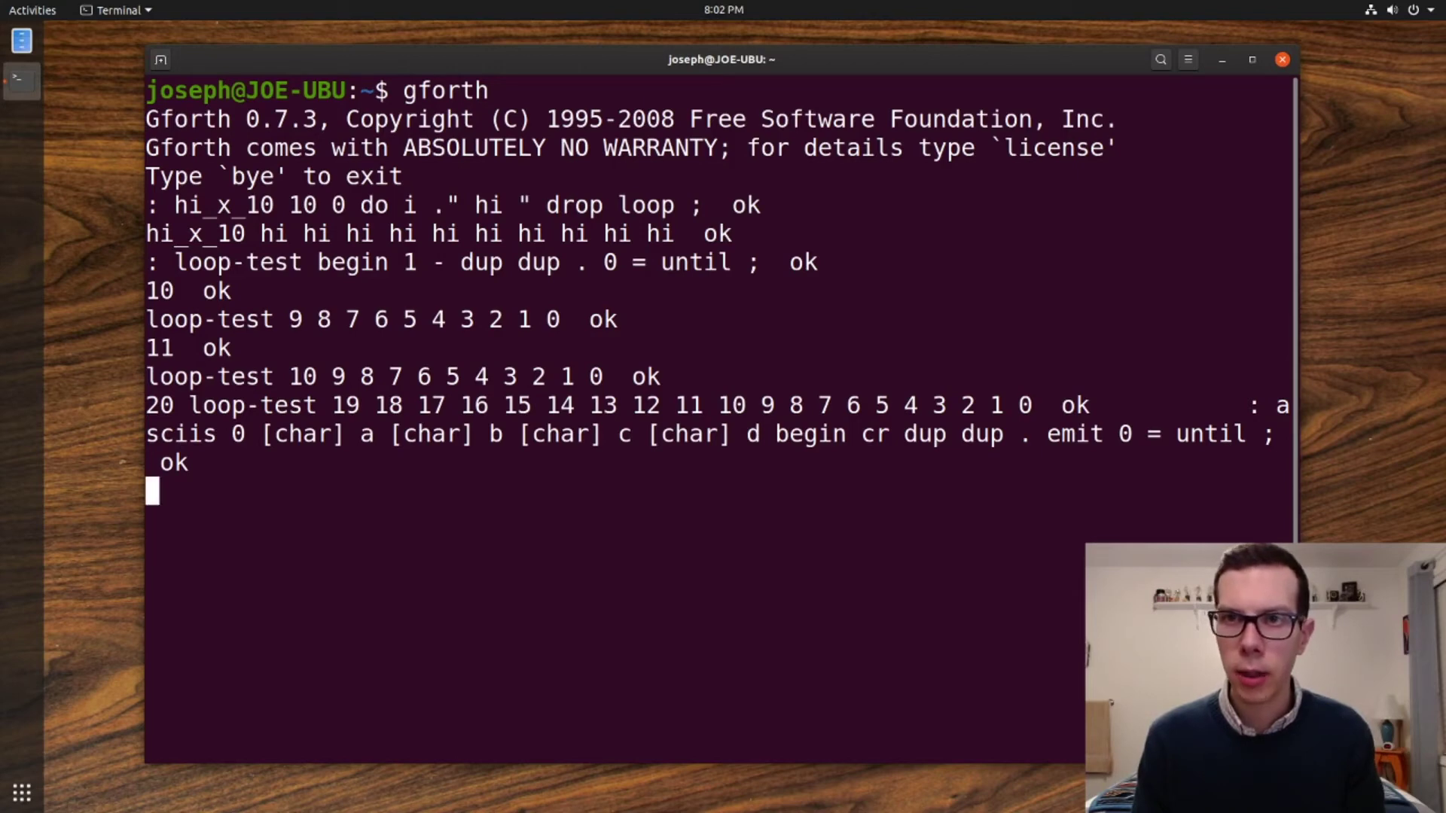
- Run asciis, printing 100 d, 99 c, 98 b, 97 a and 0
{"action": "type", "text": "asciis"}
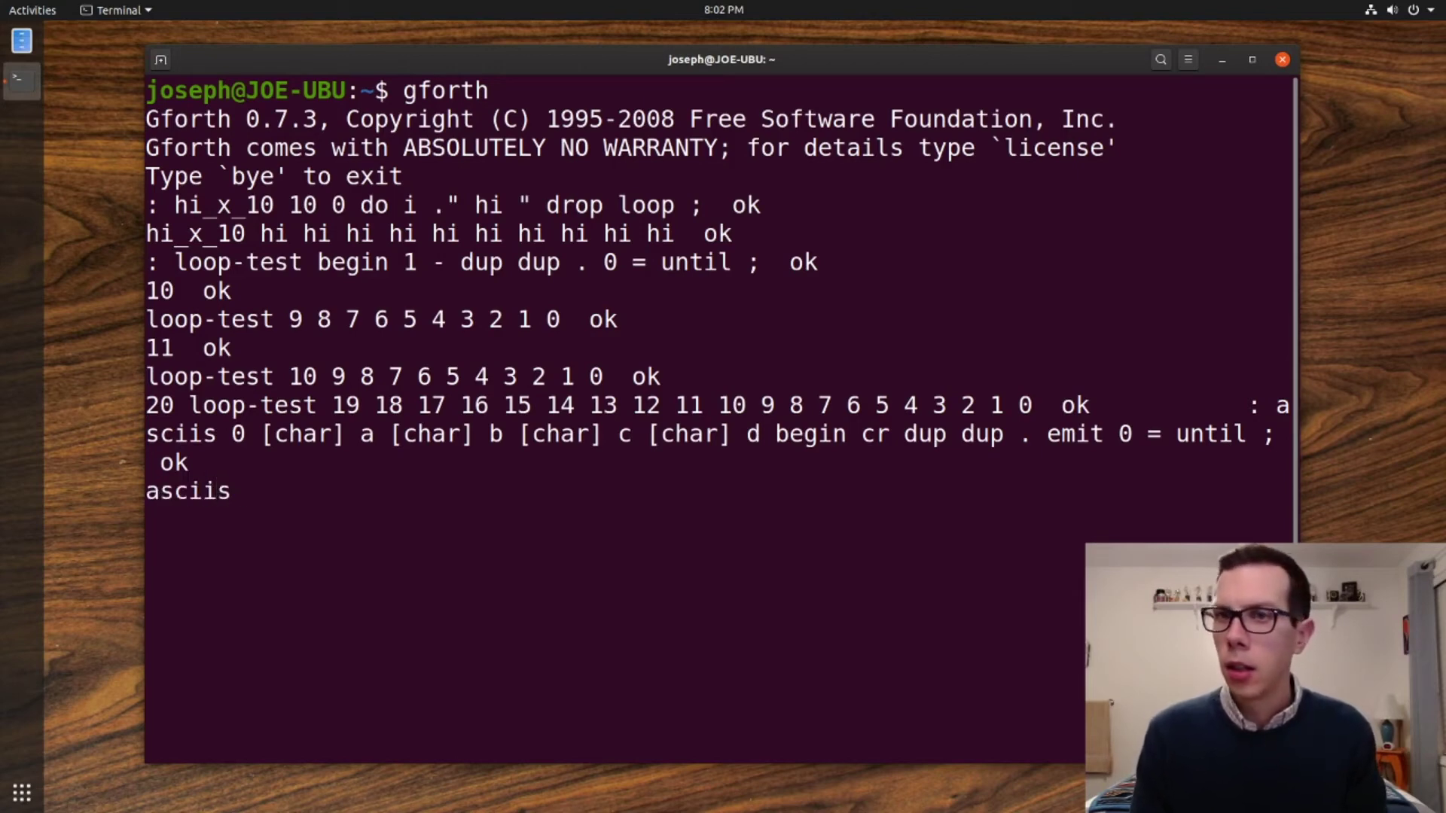
{"action": "key", "text": "Return"}
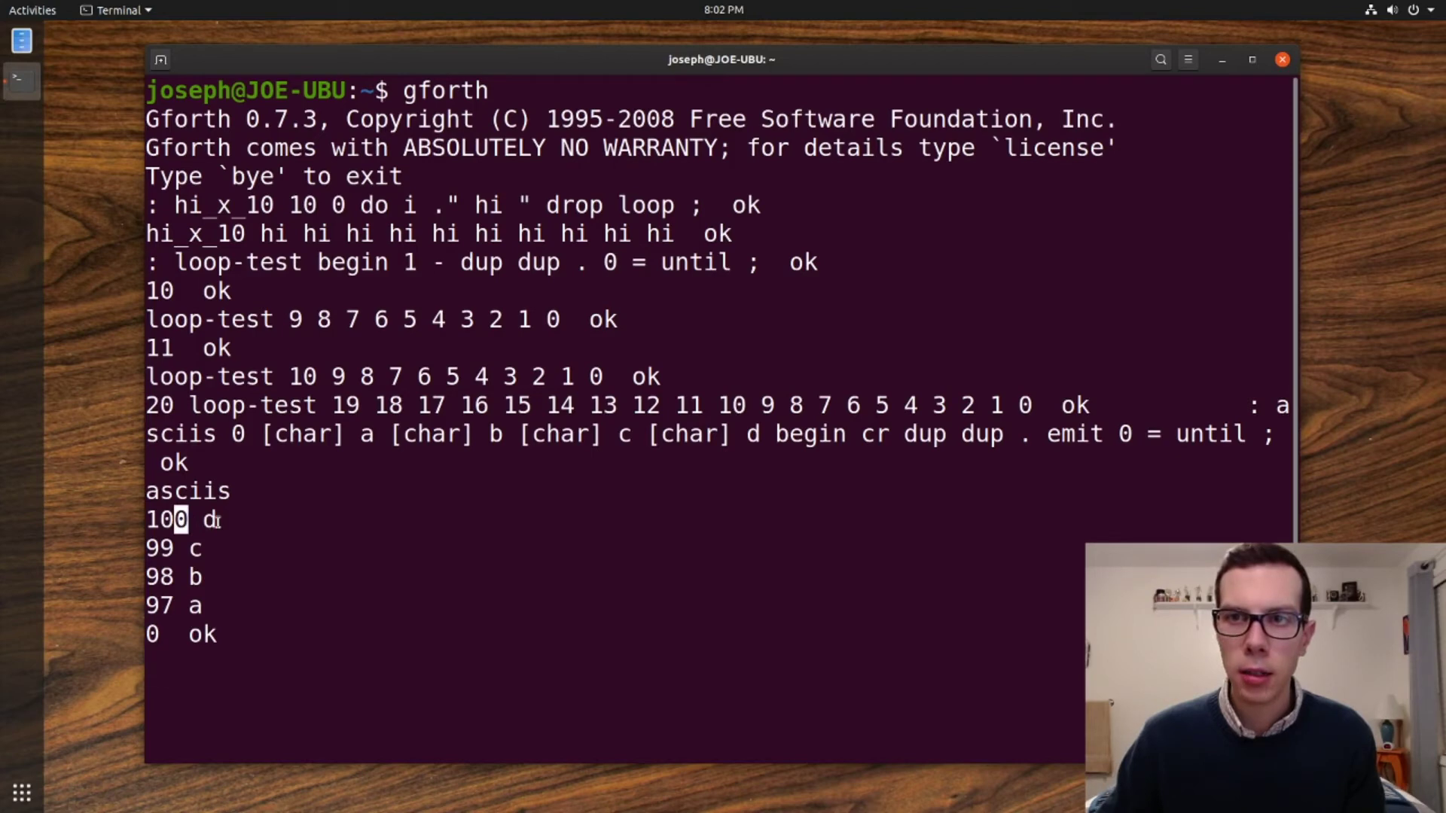
{"action": "key", "text": "Return"}
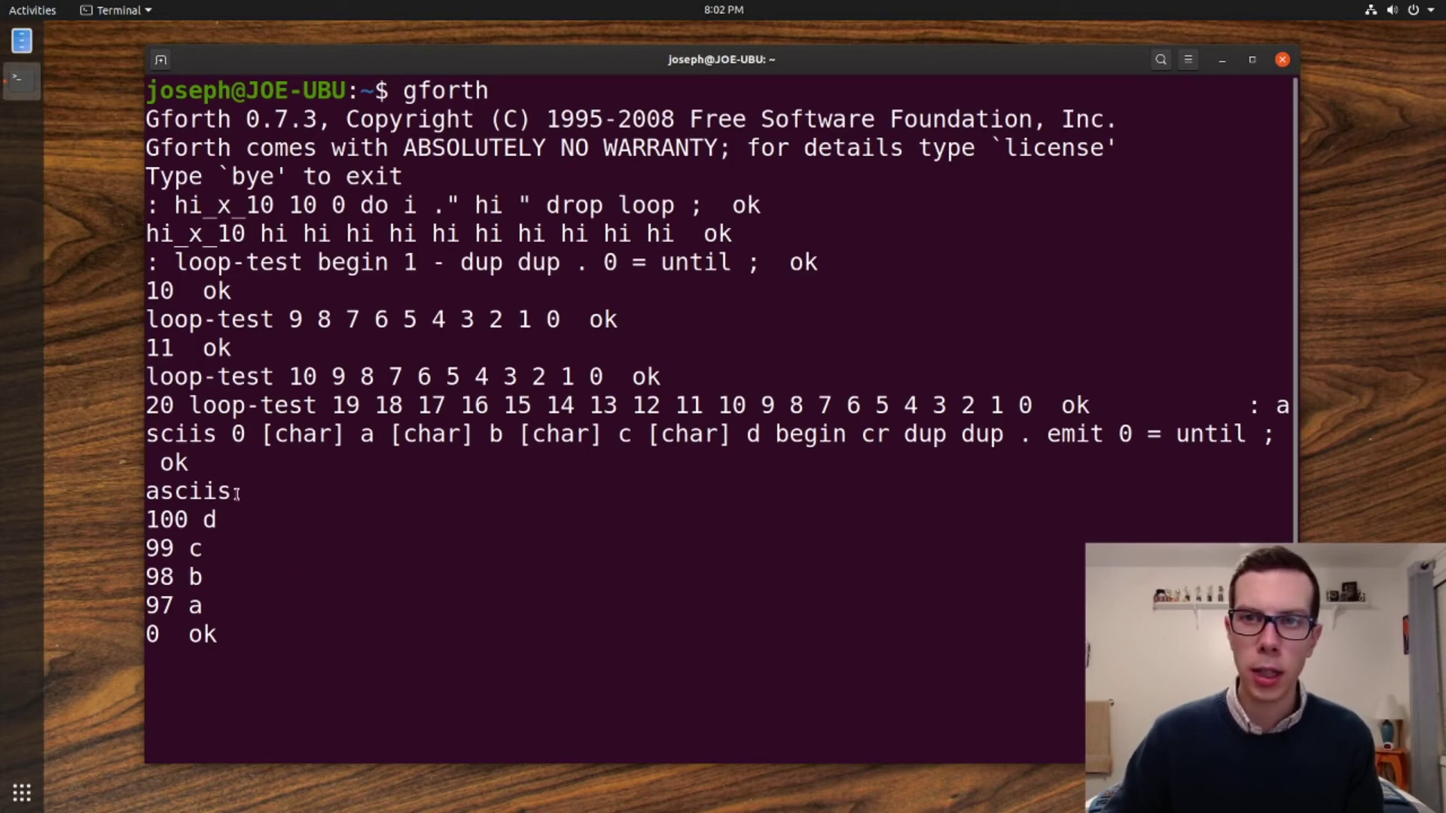
{"action": "key", "text": "Return"}
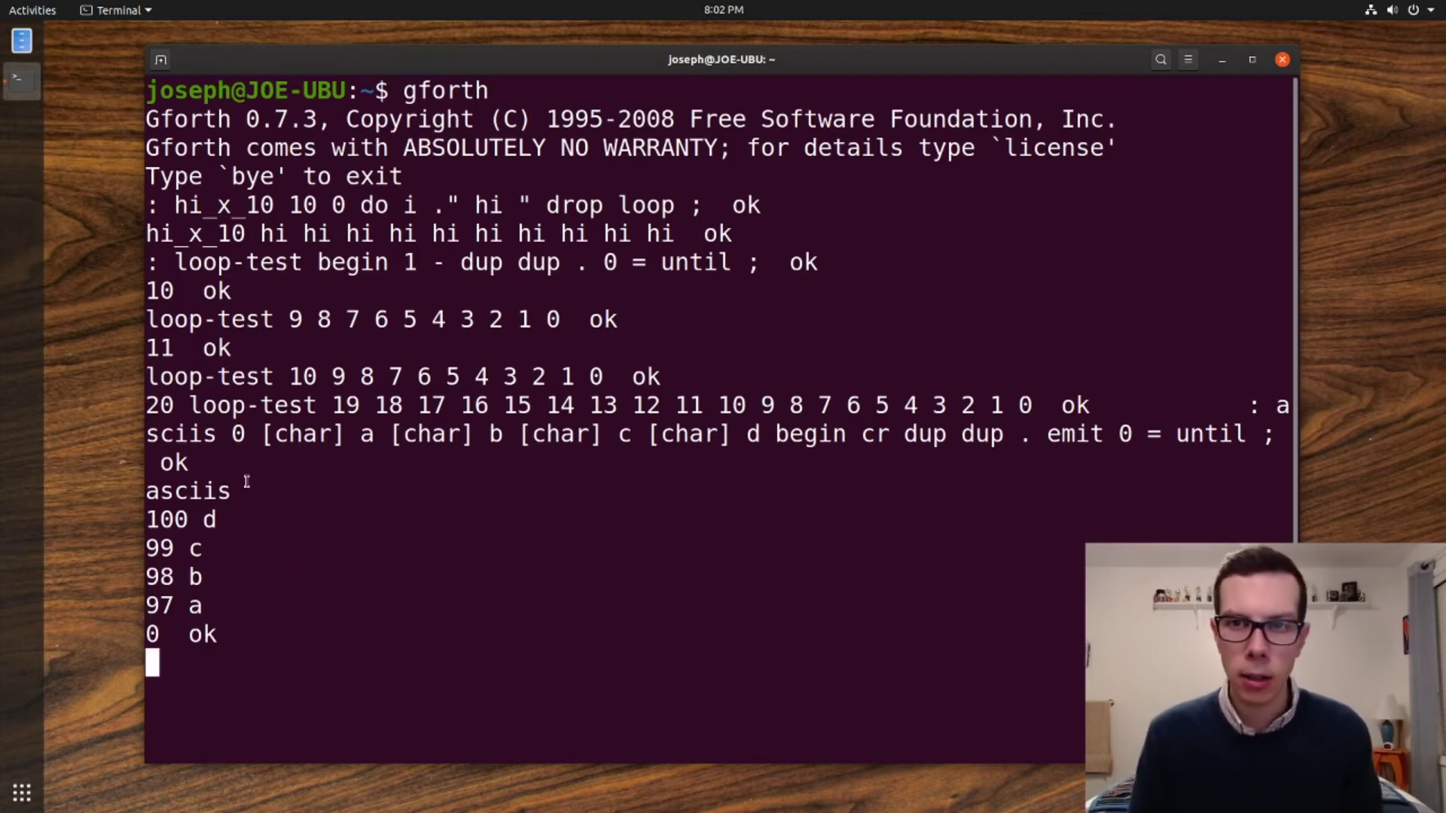
{"action": "mouse_move", "coordinate": [134, 654]}
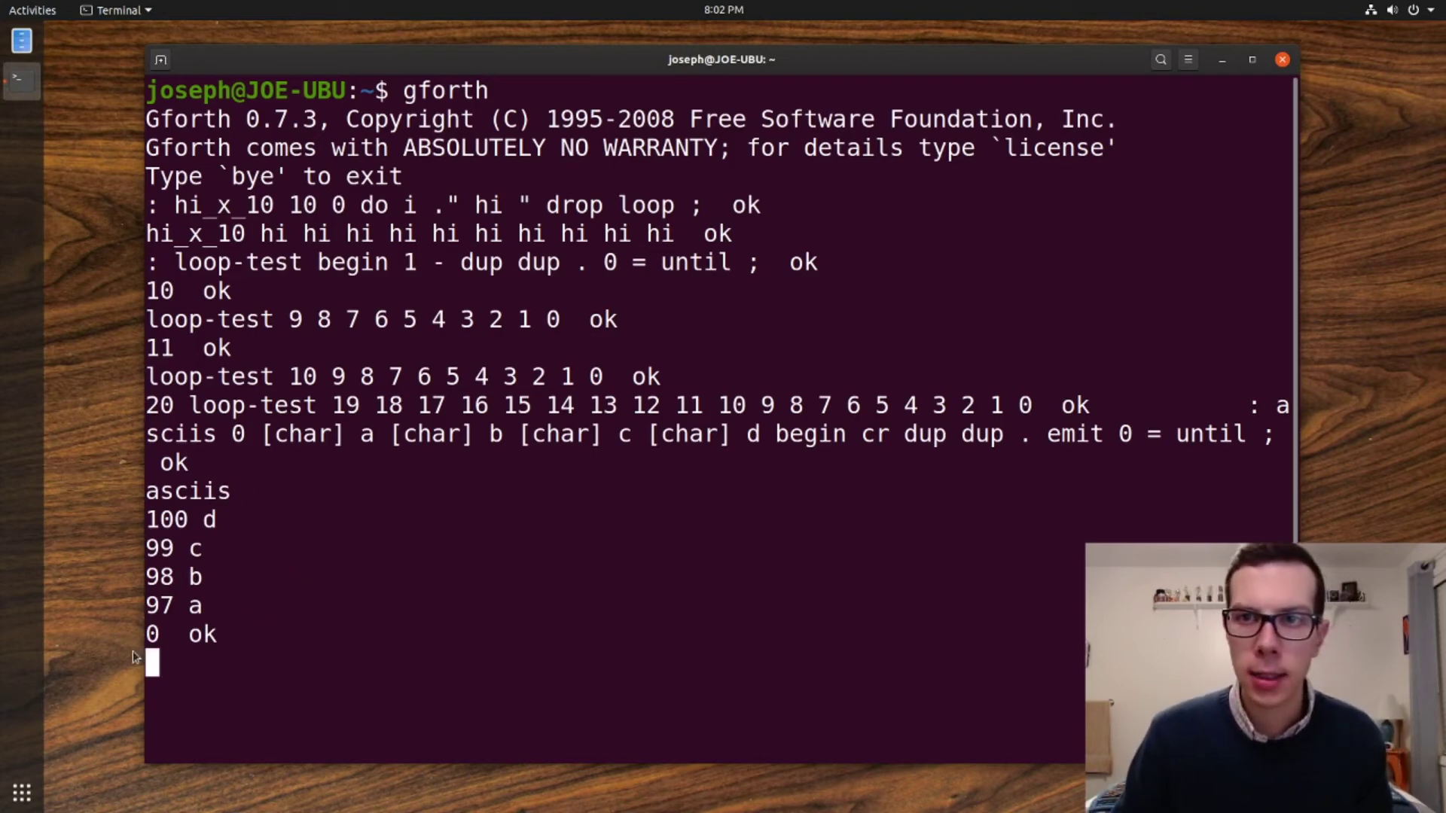
{"action": "mouse_move", "coordinate": [424, 533]}
{"action": "type", "text": "."}
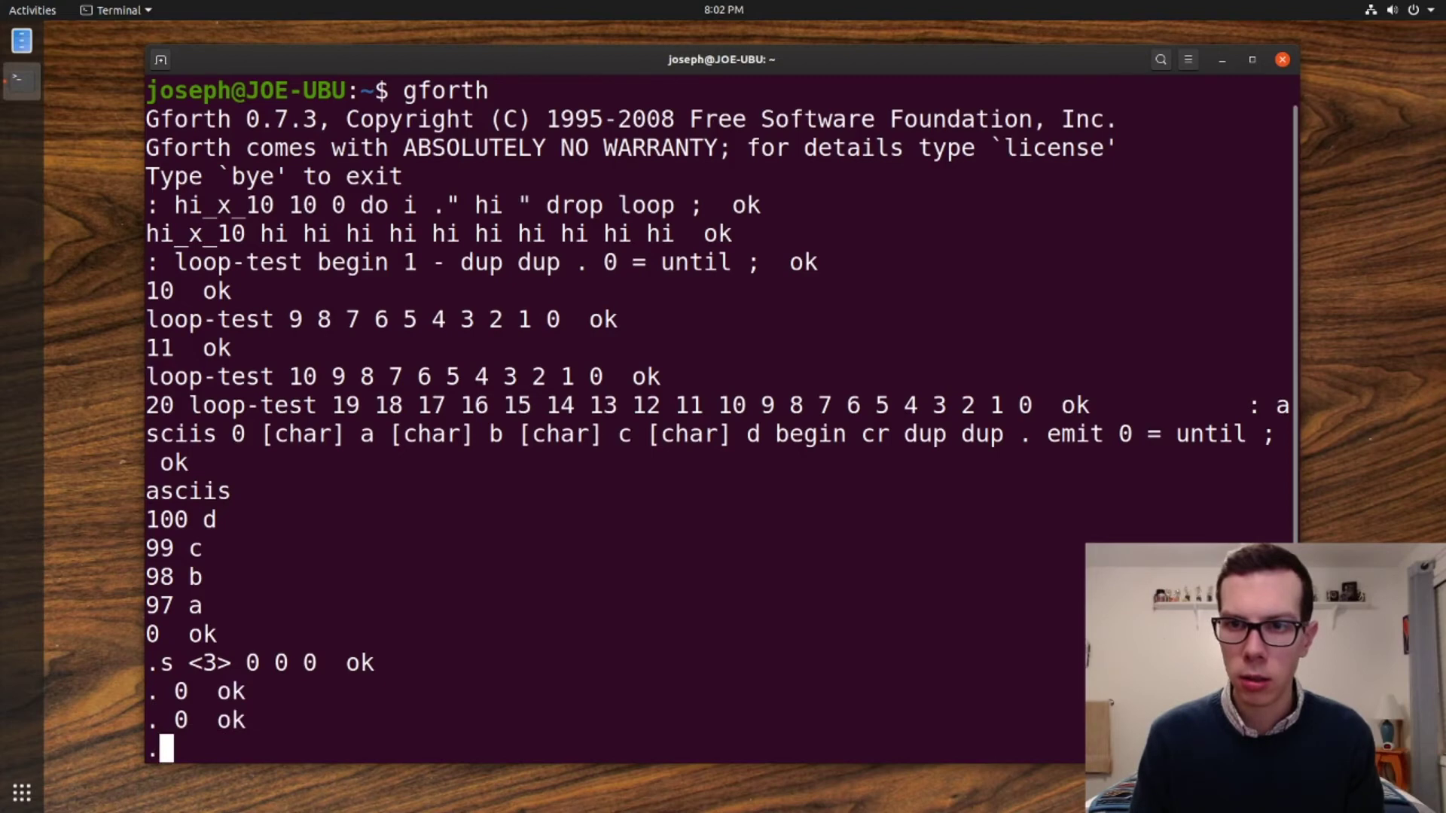
- Pop the leftover zeros, then emit codes 99 and 98 as c and b
{"action": "key", "text": "Return"}
{"action": "type", "text": "e"}
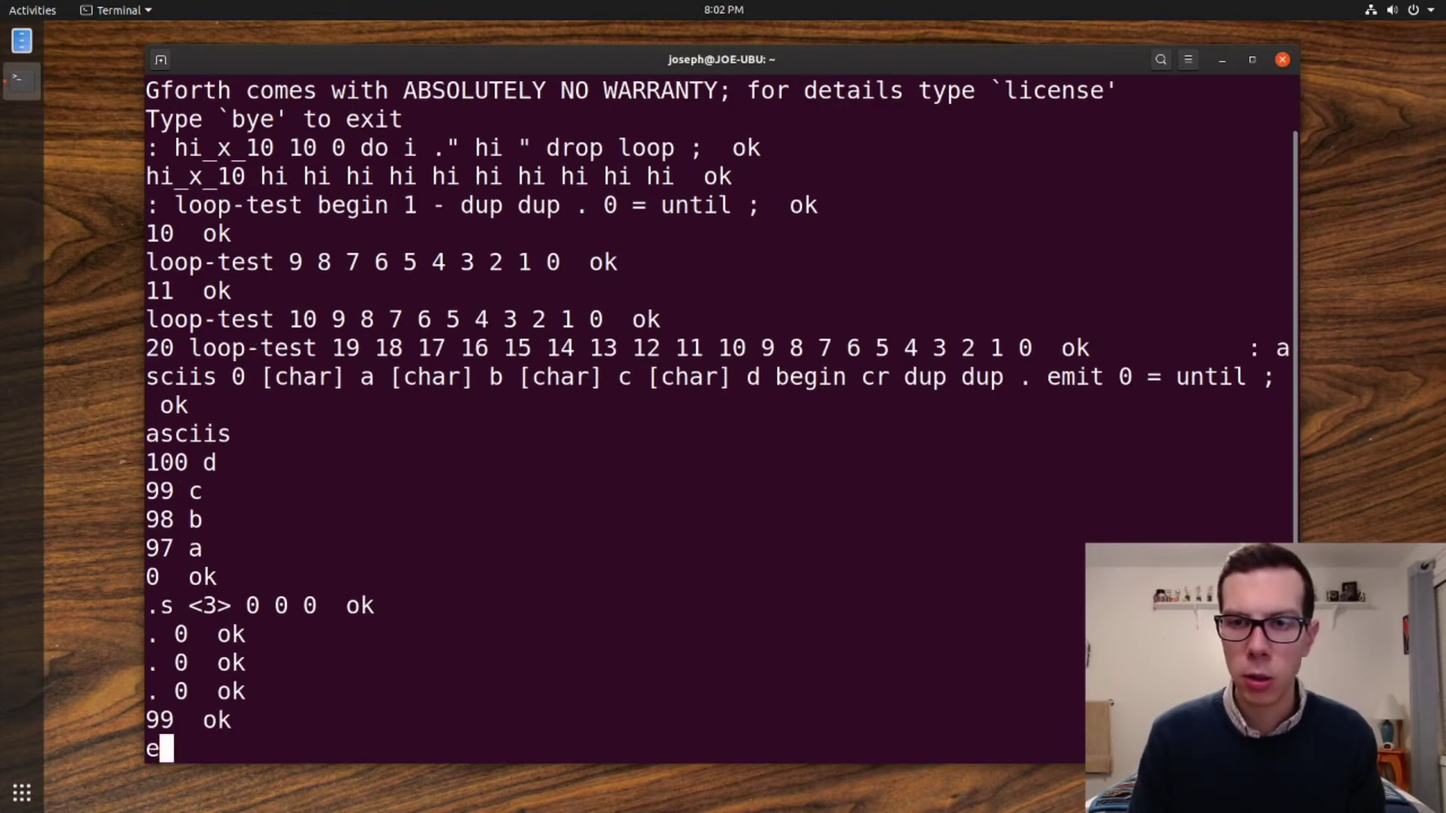
{"action": "key", "text": "Return"}
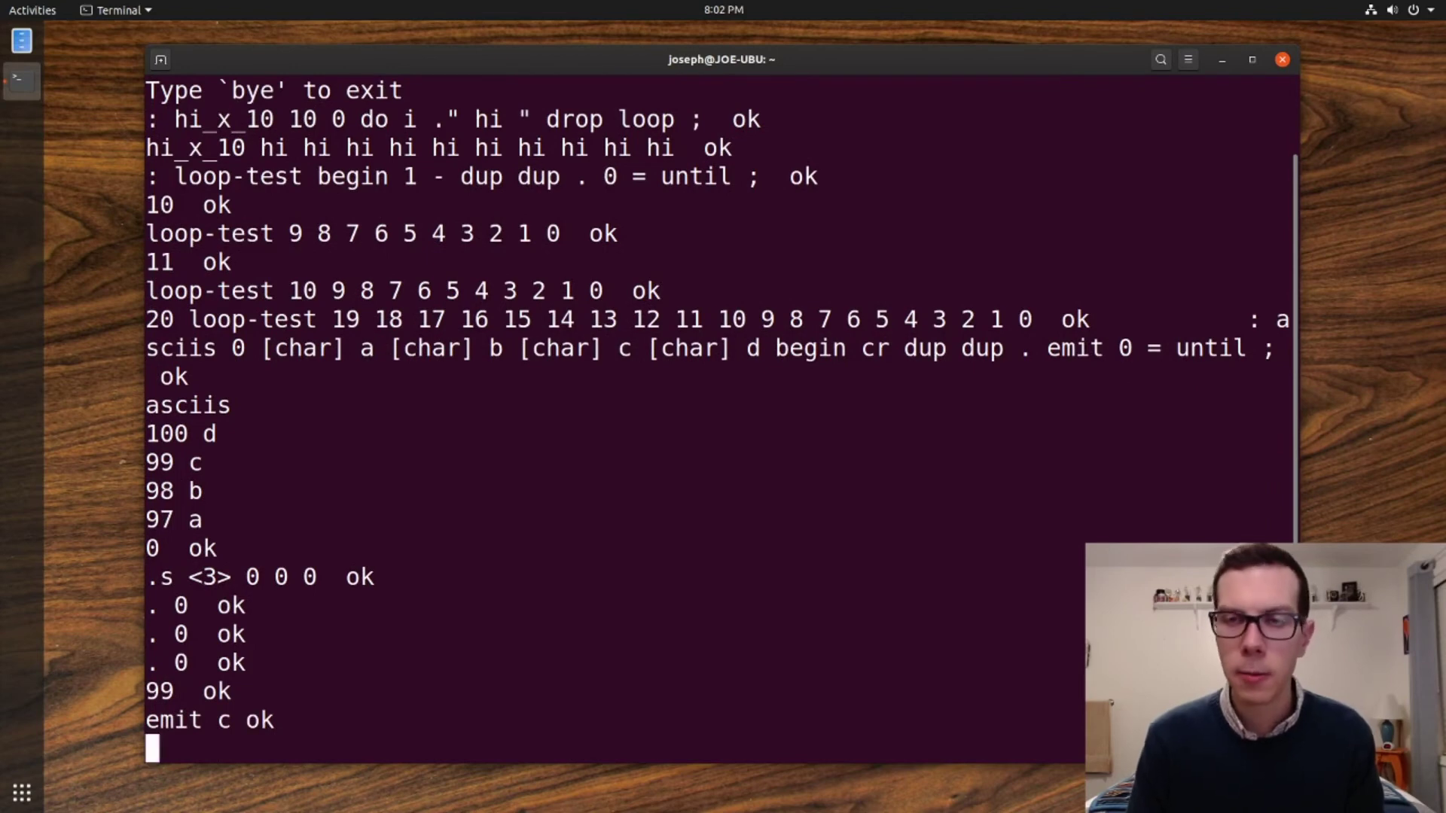
{"action": "type", "text": "98 emit b ok"}
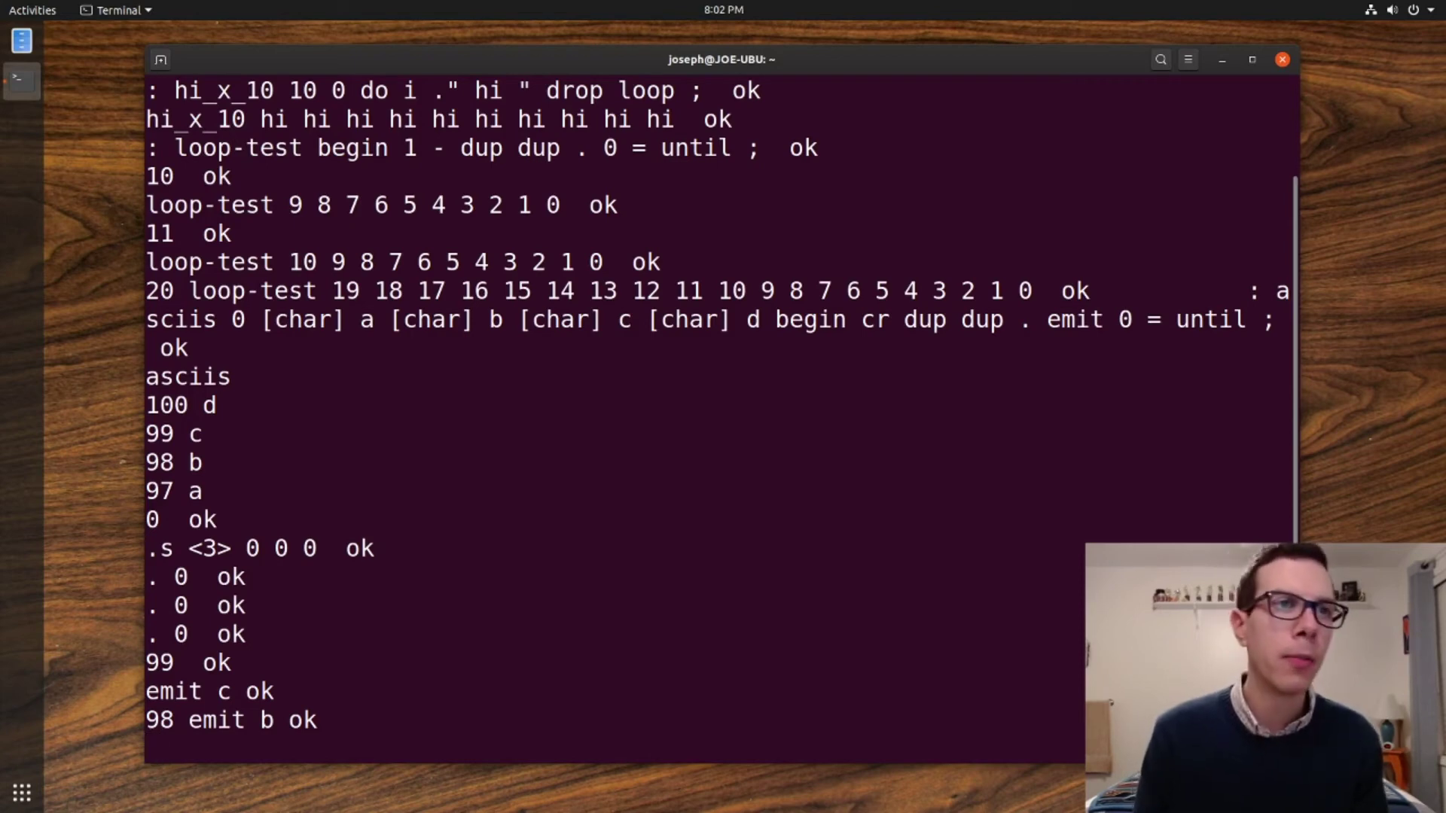
{"action": "key", "text": "Return"}
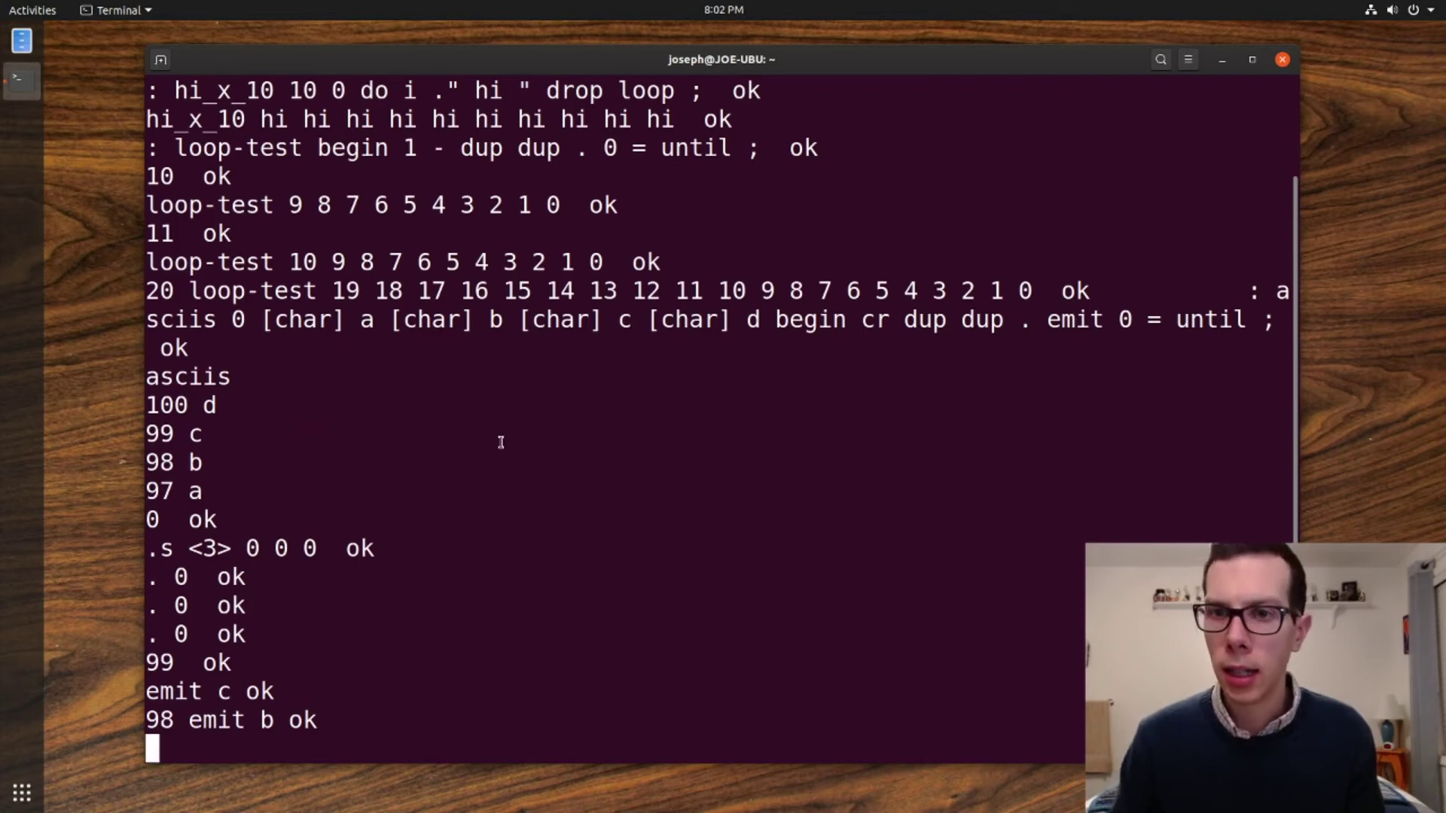
{"action": "type", "text": "see asciis"}
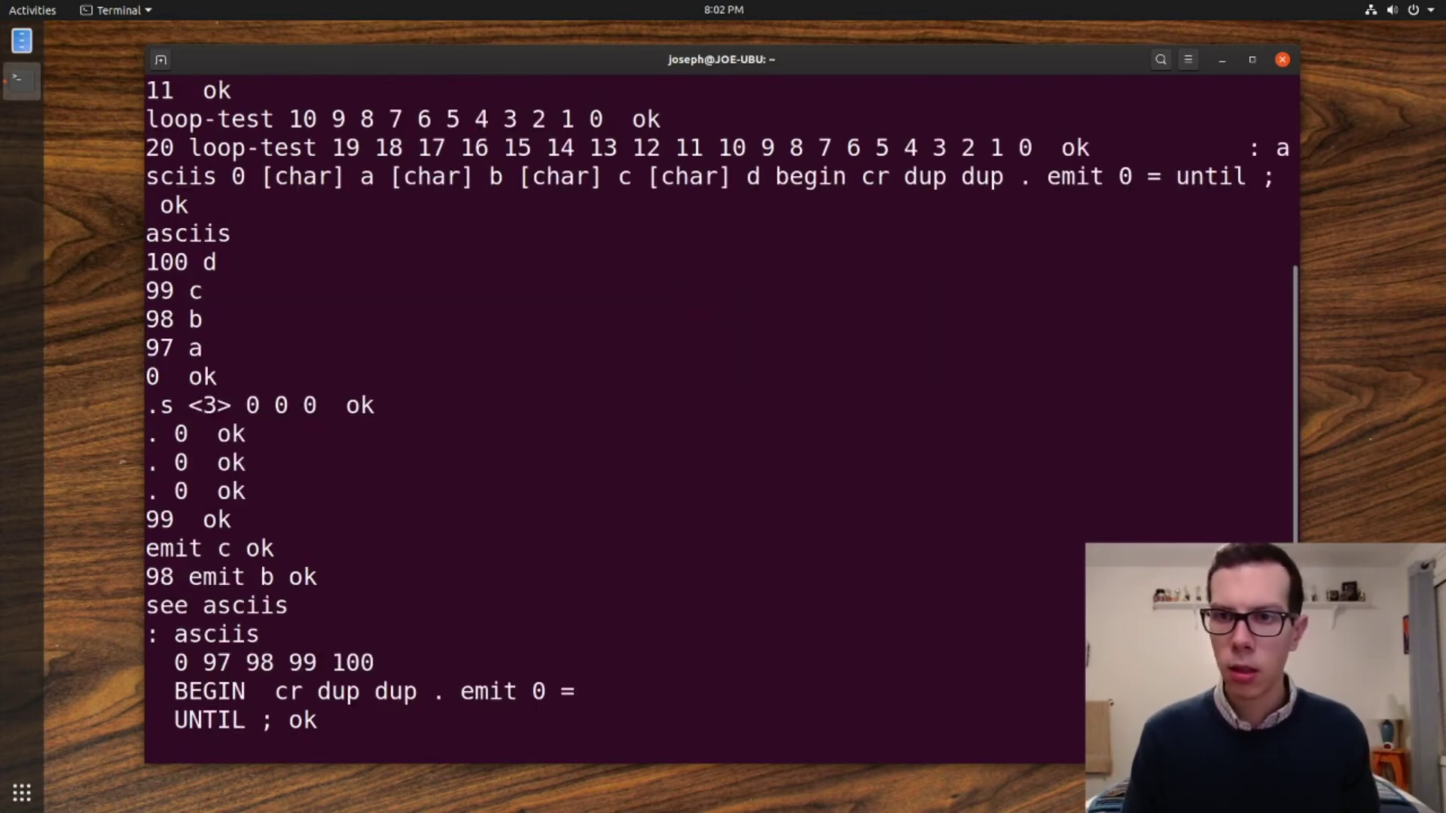
{"action": "key", "text": "Return"}
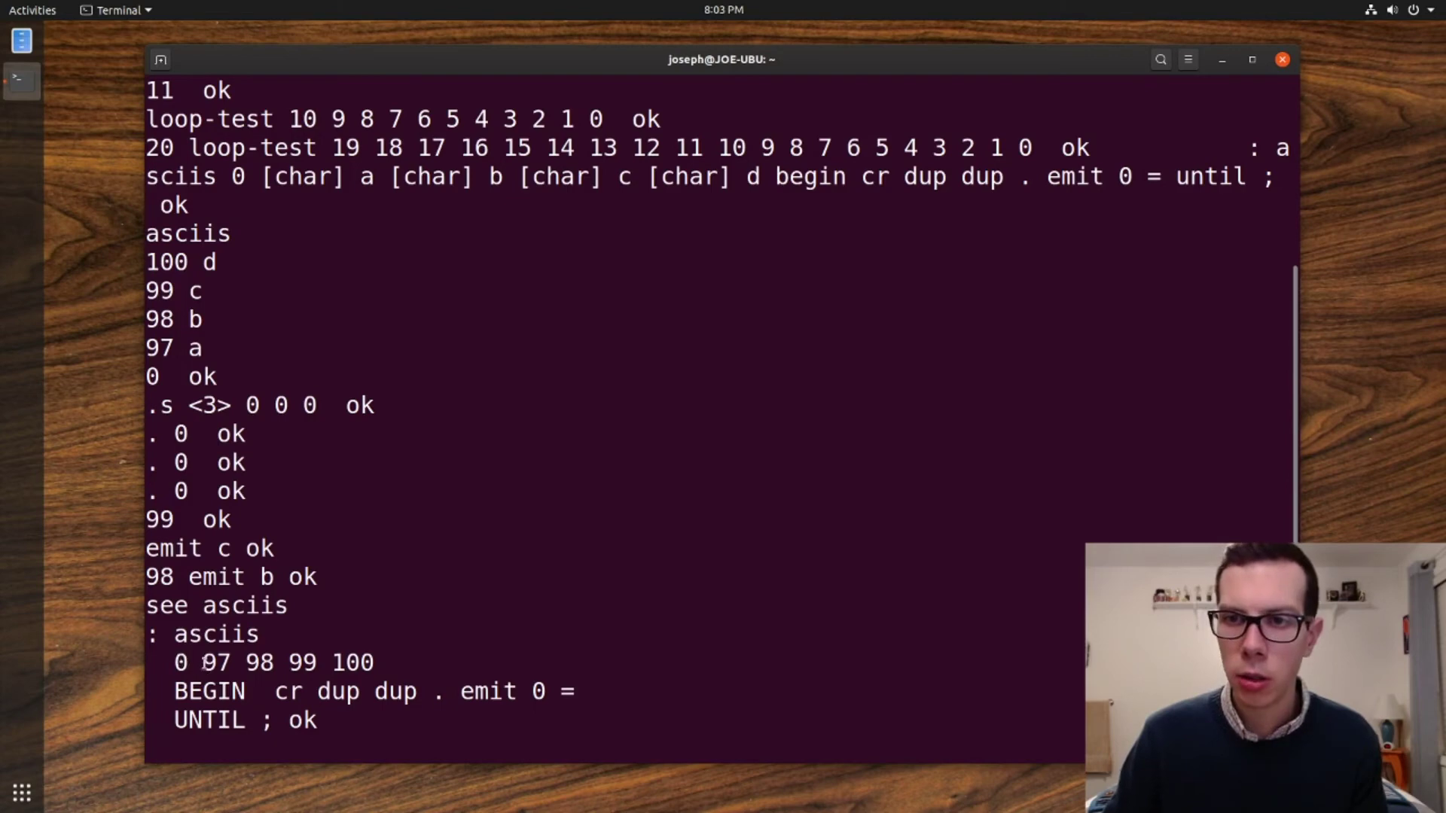
{"action": "type", "text": "[ch"}
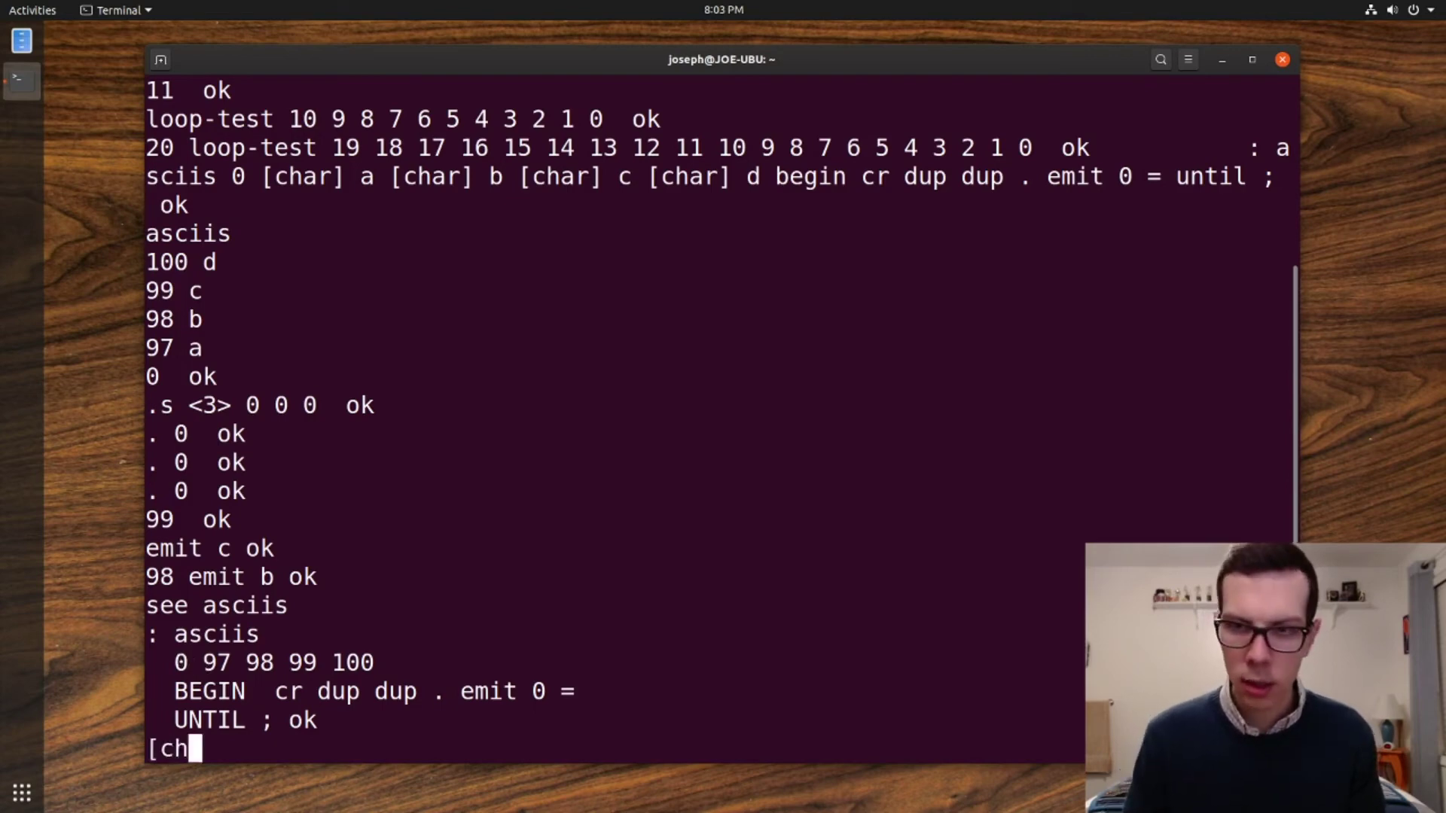
{"action": "type", "text": "ar] a"}
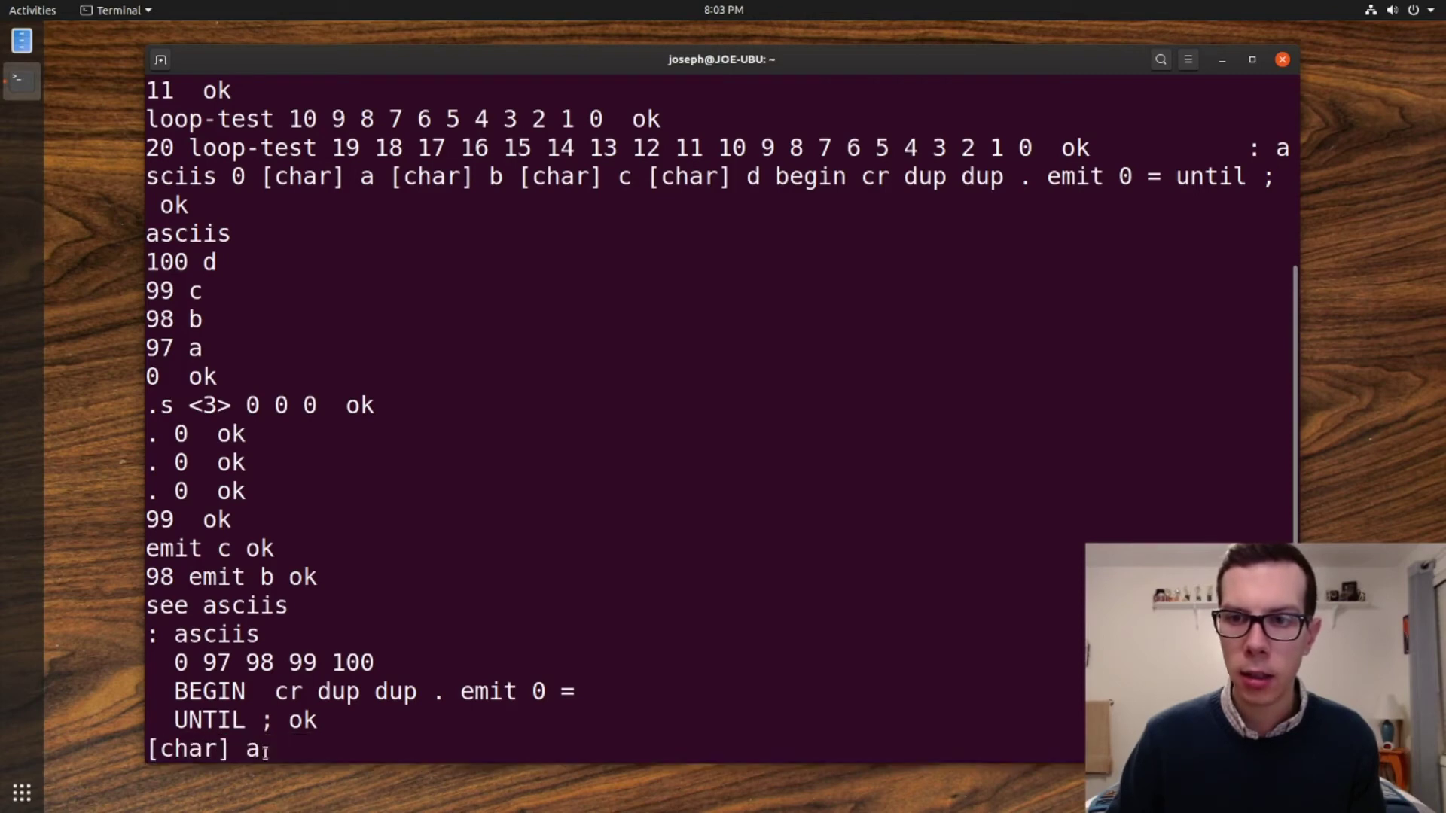
{"action": "mouse_move", "coordinate": [495, 789]}
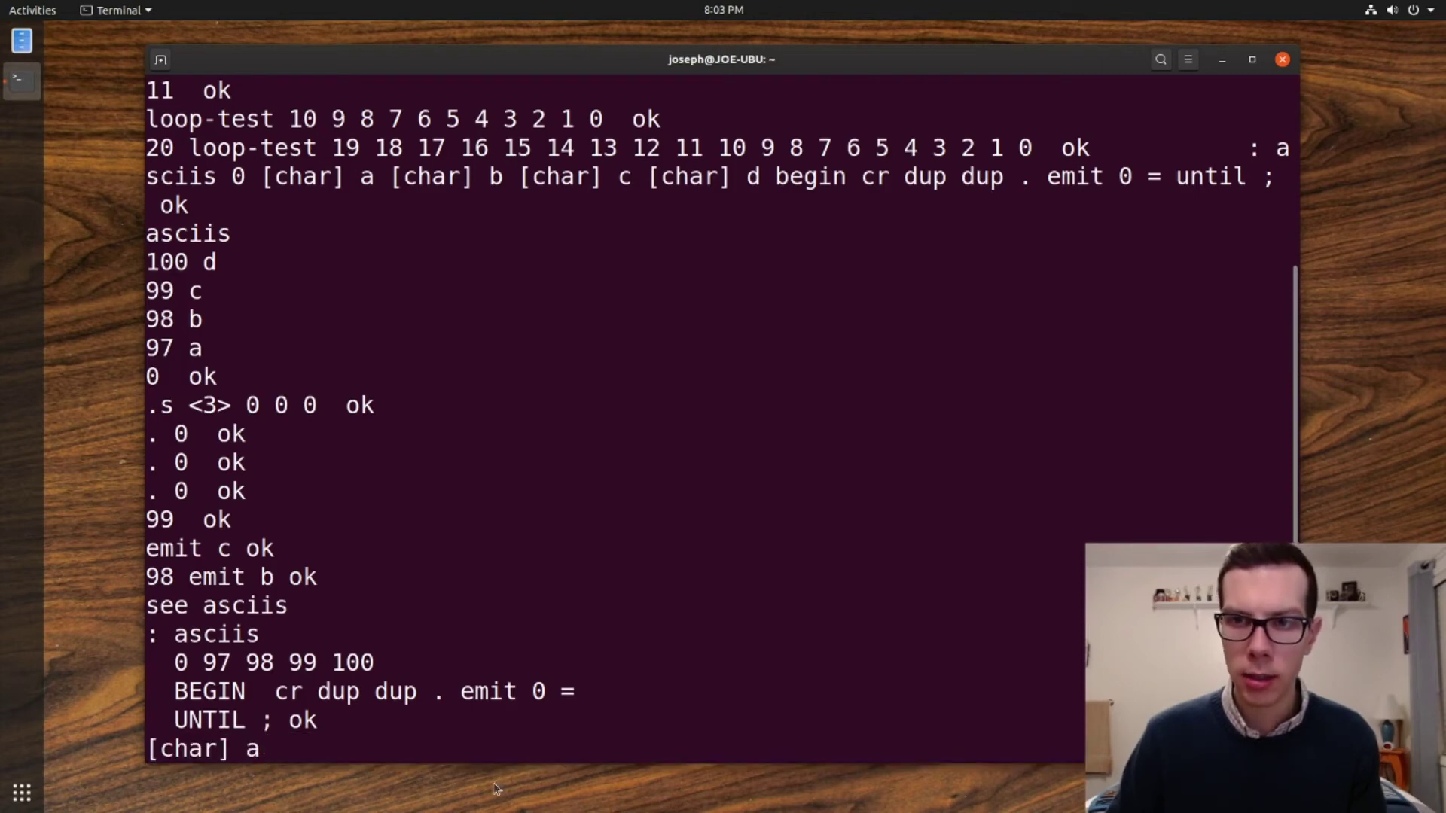
{"action": "key", "text": "Return"}
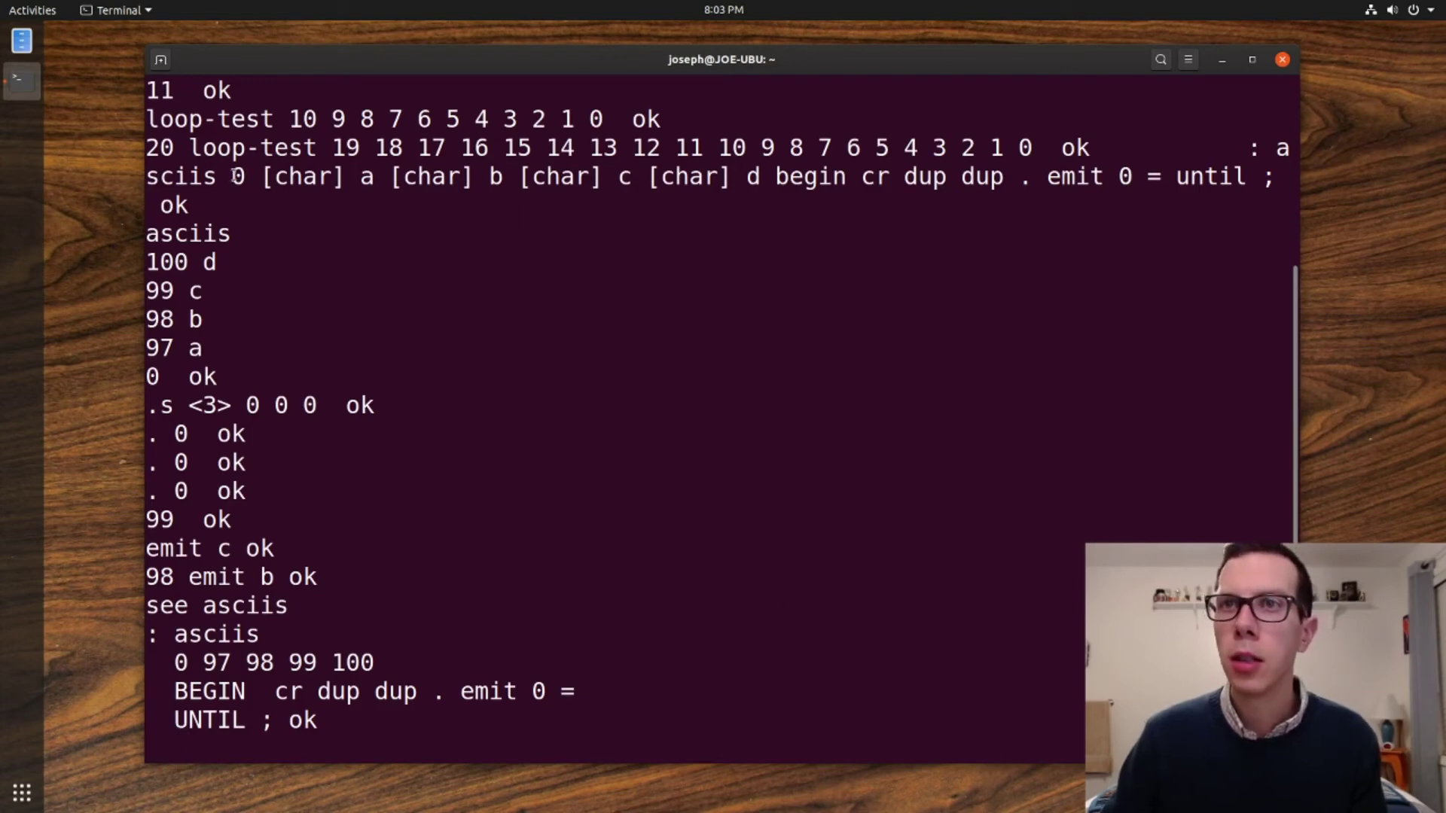
{"action": "double_click", "coordinate": [300, 176]}
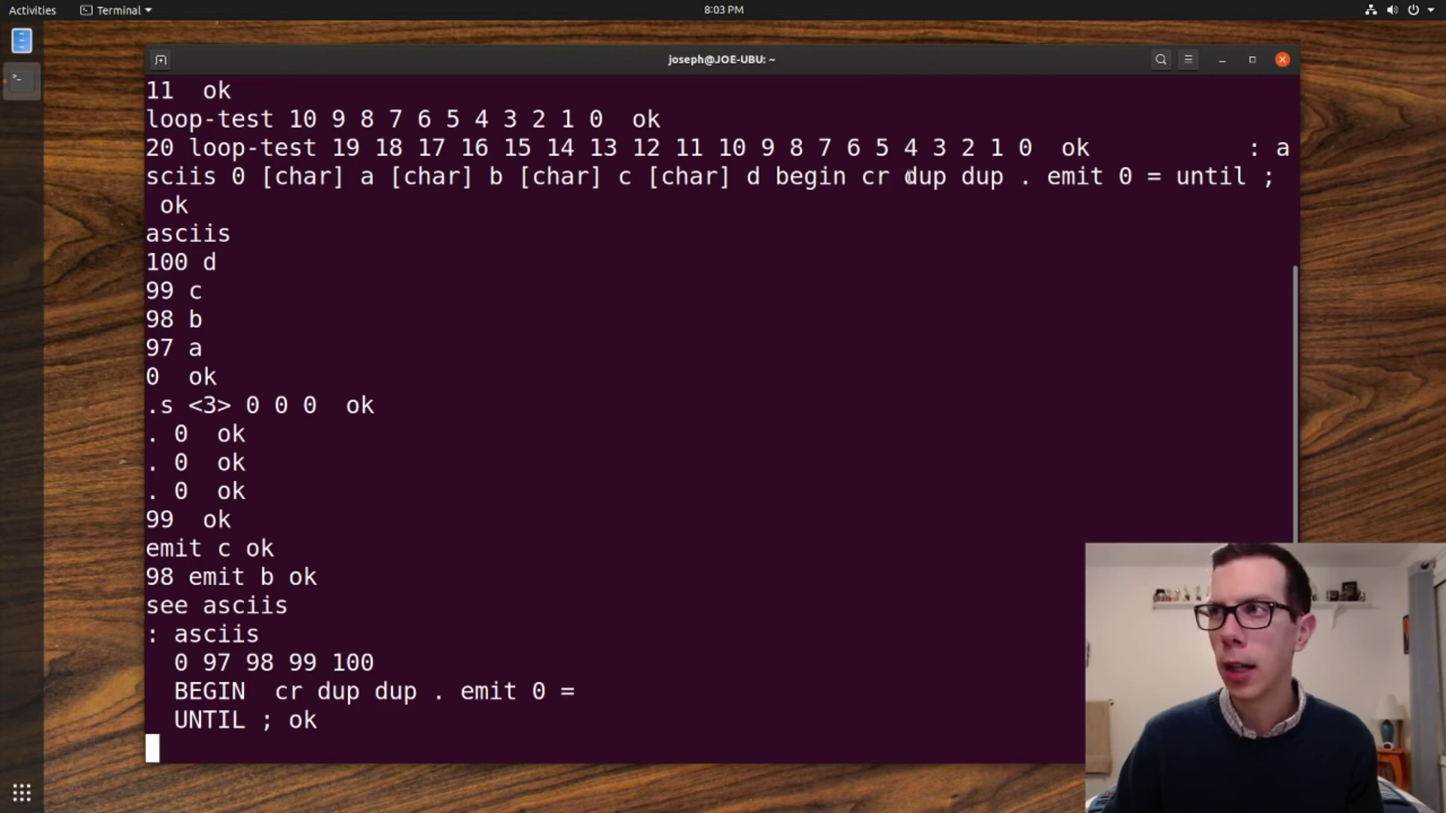
- Trace the dup dup step as 100 100 100, then 100 0, leaving 99
{"action": "double_click", "coordinate": [925, 177]}
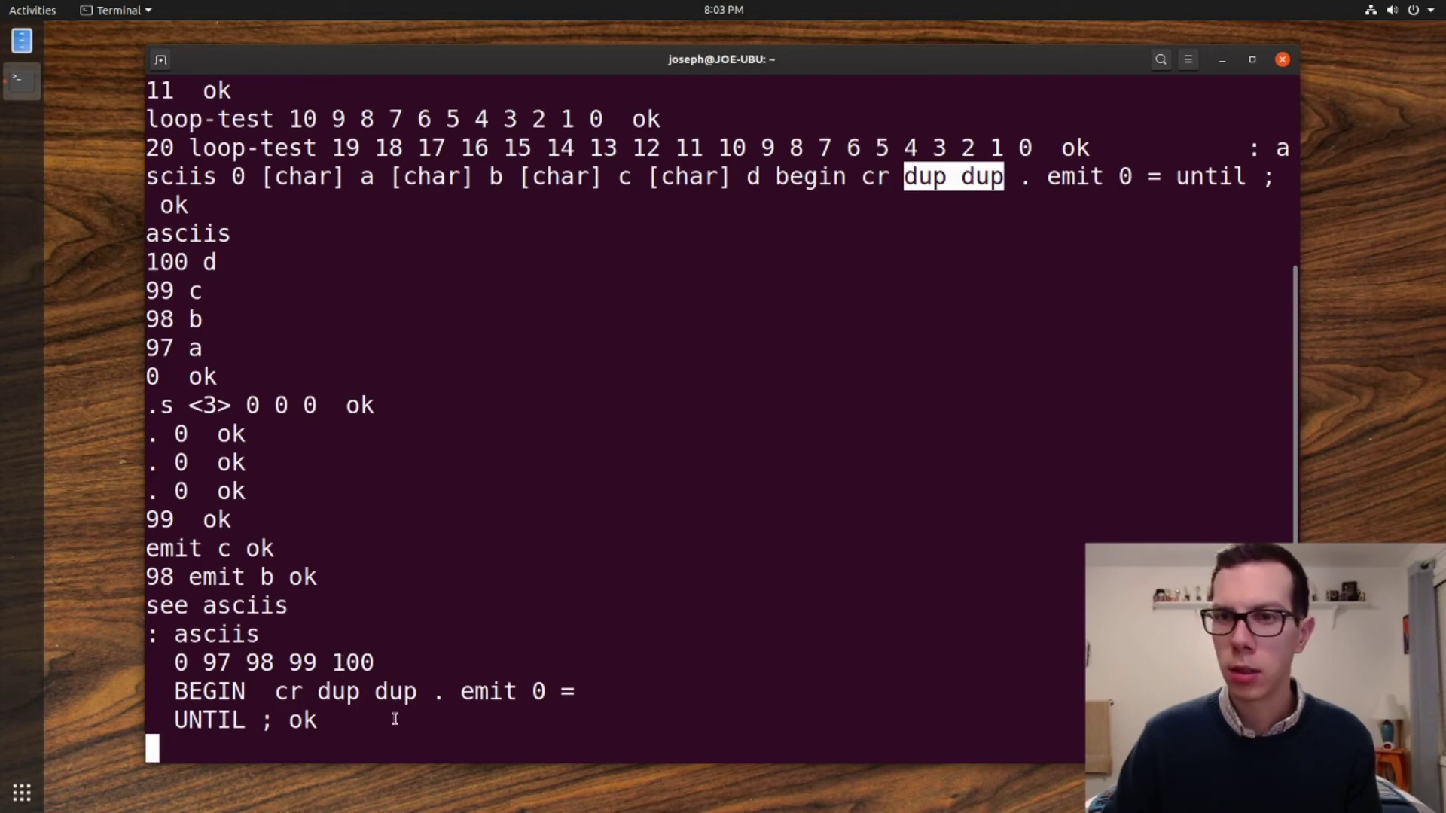
{"action": "type", "text": "10"}
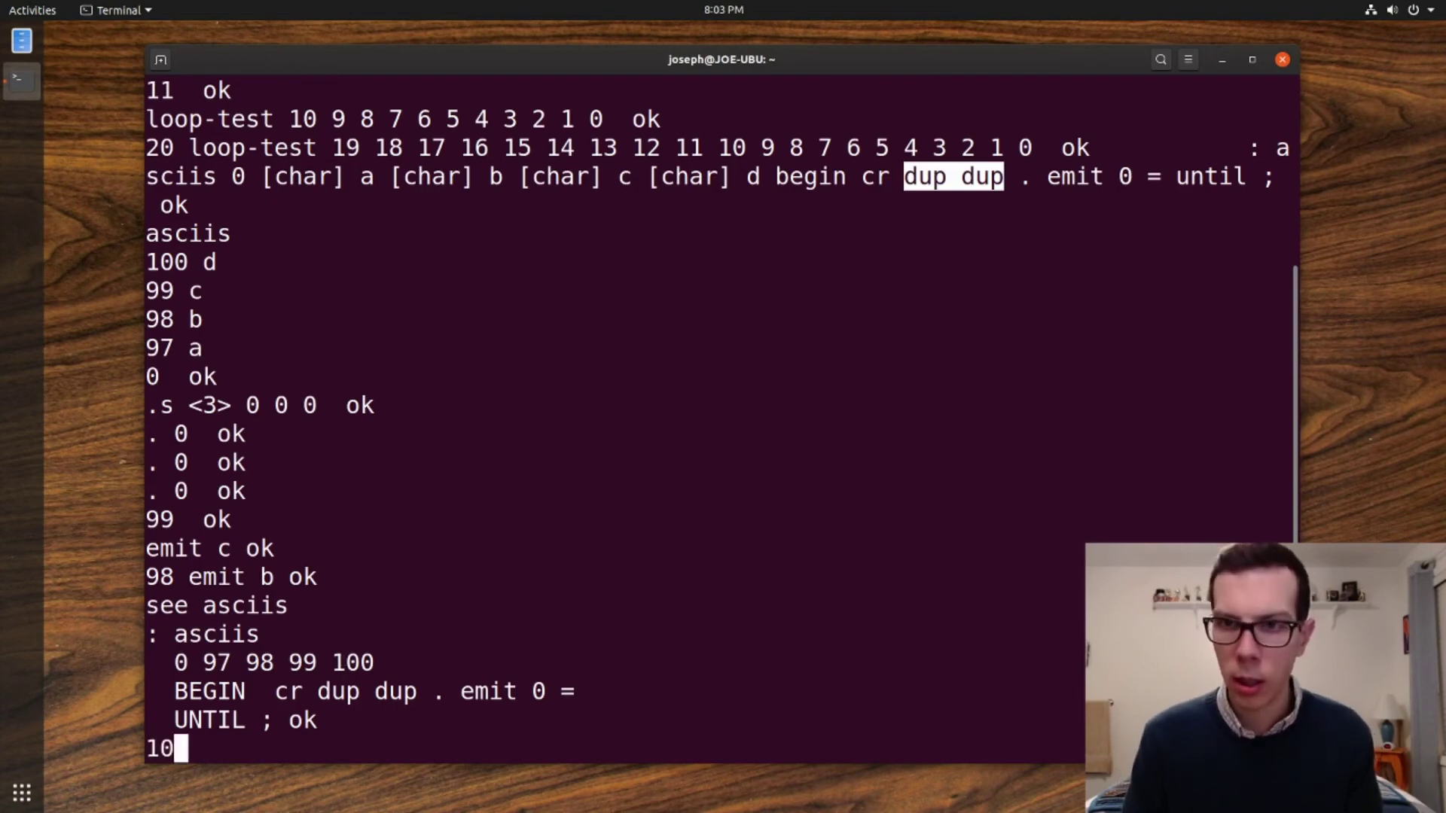
{"action": "type", "text": "0 100 100"}
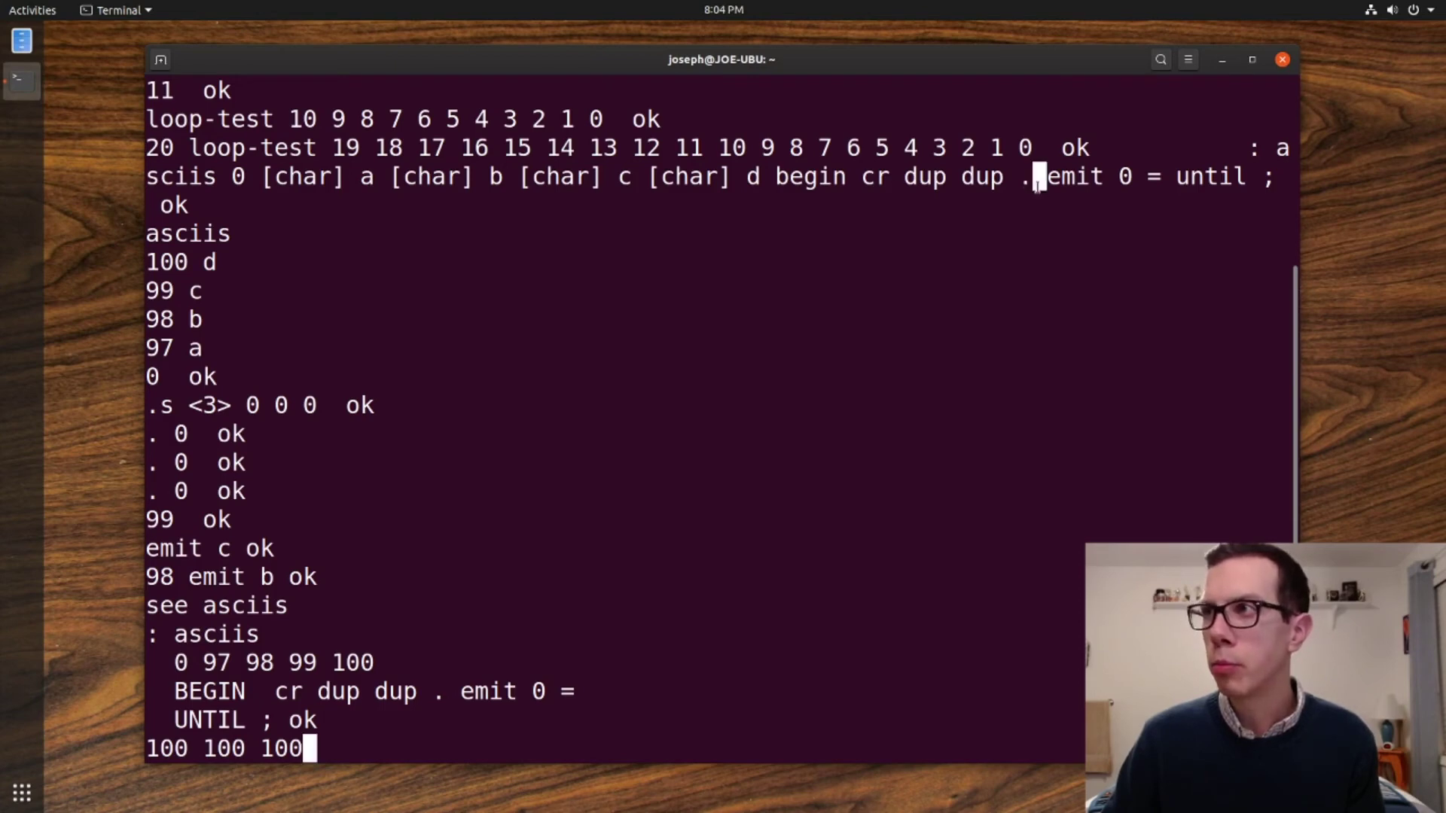
{"action": "mouse_move", "coordinate": [377, 585]}
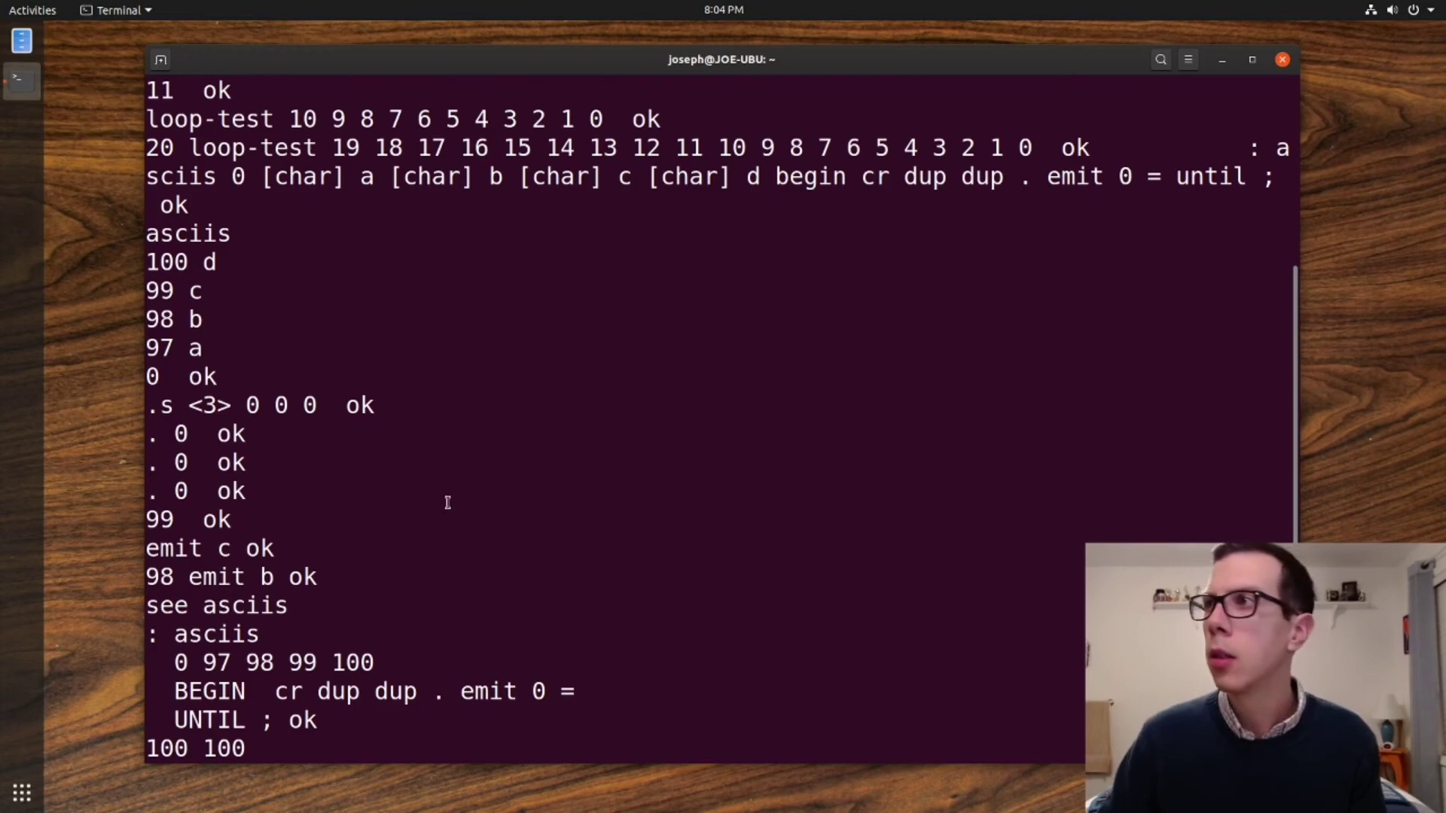
{"action": "mouse_move", "coordinate": [1116, 177]}
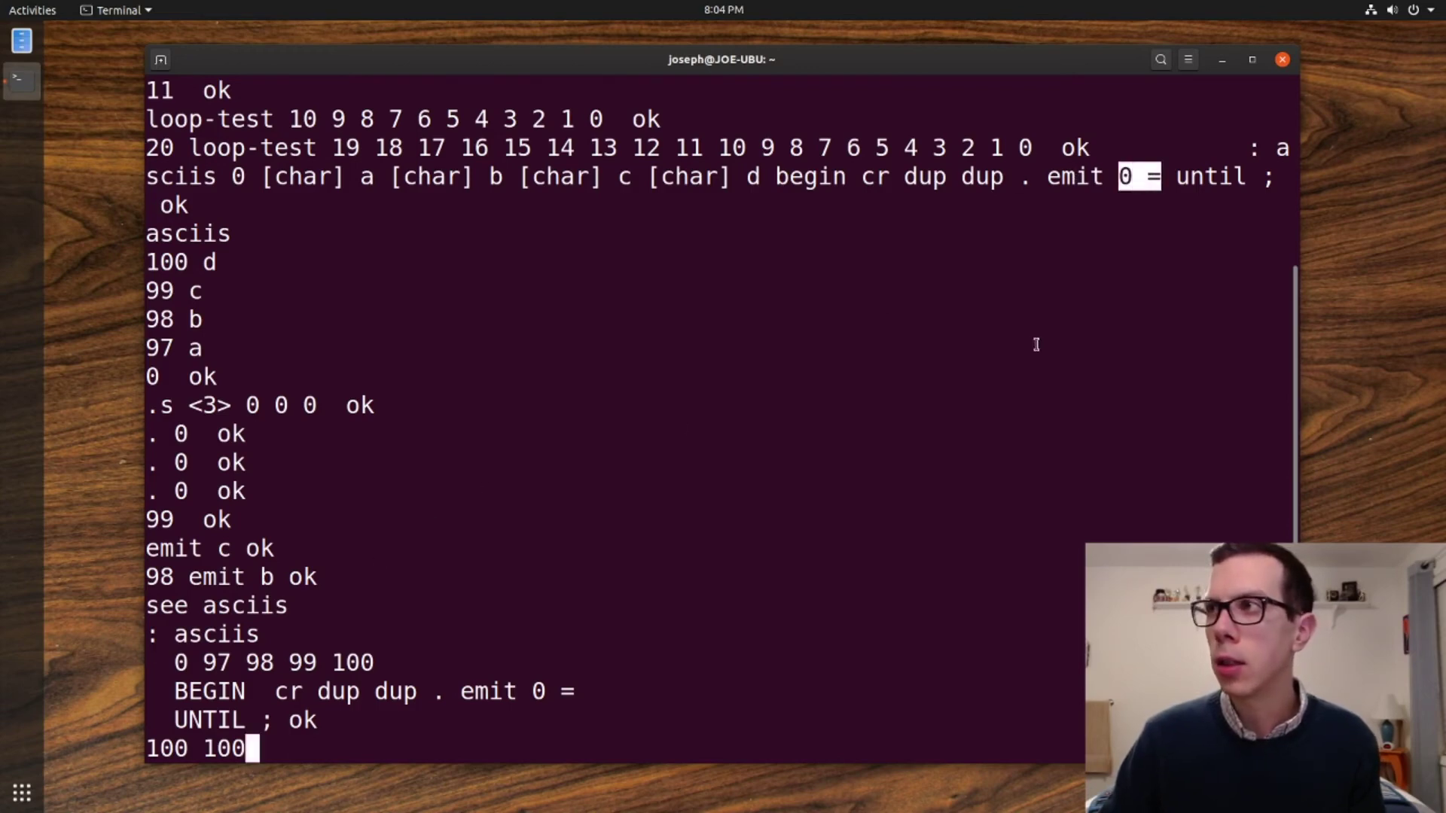
{"action": "type", "text": "0"}
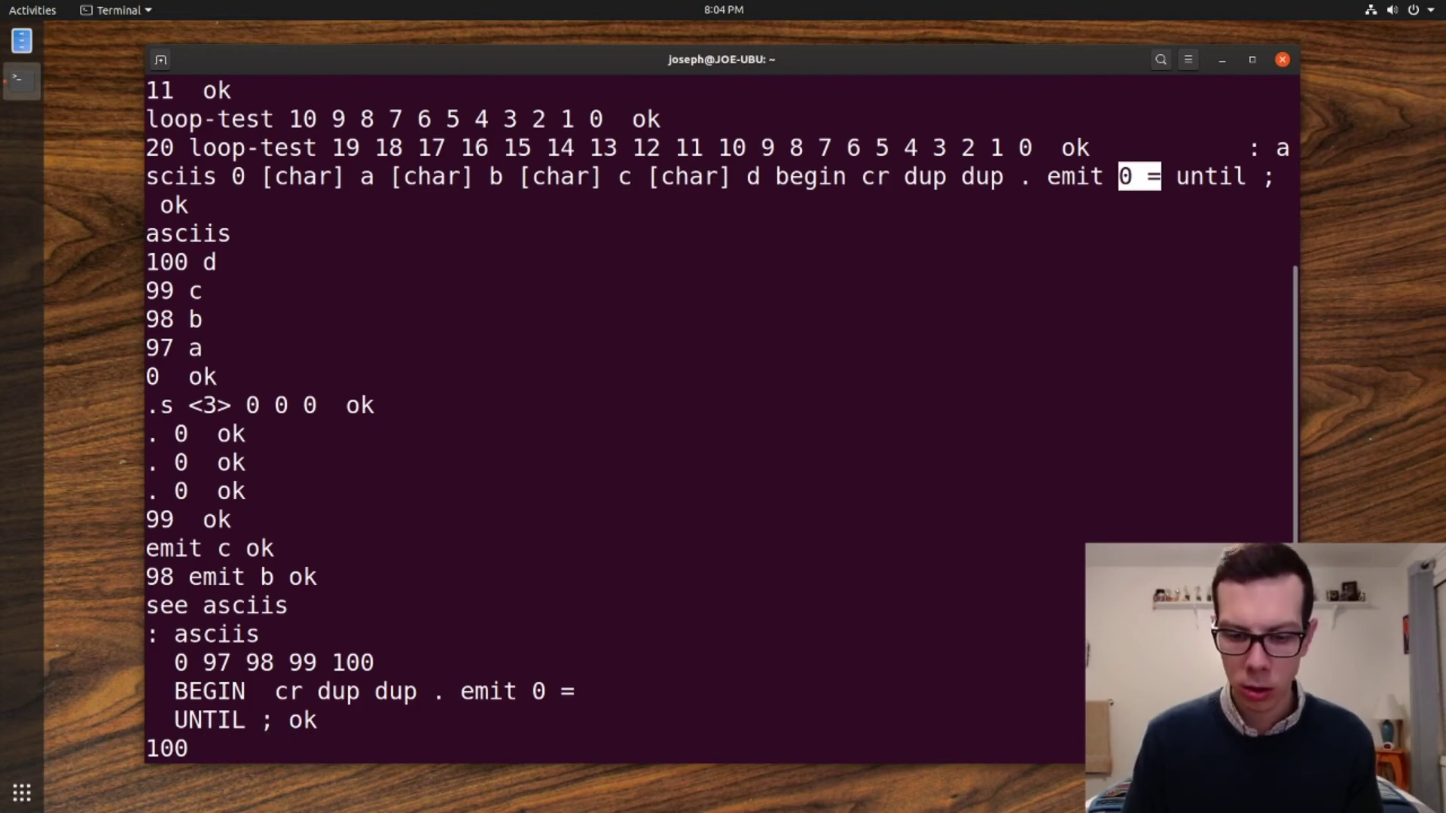
{"action": "type", "text": "0"}
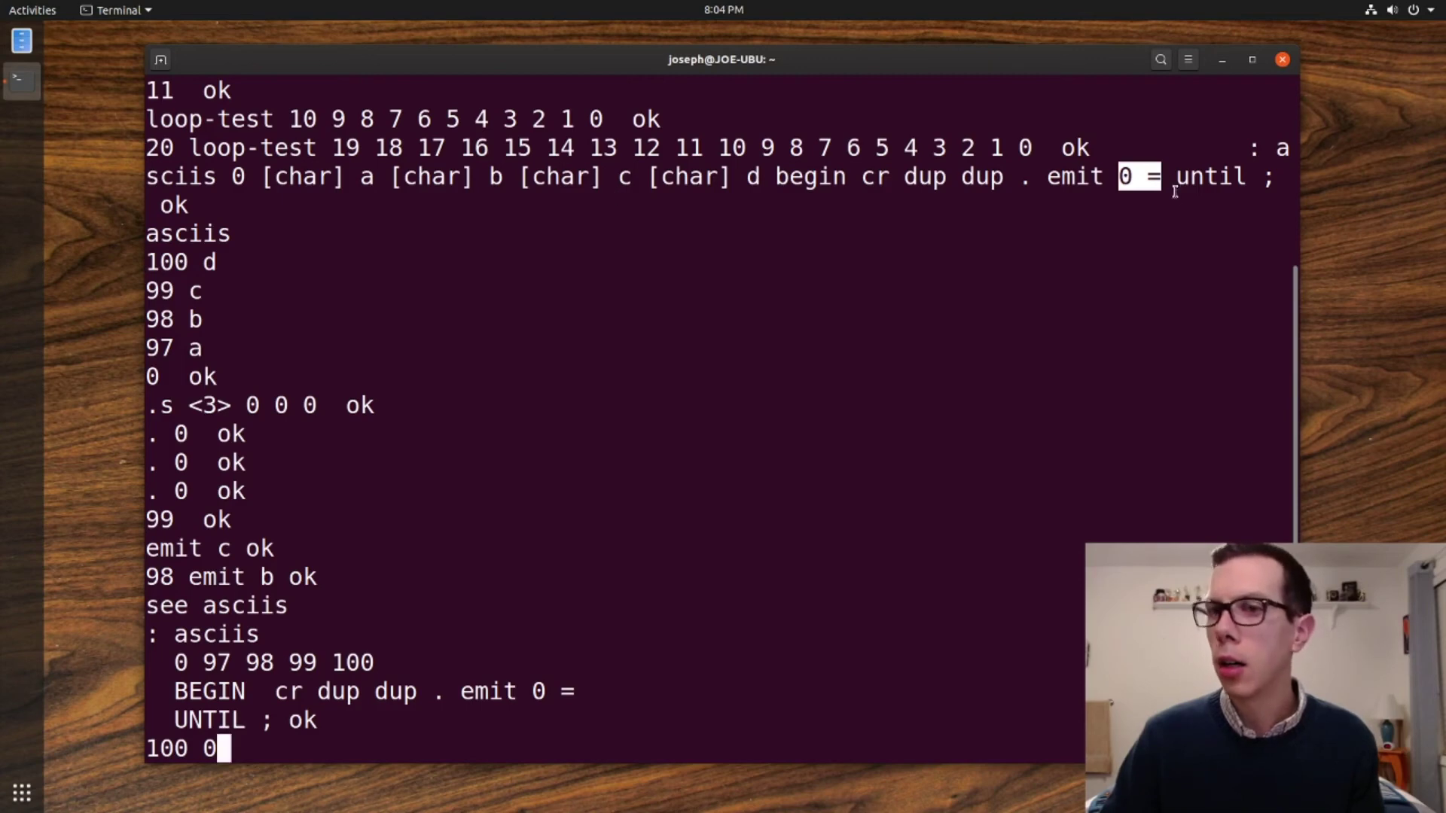
{"action": "key", "text": "BackSpace"}
{"action": "type", "text": "99"}
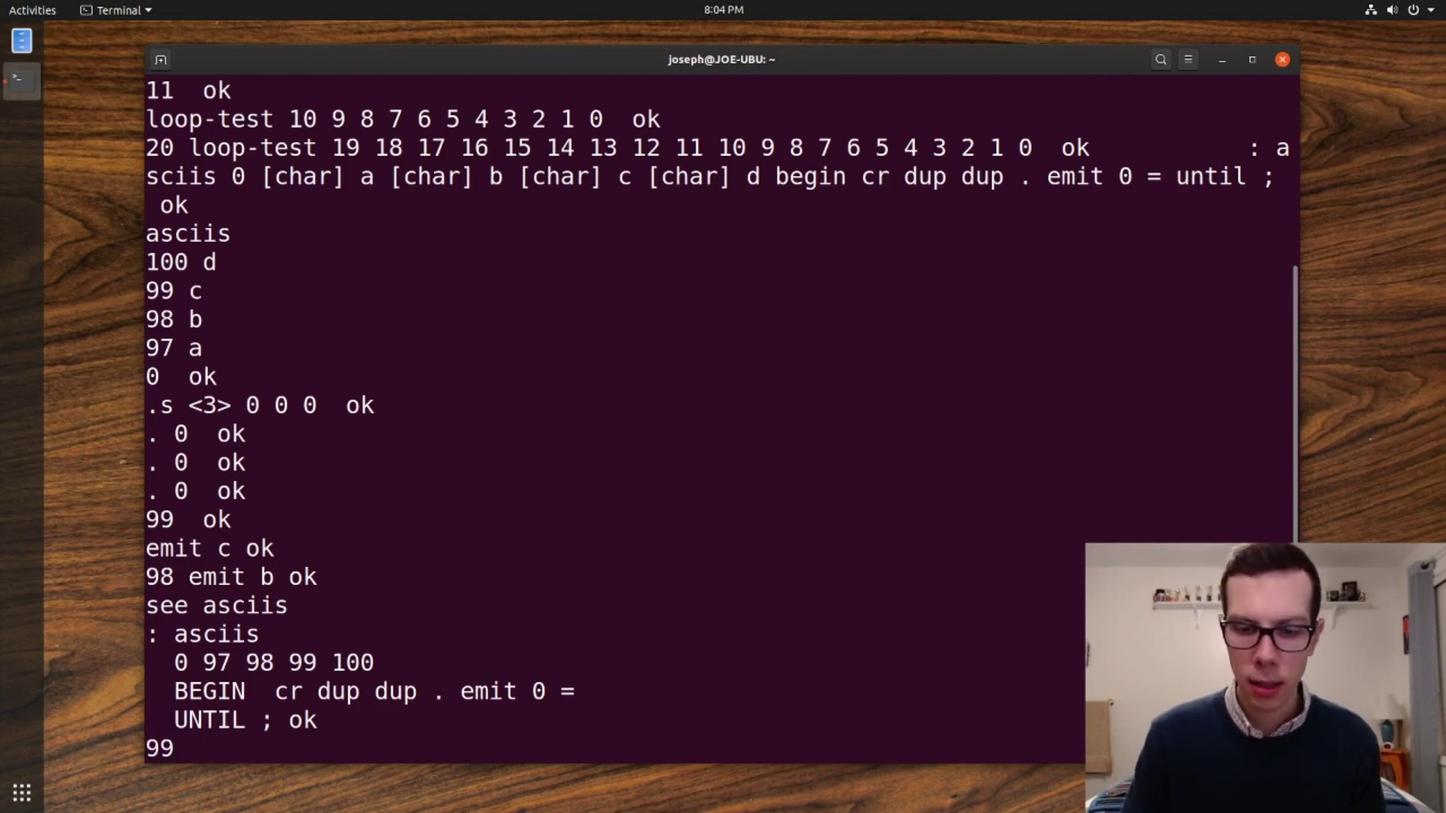
- Restart the trace as 97 98 99 and reduce it to 97 98 past emit
{"action": "key", "text": "Return"}
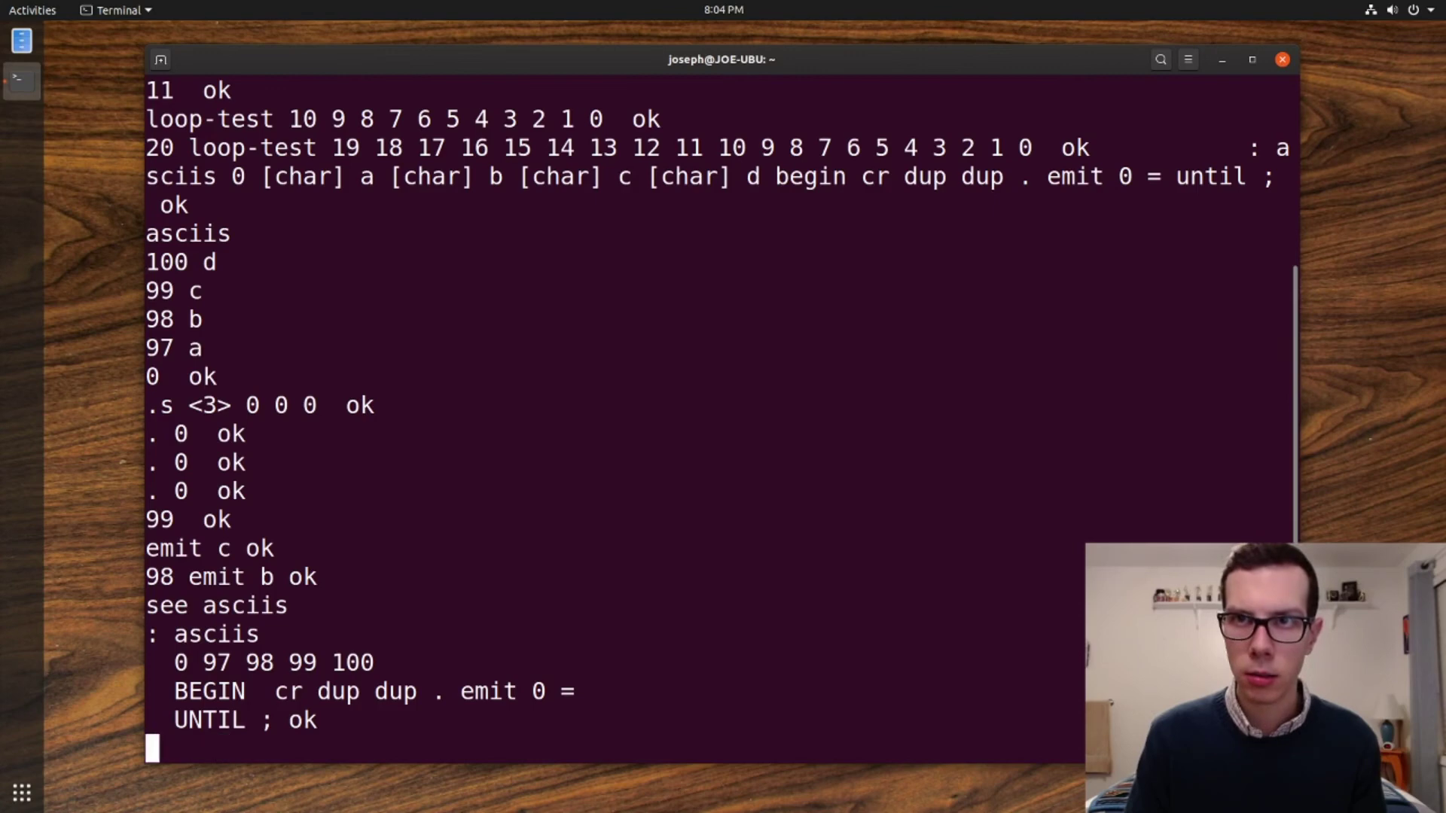
{"action": "type", "text": "97"}
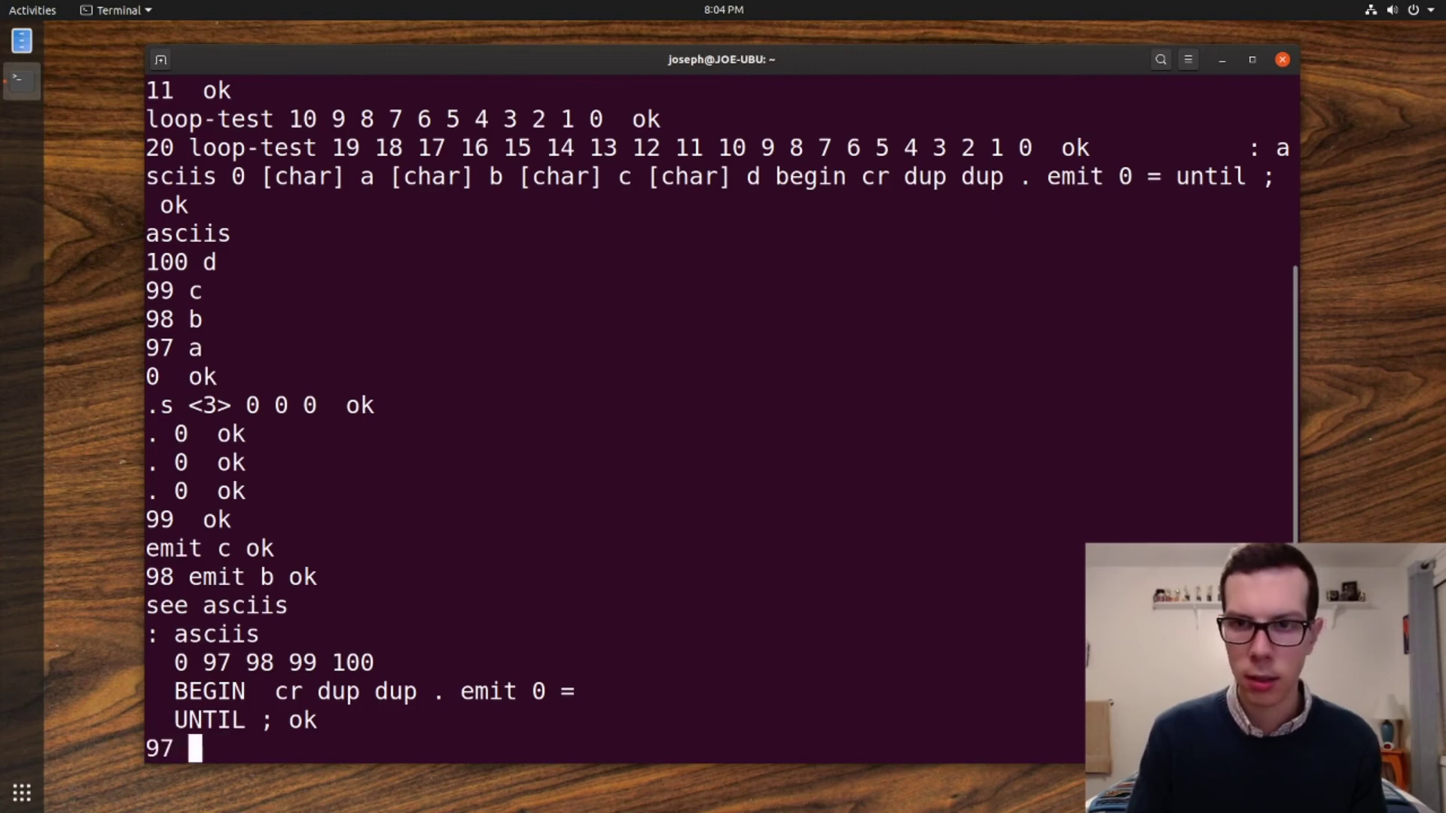
{"action": "type", "text": "98 99"}
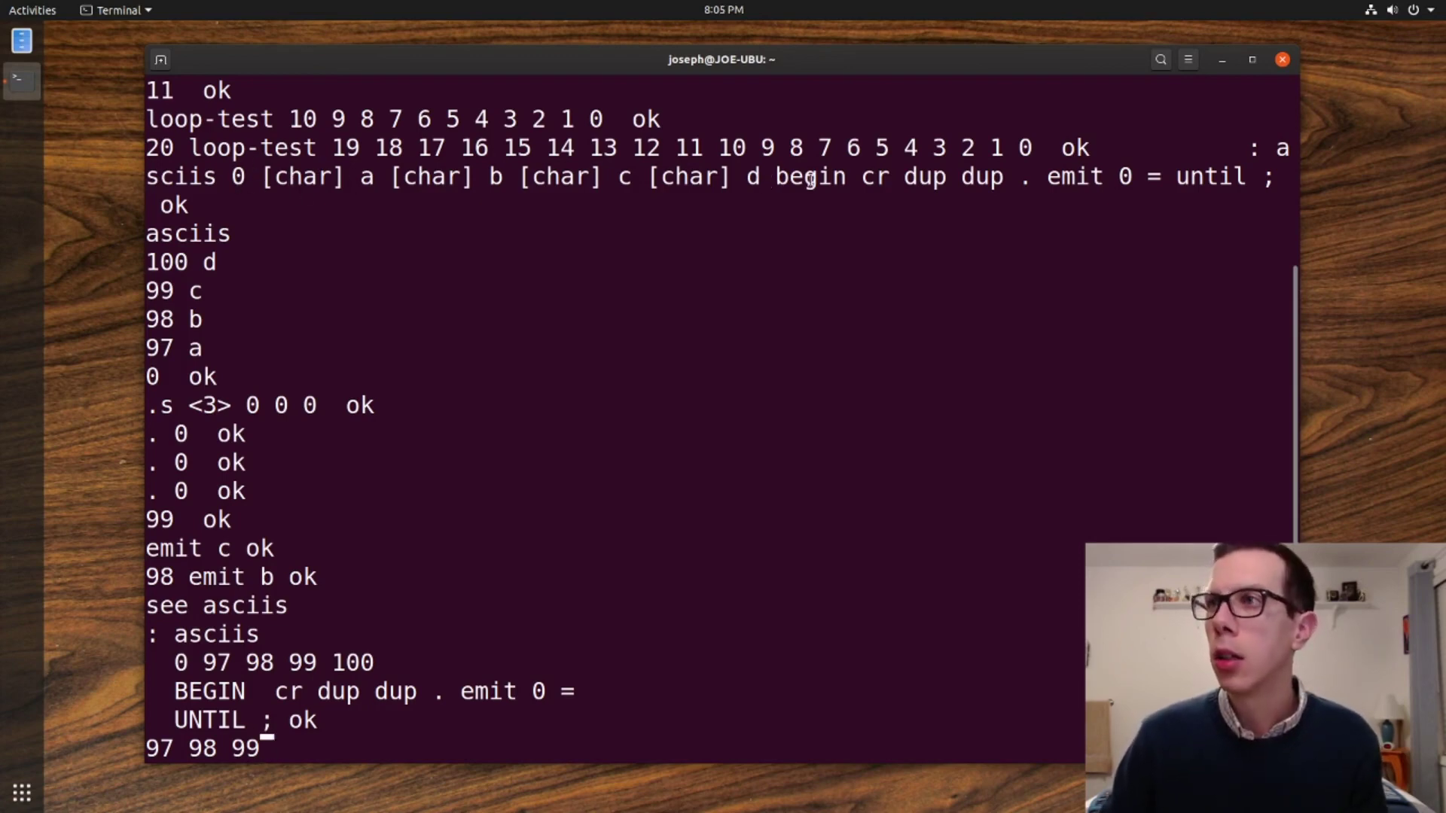
{"action": "double_click", "coordinate": [806, 176]}
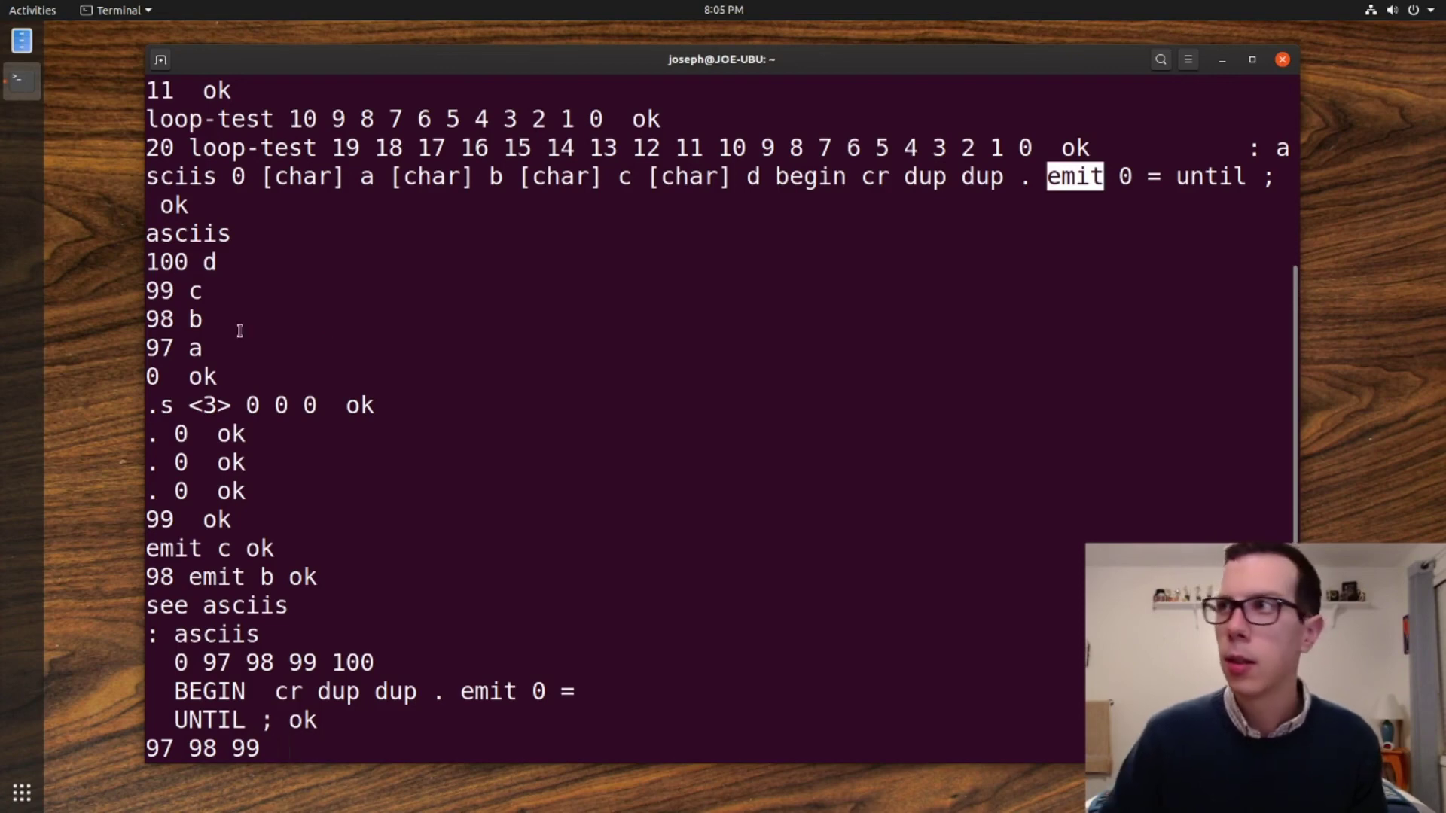
{"action": "mouse_move", "coordinate": [867, 422]}
{"action": "type", "text": "0"}
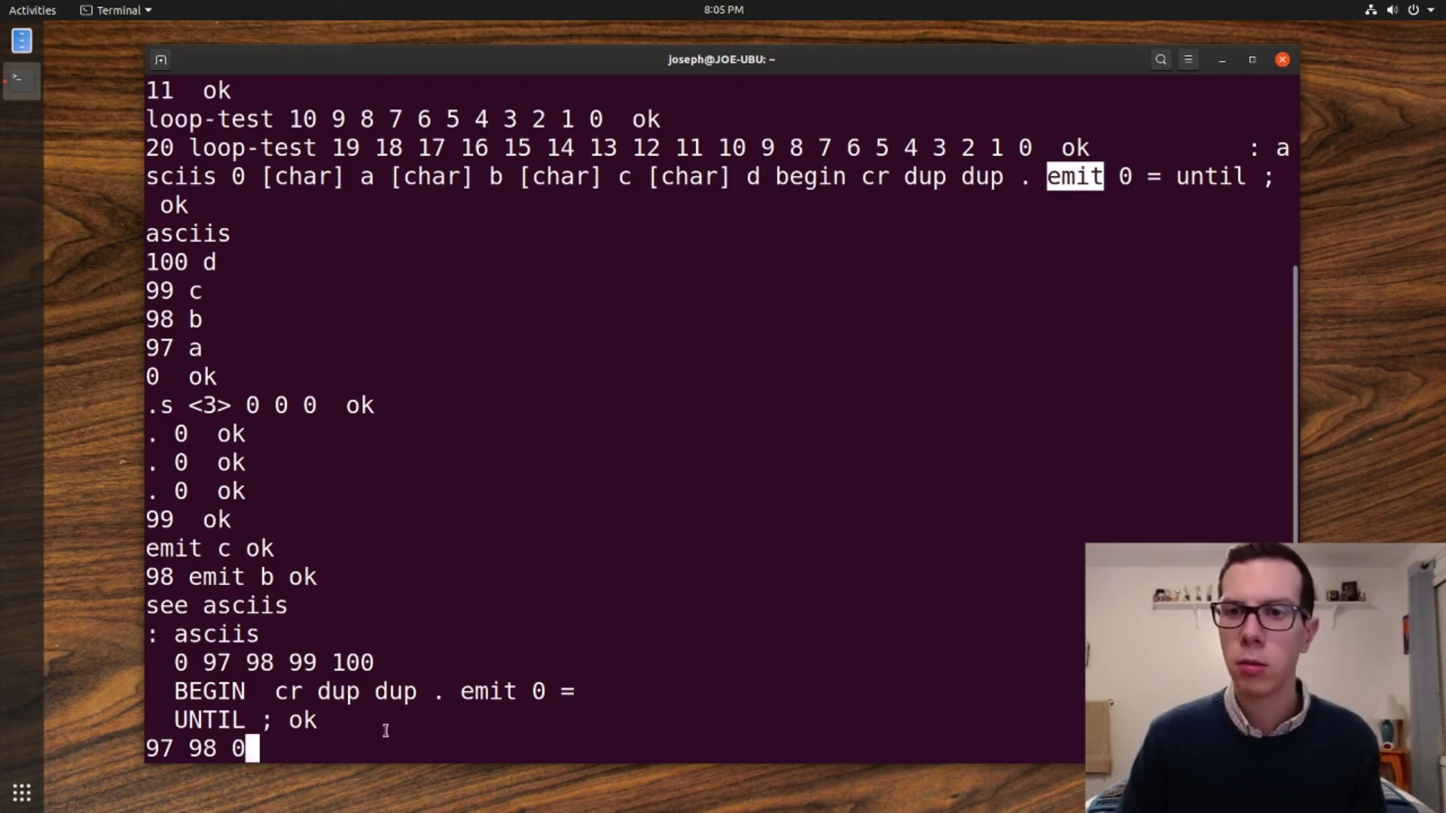
{"action": "key", "text": "BackSpace"}
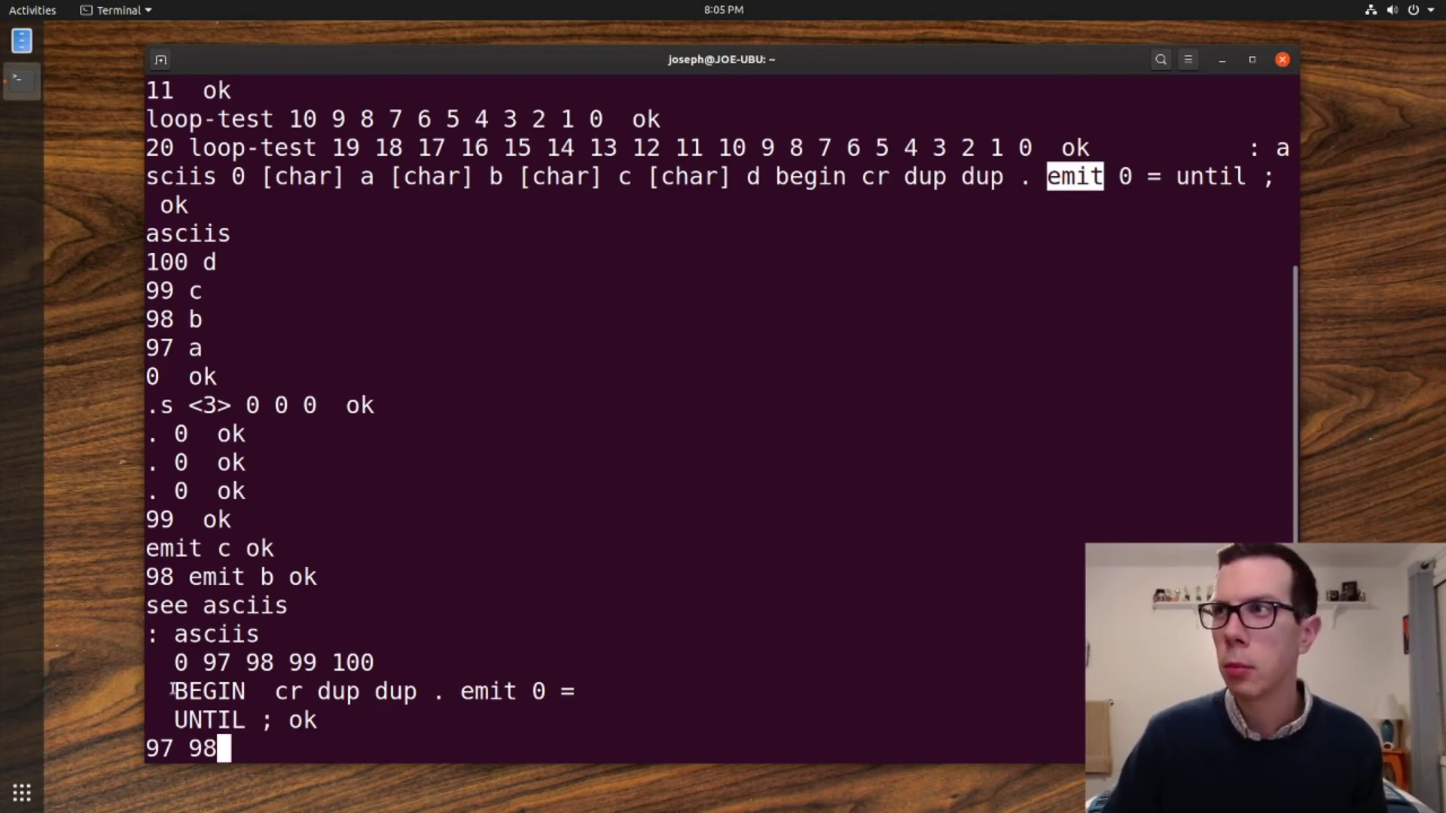